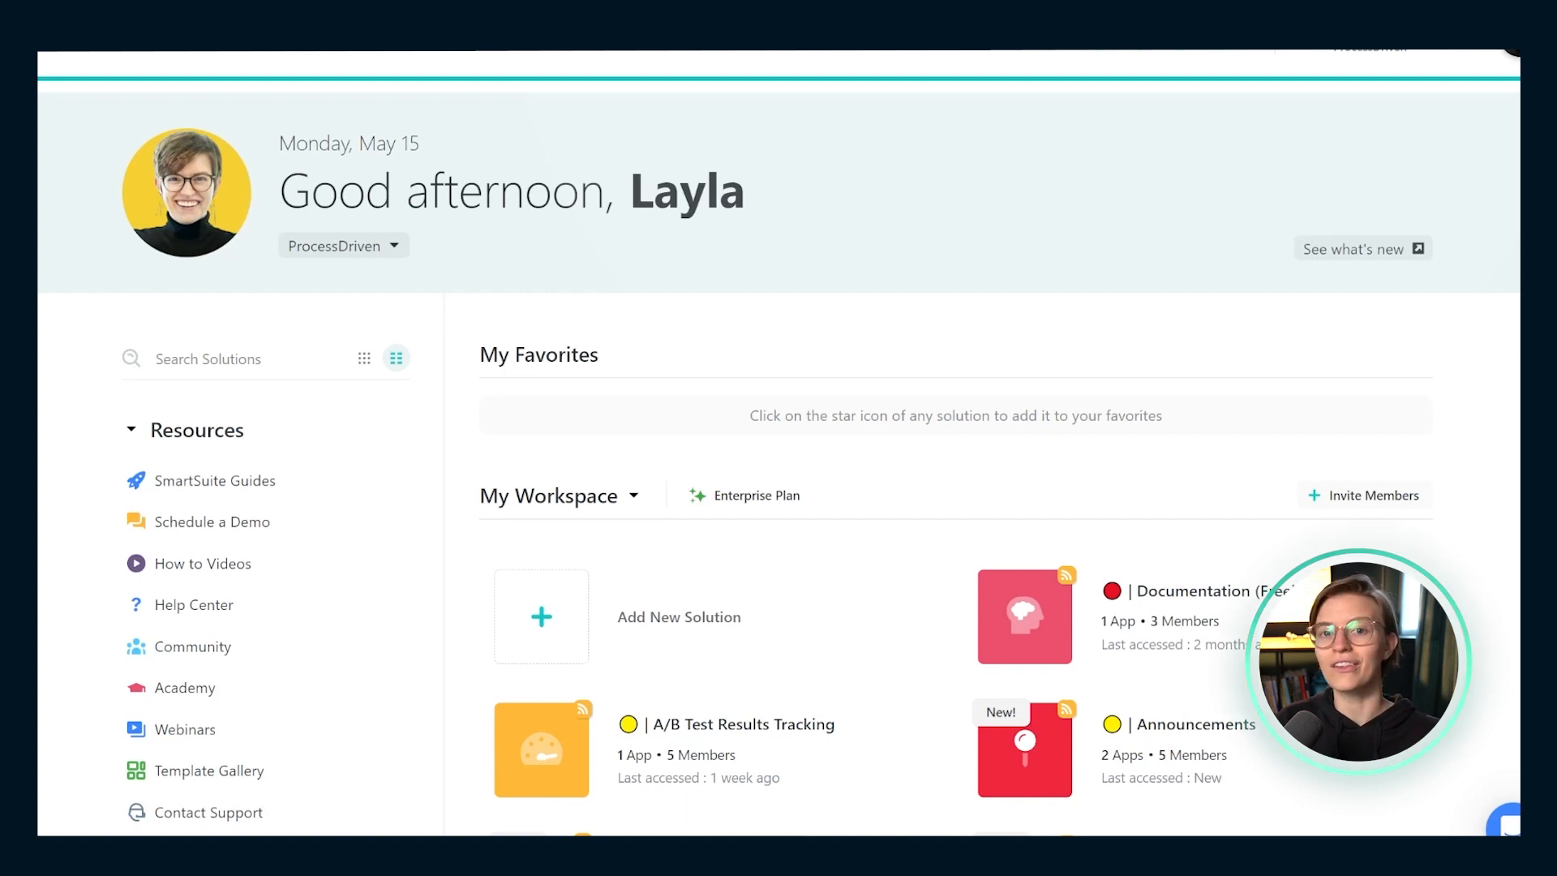
pyautogui.moveTo(380, 452)
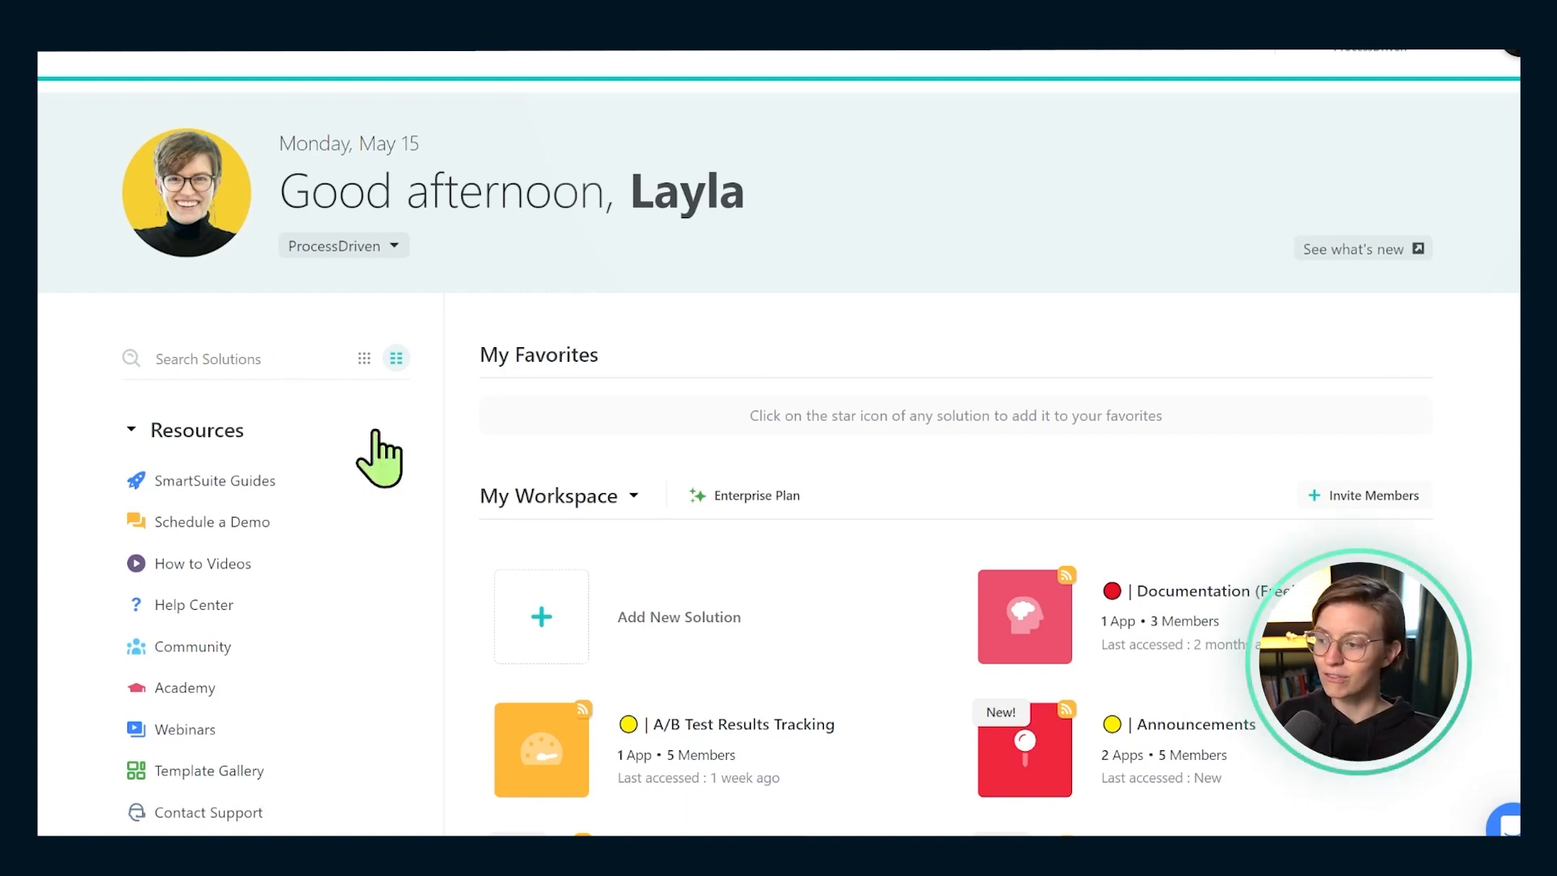
# Start a new solution from a template, search 'compet', and install Competitor Analysis
pyautogui.click(541, 615)
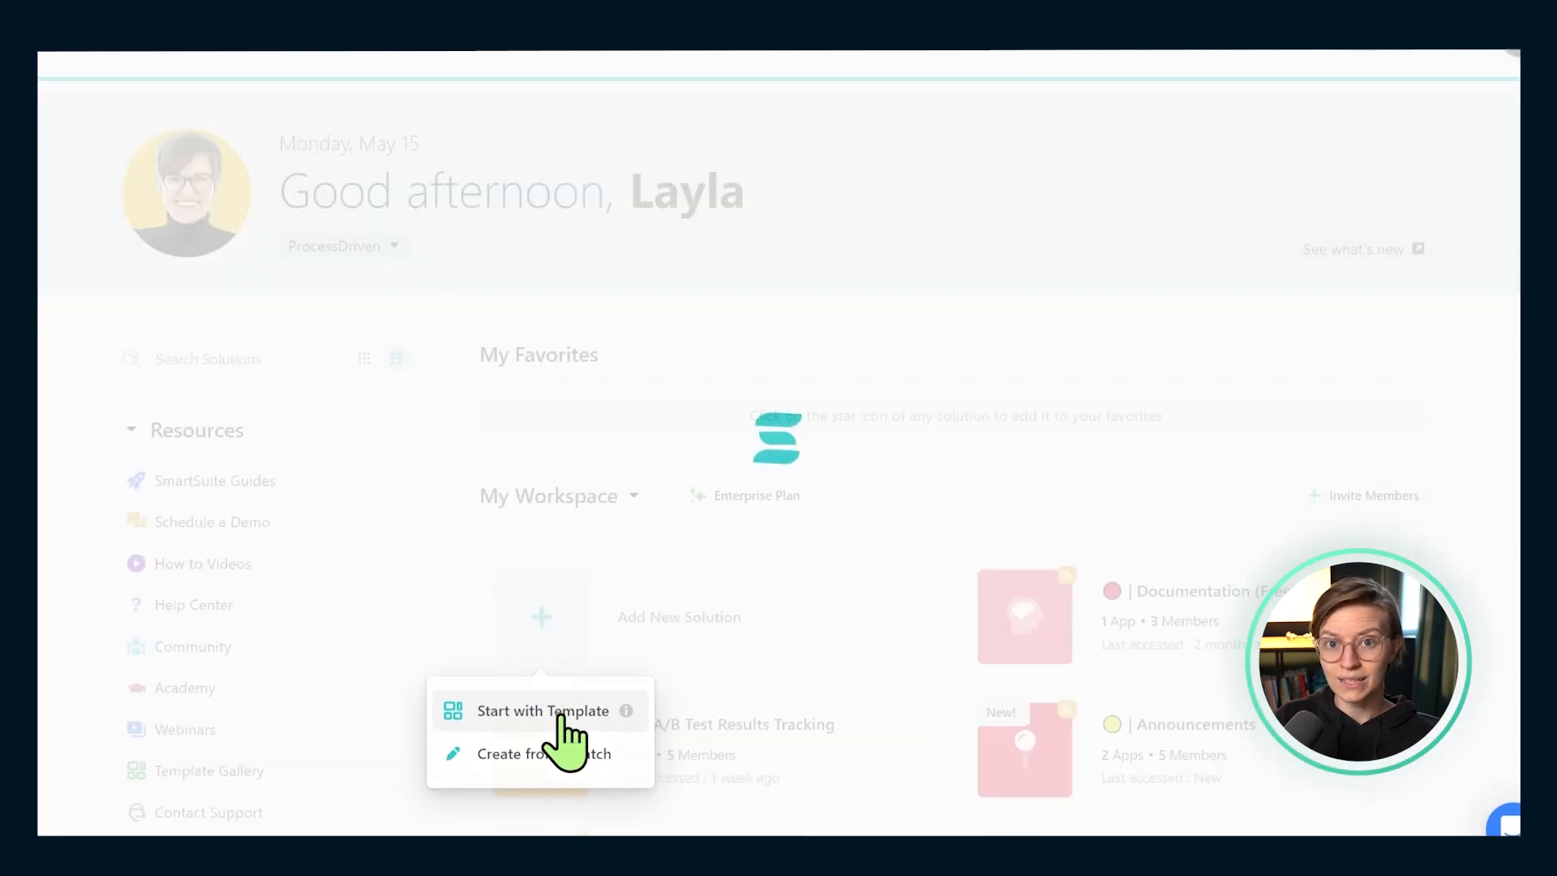
pyautogui.click(543, 710)
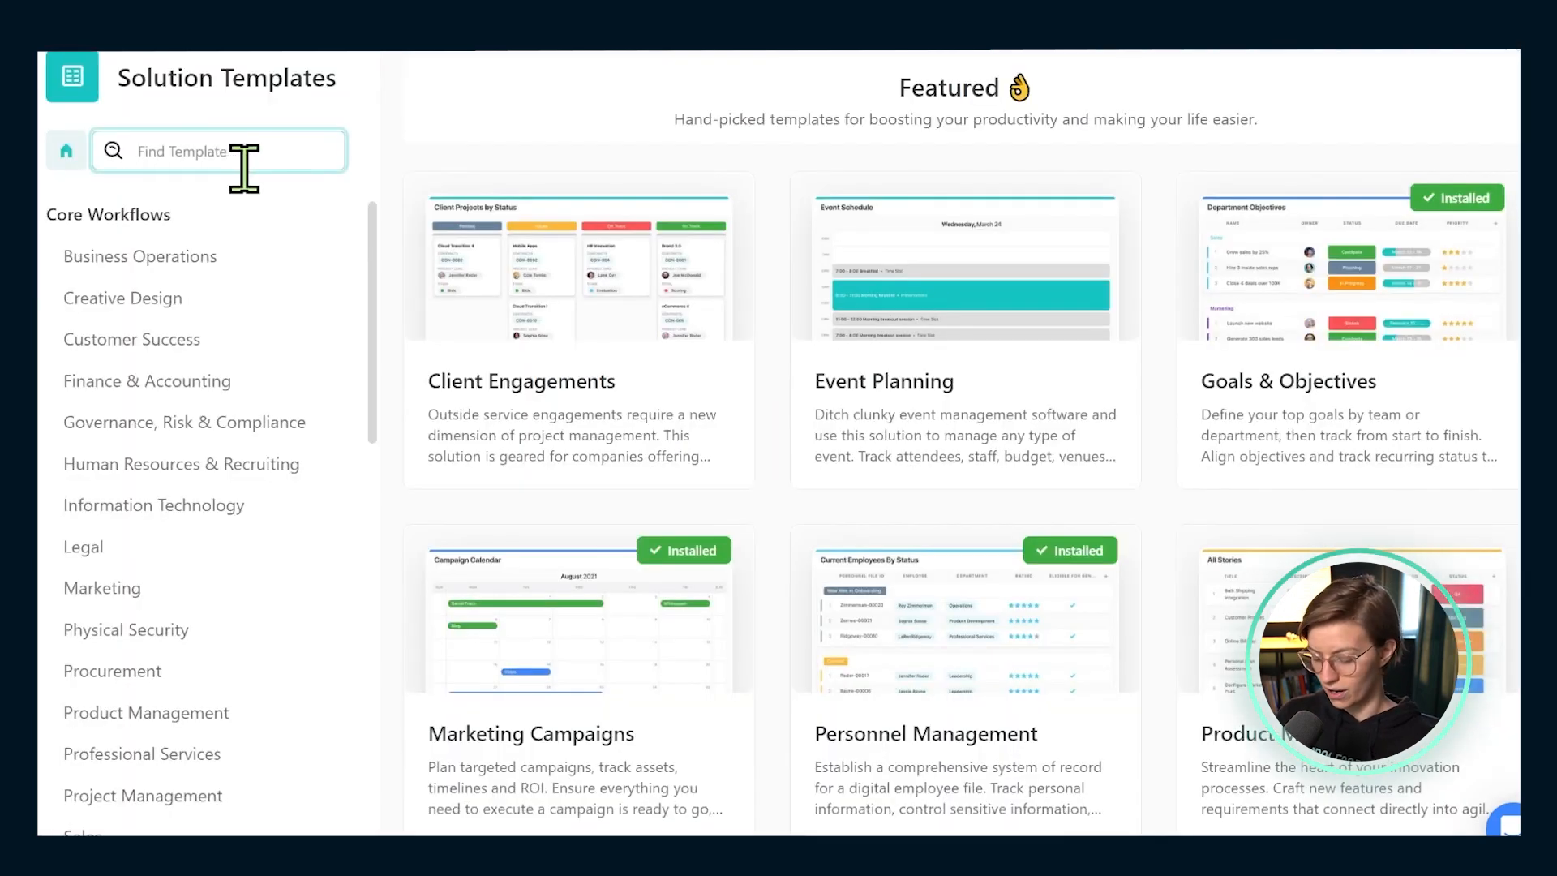
pyautogui.write('competit')
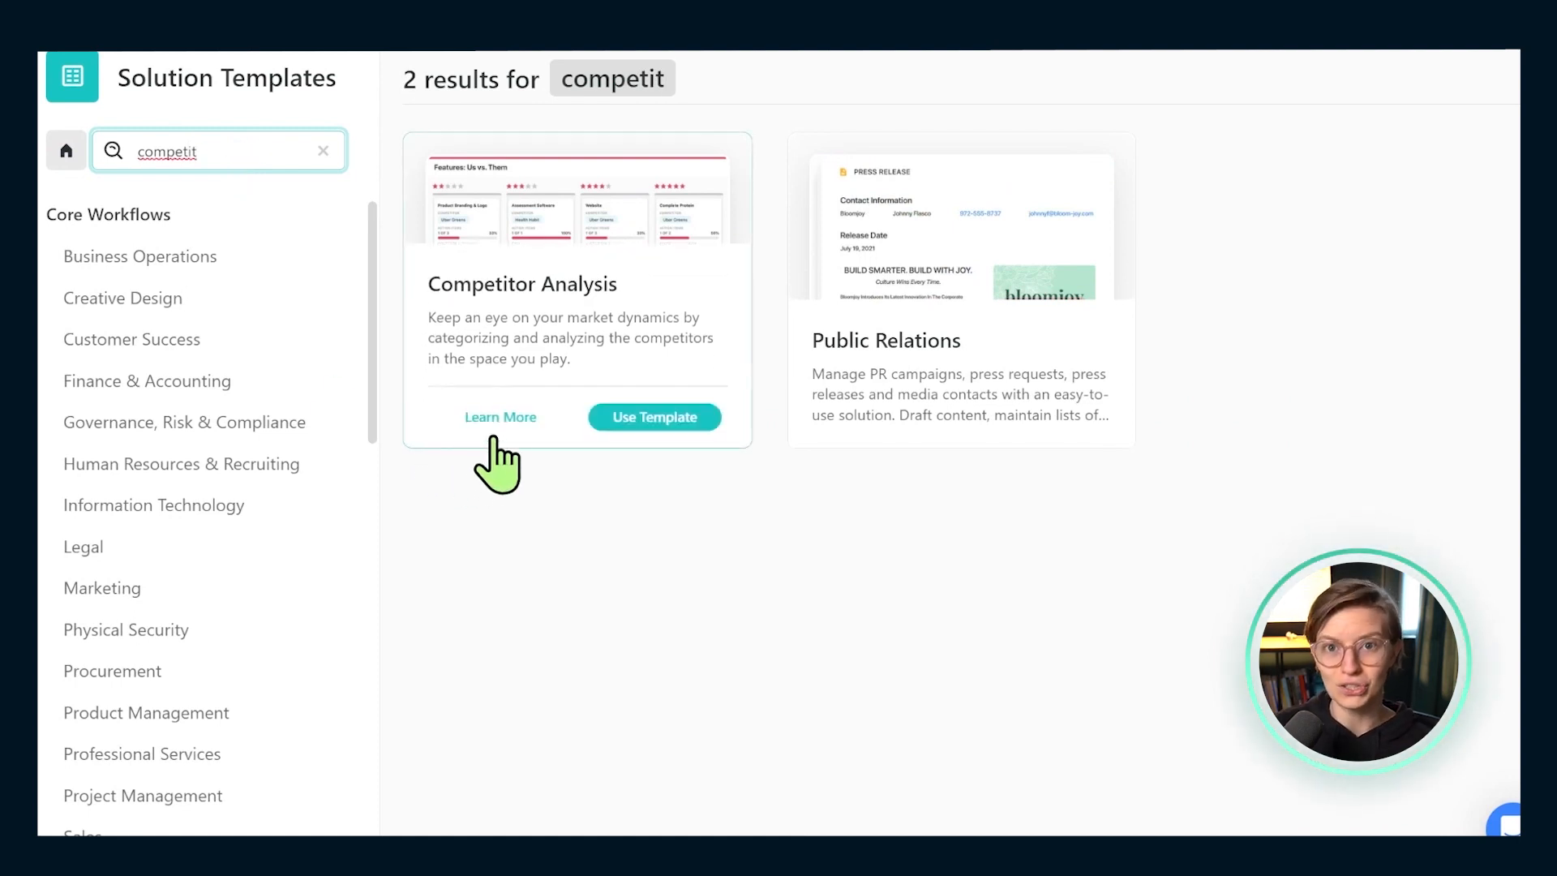
pyautogui.moveTo(698, 195)
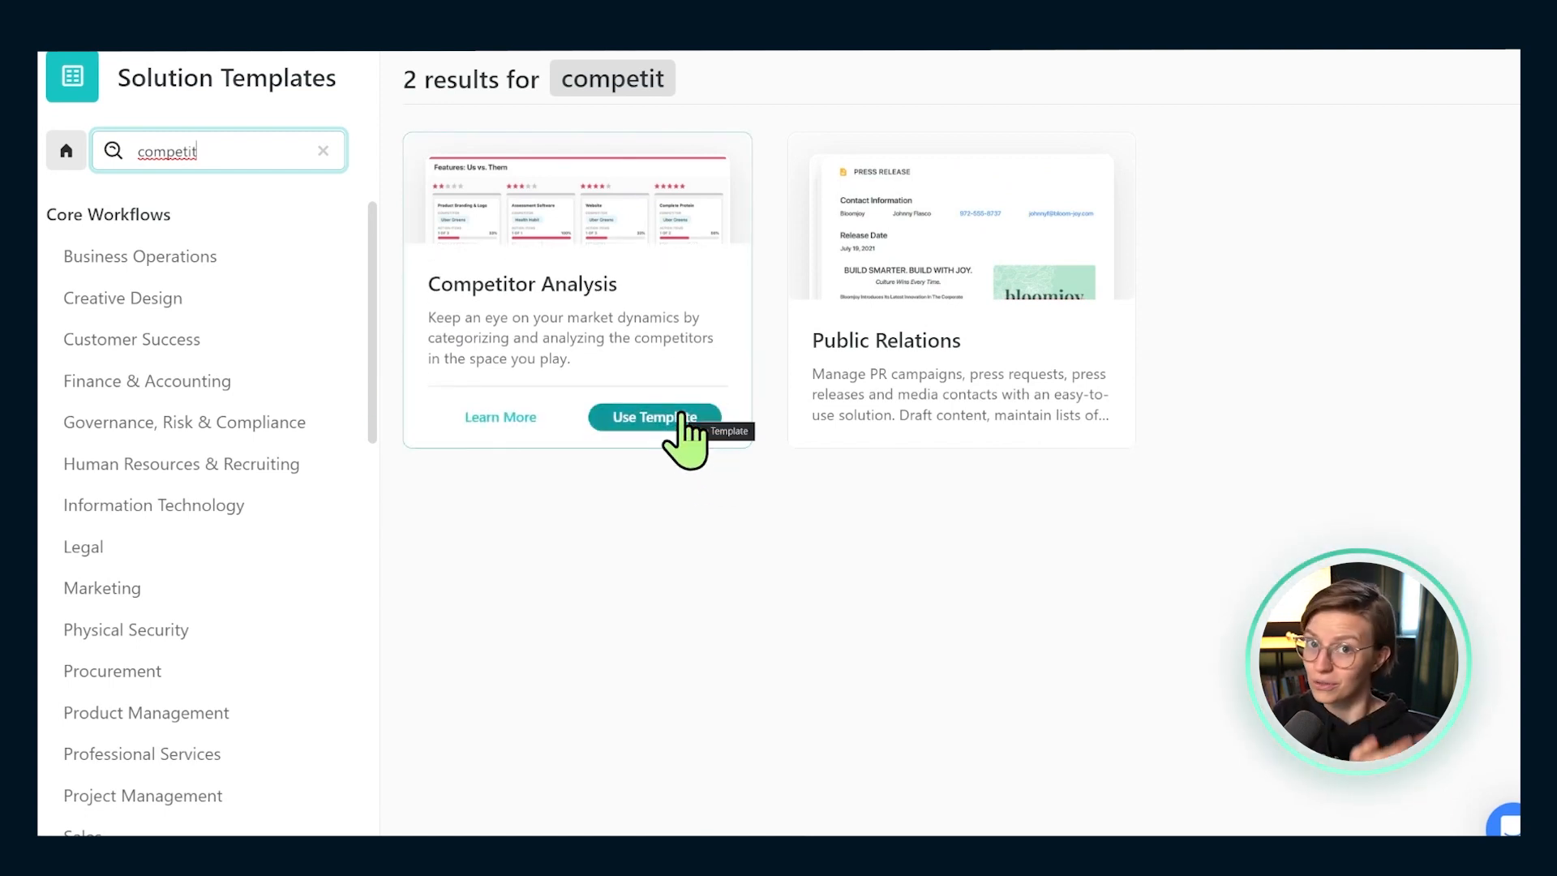
pyautogui.click(654, 417)
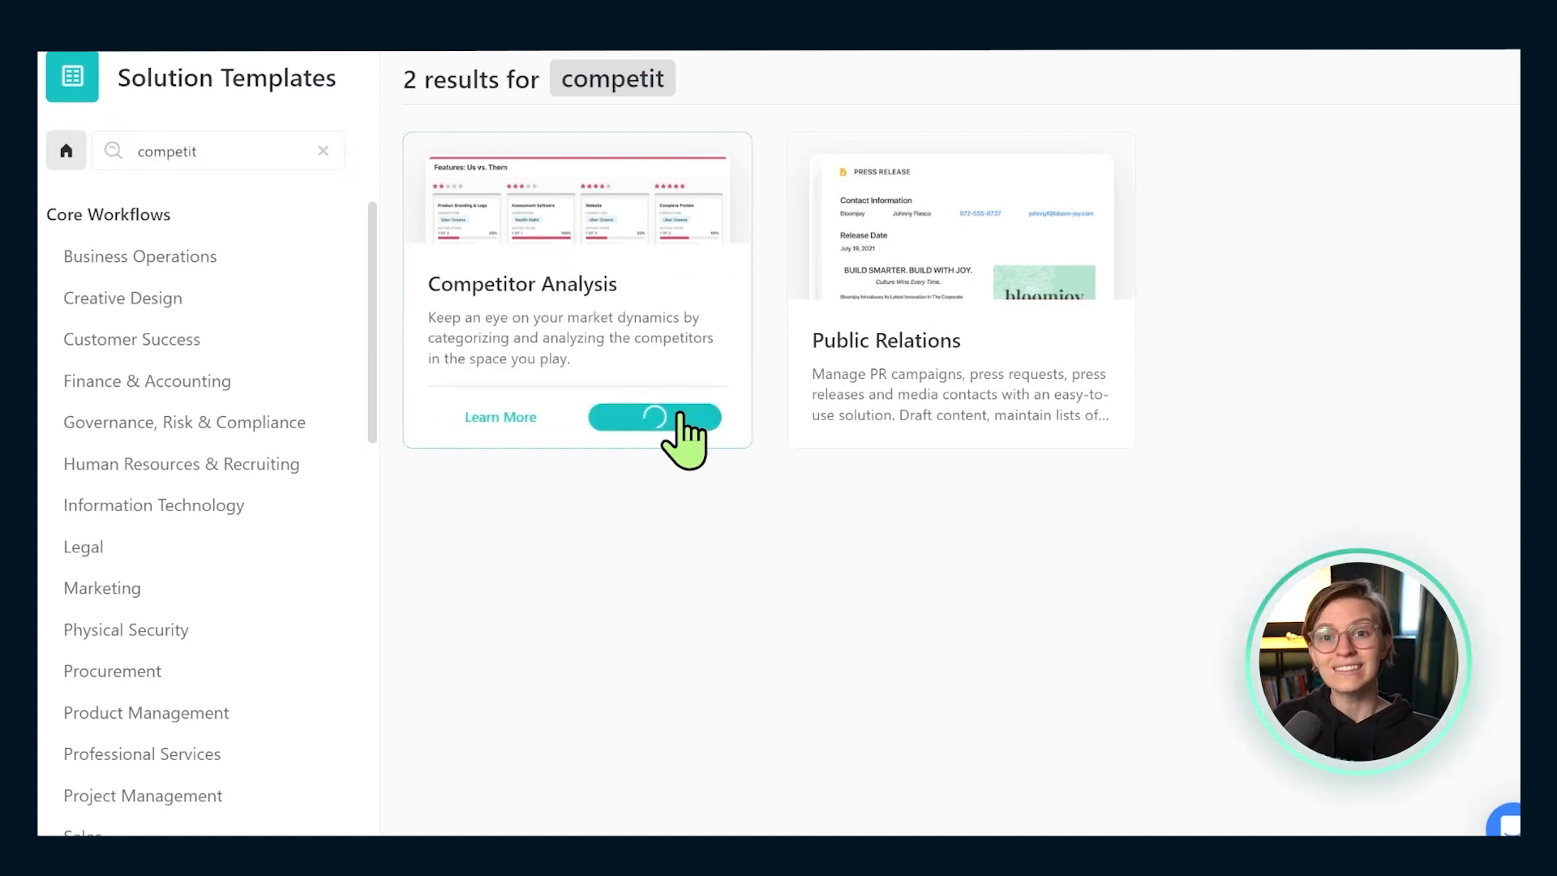
pyautogui.click(654, 417)
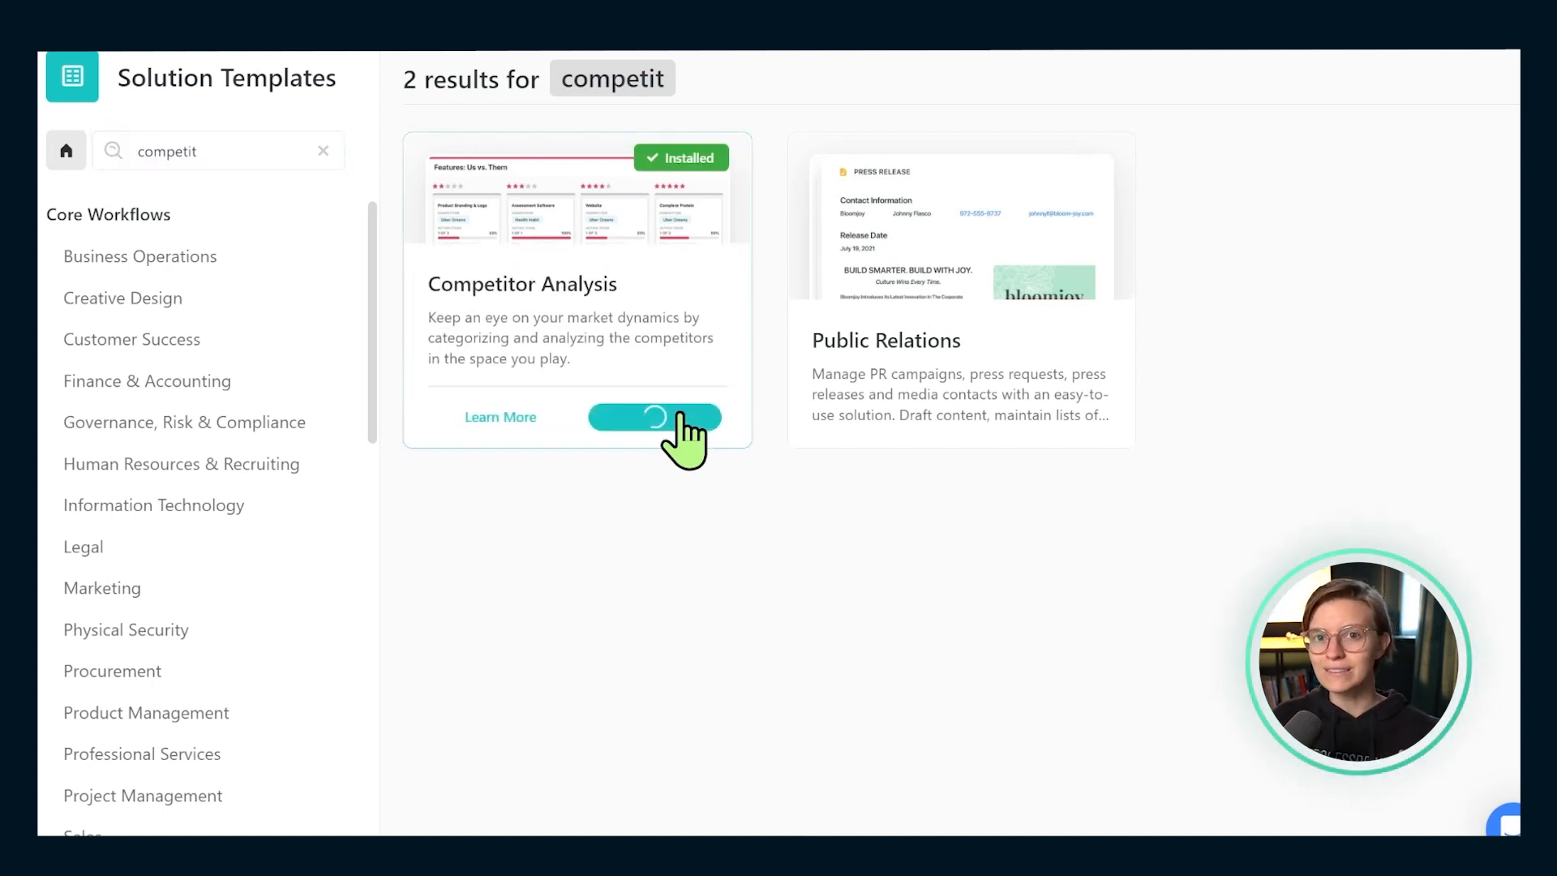
# Open the installed Competitor Analysis solution to its Competitor Listing grid
pyautogui.click(654, 418)
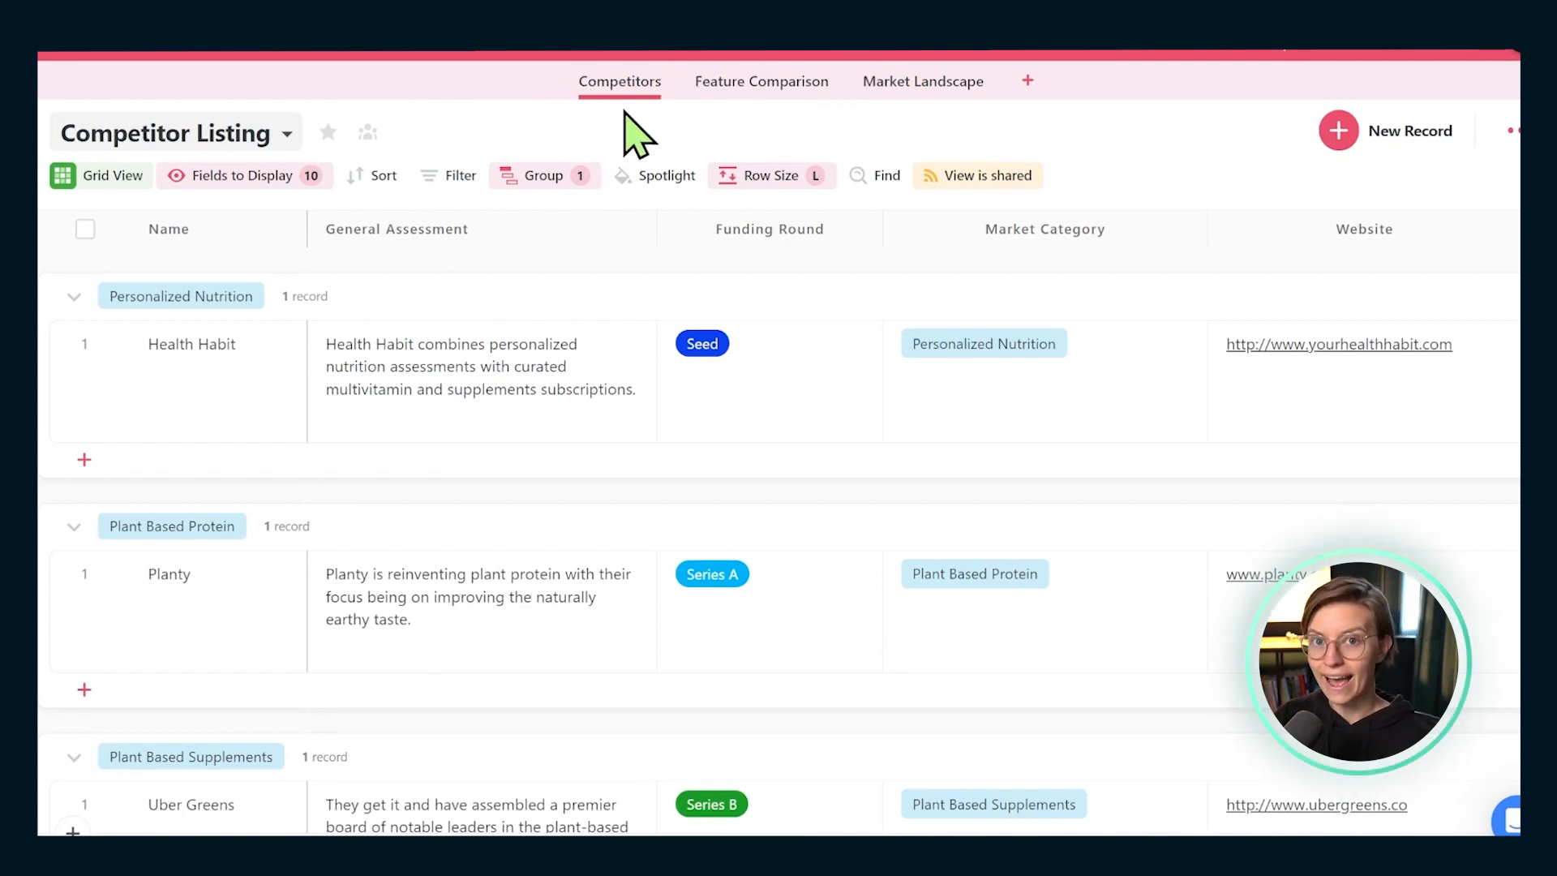
pyautogui.moveTo(646, 150)
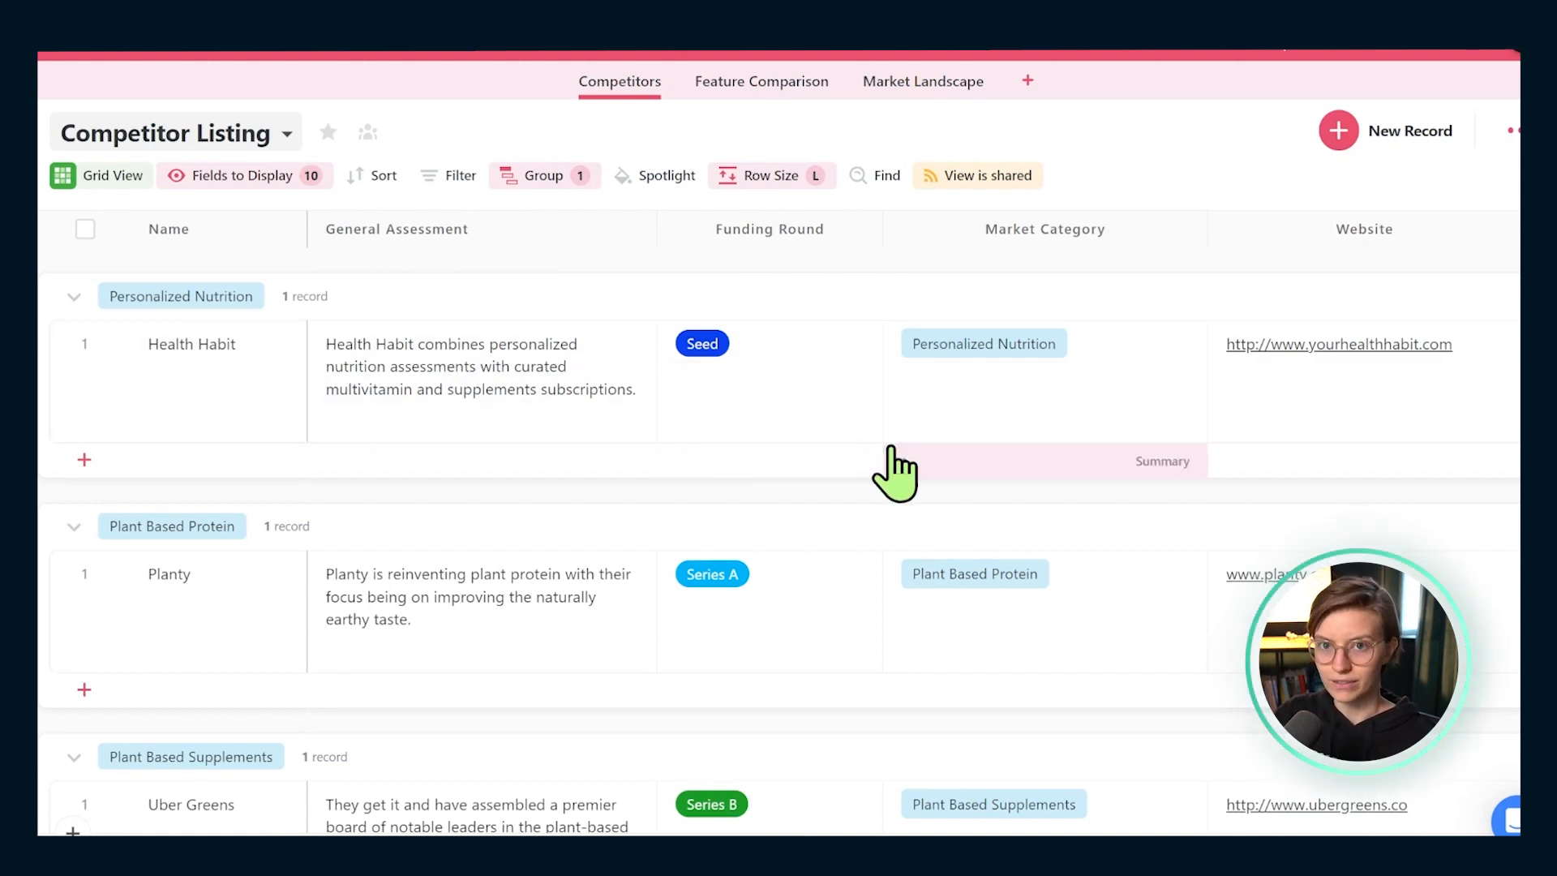
pyautogui.moveTo(113, 359)
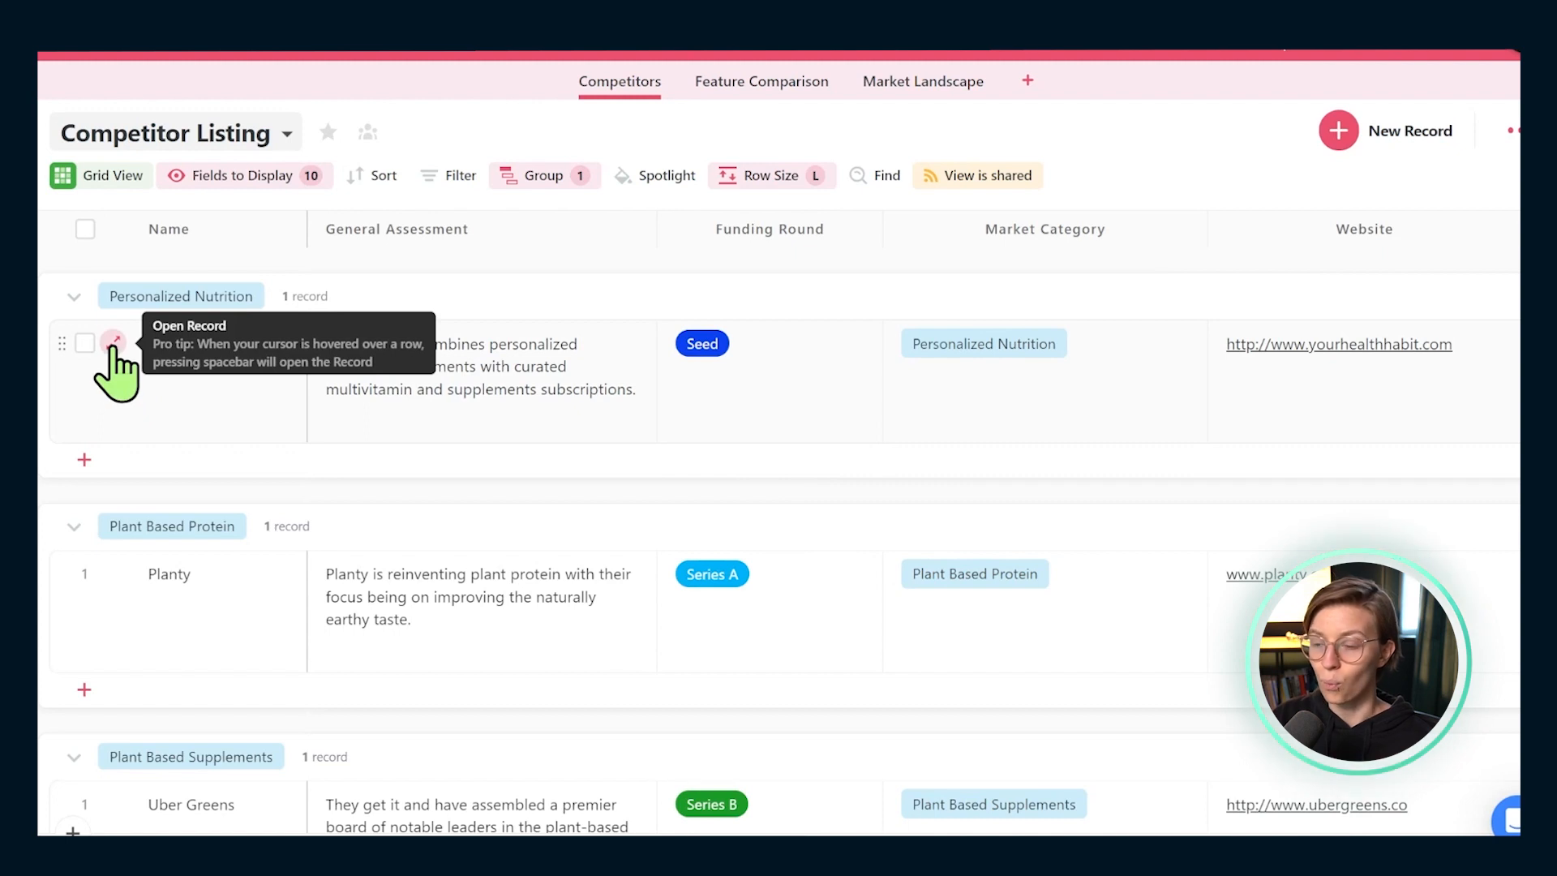
# Open the Health Habit record and expand its Analysis and Features sections
pyautogui.click(116, 343)
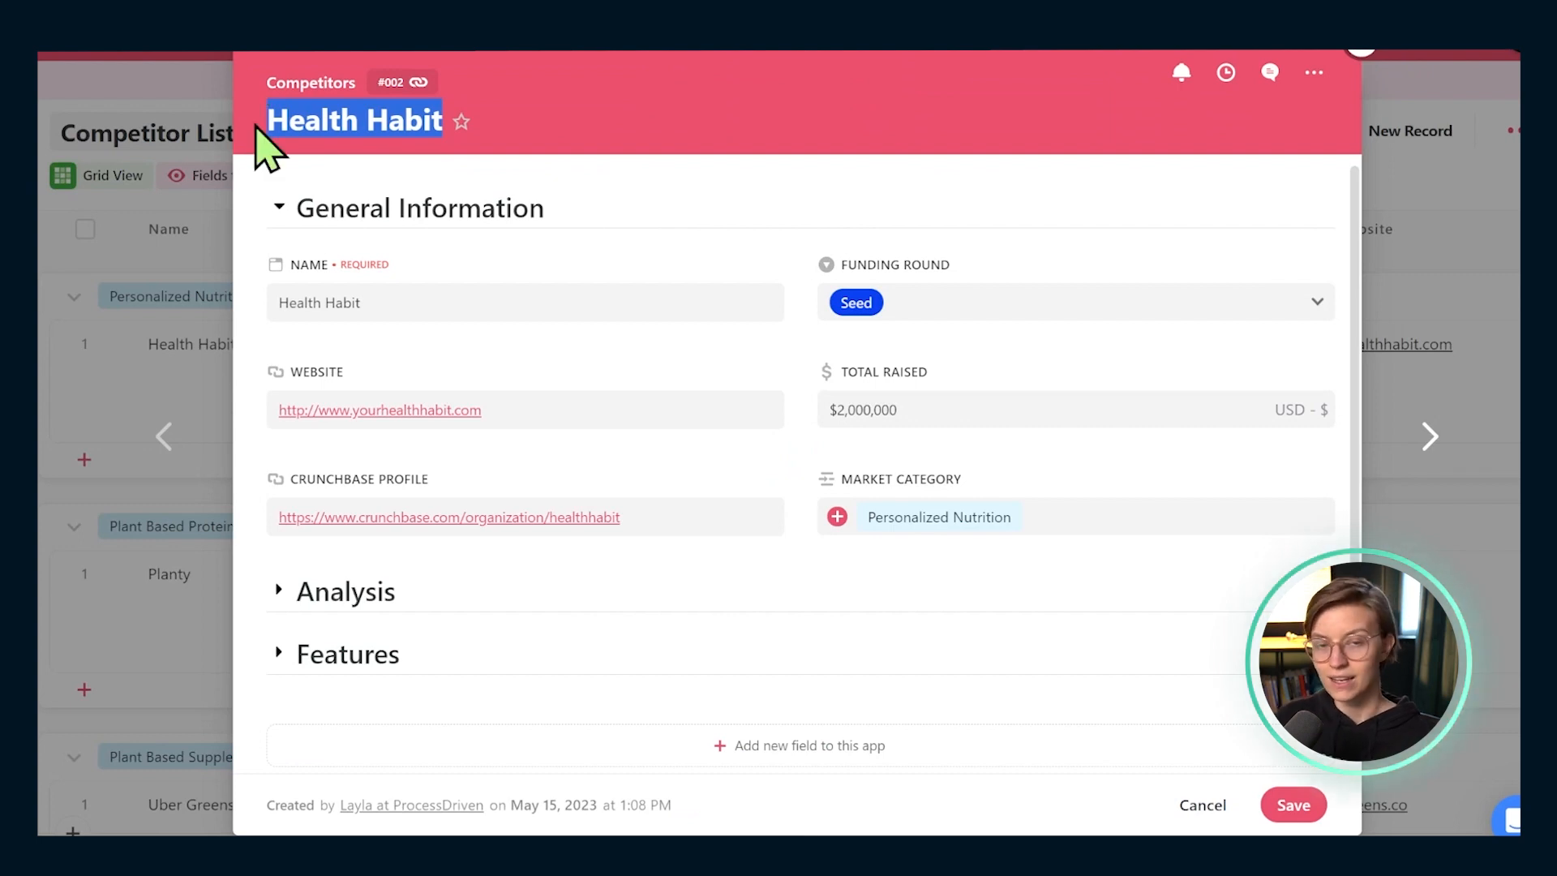
pyautogui.moveTo(381, 367)
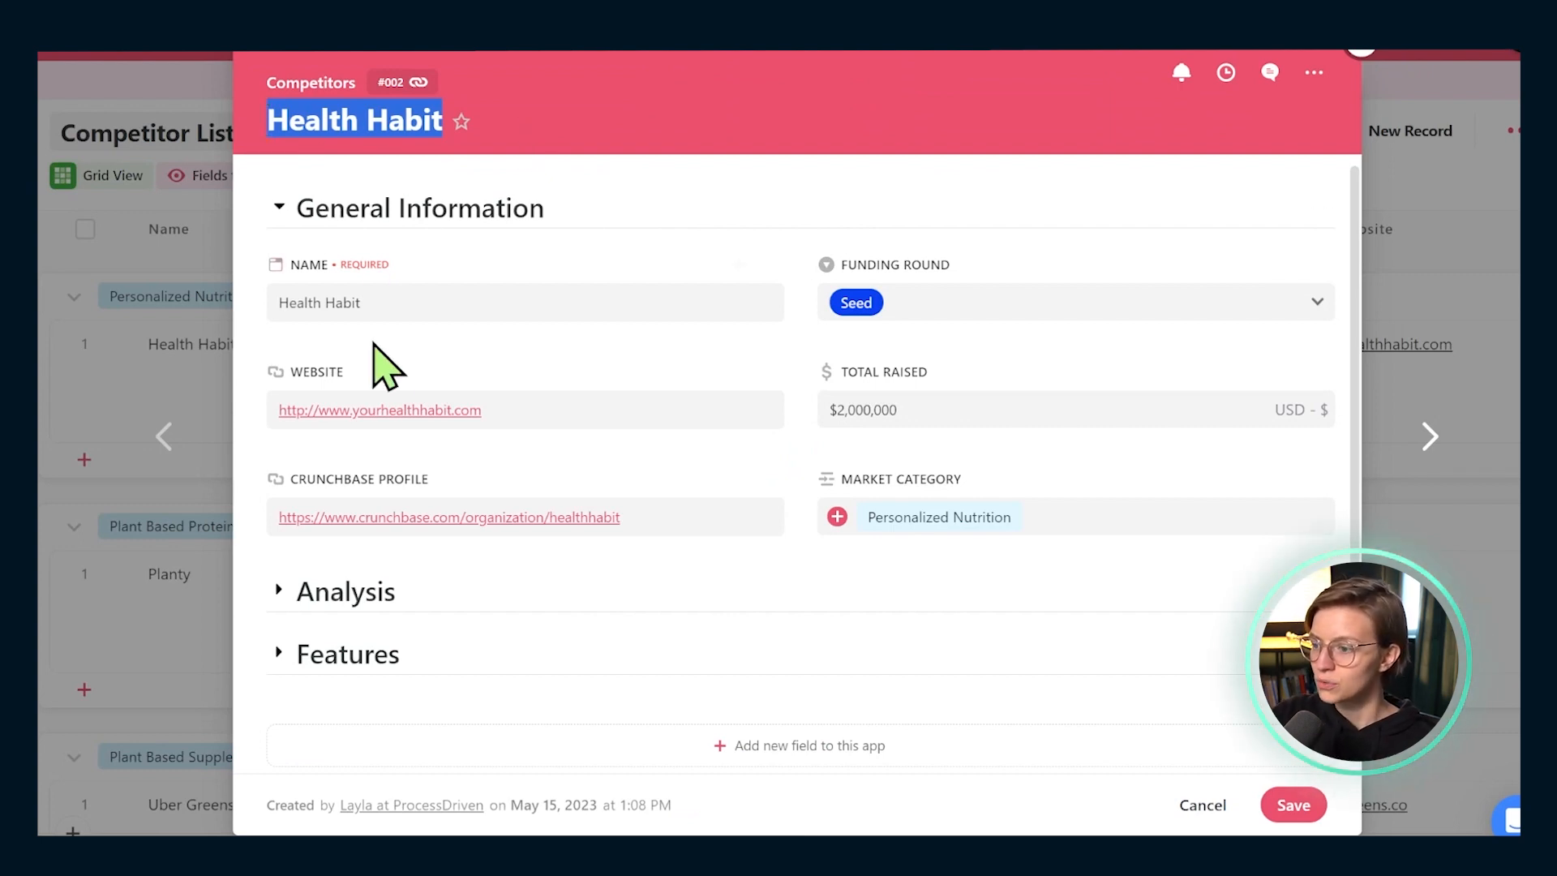
pyautogui.moveTo(300, 691)
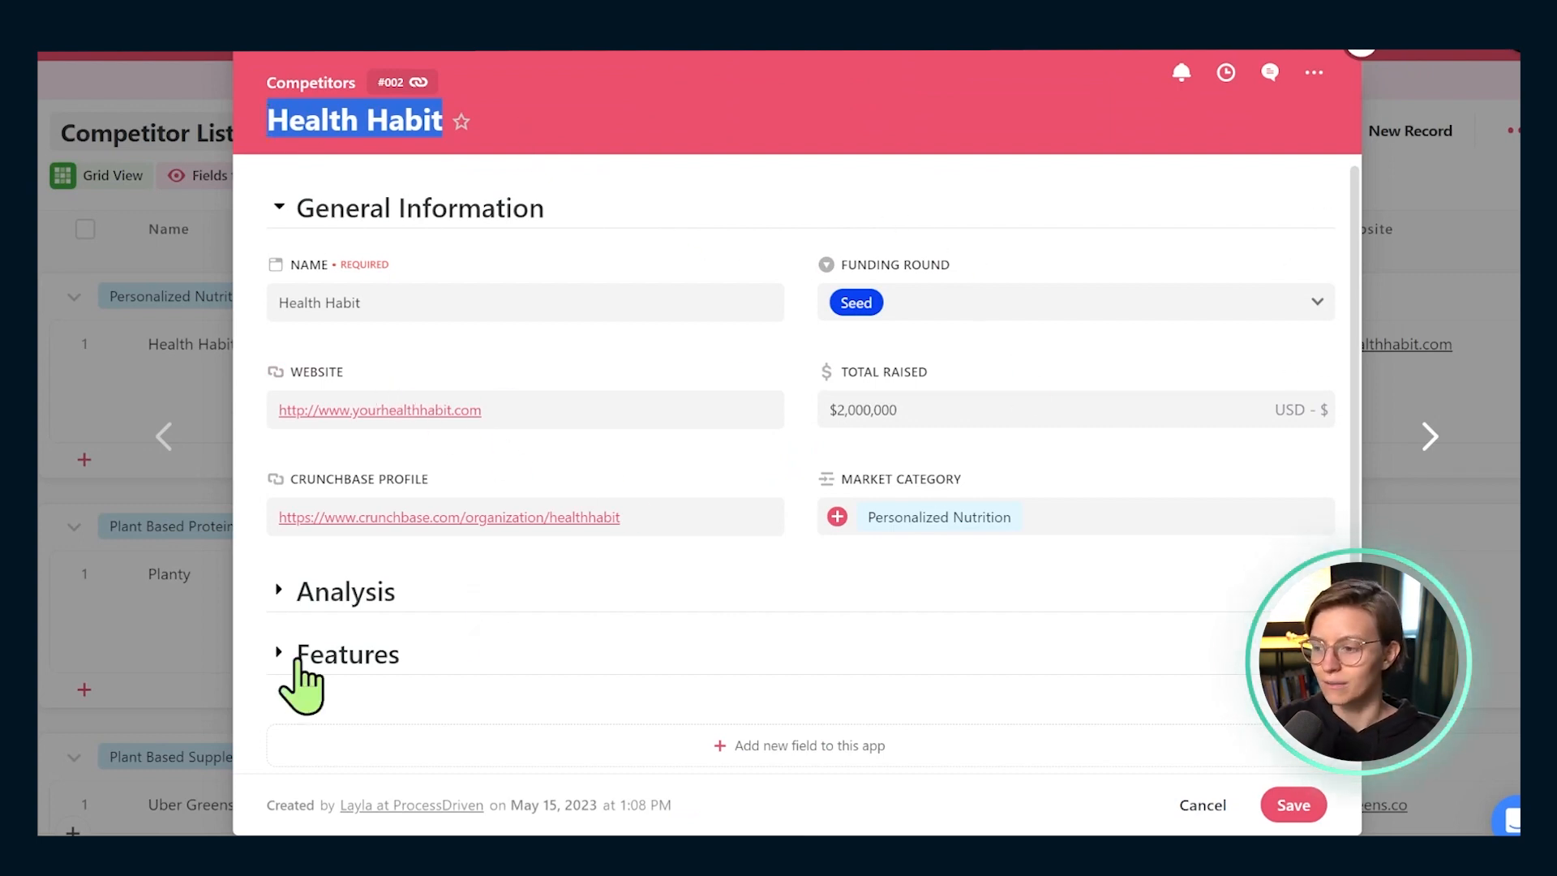
pyautogui.click(283, 654)
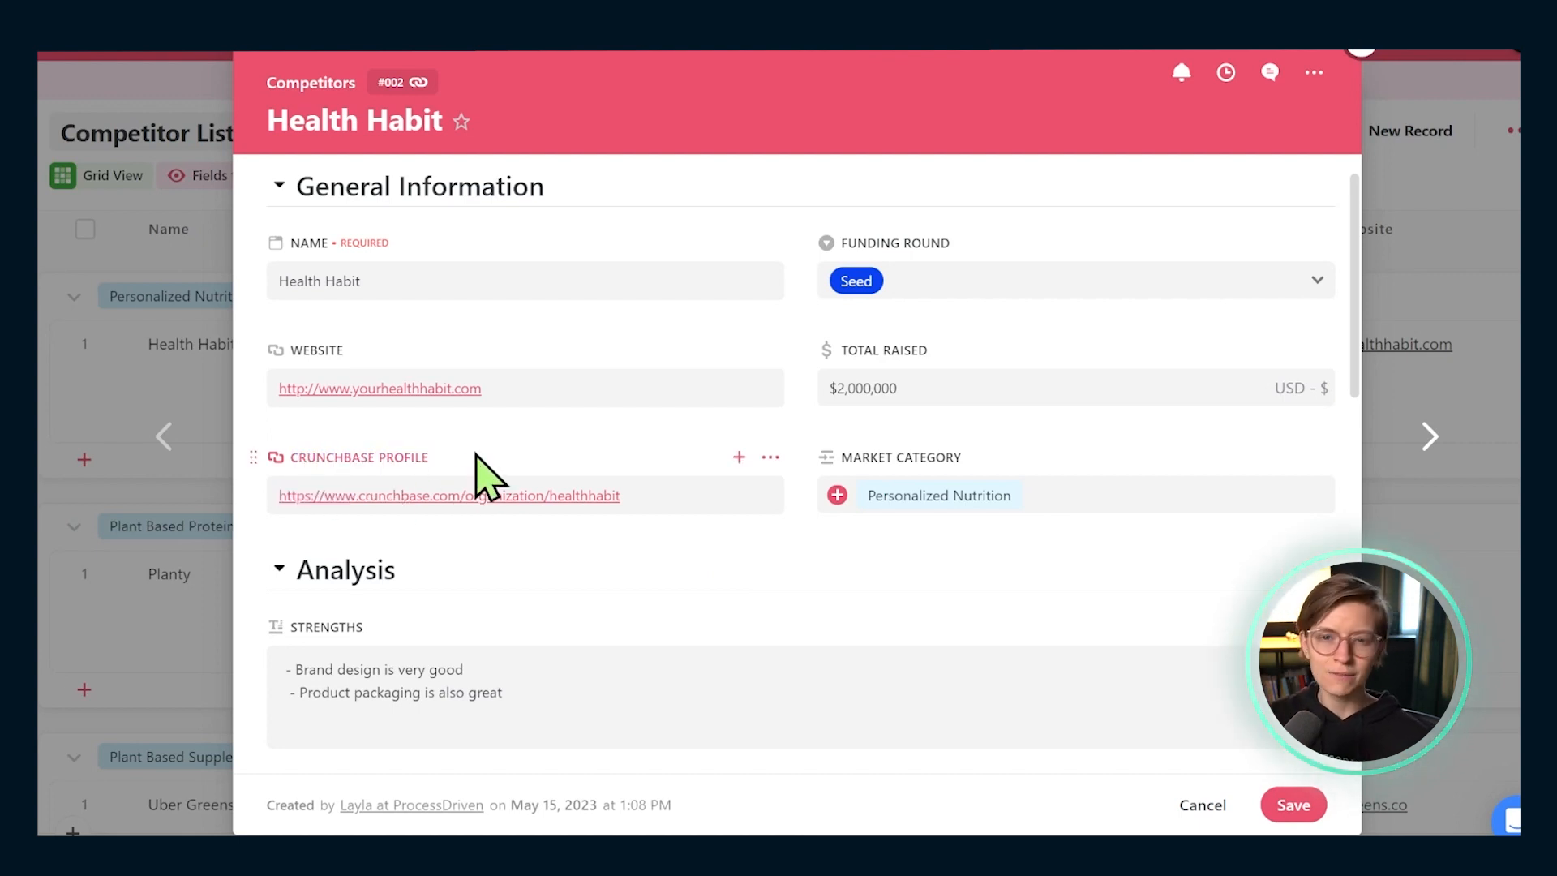
pyautogui.moveTo(684, 259)
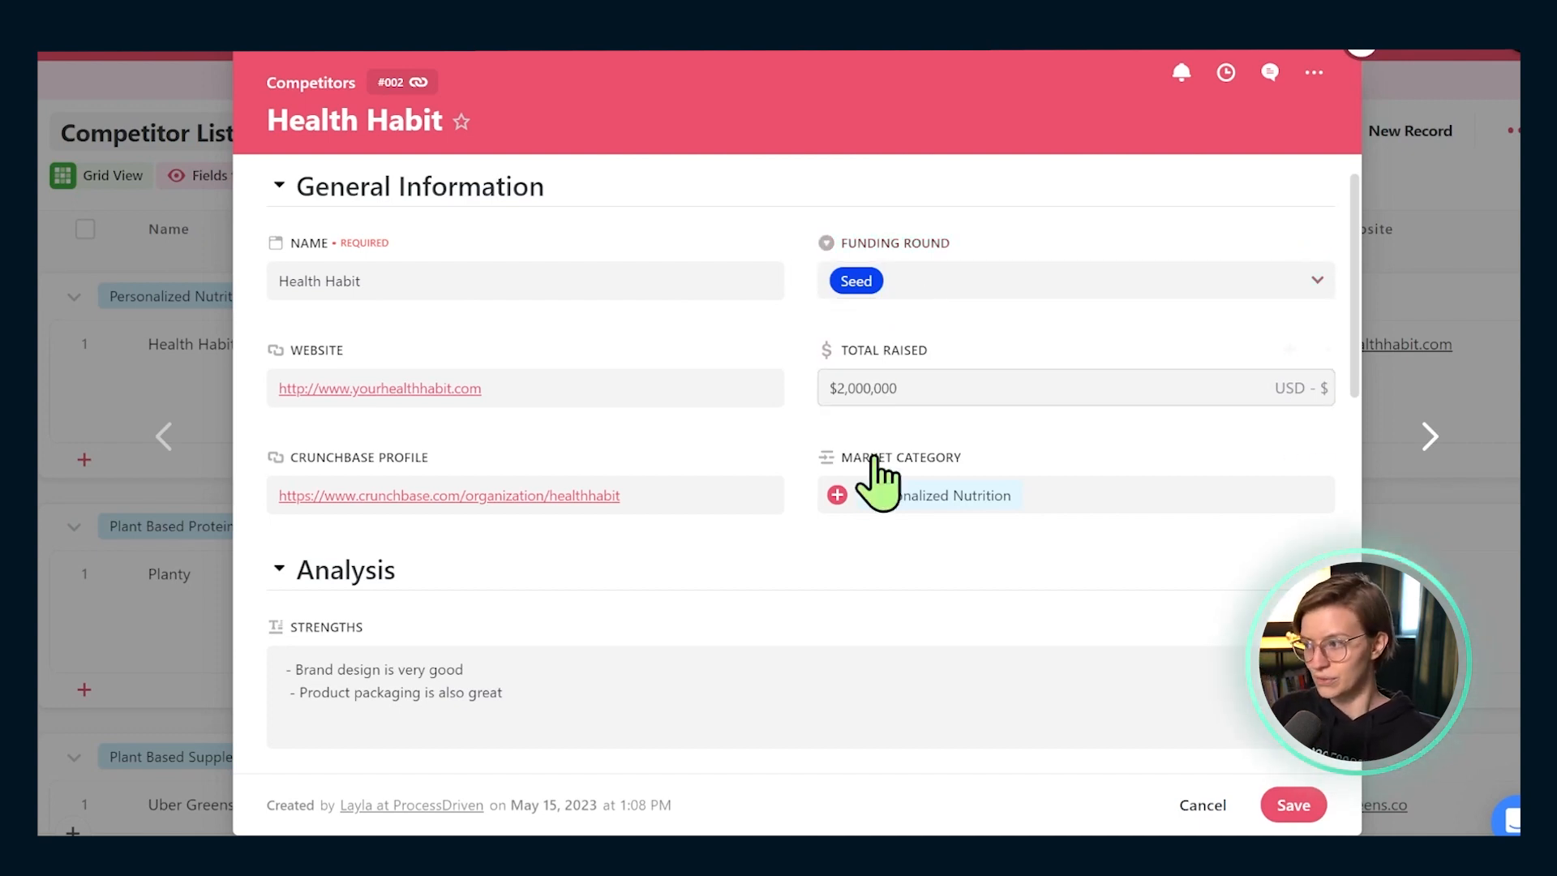
pyautogui.click(1320, 349)
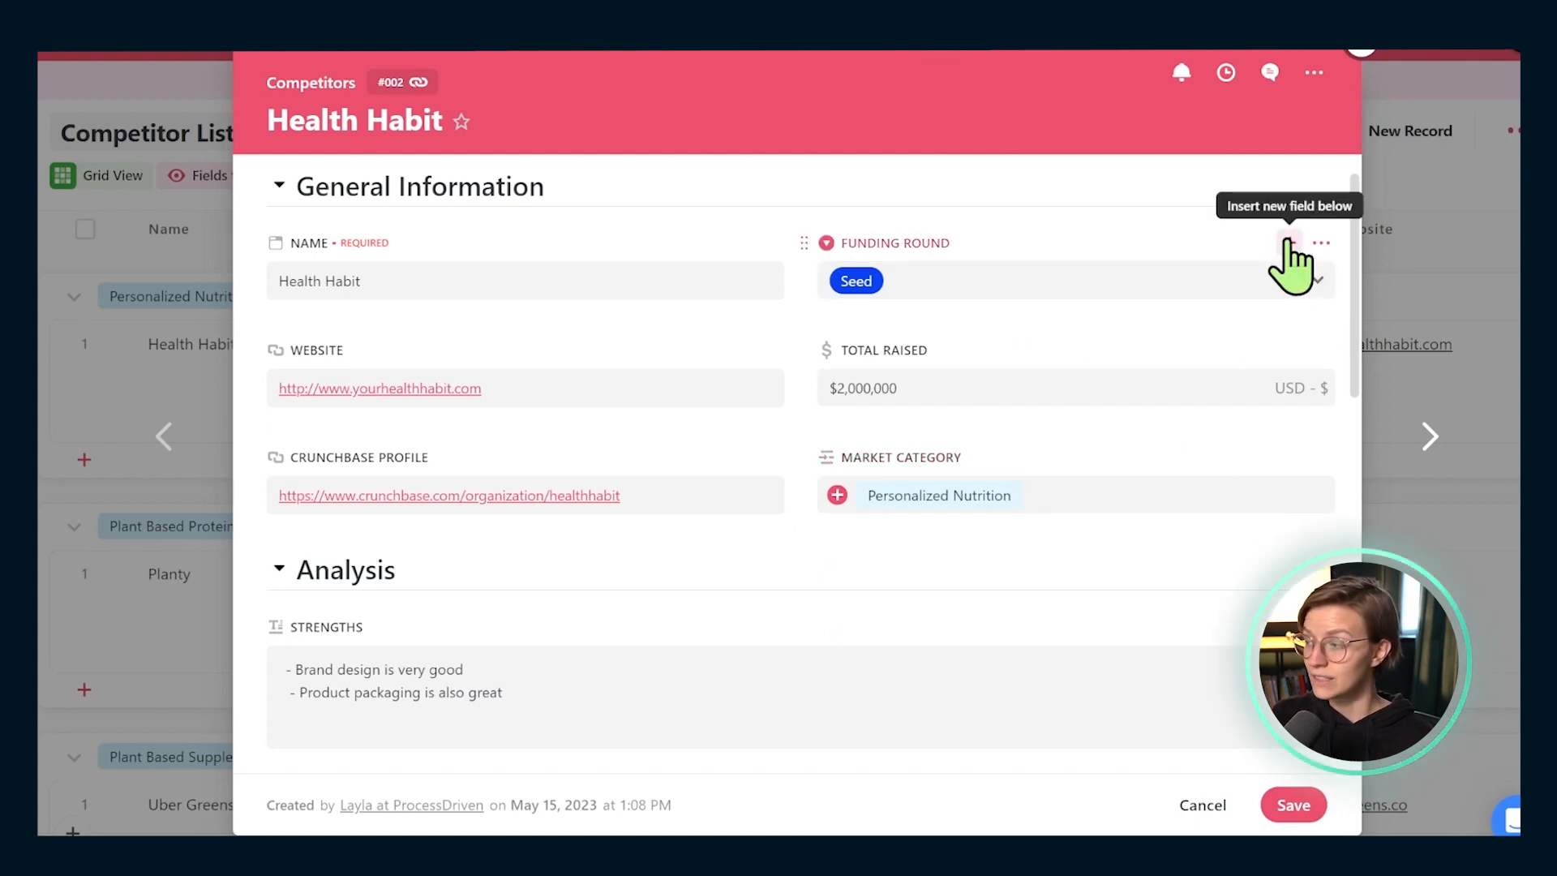
# Add a Date field named Founding Date below Funding Round, using Long display format
pyautogui.click(1283, 243)
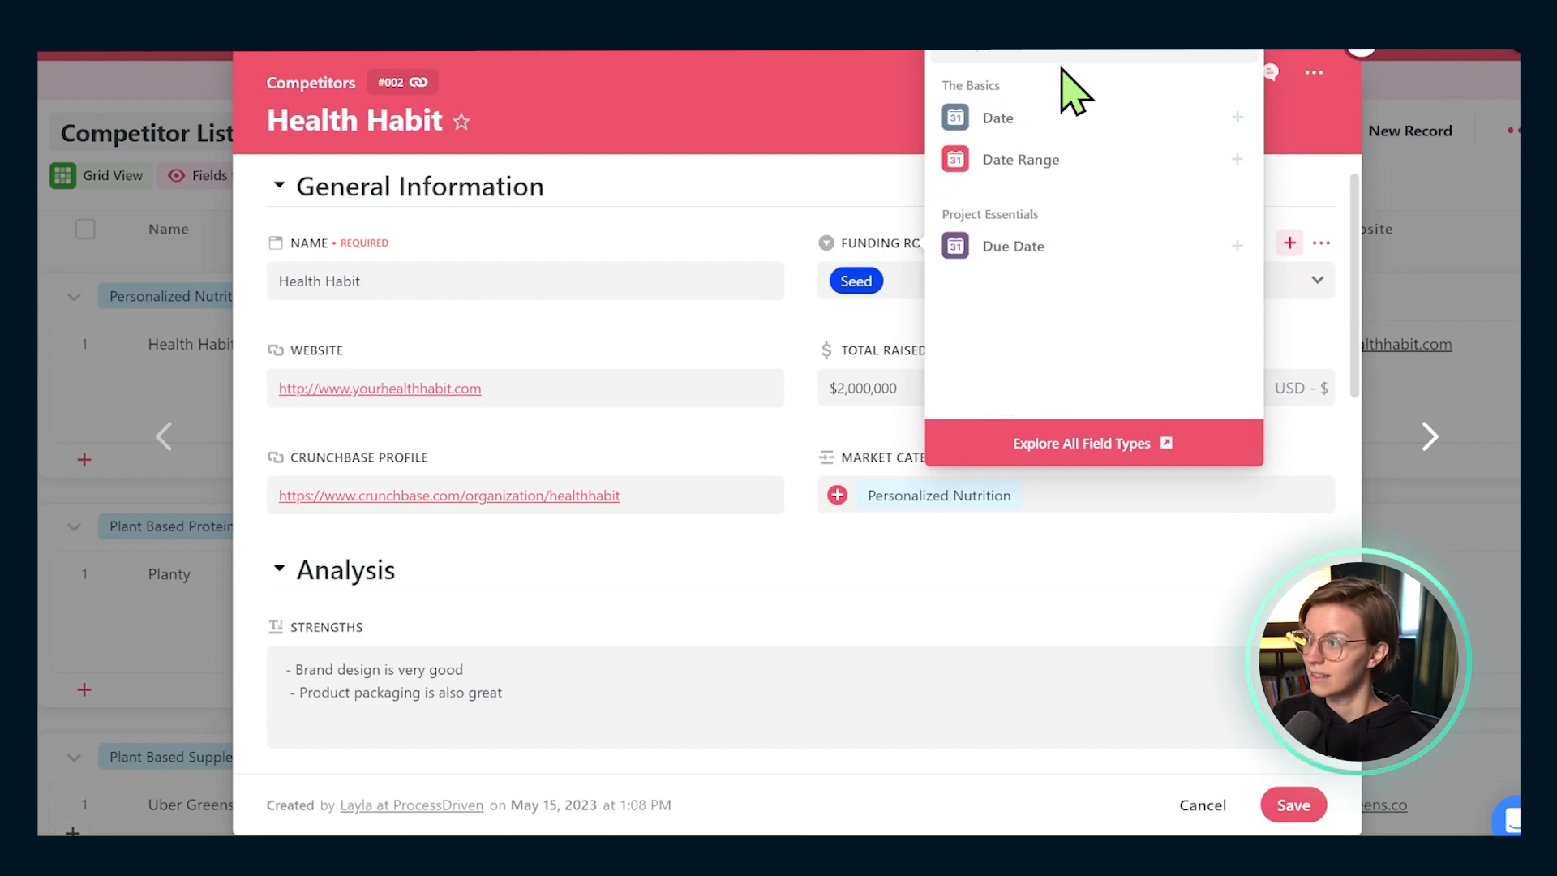
pyautogui.click(997, 118)
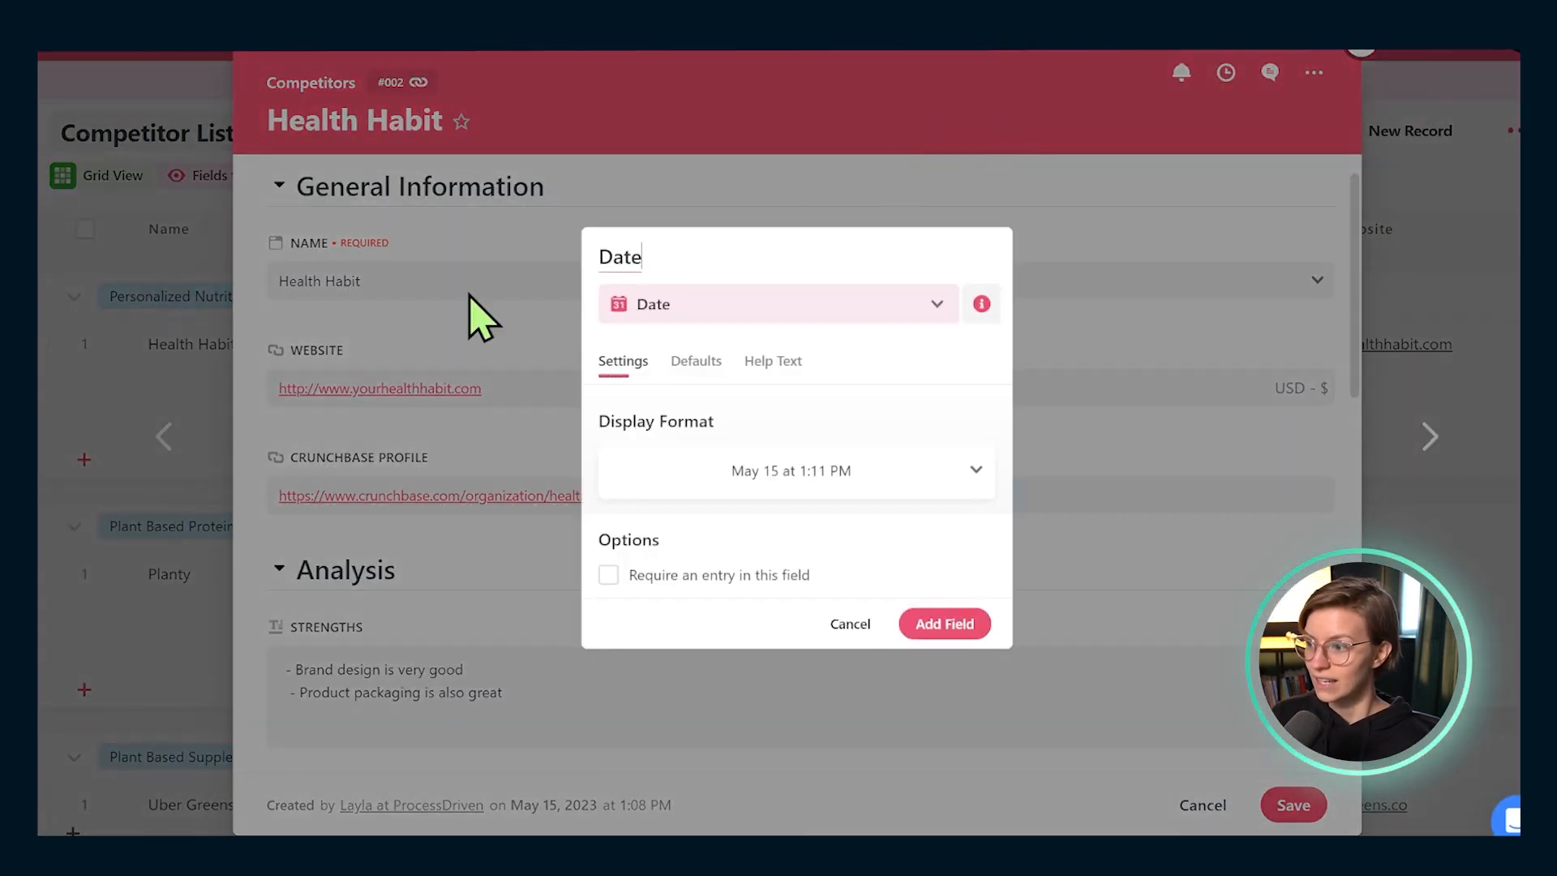
pyautogui.write('Founding')
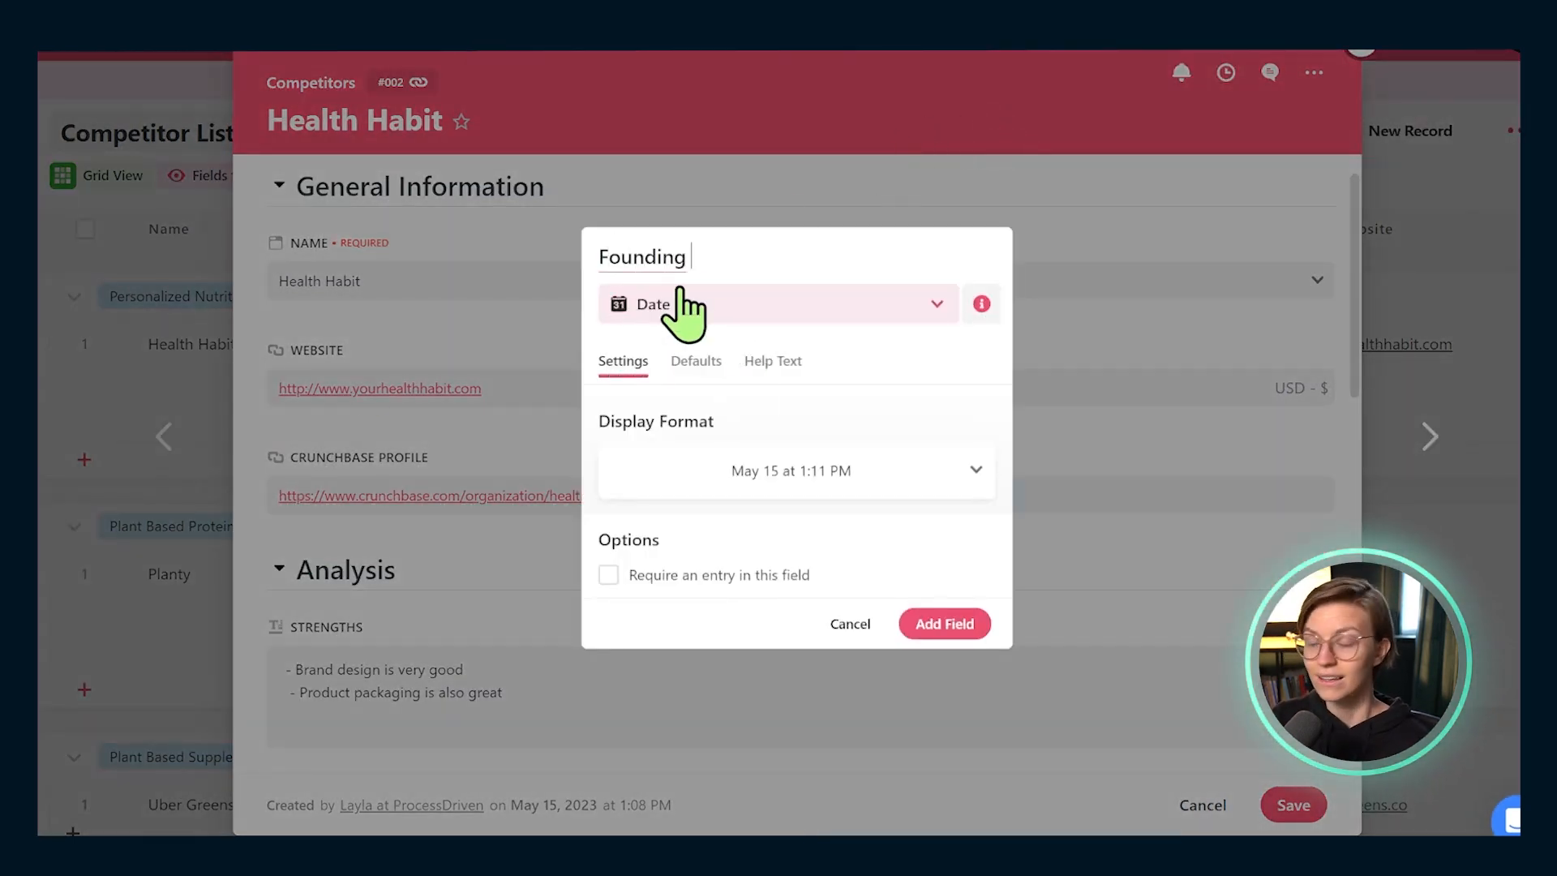
pyautogui.click(795, 470)
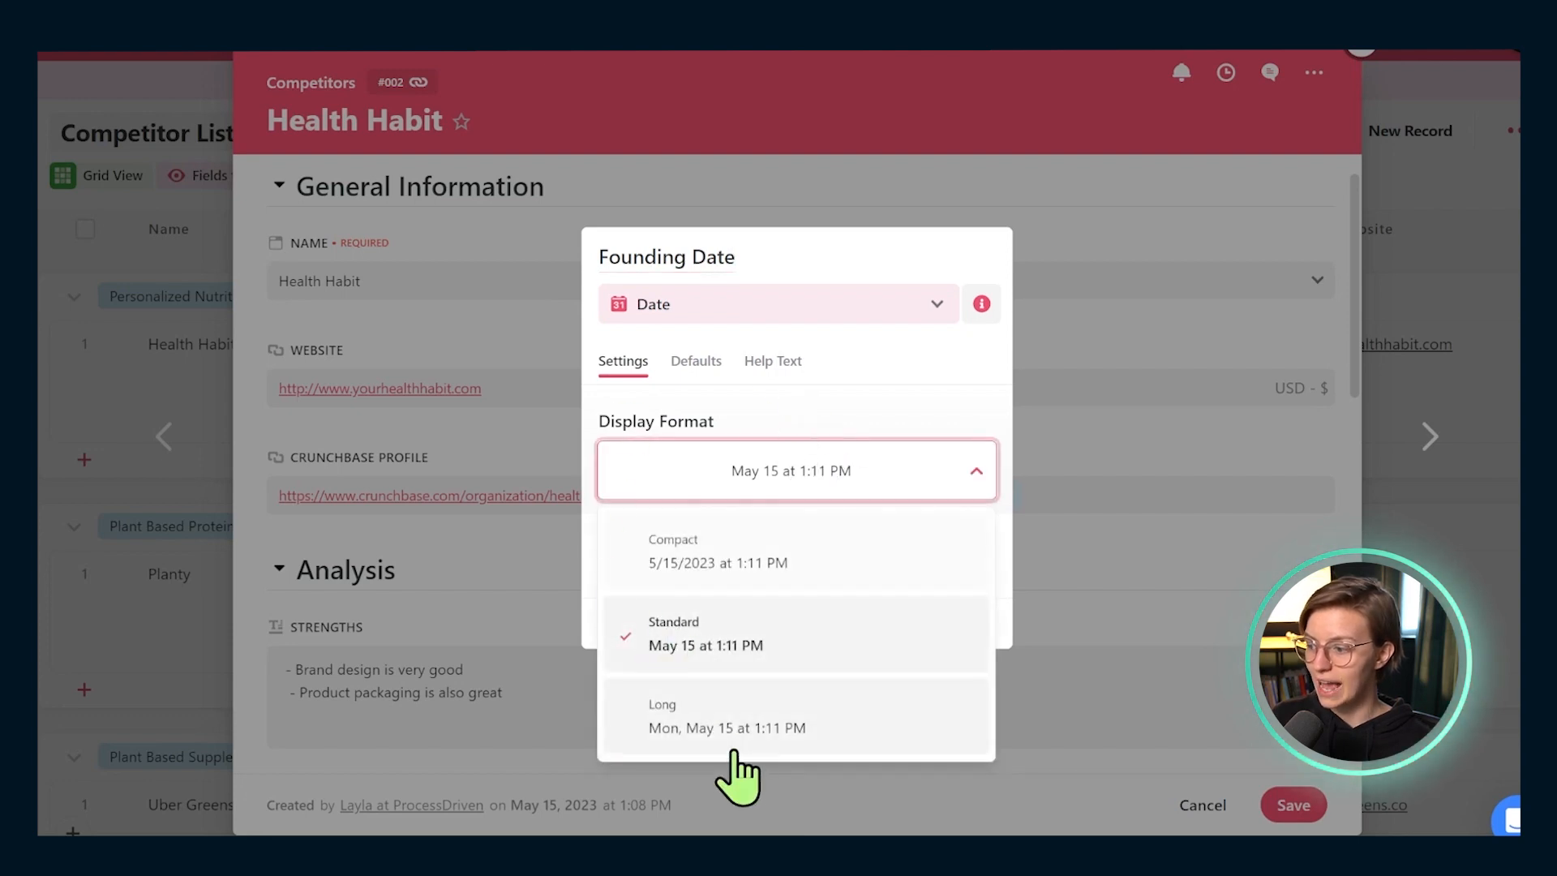
pyautogui.click(728, 723)
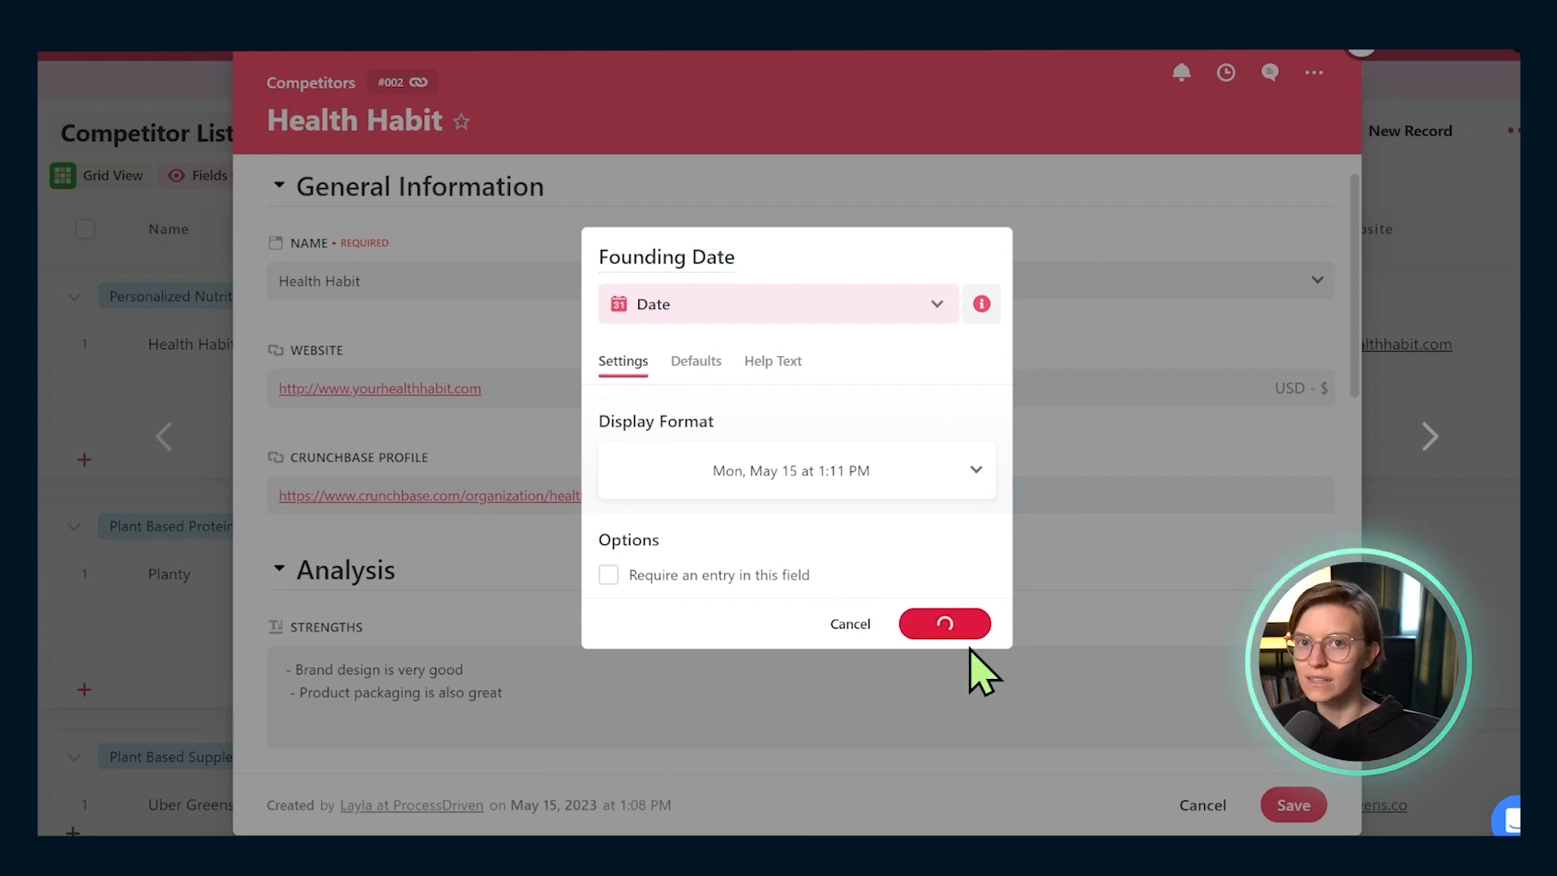
pyautogui.click(944, 623)
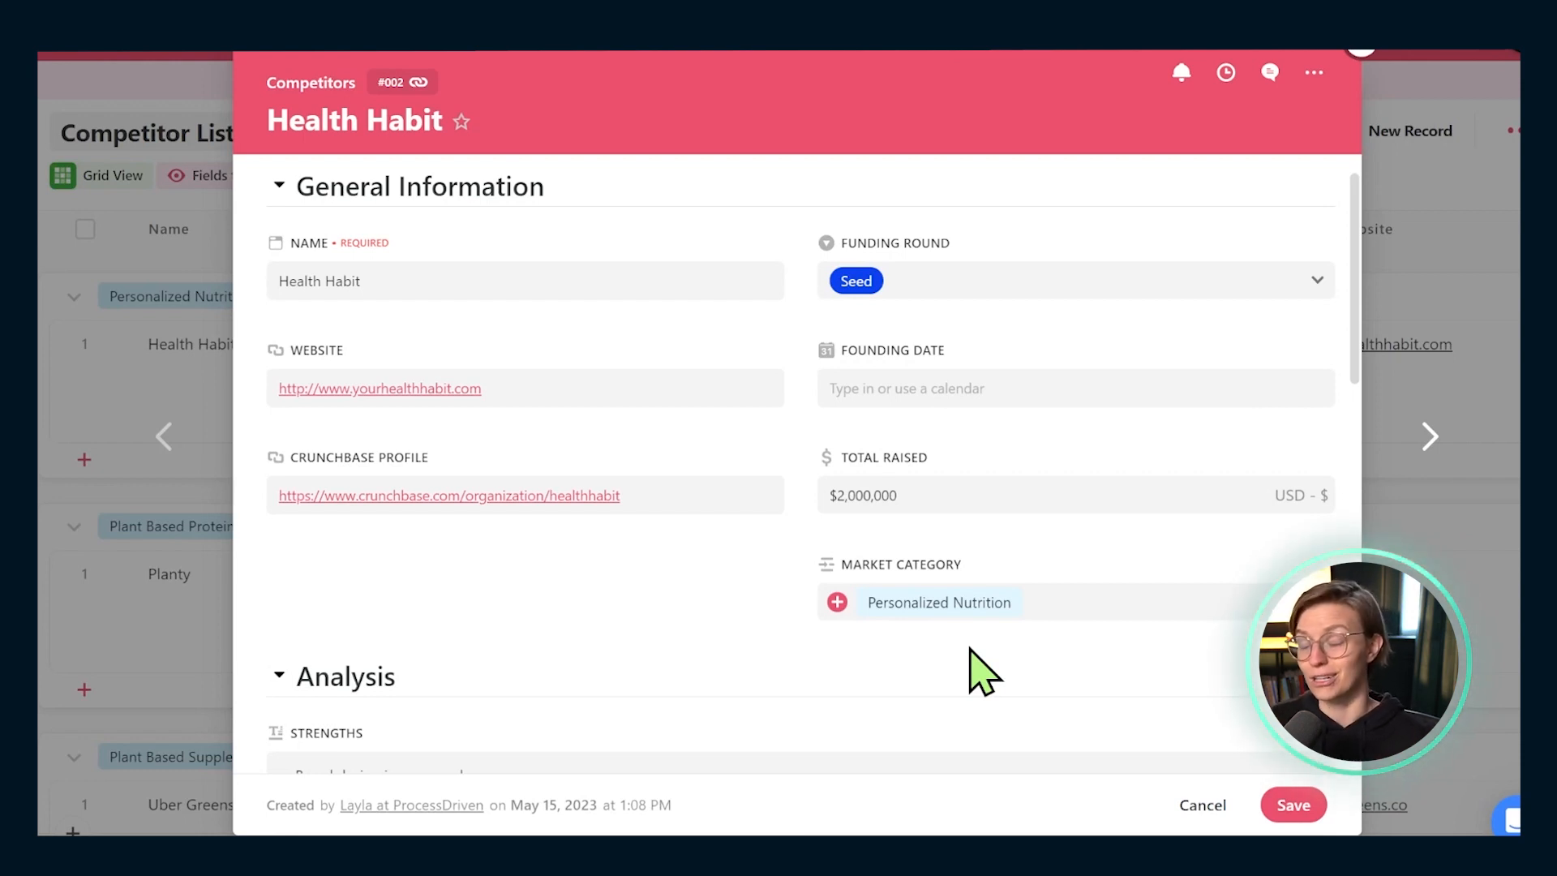
# Change the Strengths field type to SmartDoc and close the Health Habit record
pyautogui.scroll(-3)
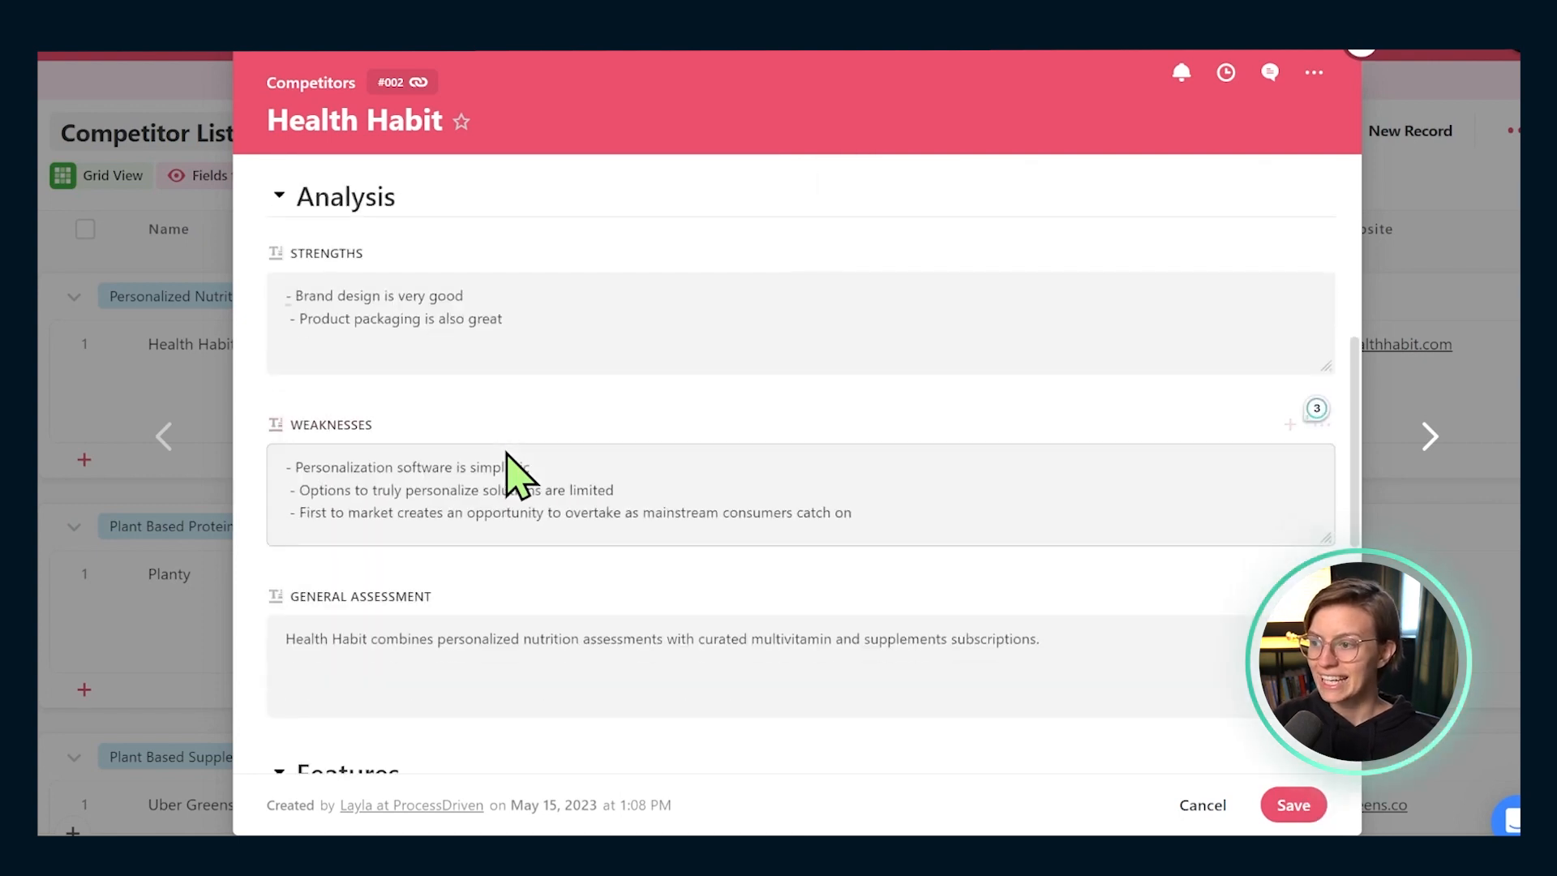
pyautogui.click(1320, 252)
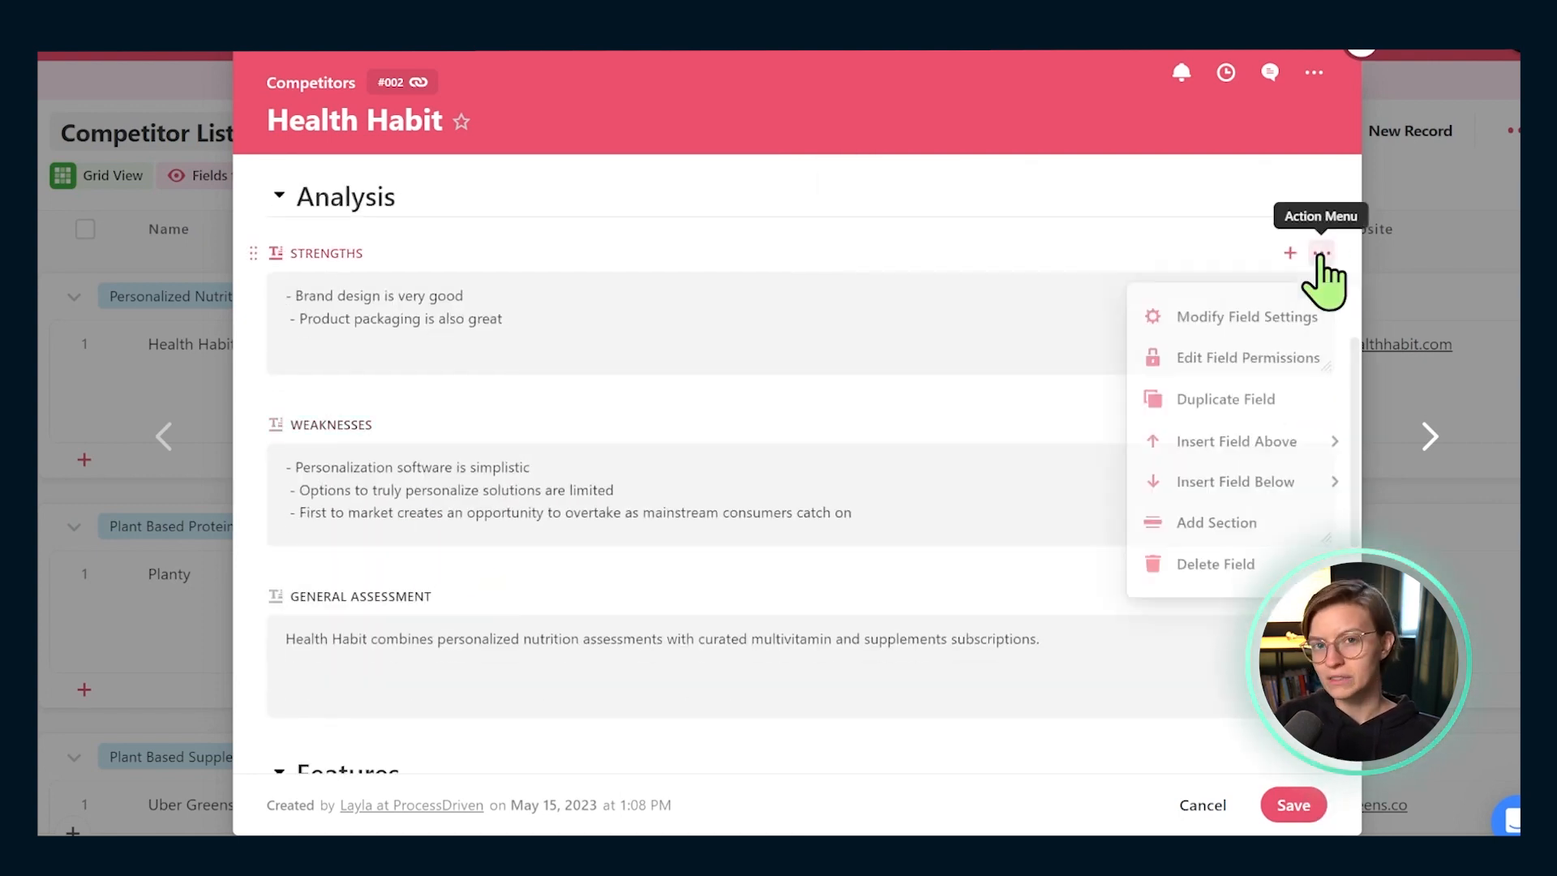
pyautogui.moveTo(1247, 313)
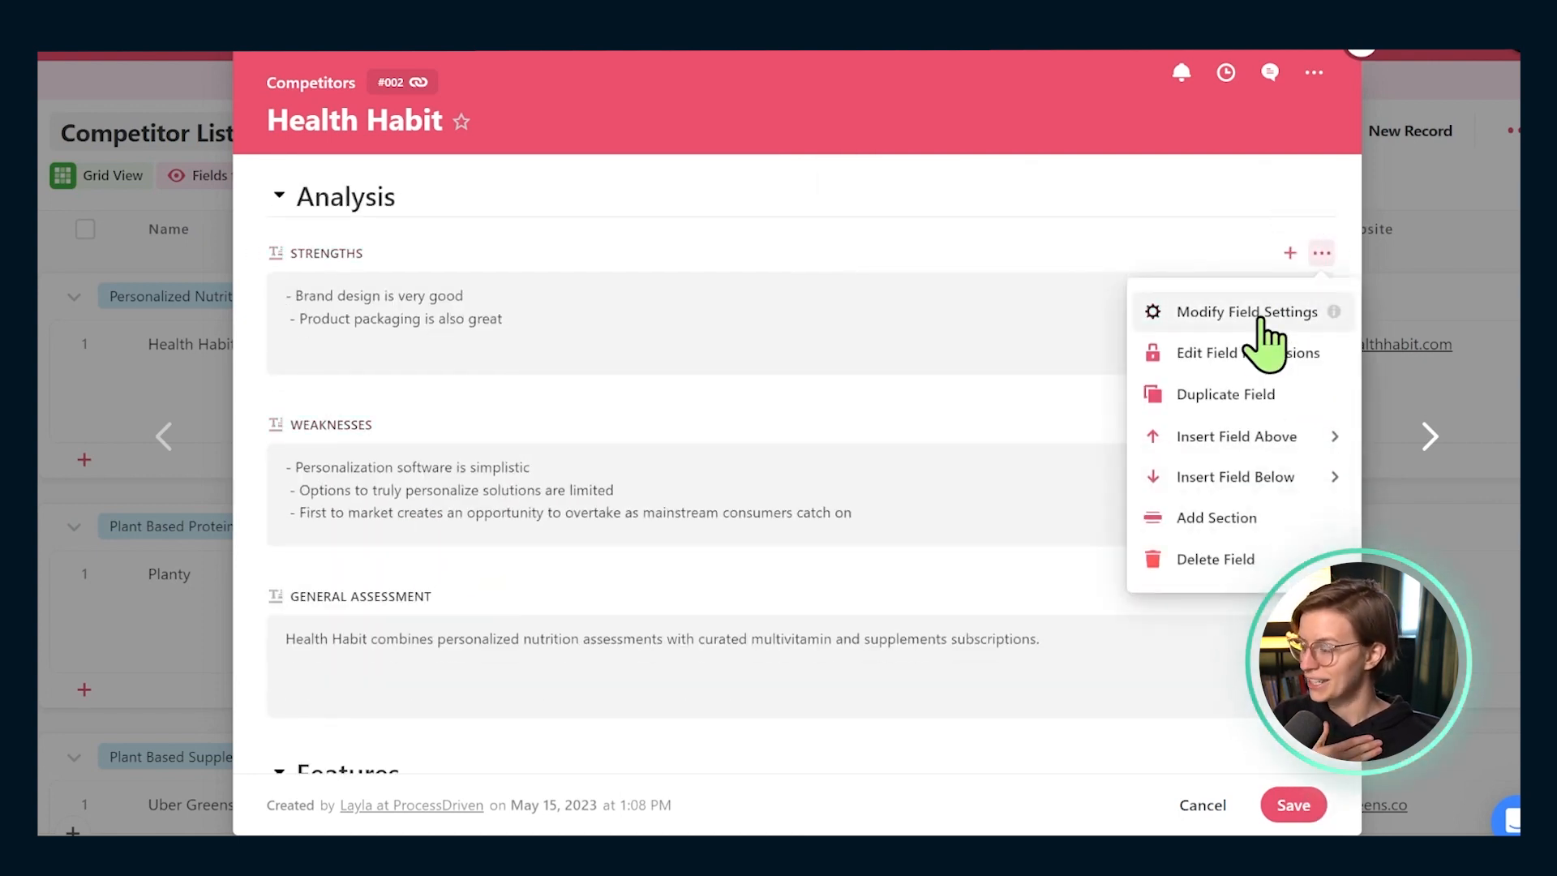
pyautogui.click(1247, 312)
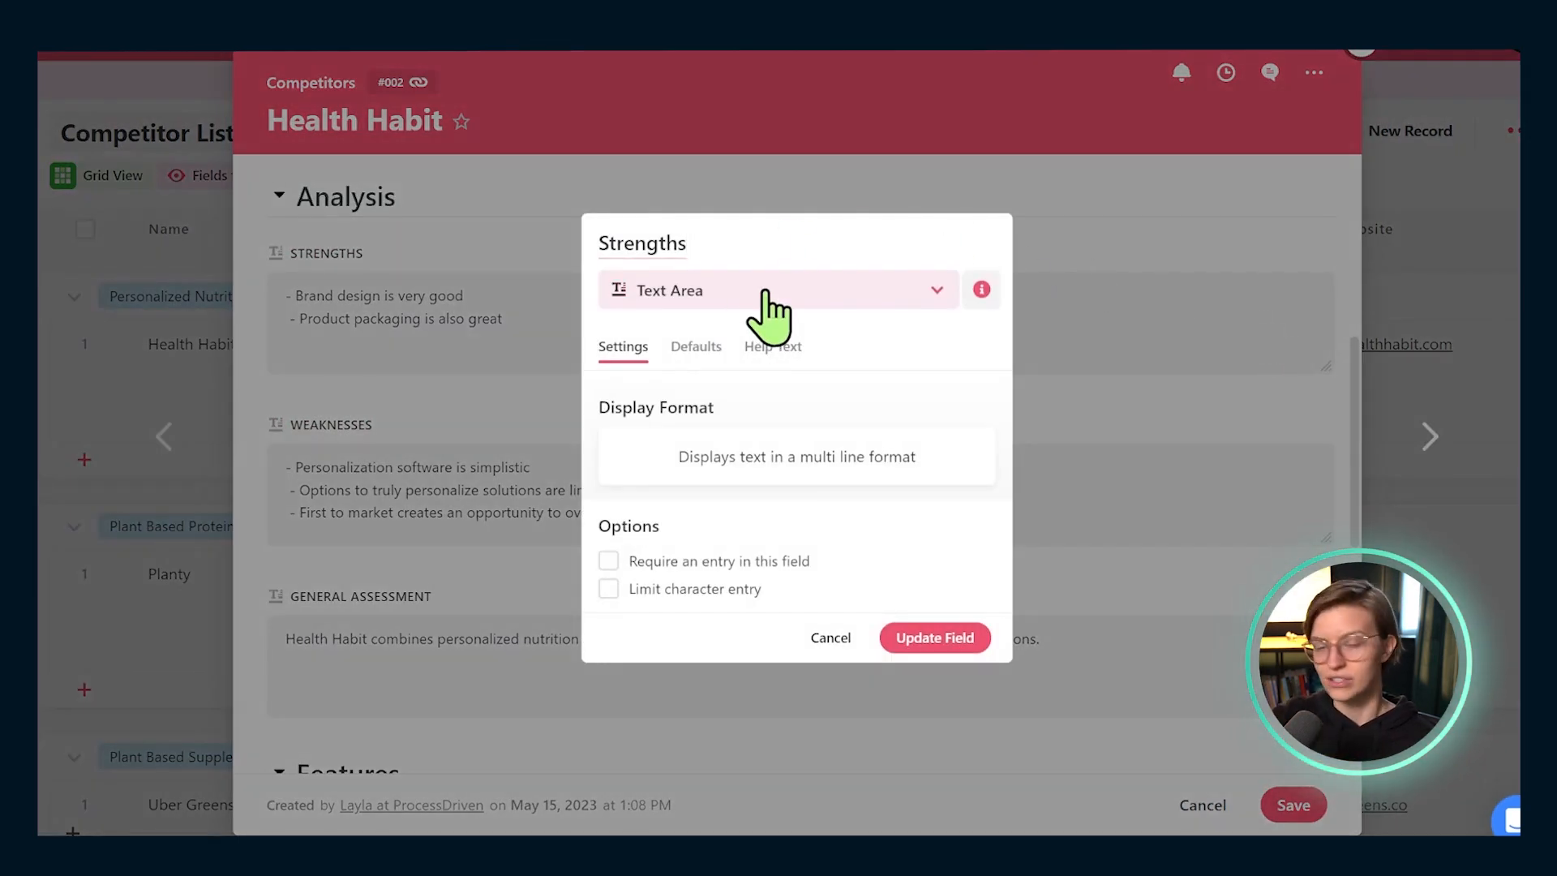
pyautogui.click(778, 290)
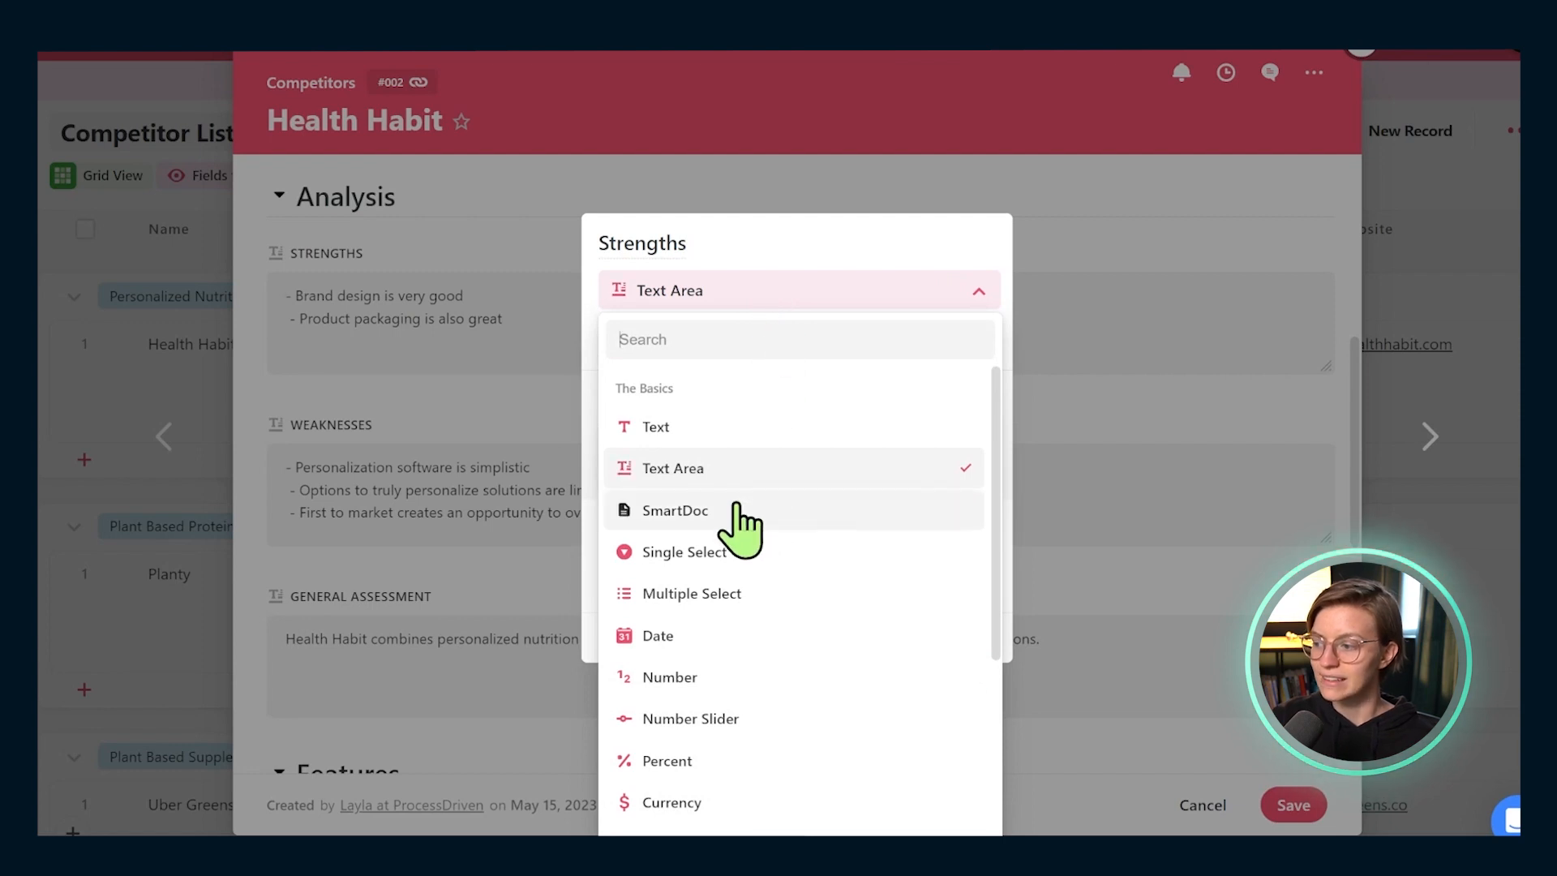
pyautogui.click(676, 510)
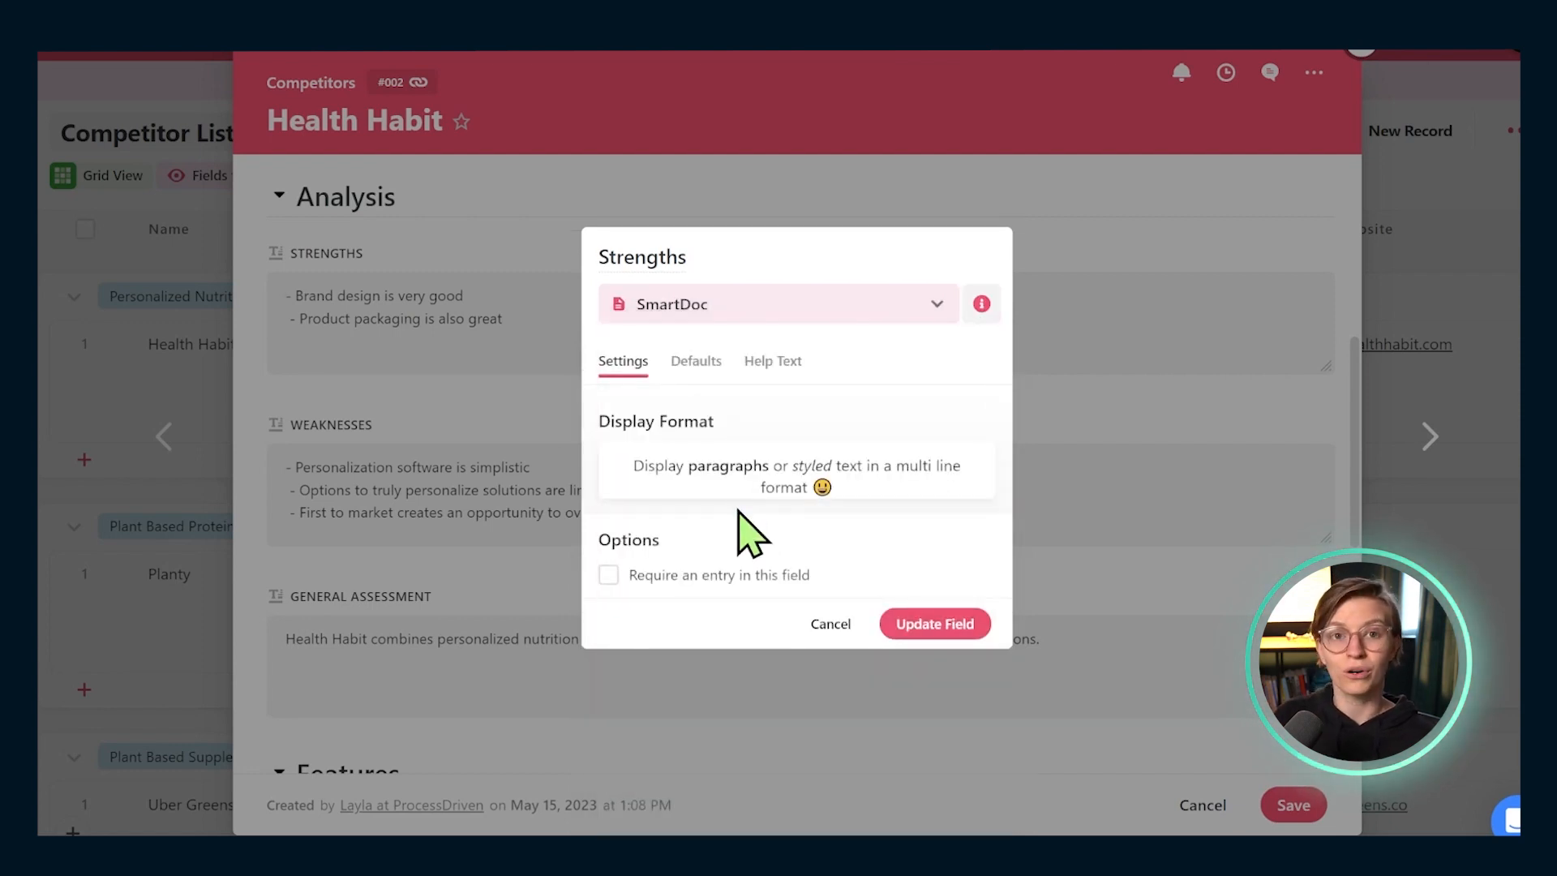
pyautogui.moveTo(935, 623)
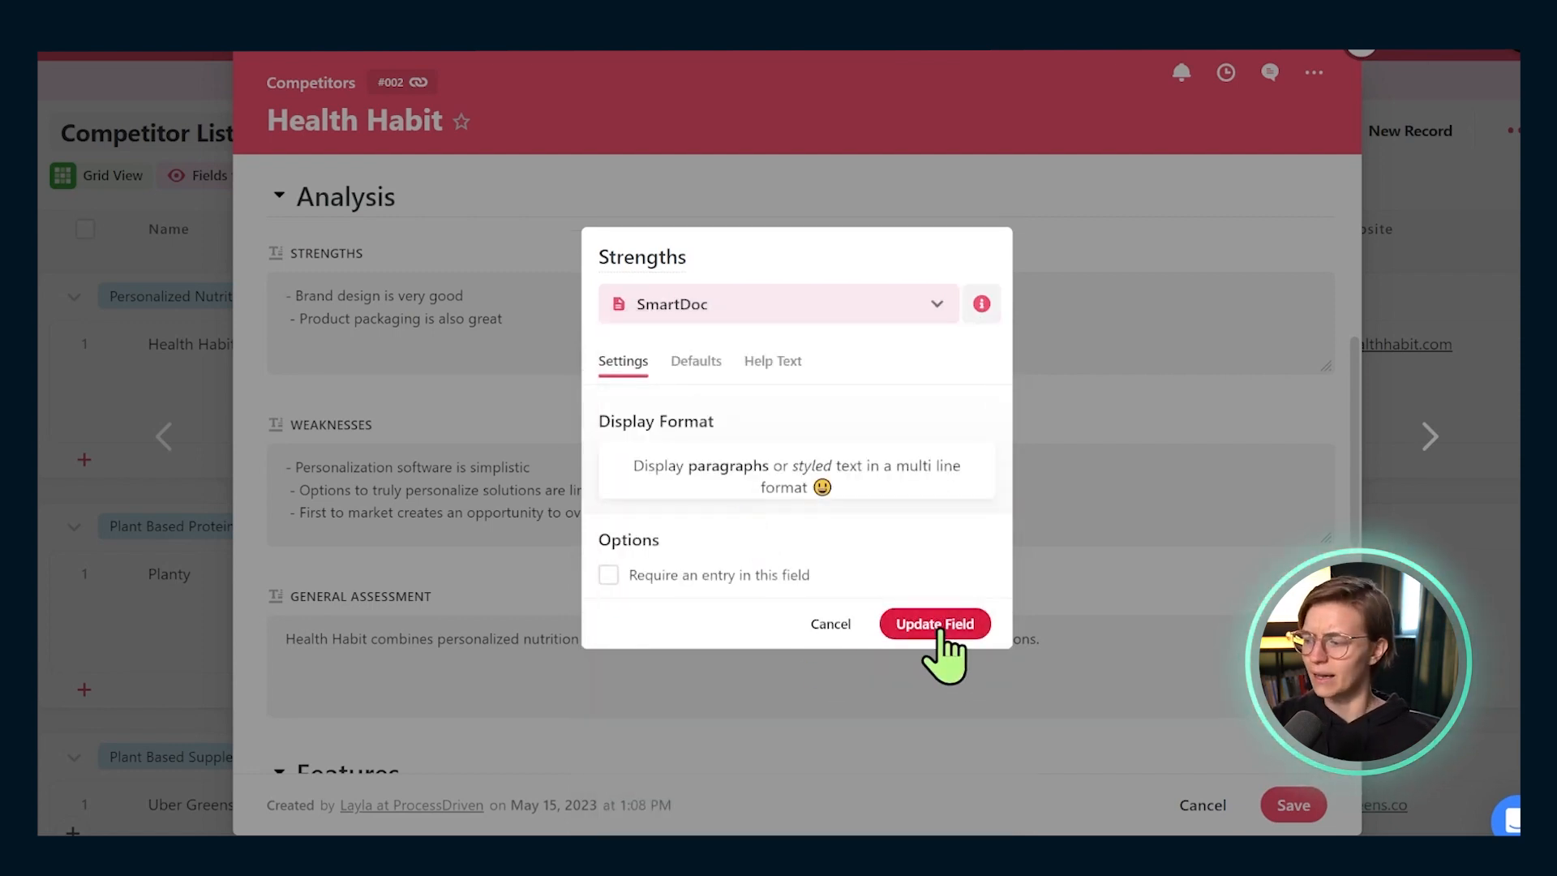
pyautogui.click(935, 623)
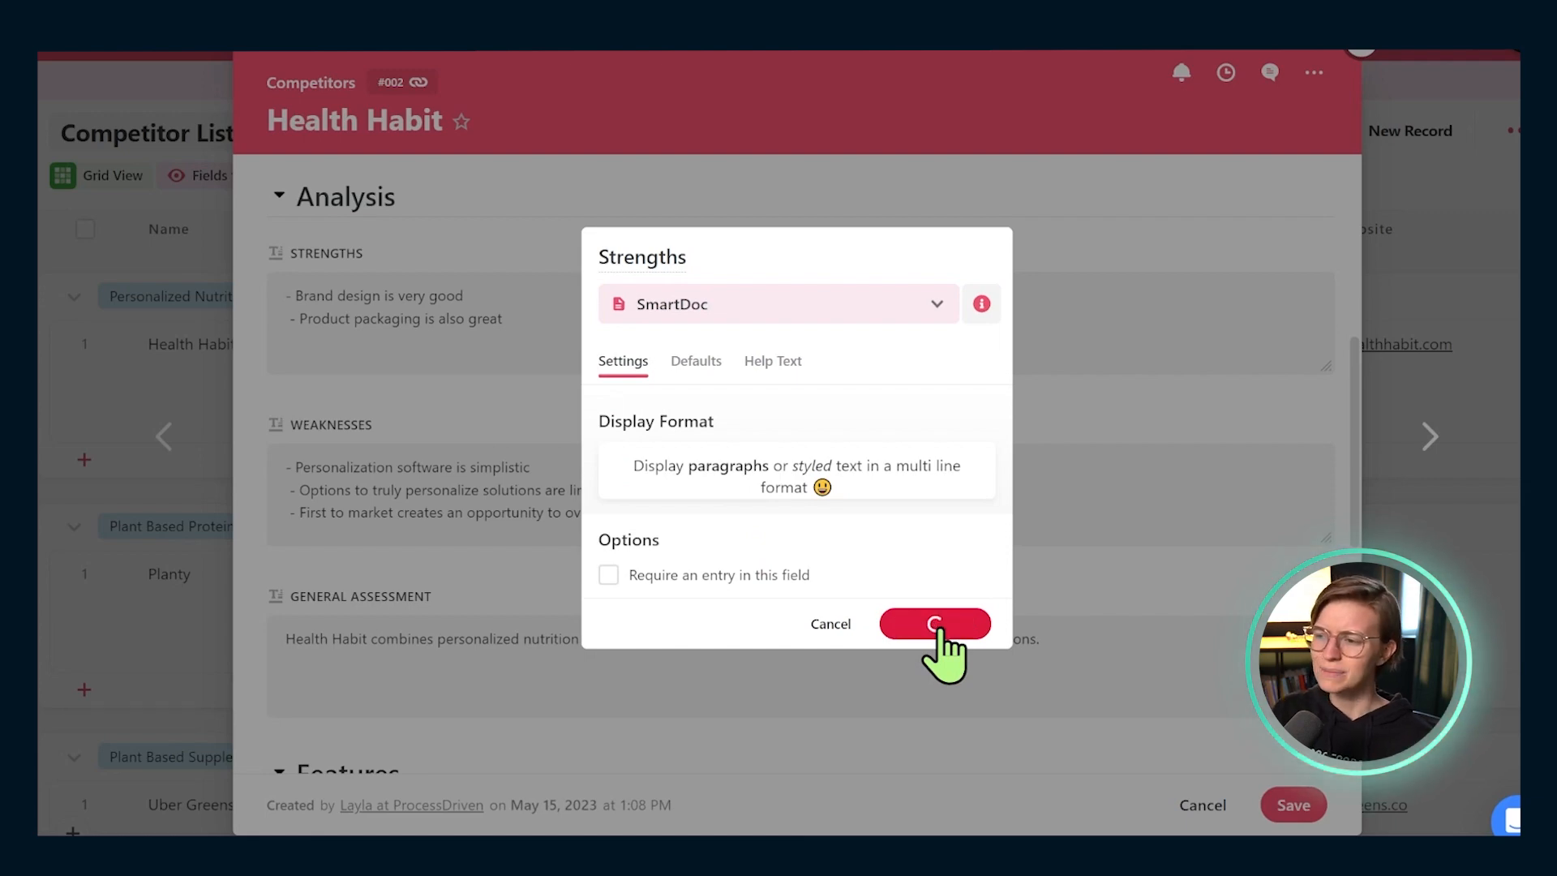
pyautogui.click(935, 624)
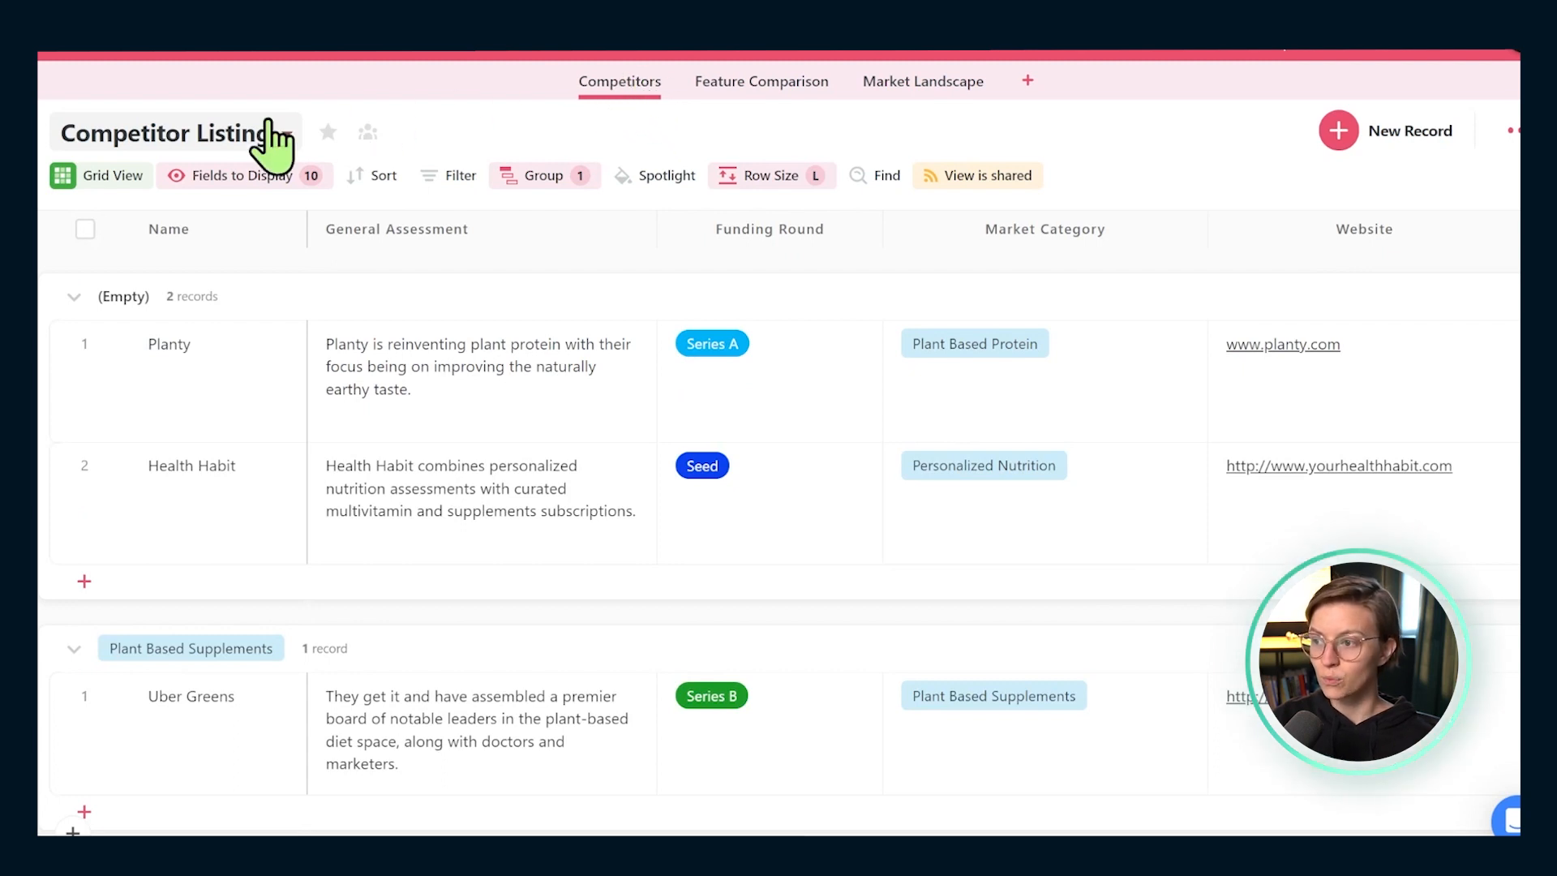
# Switch the Competitors app to the Competitors by Funding Round kanban view
pyautogui.click(166, 133)
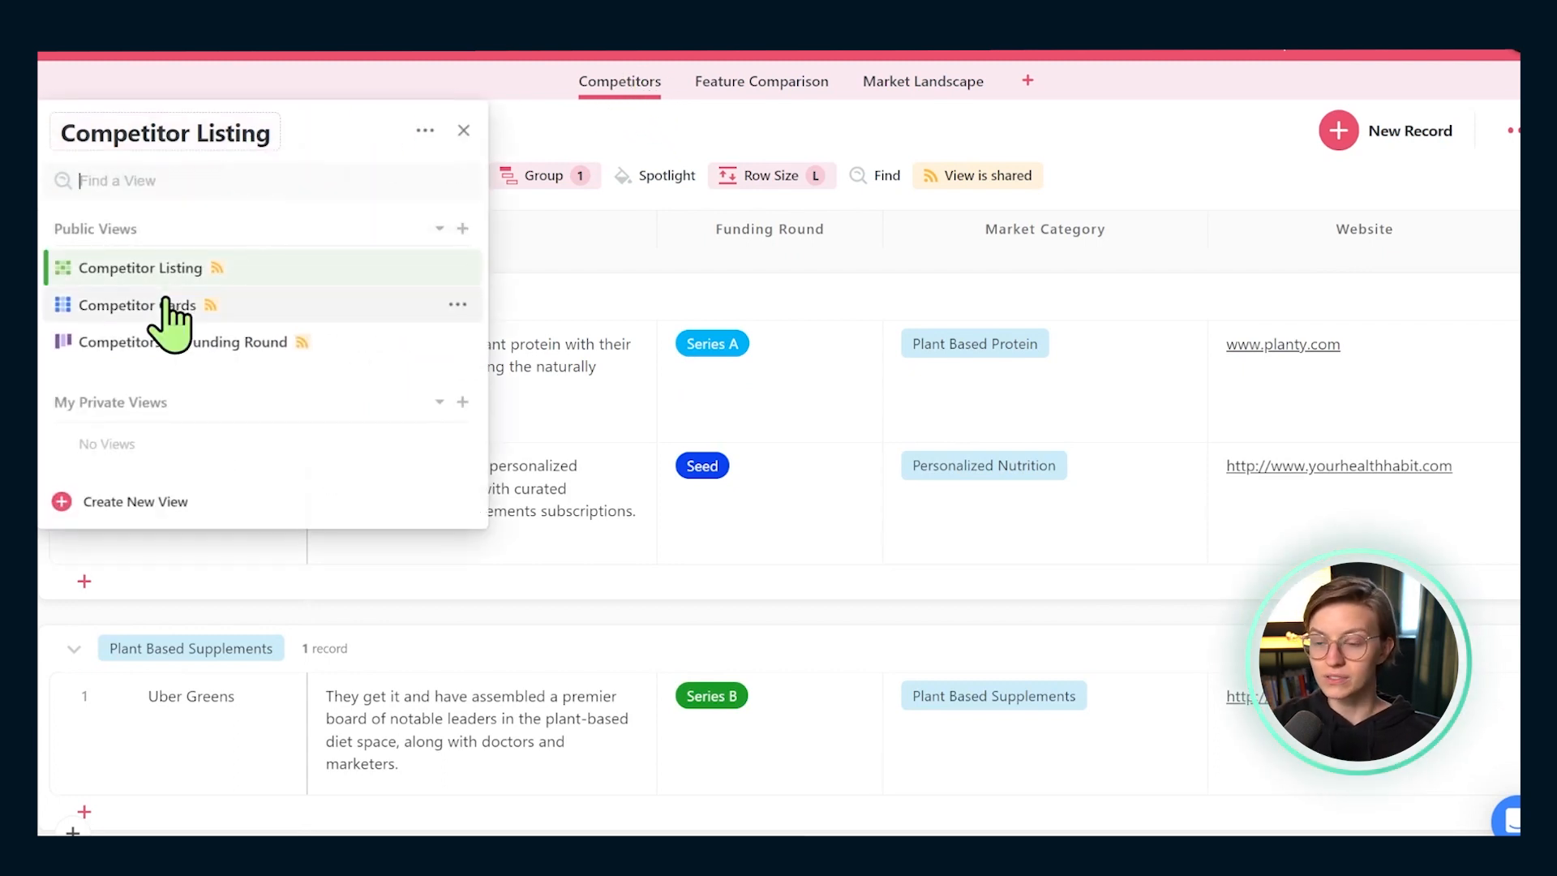
pyautogui.click(140, 305)
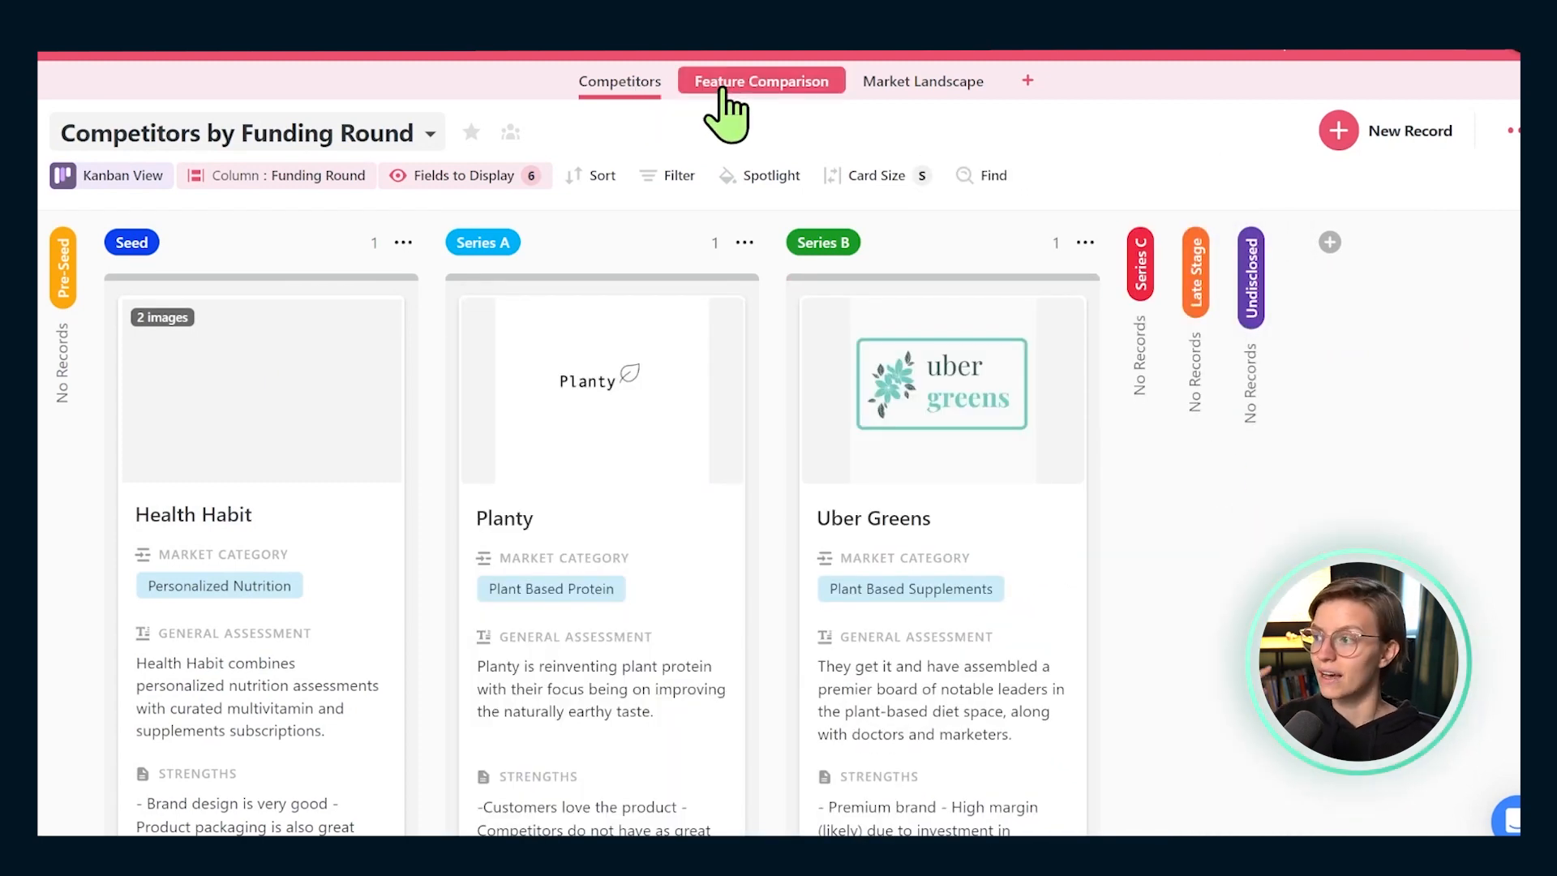
# Go to the Feature Comparison table and open the Recurring order function card
pyautogui.click(762, 81)
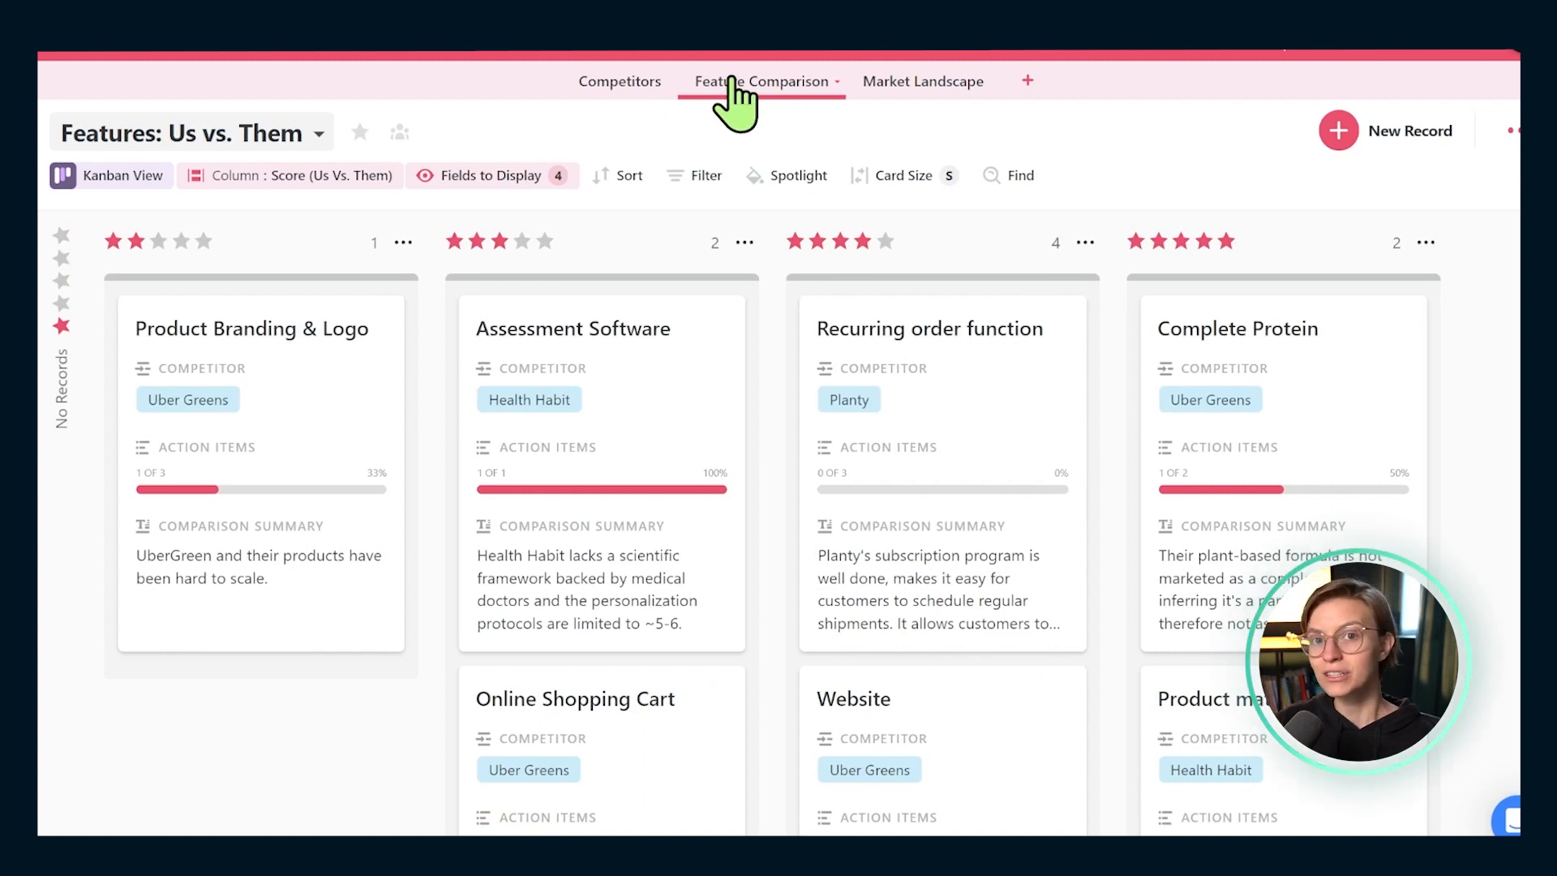
pyautogui.moveTo(759, 97)
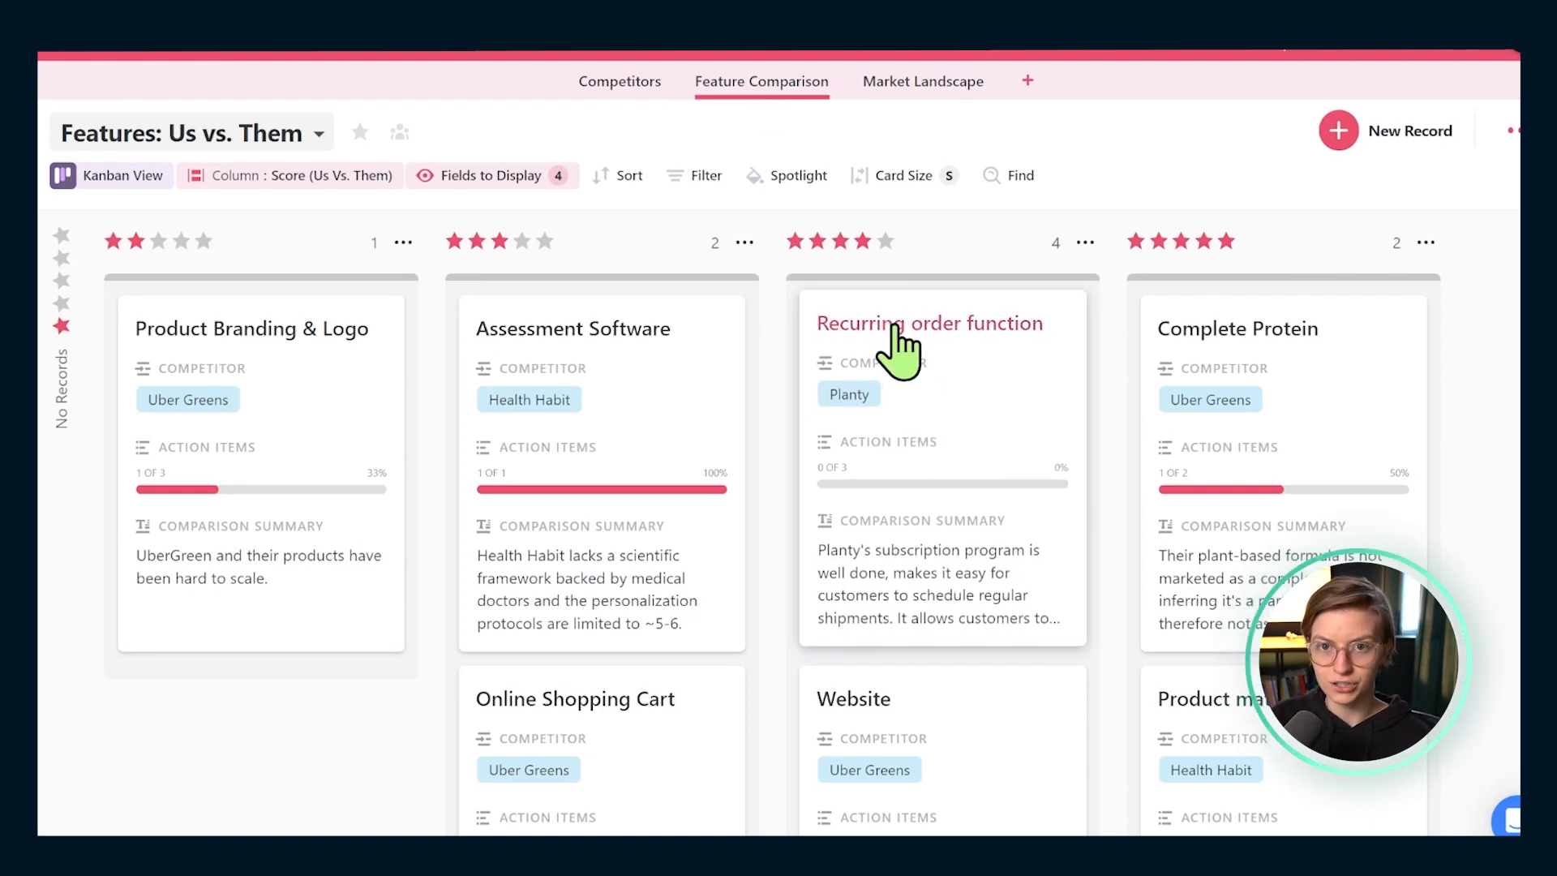
pyautogui.click(929, 323)
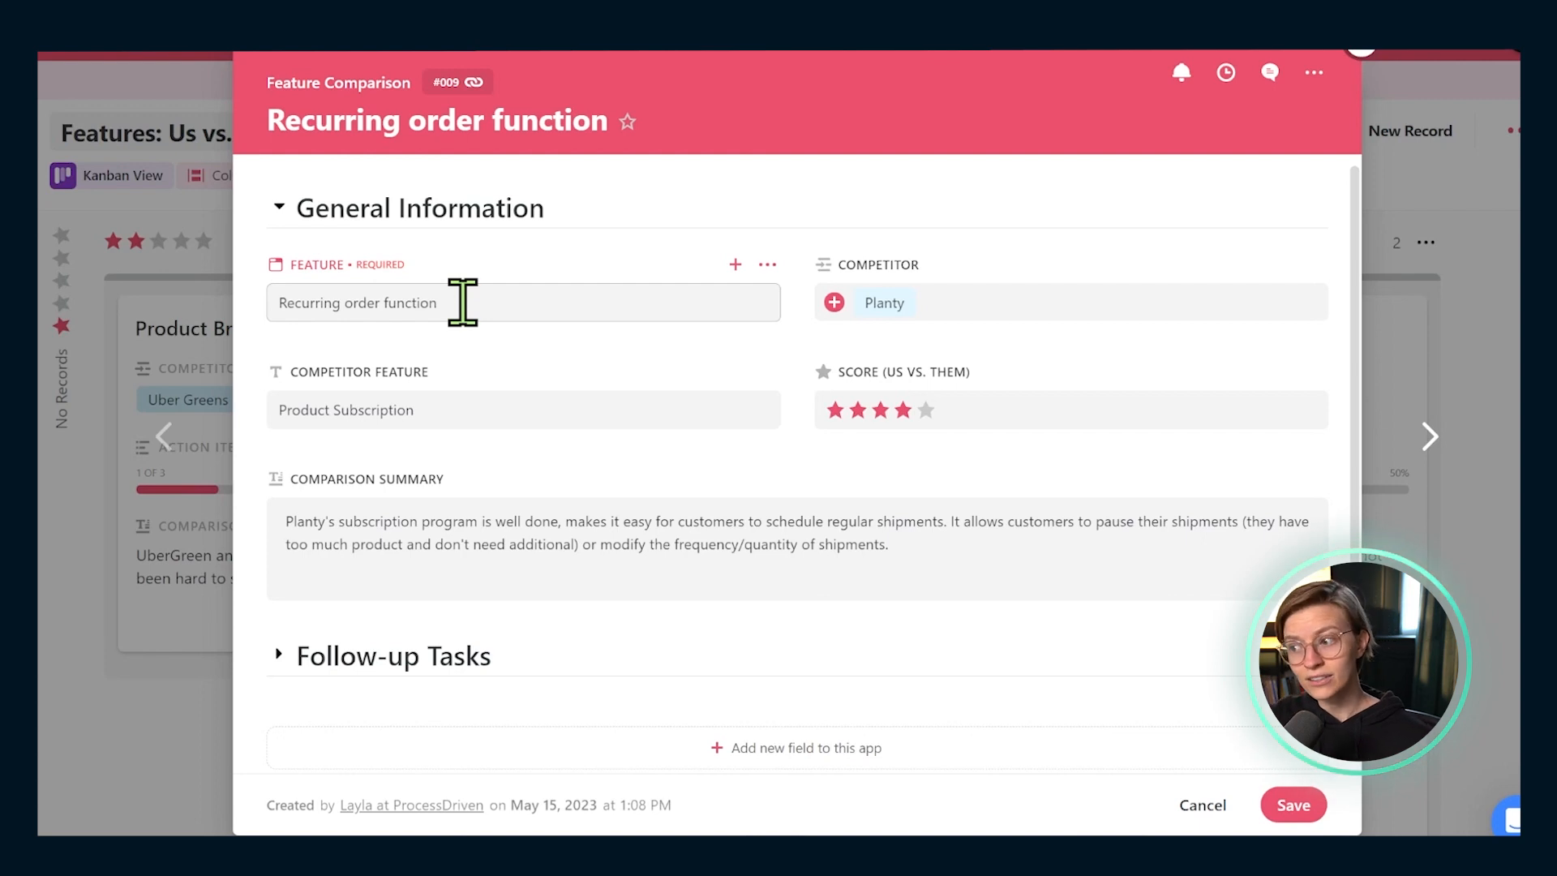
# Select the feature name and keep Planty as the linked competitor
pyautogui.doubleClick(345, 410)
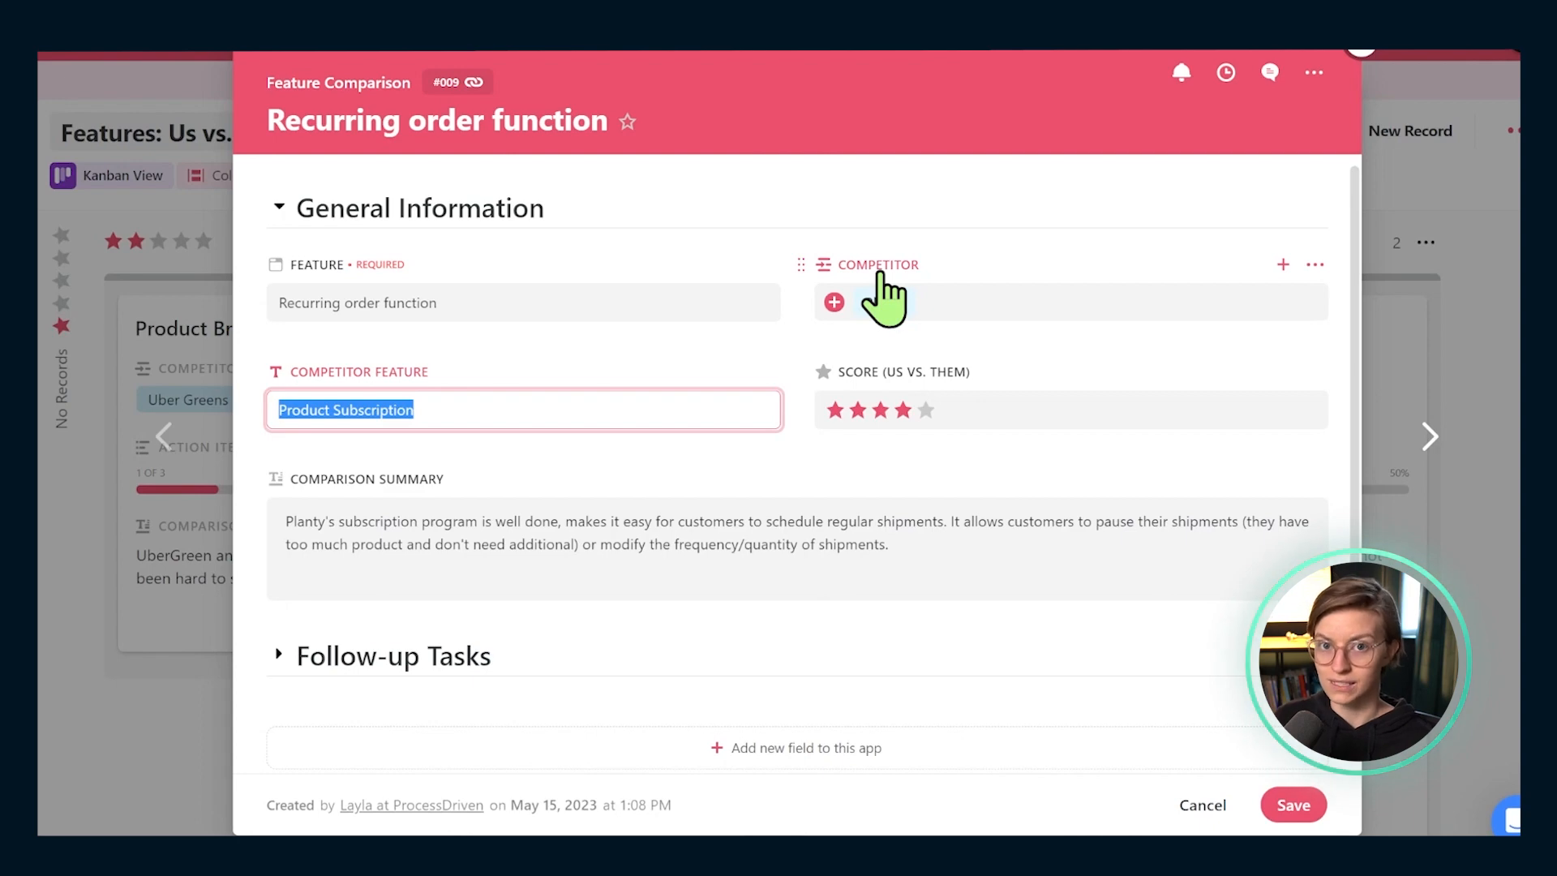
pyautogui.click(834, 301)
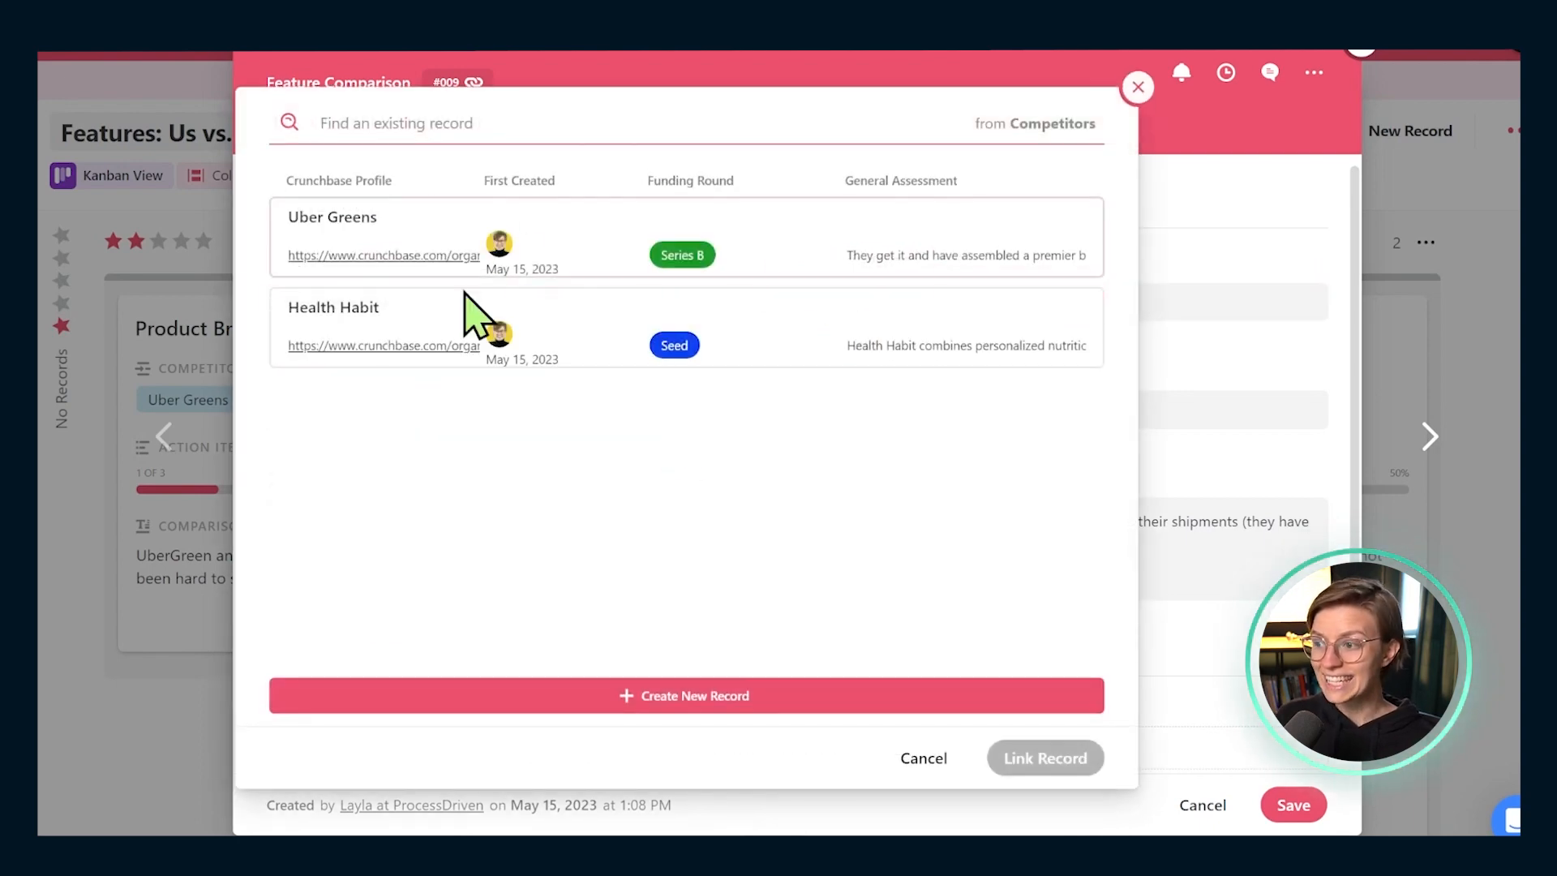
pyautogui.moveTo(1013, 124)
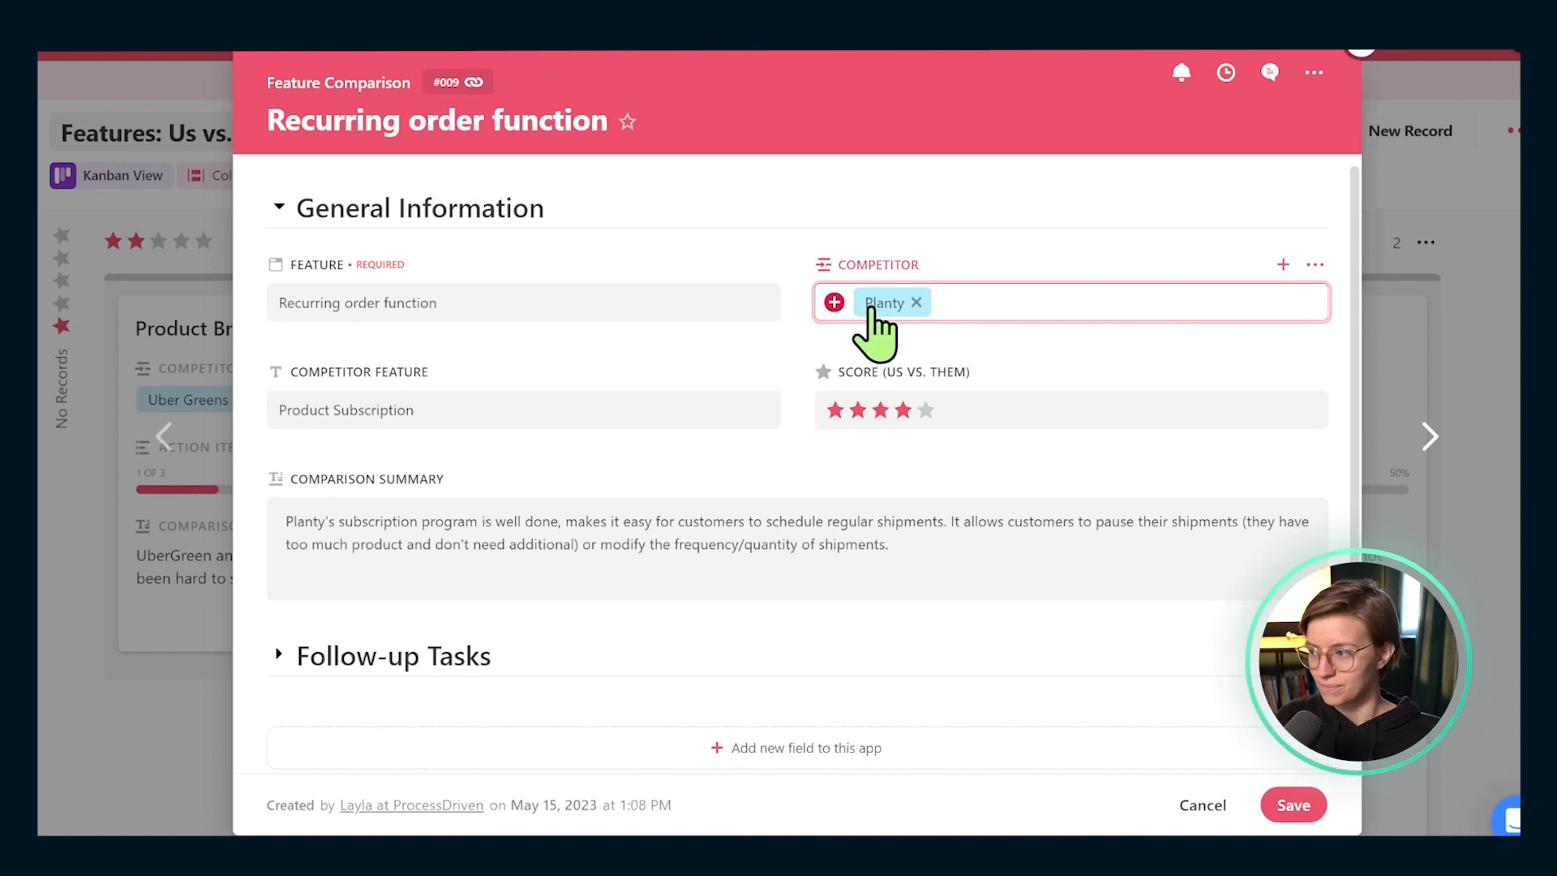
pyautogui.click(857, 410)
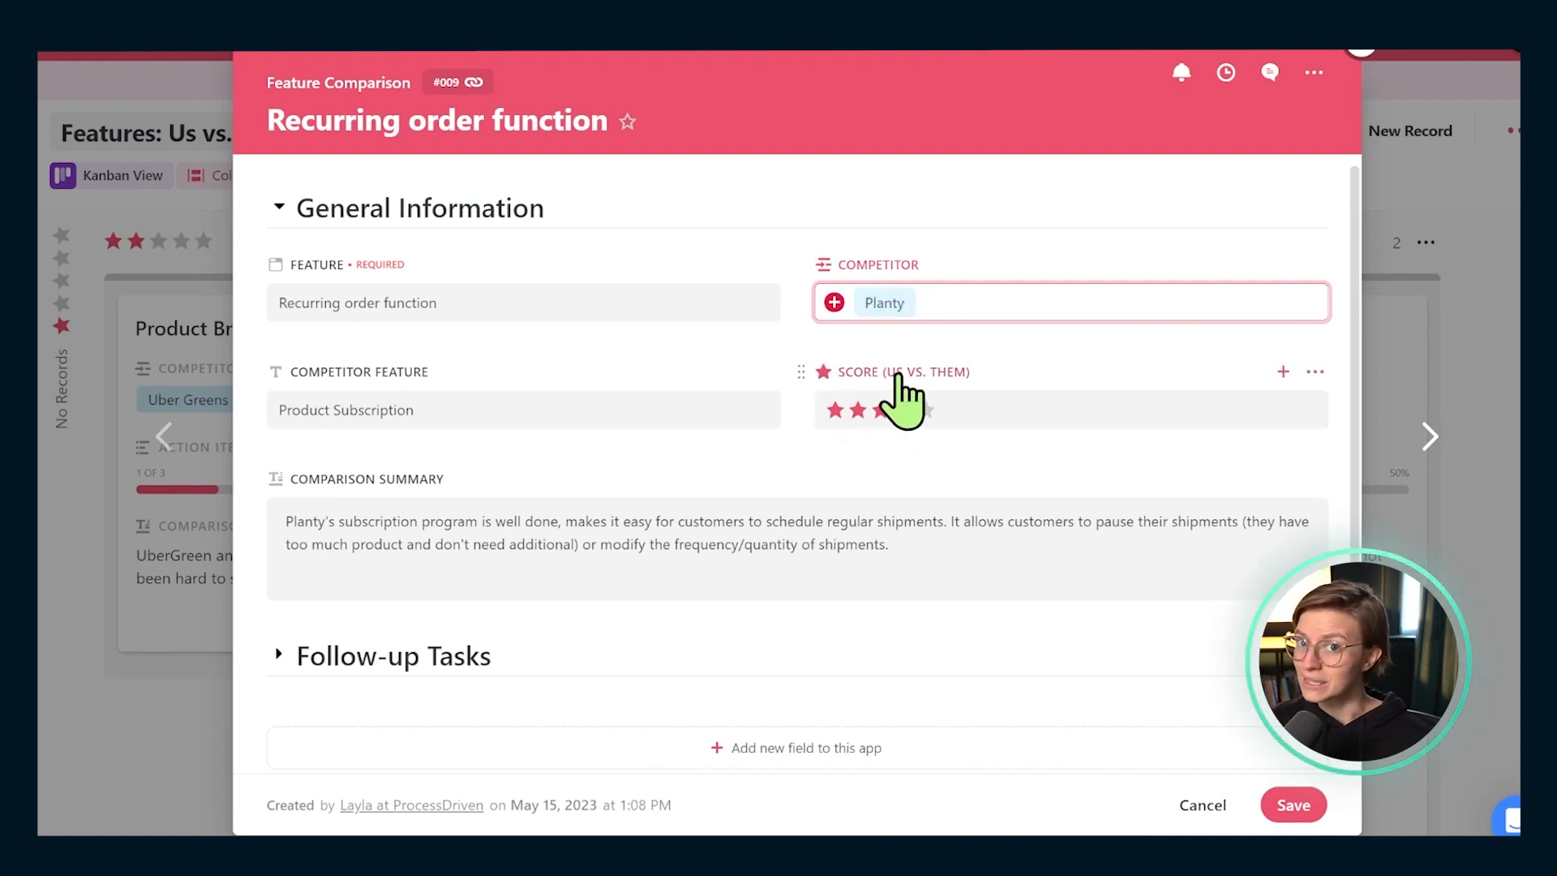
# Add help text 'How powerful is our feature compared to theirs? (5/5 means we're as good or better.)' below the Score field name
pyautogui.click(1314, 371)
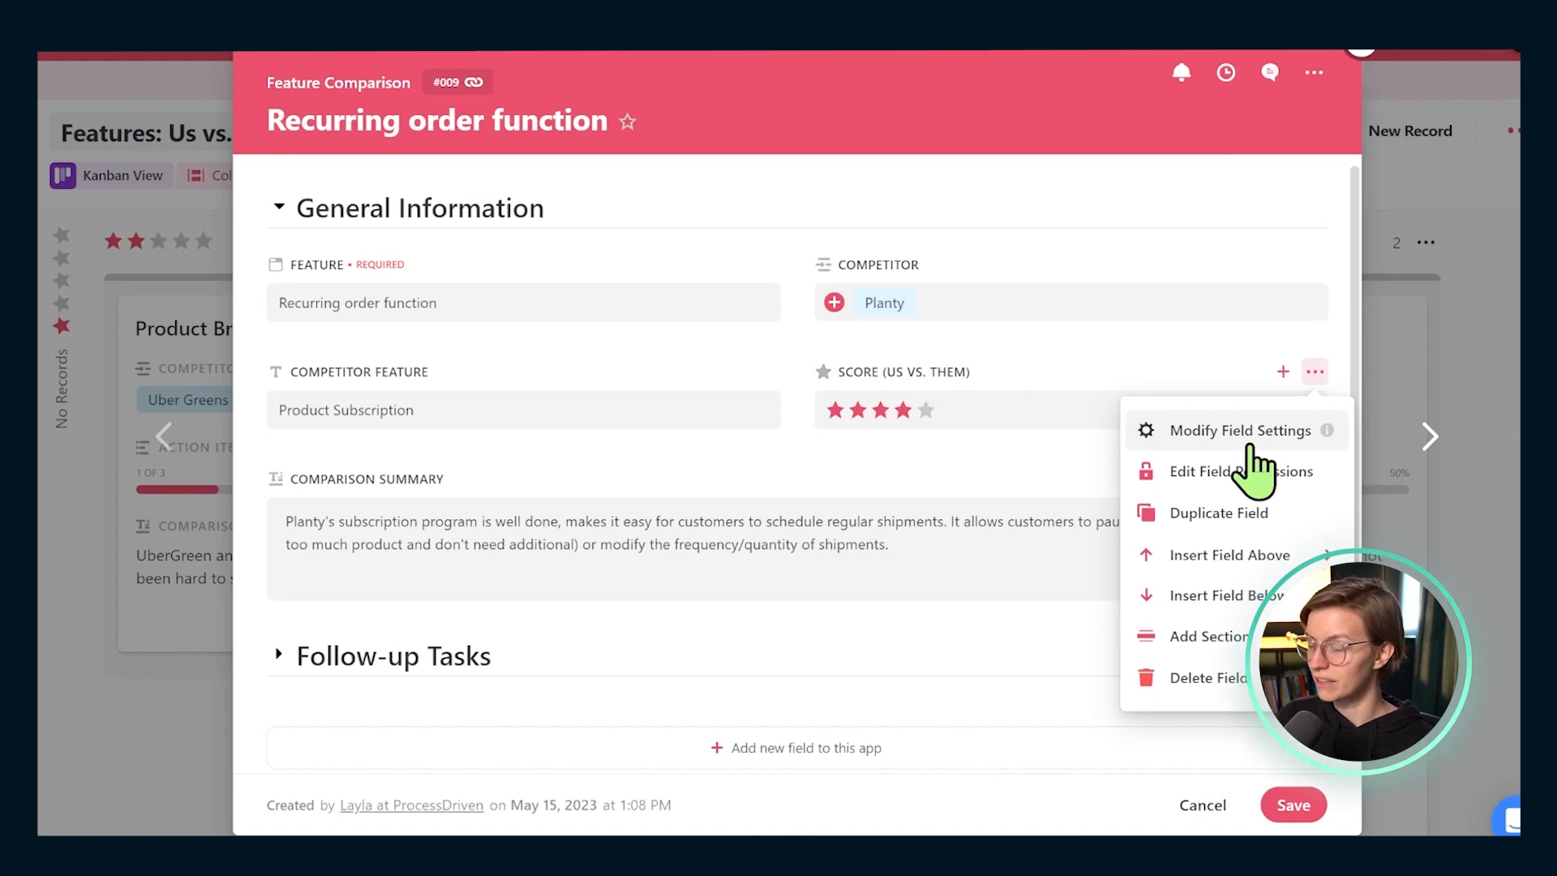
pyautogui.click(1238, 431)
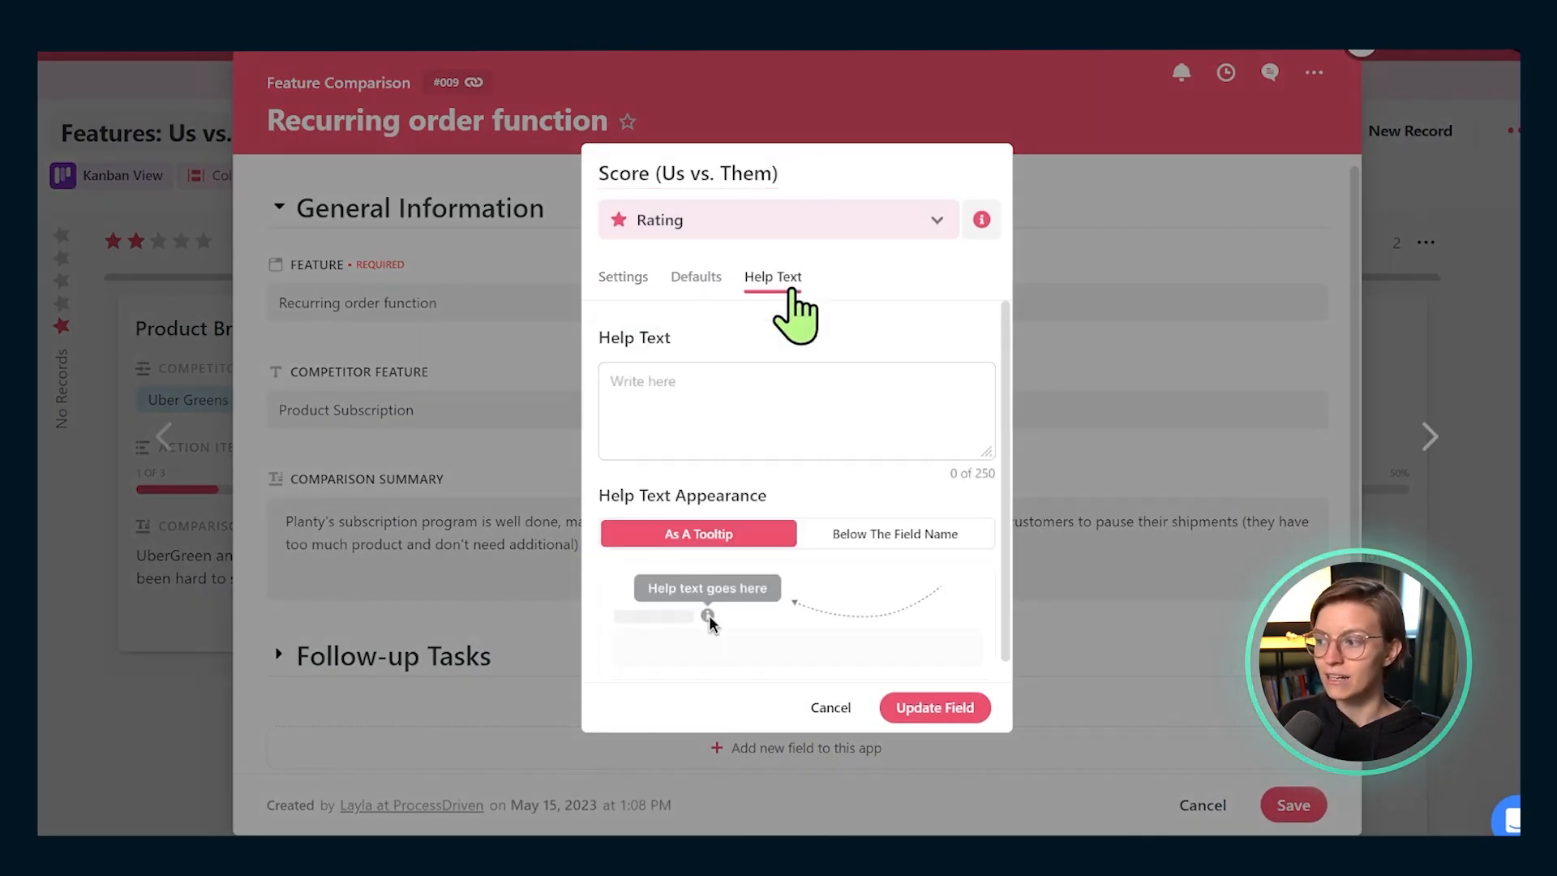
pyautogui.moveTo(843, 593)
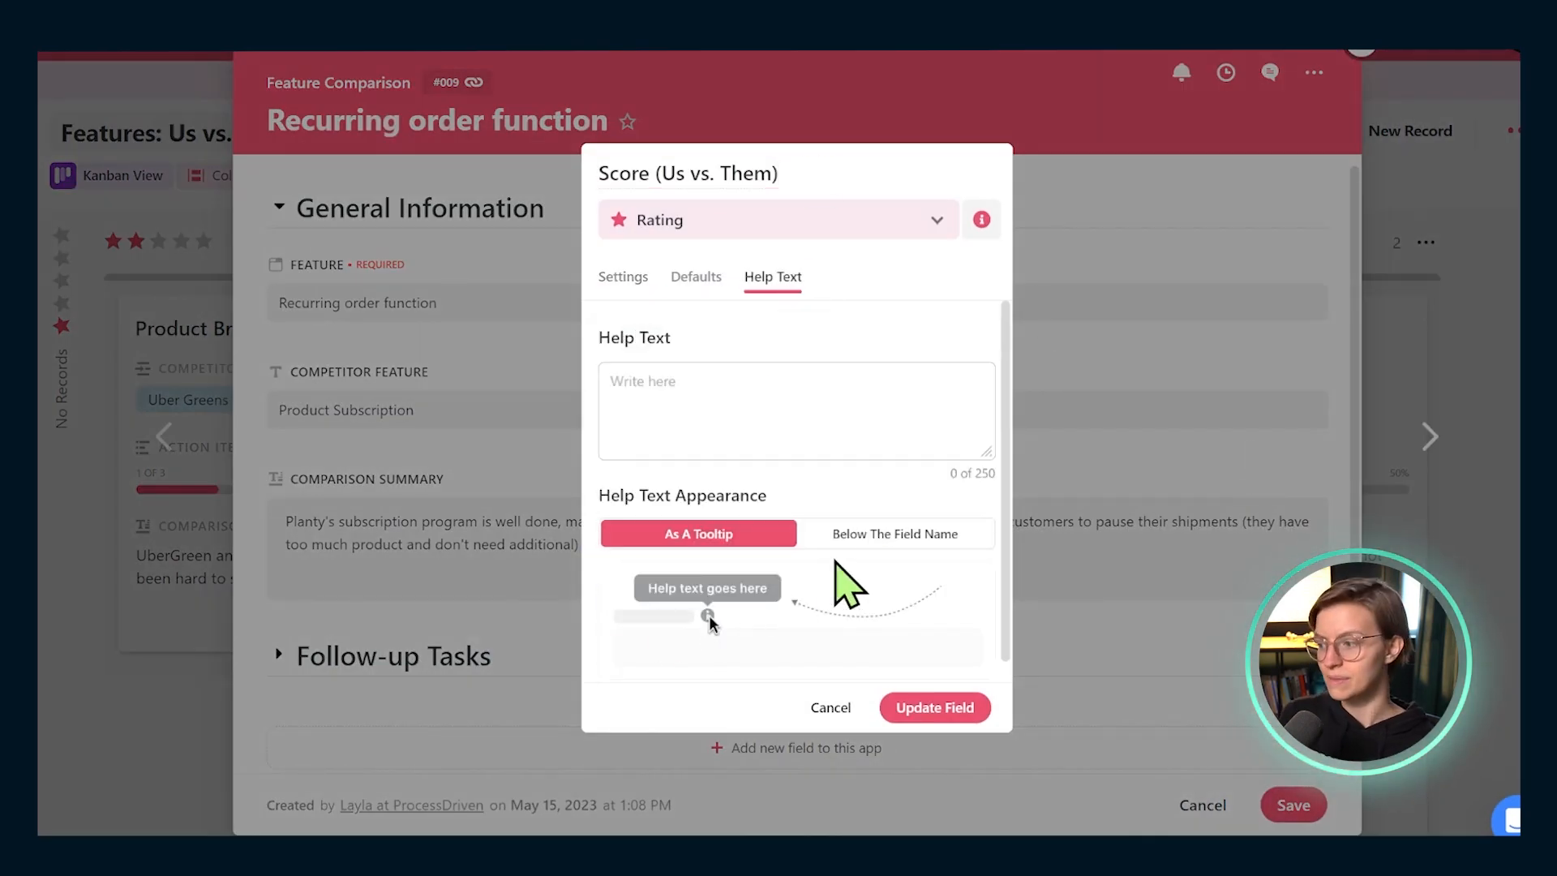
pyautogui.click(896, 534)
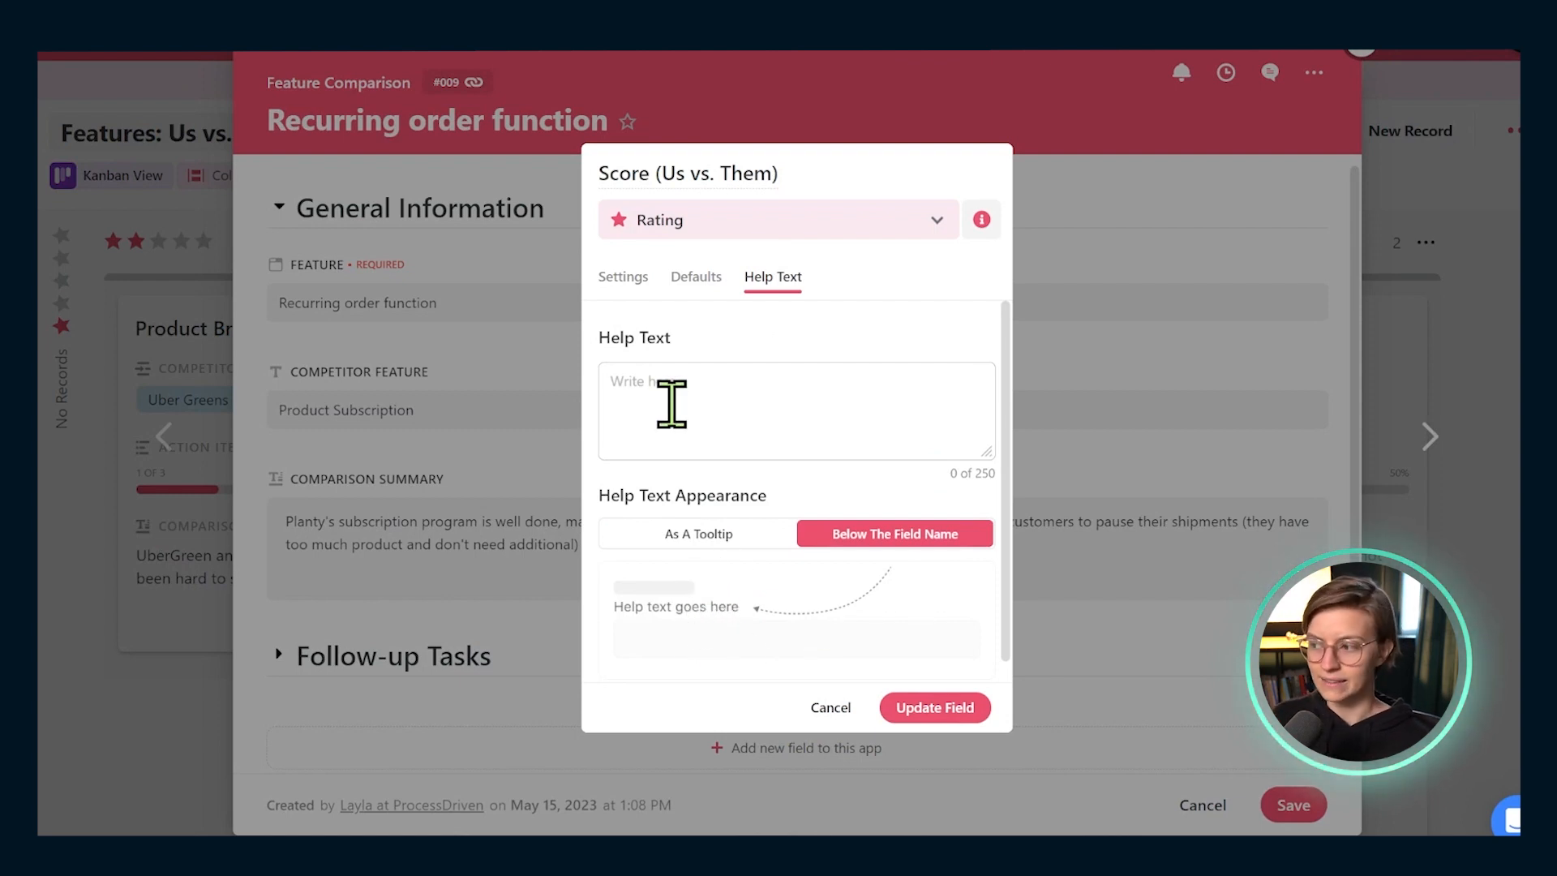
pyautogui.write("How powerful is our feature compared to theirs? (5/5 means we're as good or better.)")
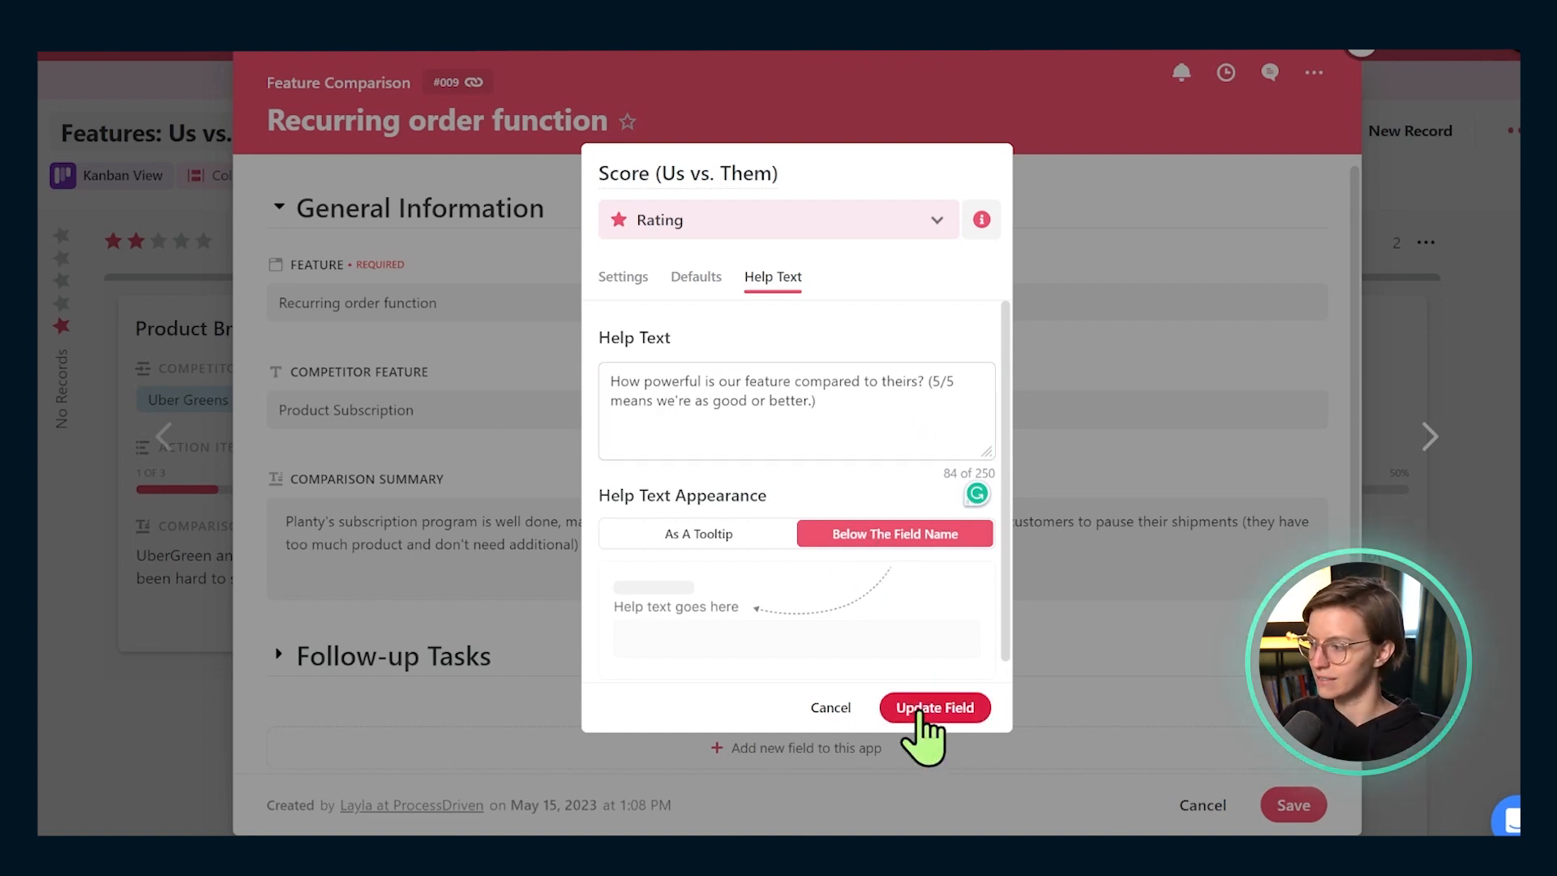
pyautogui.click(934, 707)
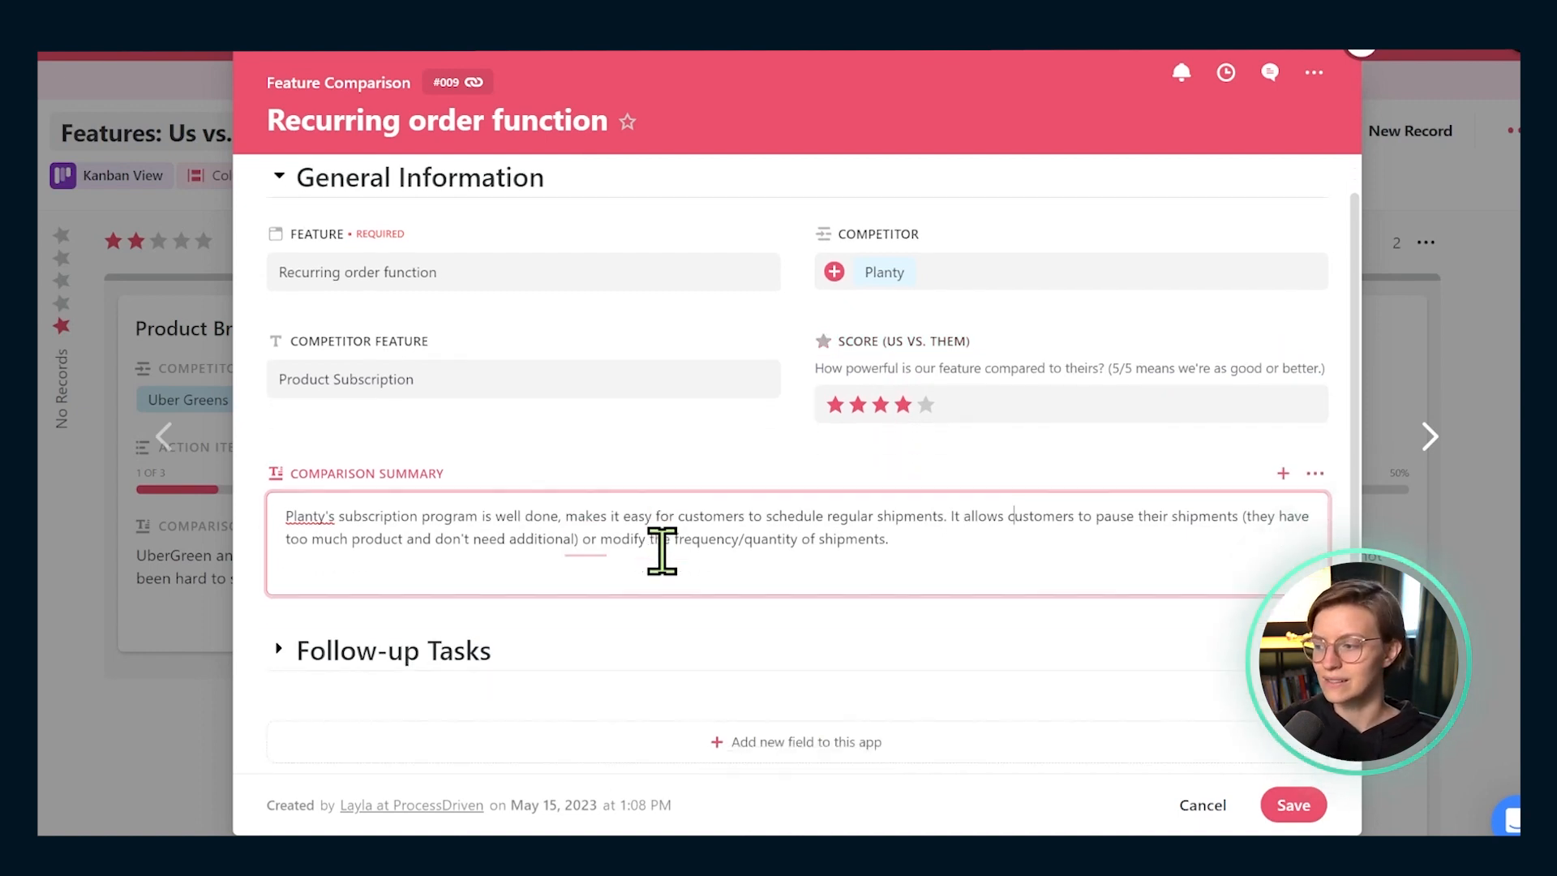
# Scroll down the record and expand the Follow-up Tasks section
pyautogui.scroll(-3)
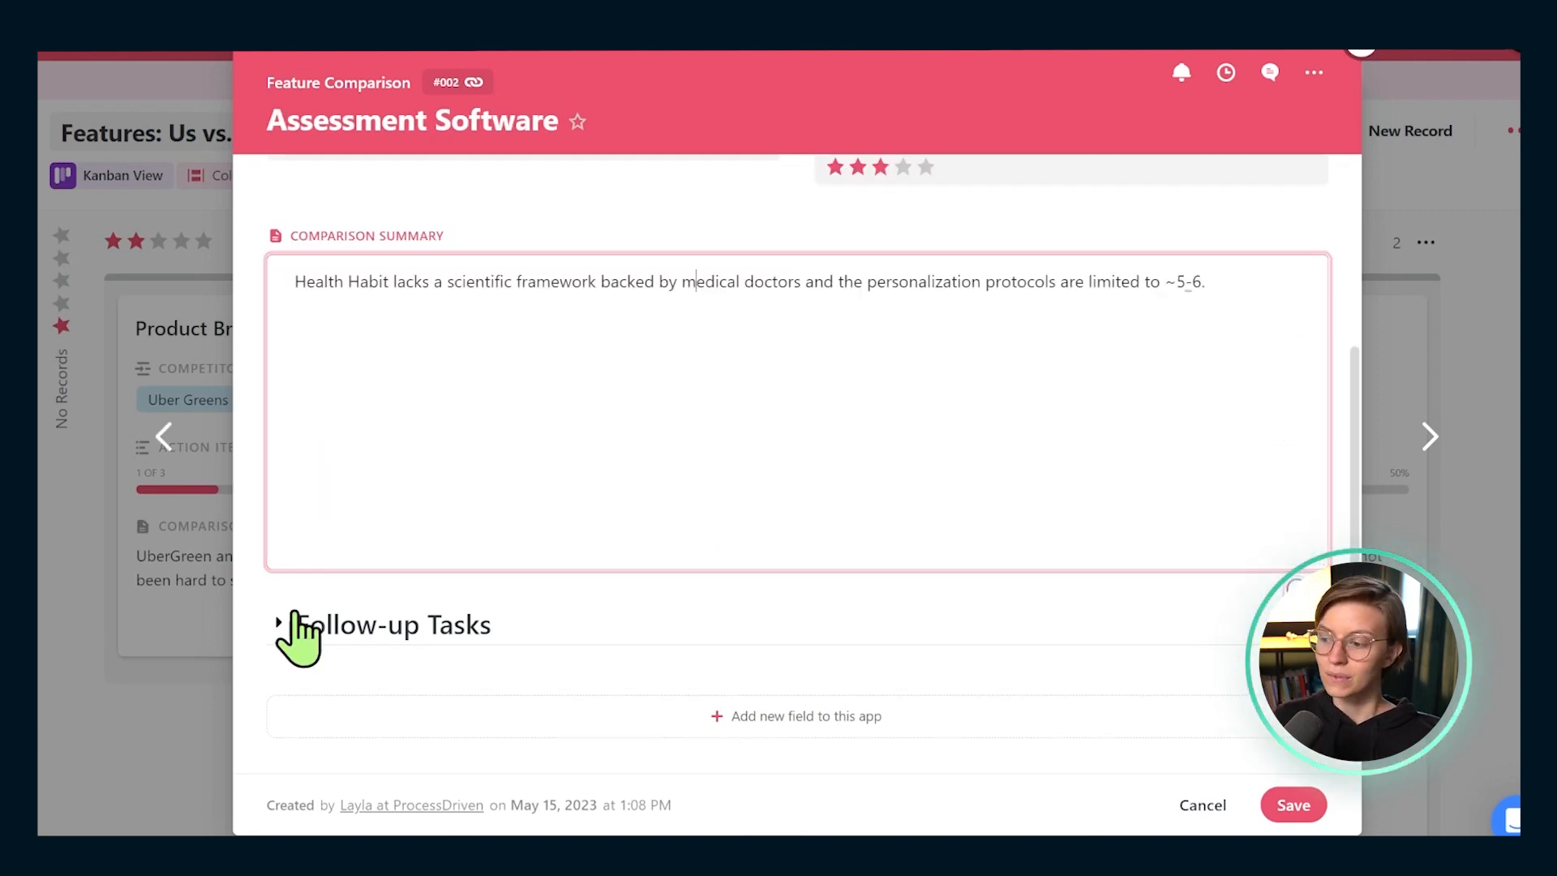
pyautogui.click(281, 623)
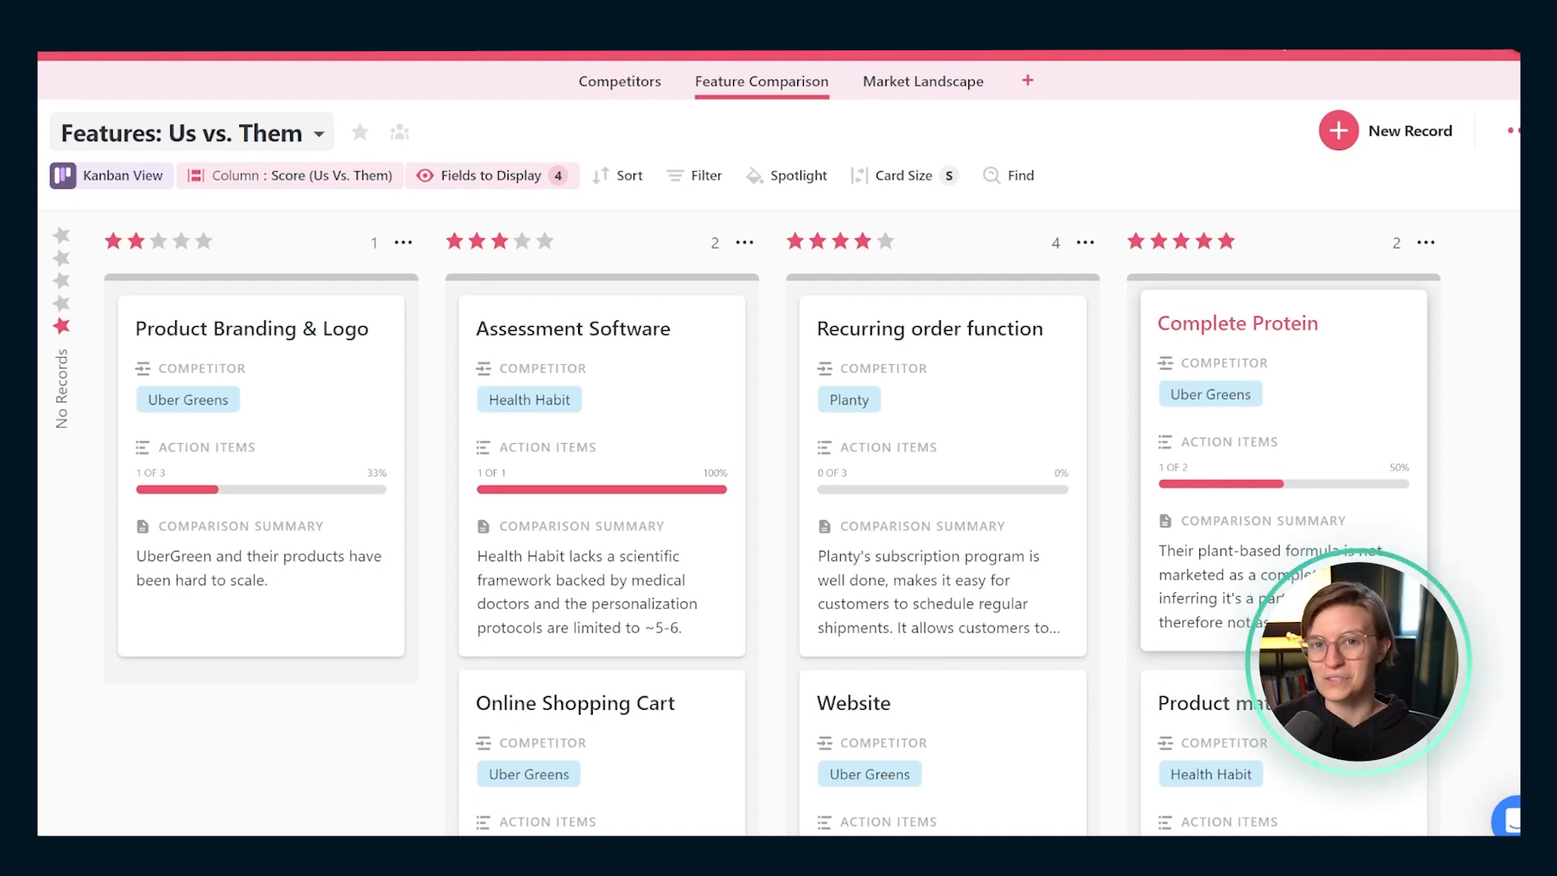
pyautogui.click(572, 328)
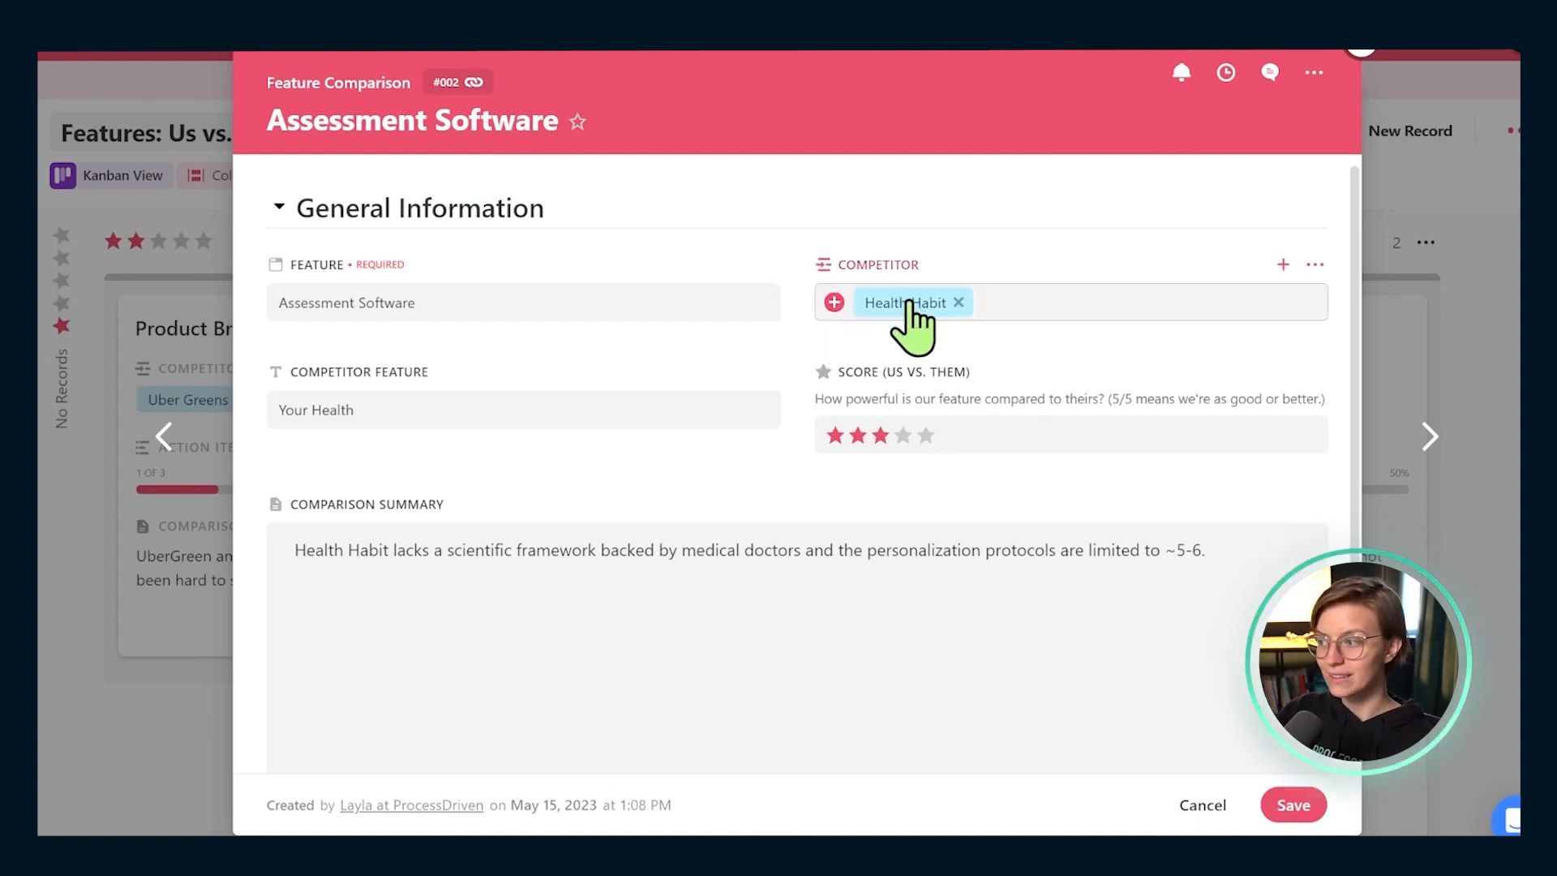
pyautogui.click(904, 303)
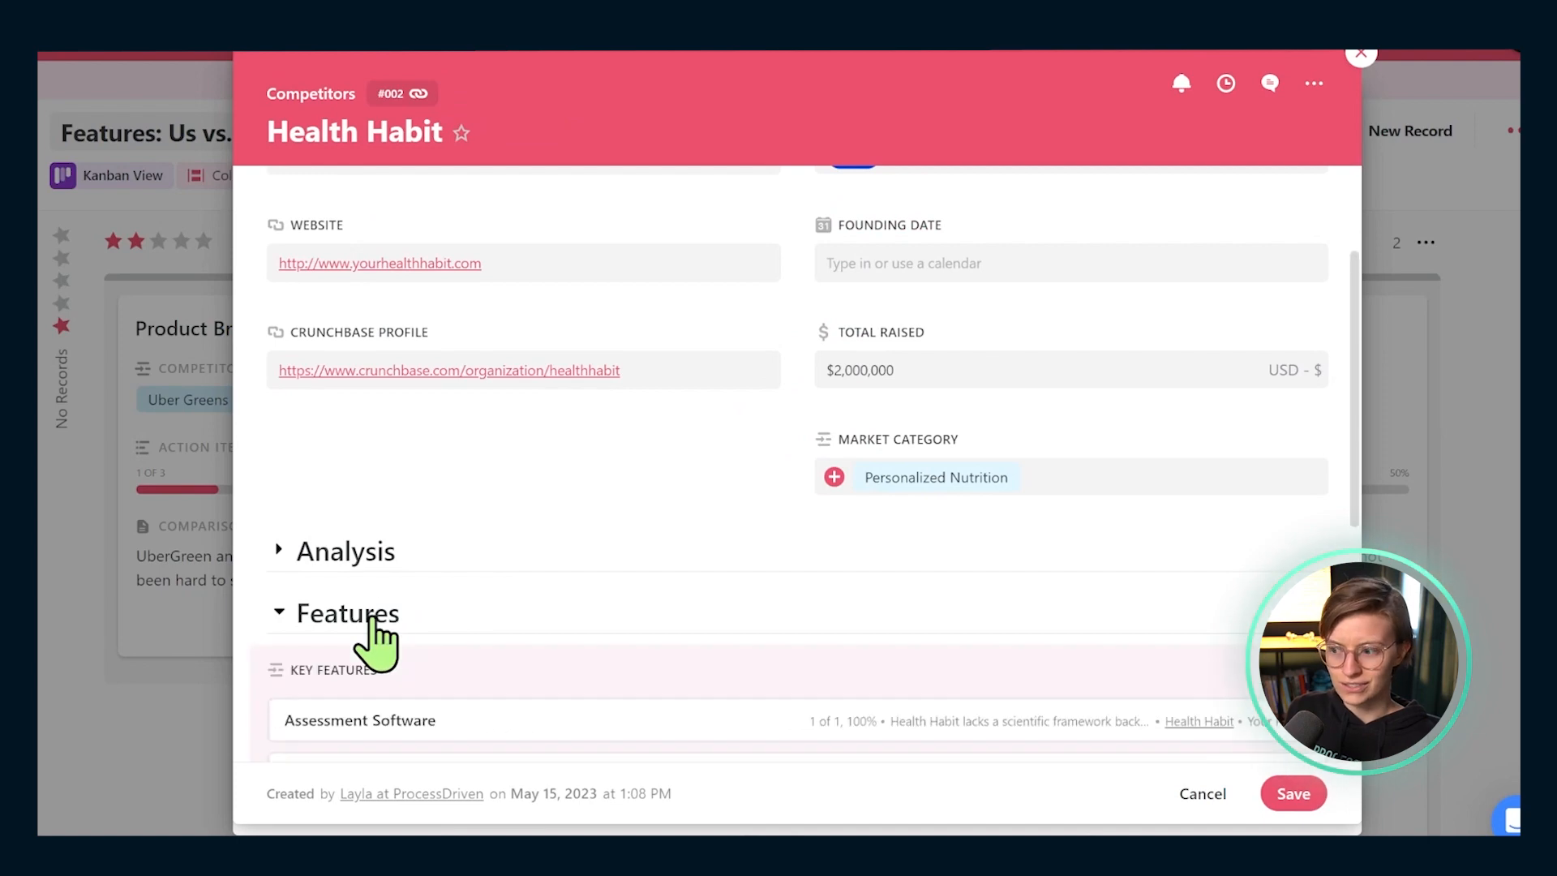
pyautogui.scroll(-3)
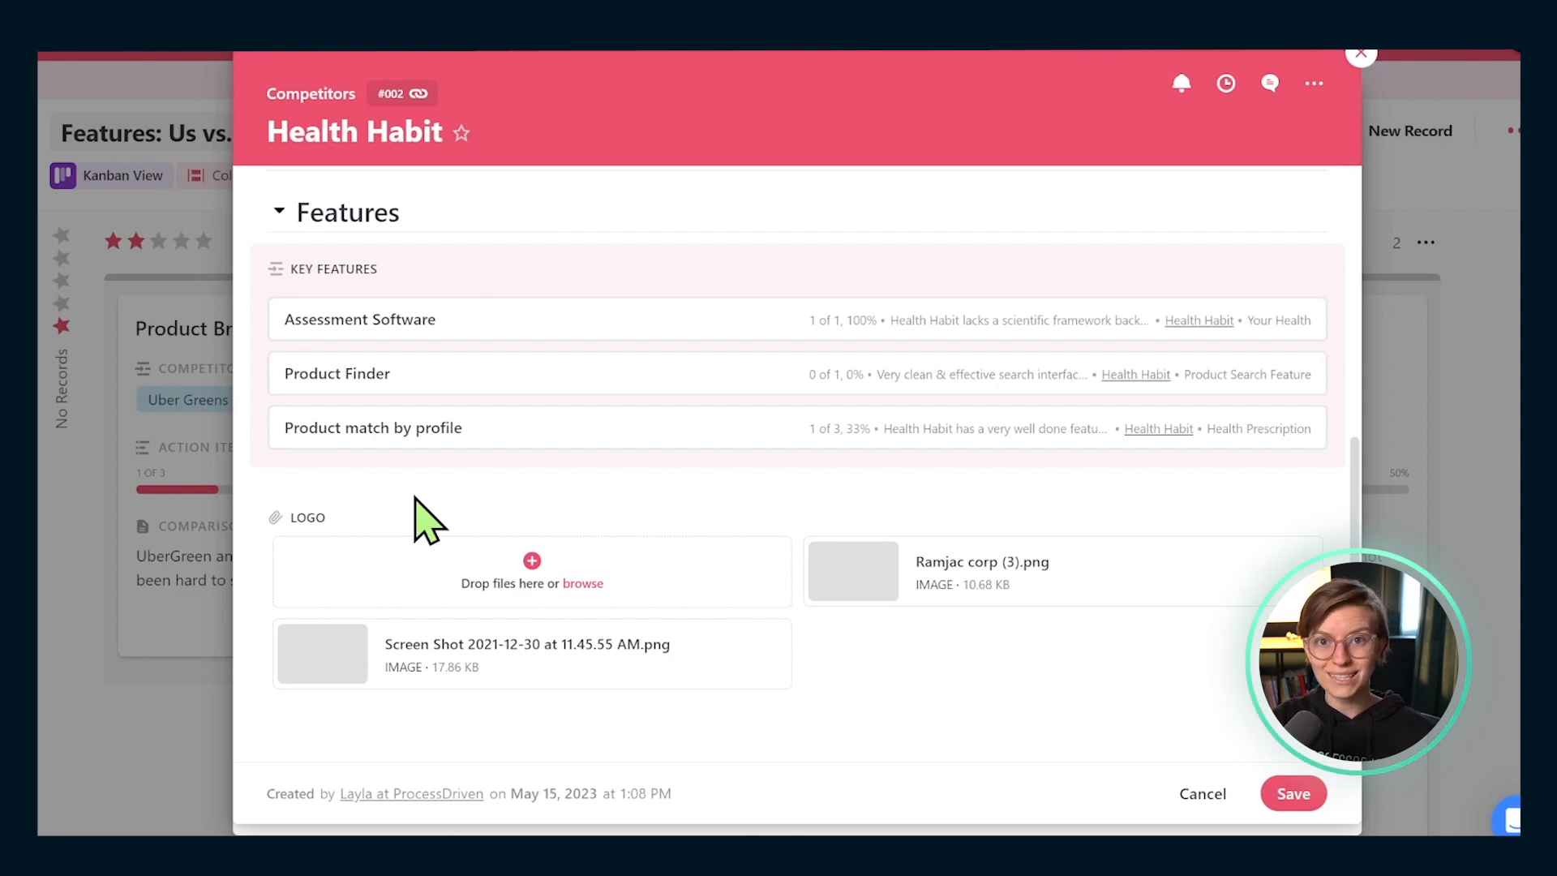
pyautogui.moveTo(413, 266)
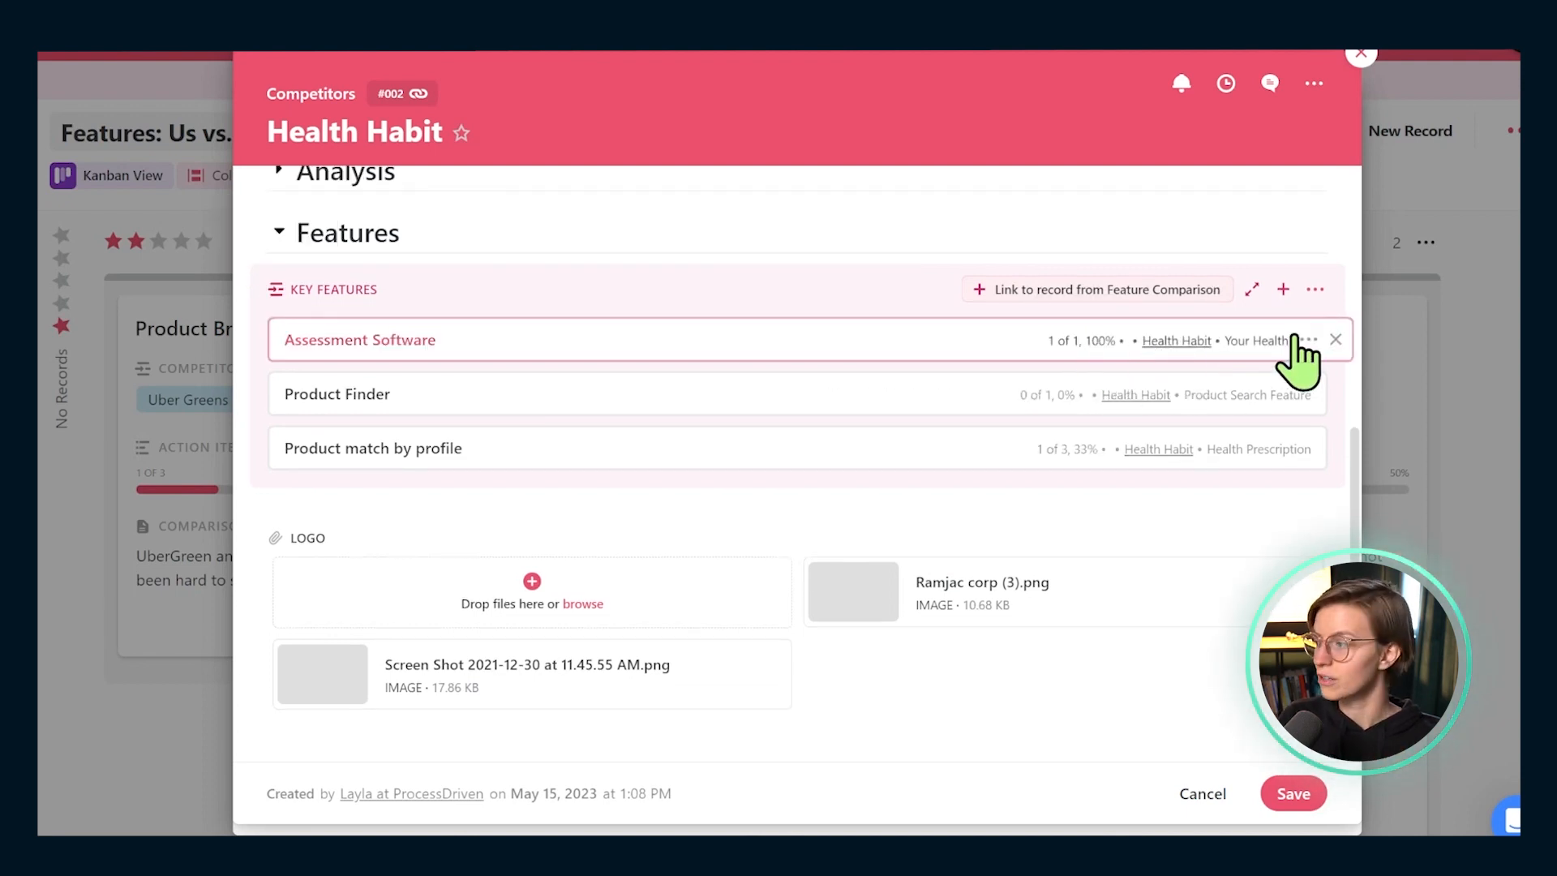
pyautogui.moveTo(1109, 355)
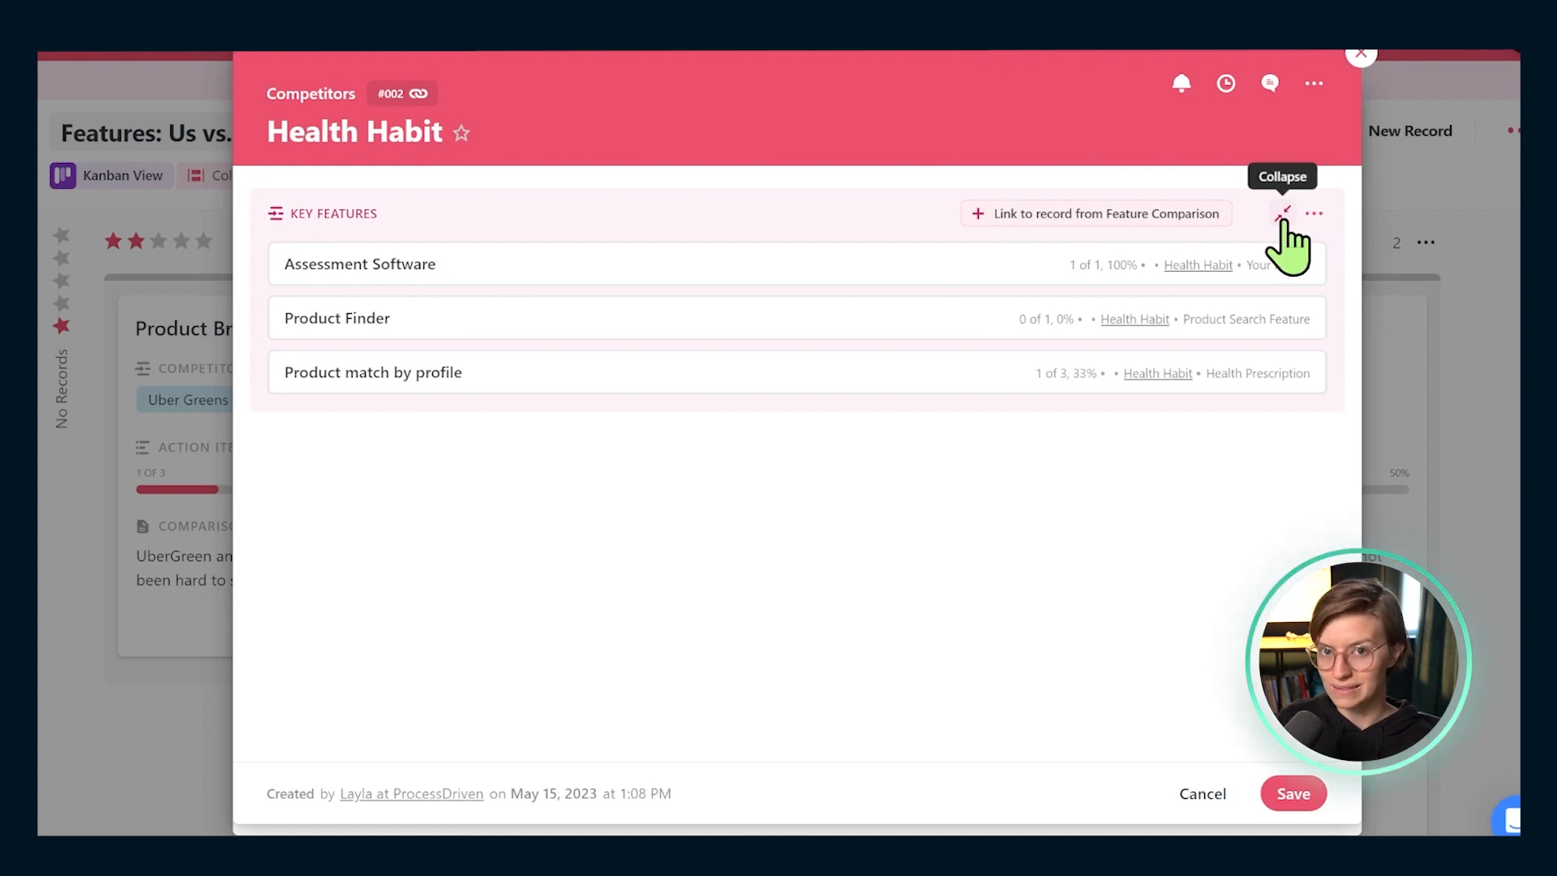
pyautogui.click(1363, 52)
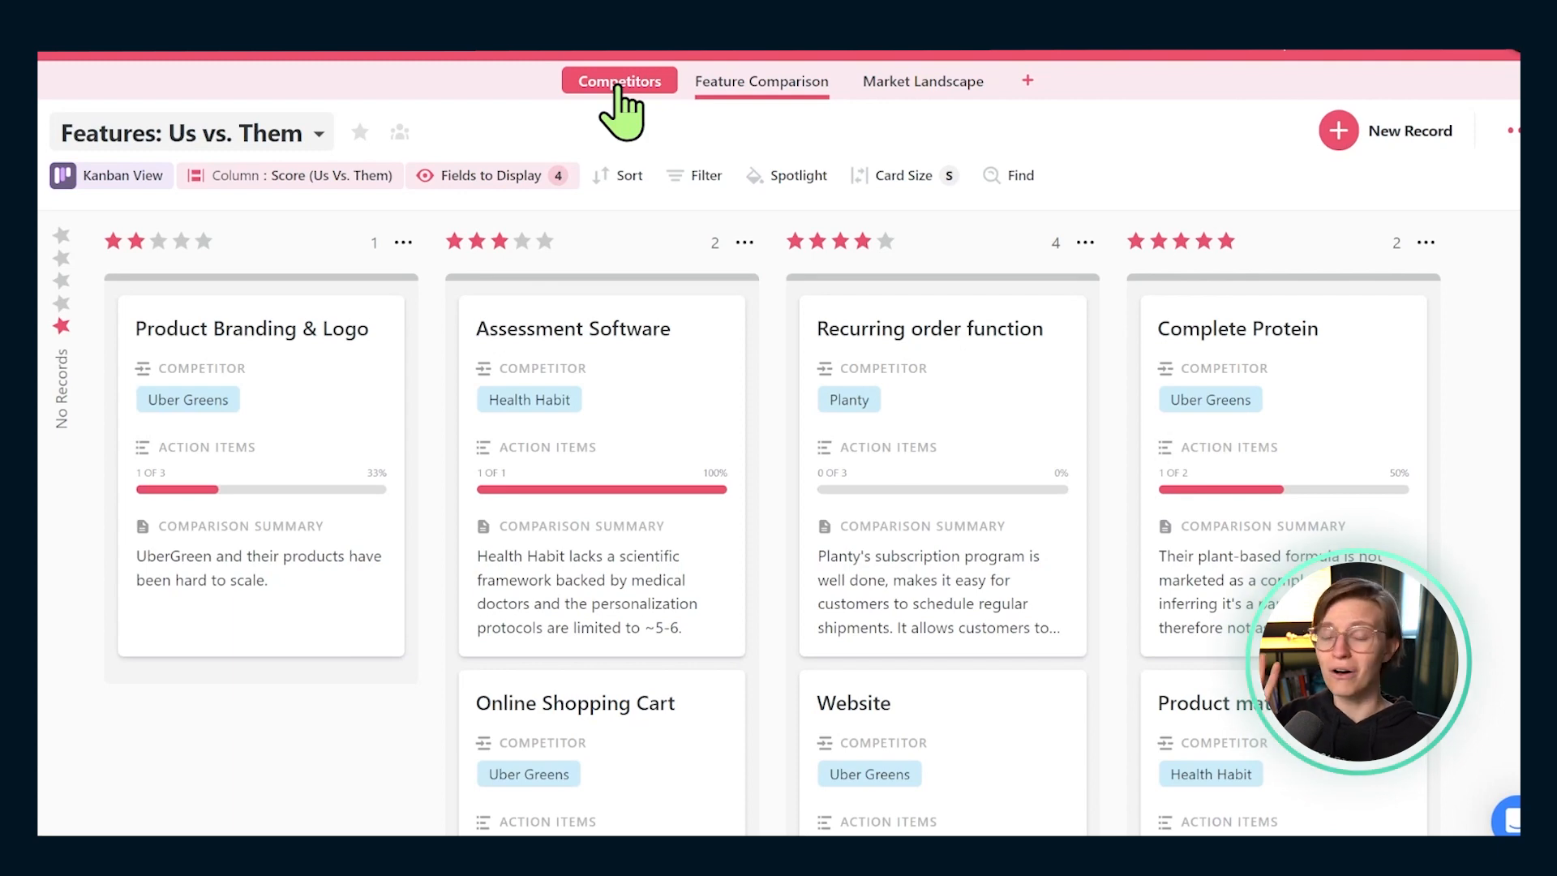
# Select Uber Greens and link it as Assessment Software's competitor
pyautogui.click(573, 329)
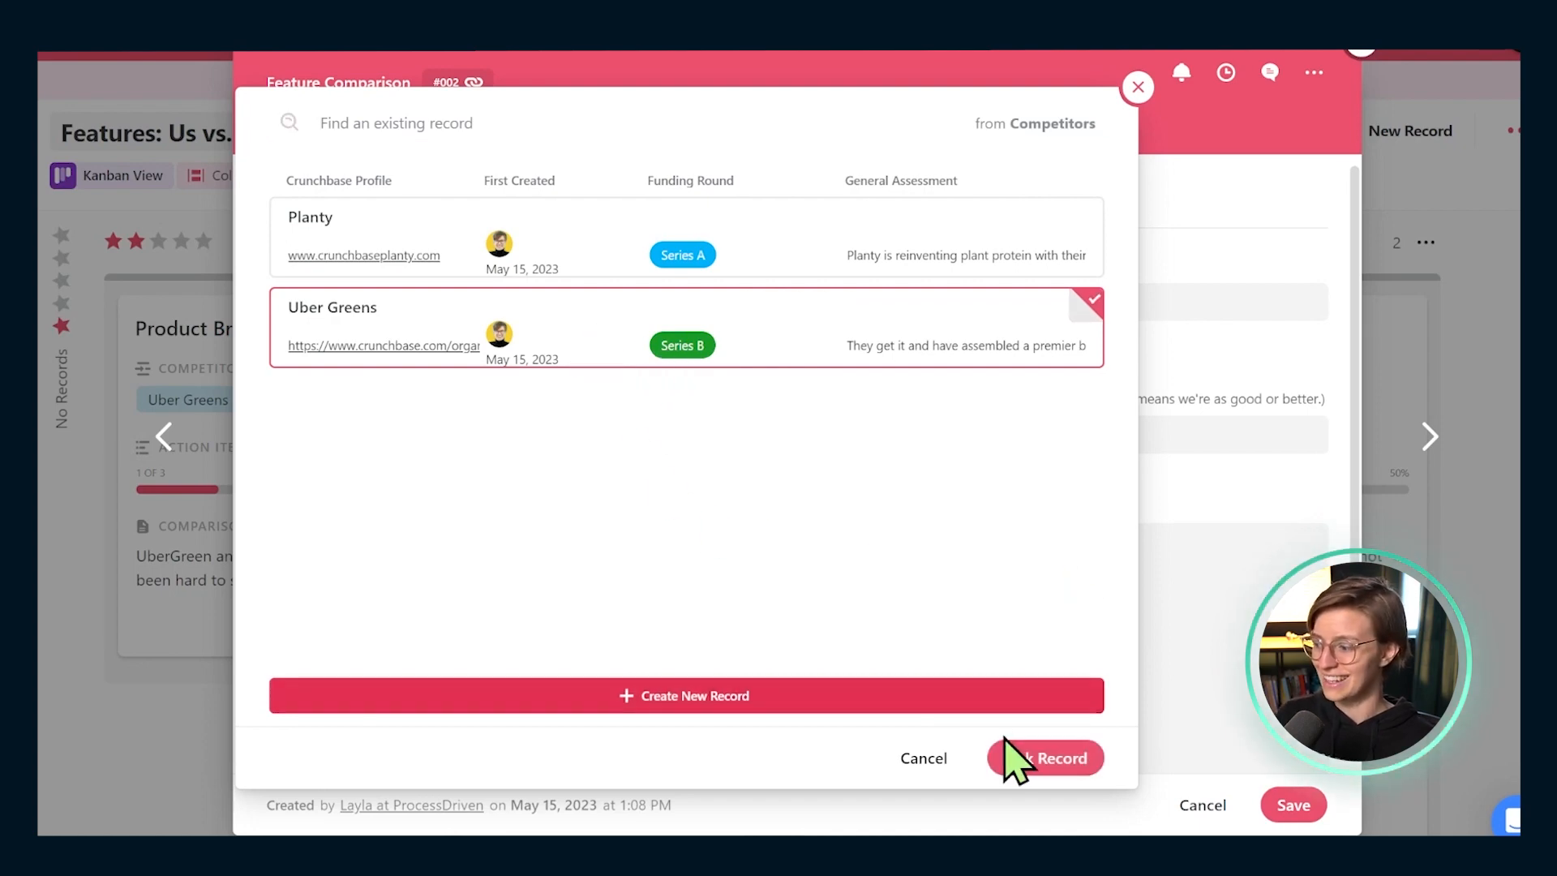
pyautogui.click(1057, 758)
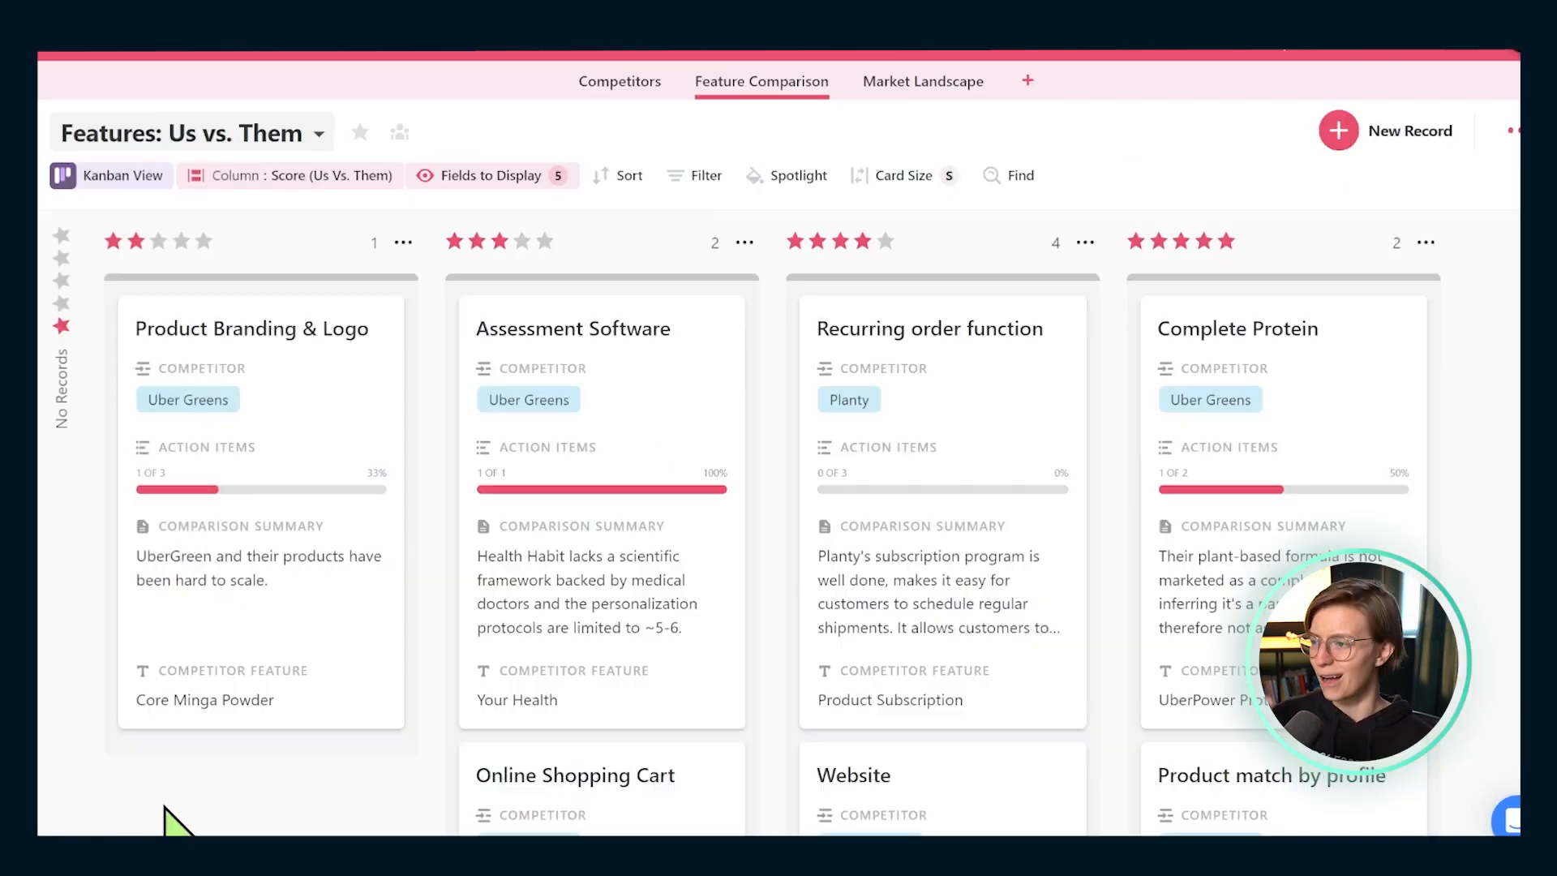
pyautogui.moveTo(171, 803)
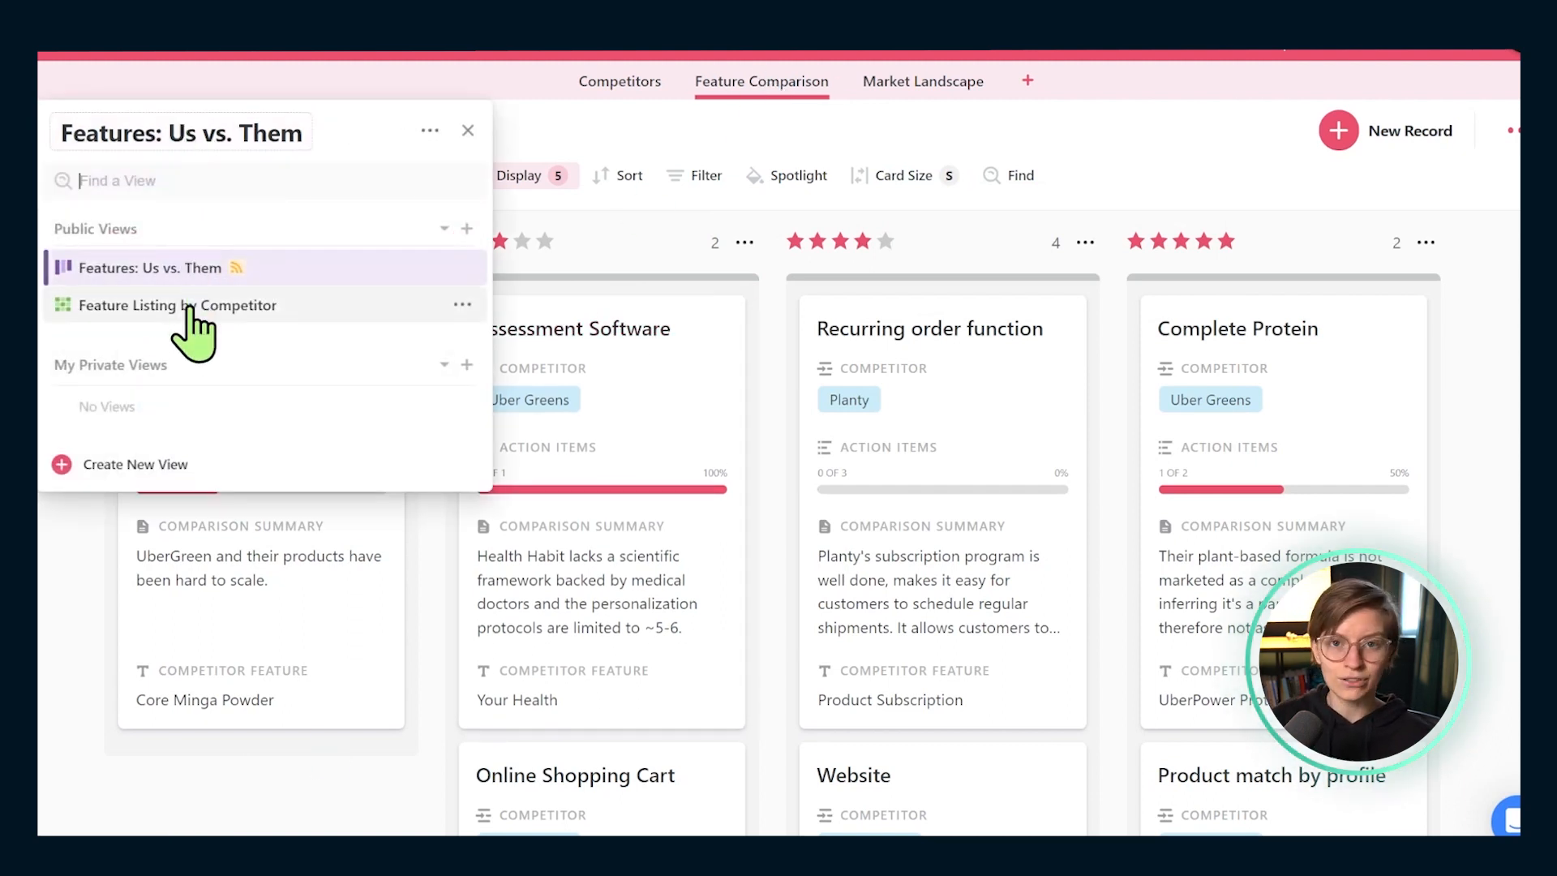
# Switch to the Feature Listing by Competitor grid and close Product Finder, saving its changes
pyautogui.click(177, 305)
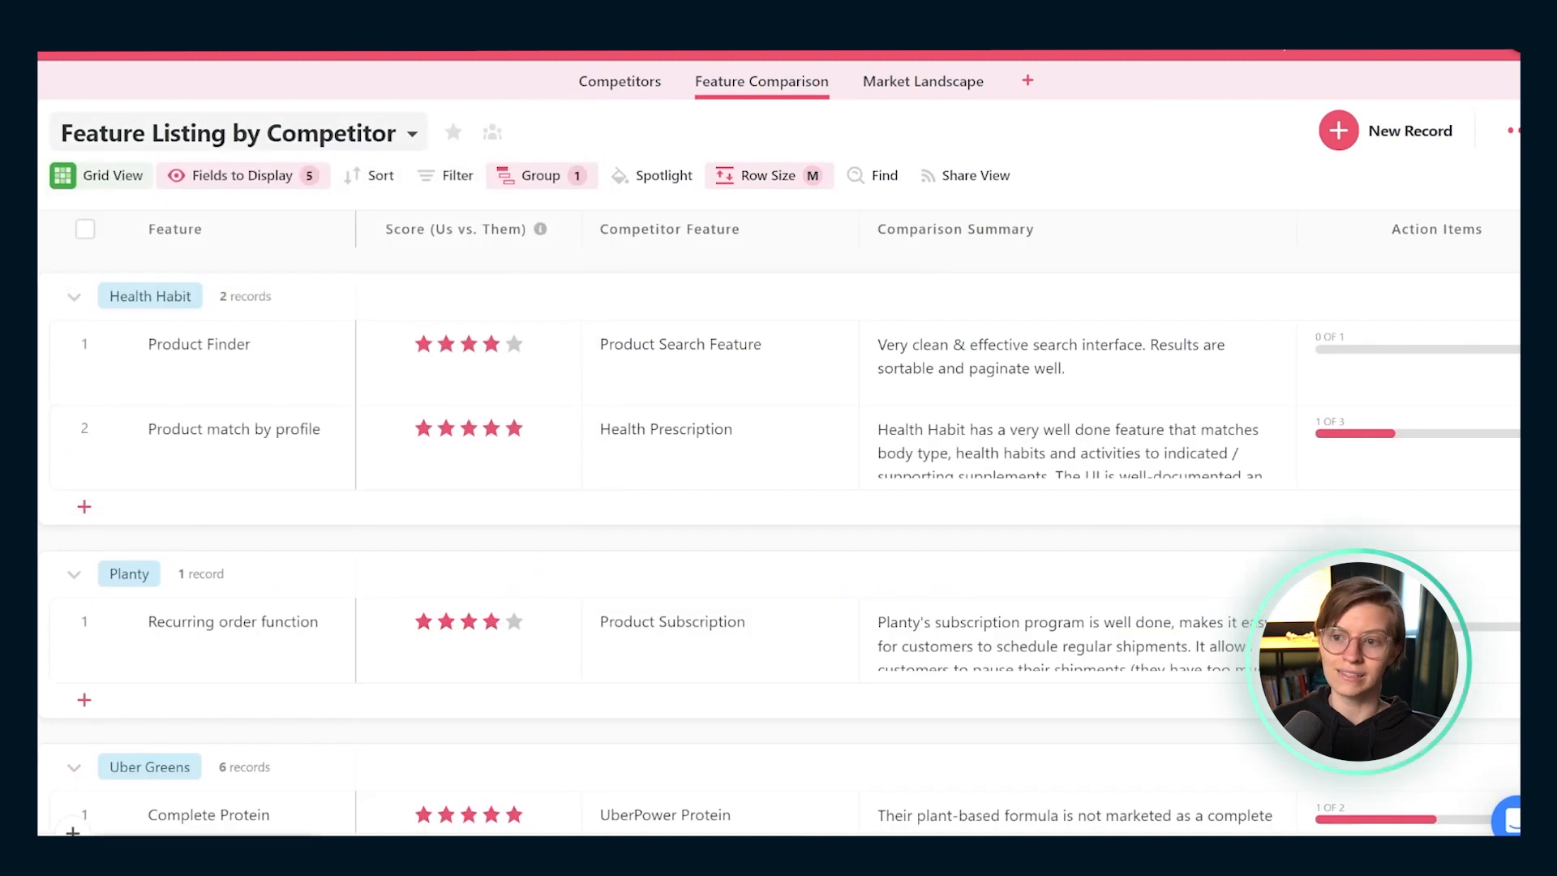
pyautogui.moveTo(357, 645)
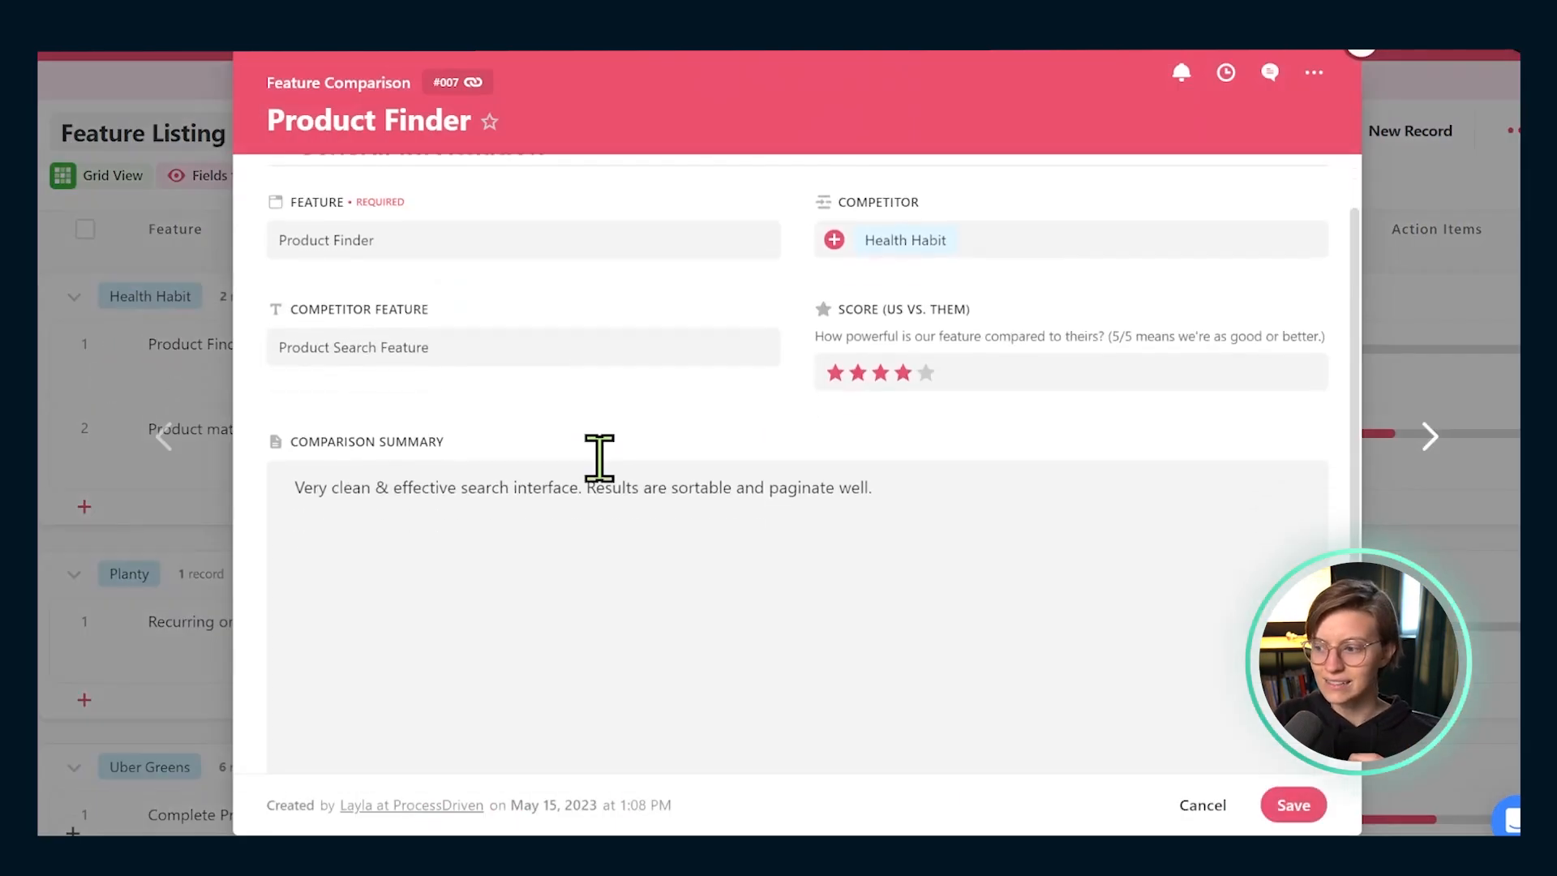
pyautogui.scroll(-3)
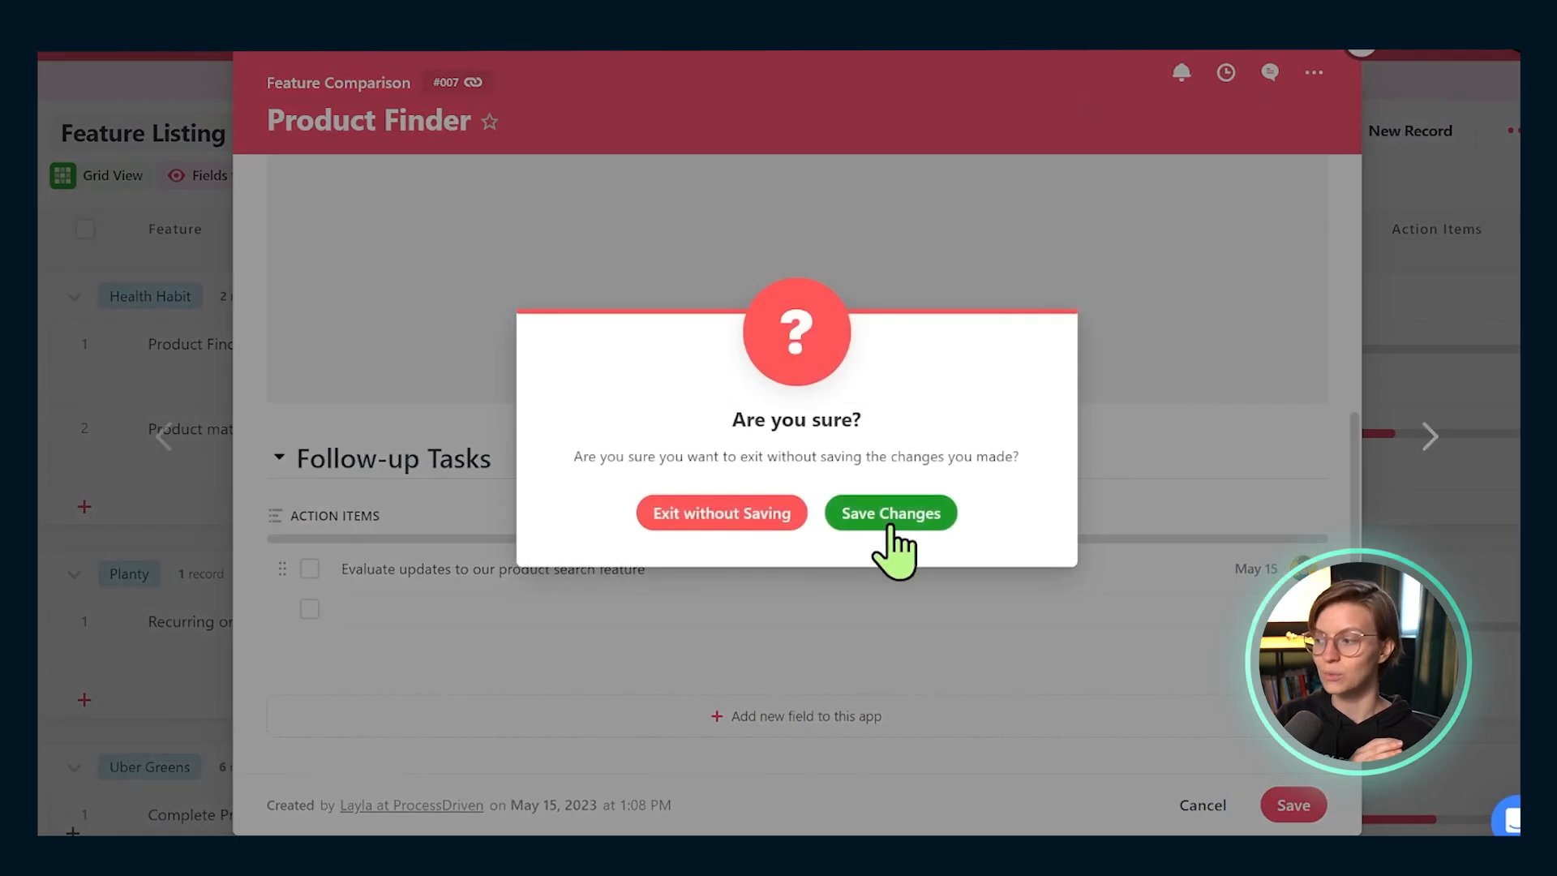
pyautogui.click(891, 512)
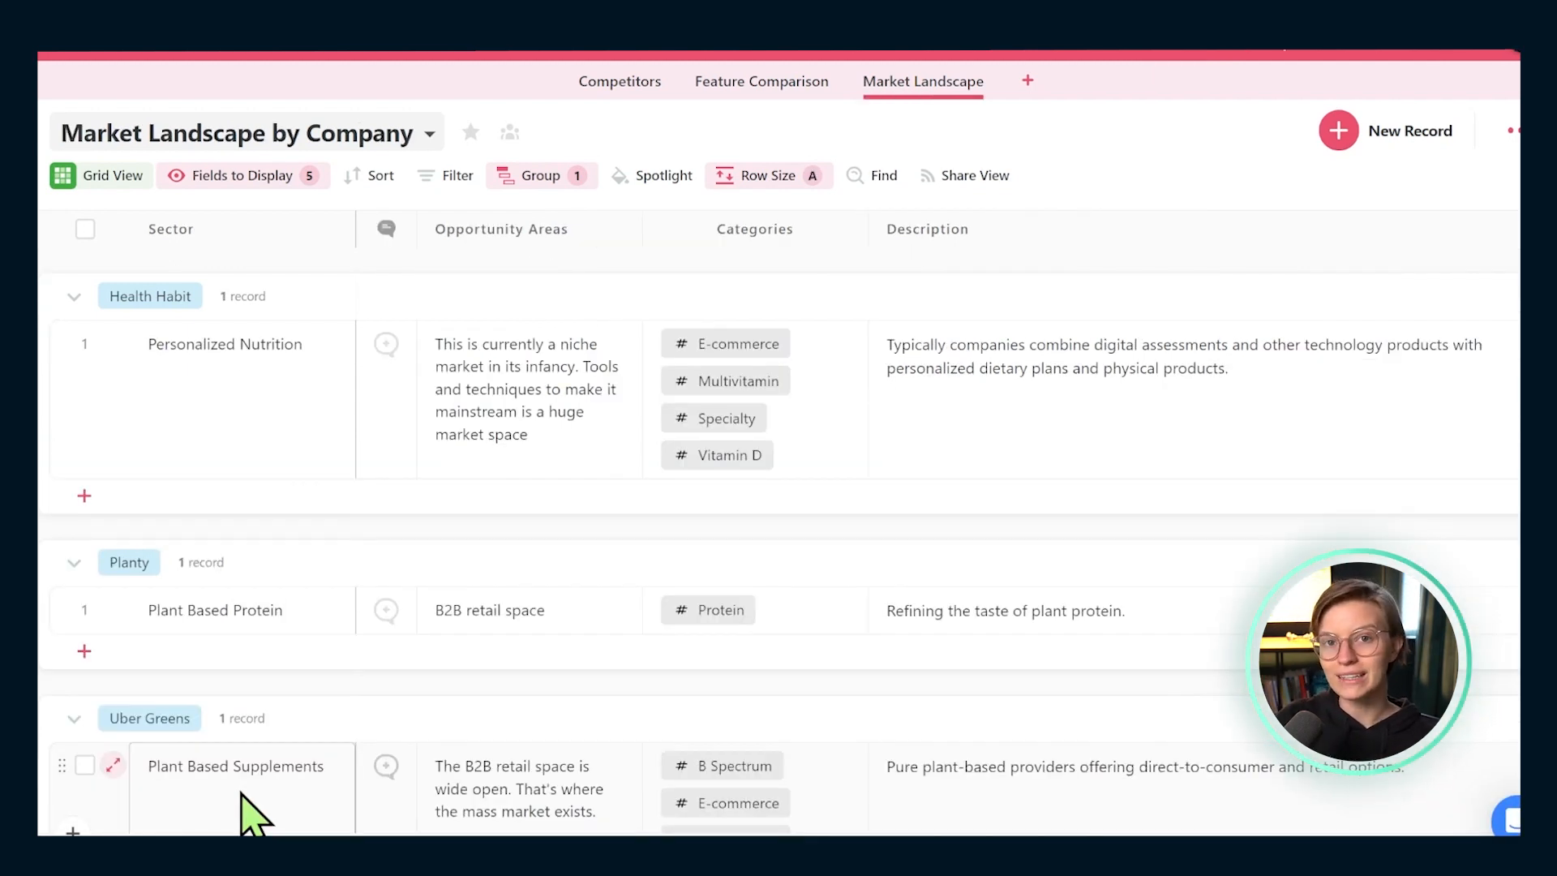
pyautogui.moveTo(130, 288)
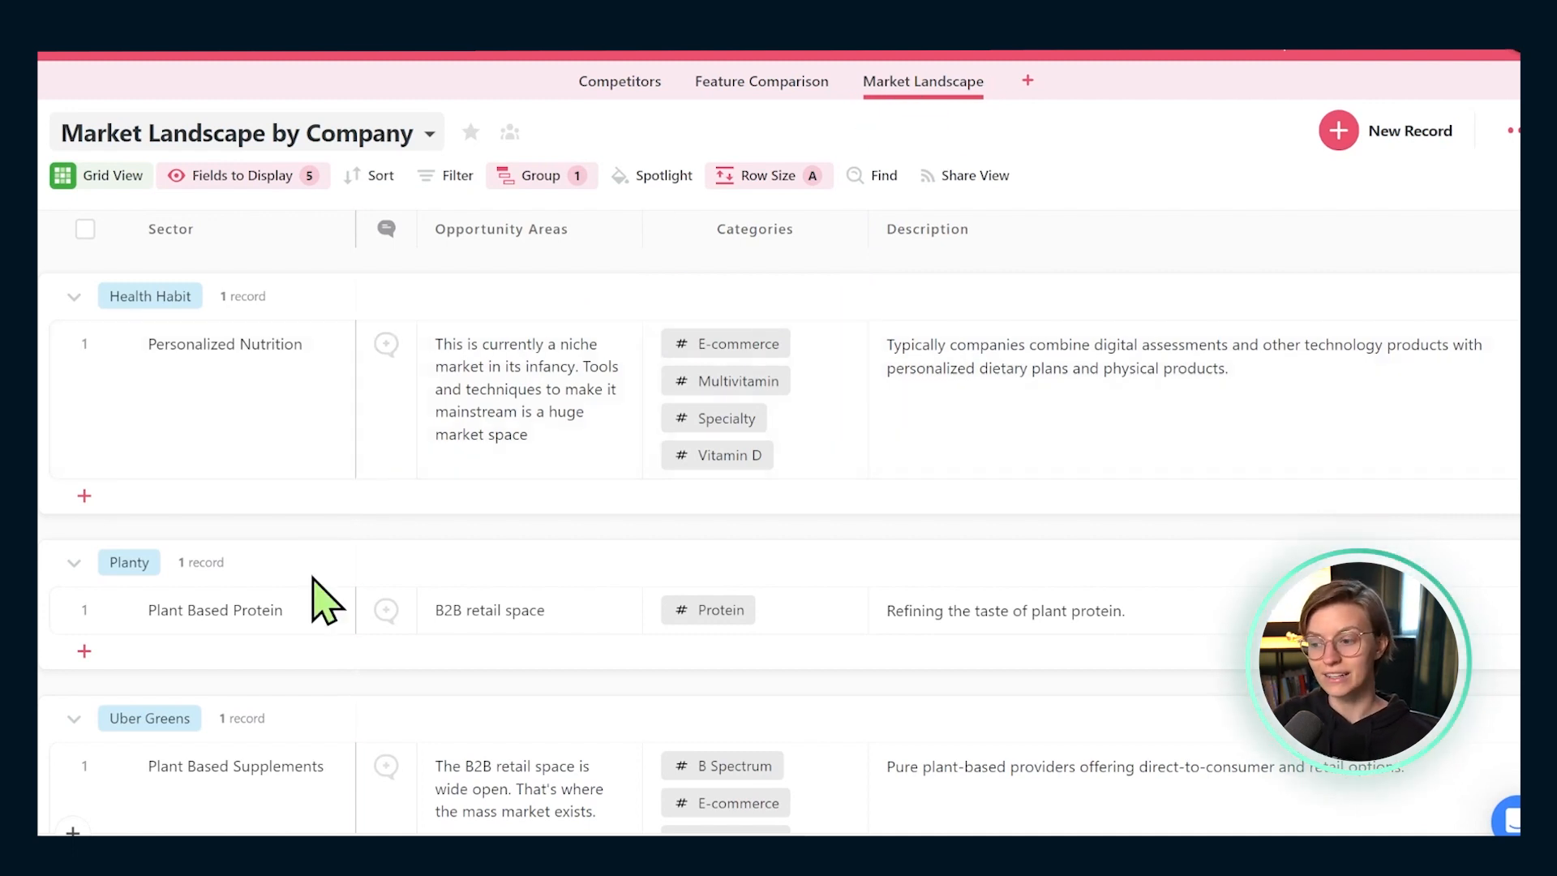
pyautogui.moveTo(338, 603)
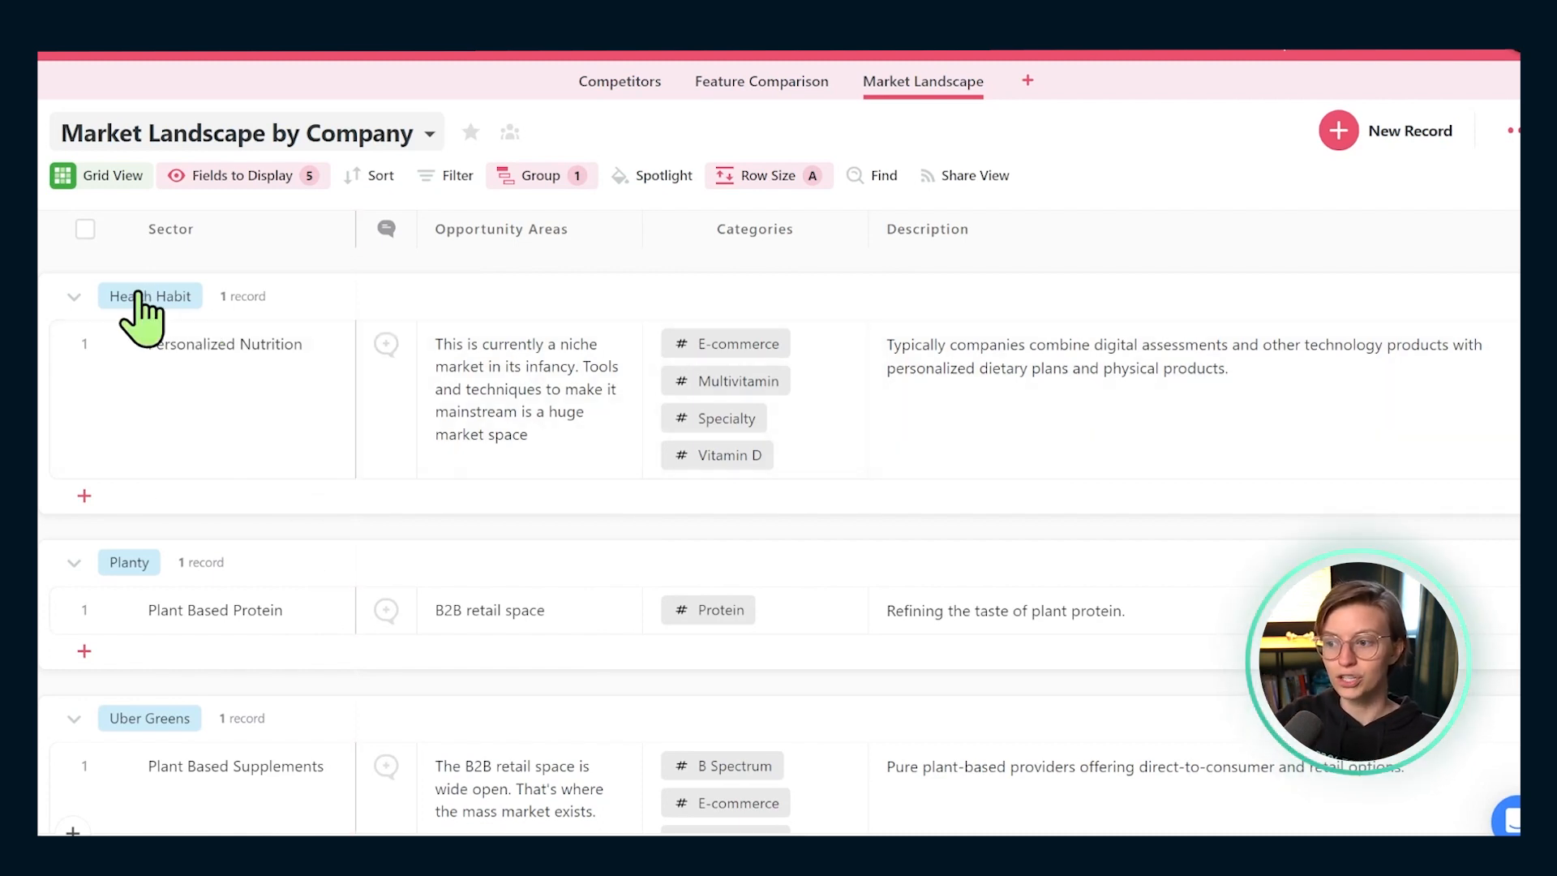
# Collapse the Health Habit and Planty company groups
pyautogui.click(74, 296)
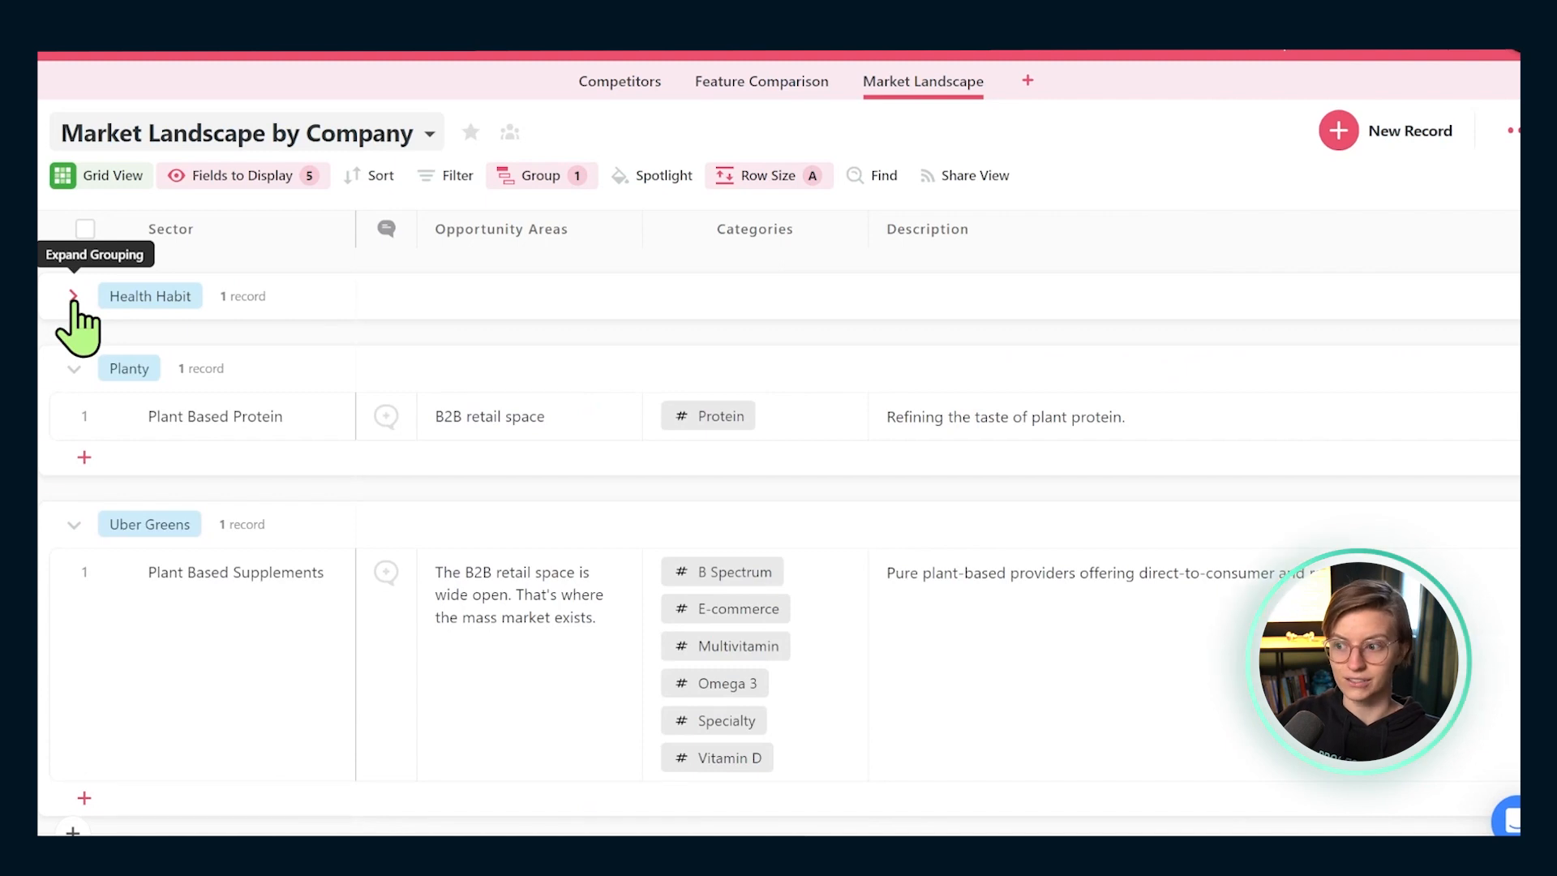
pyautogui.moveTo(64, 415)
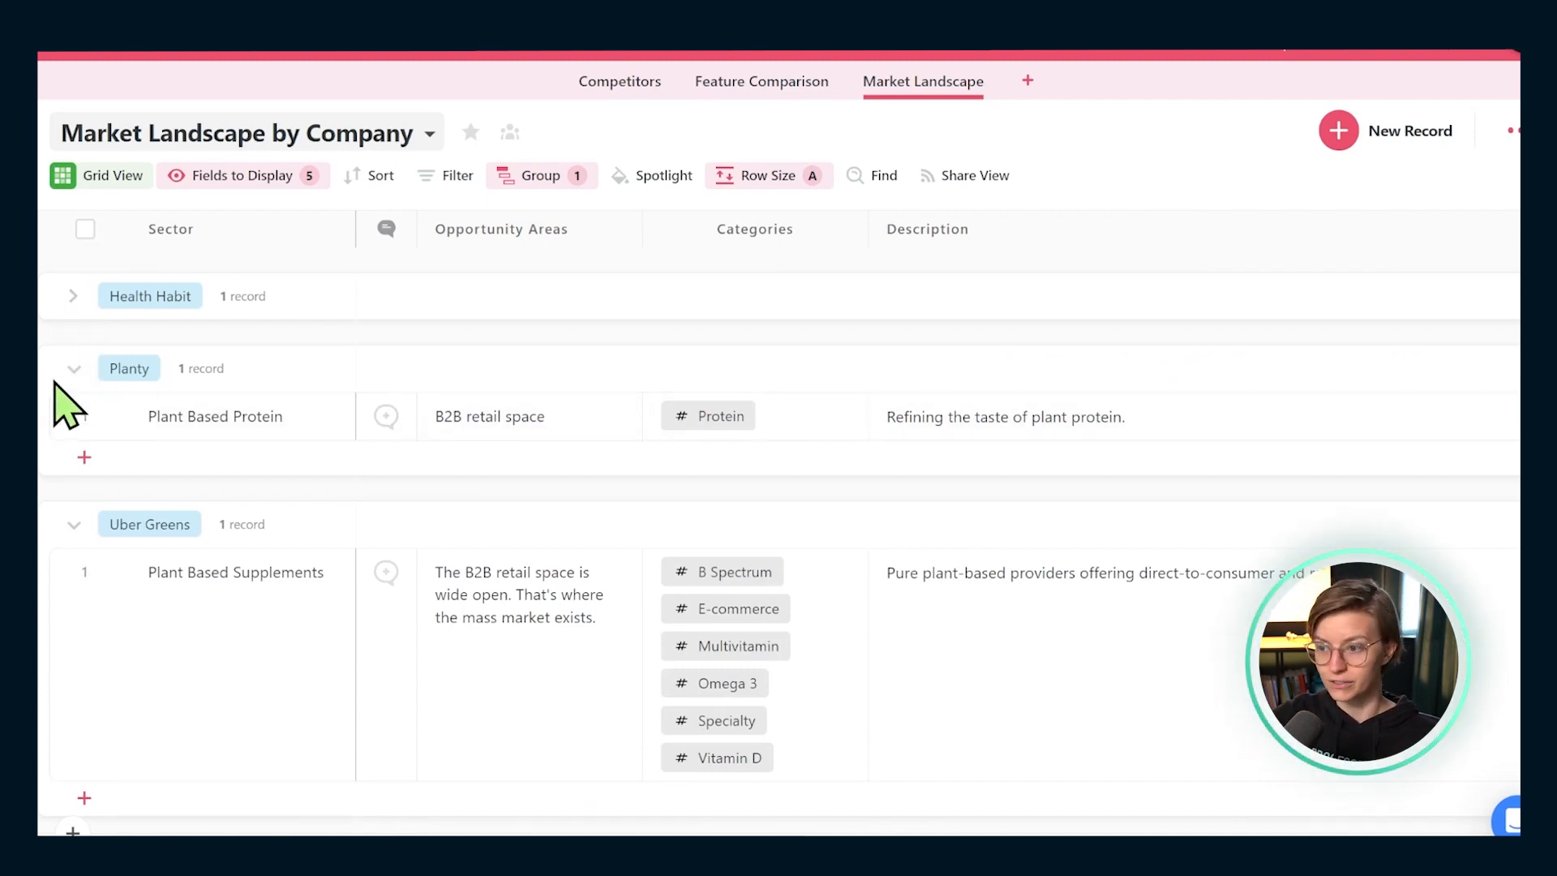
pyautogui.click(73, 368)
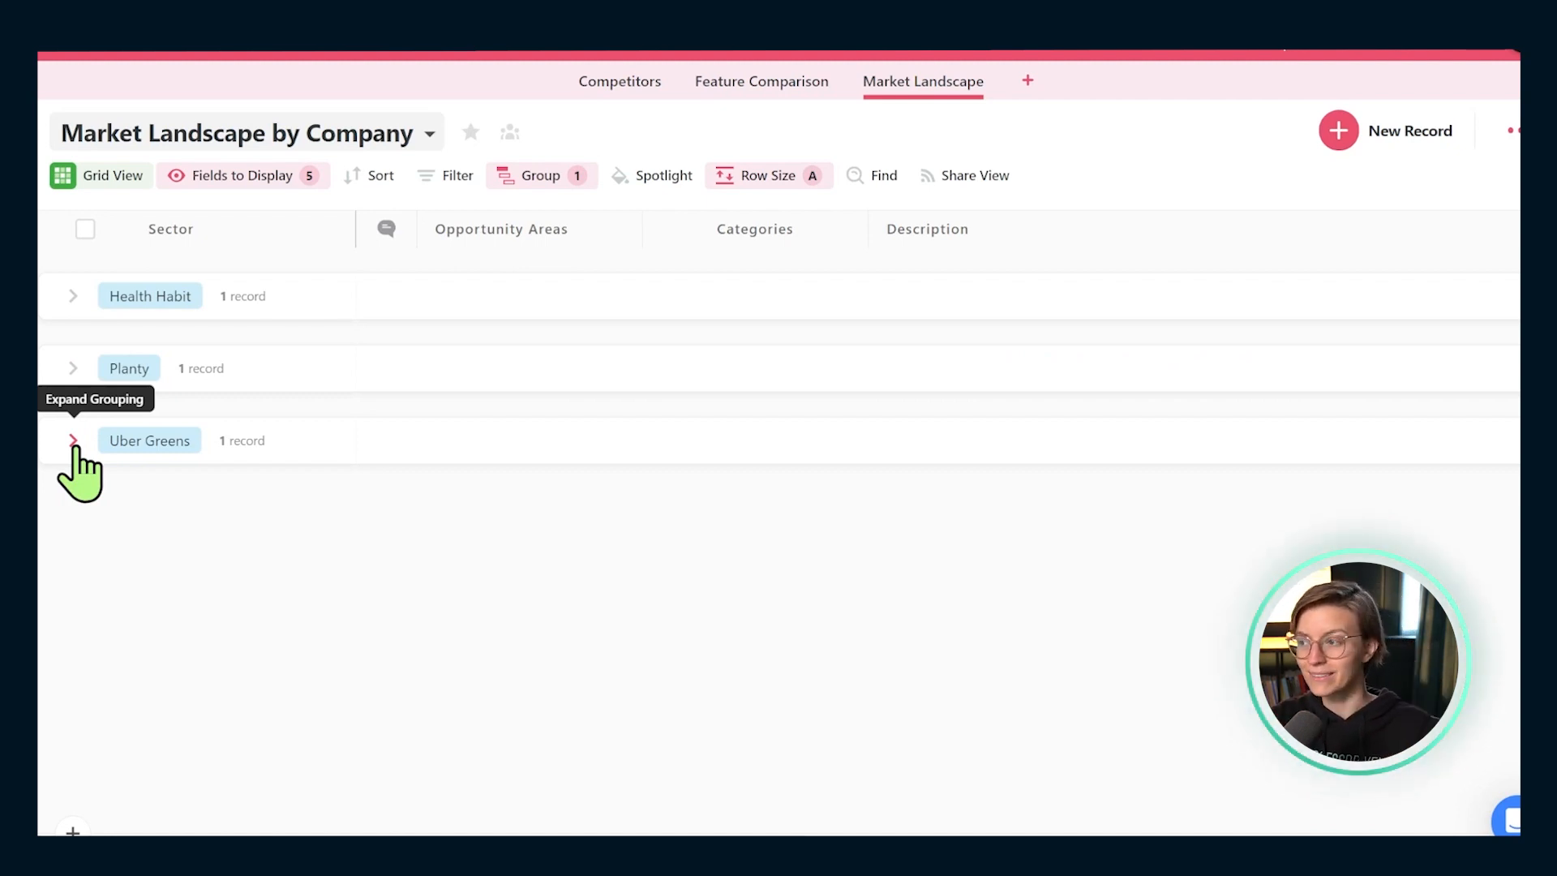
pyautogui.moveTo(619, 81)
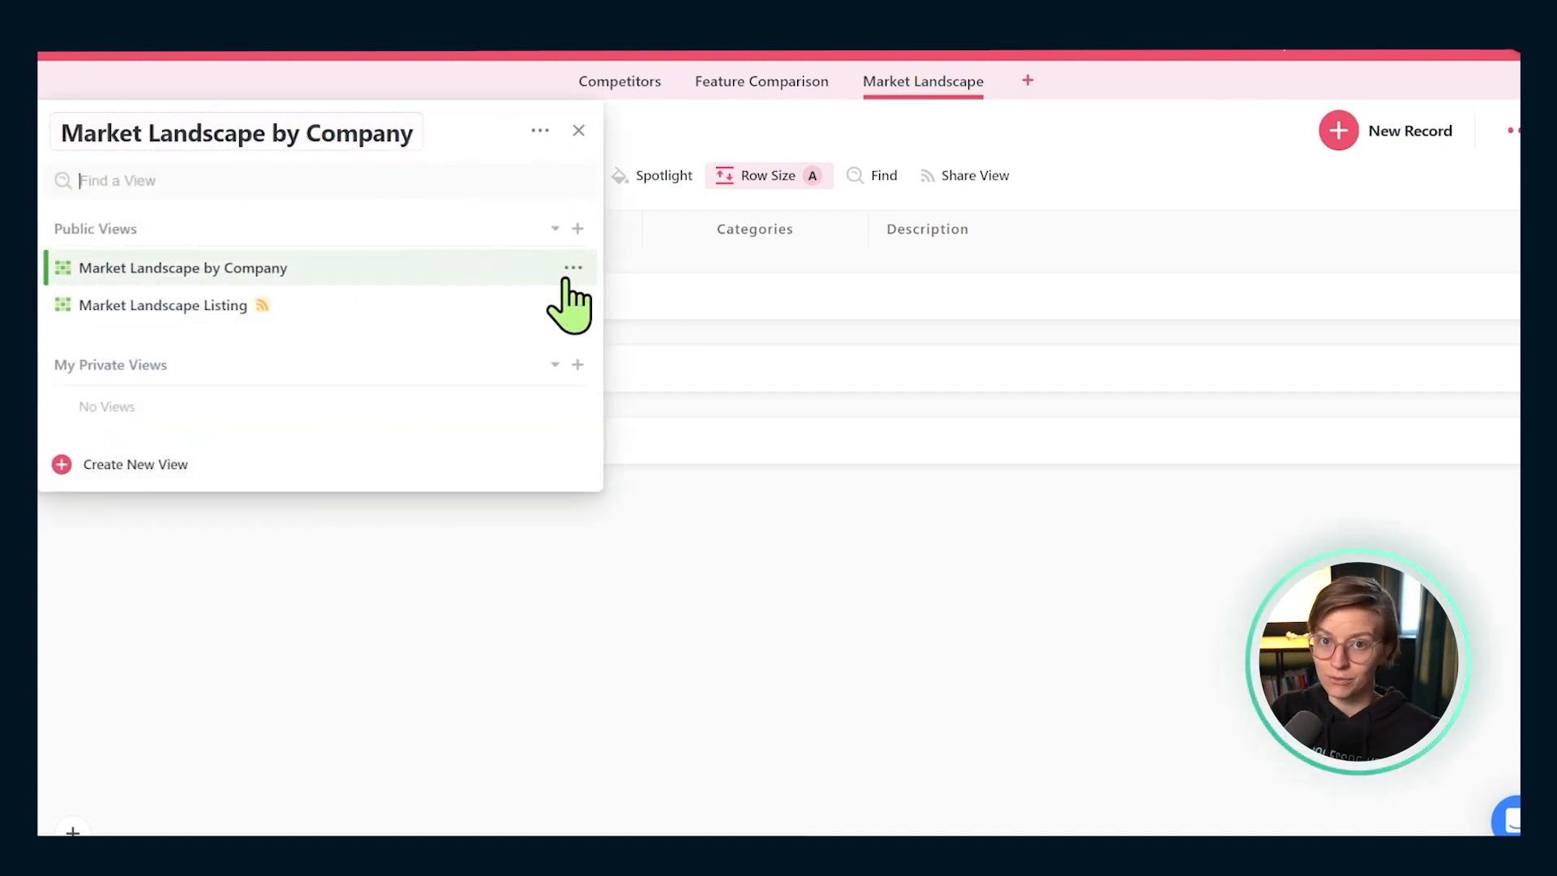
# Open Market Landscape Listing, collapse all sector groups, and expand only Personalized Nutrition
pyautogui.click(573, 267)
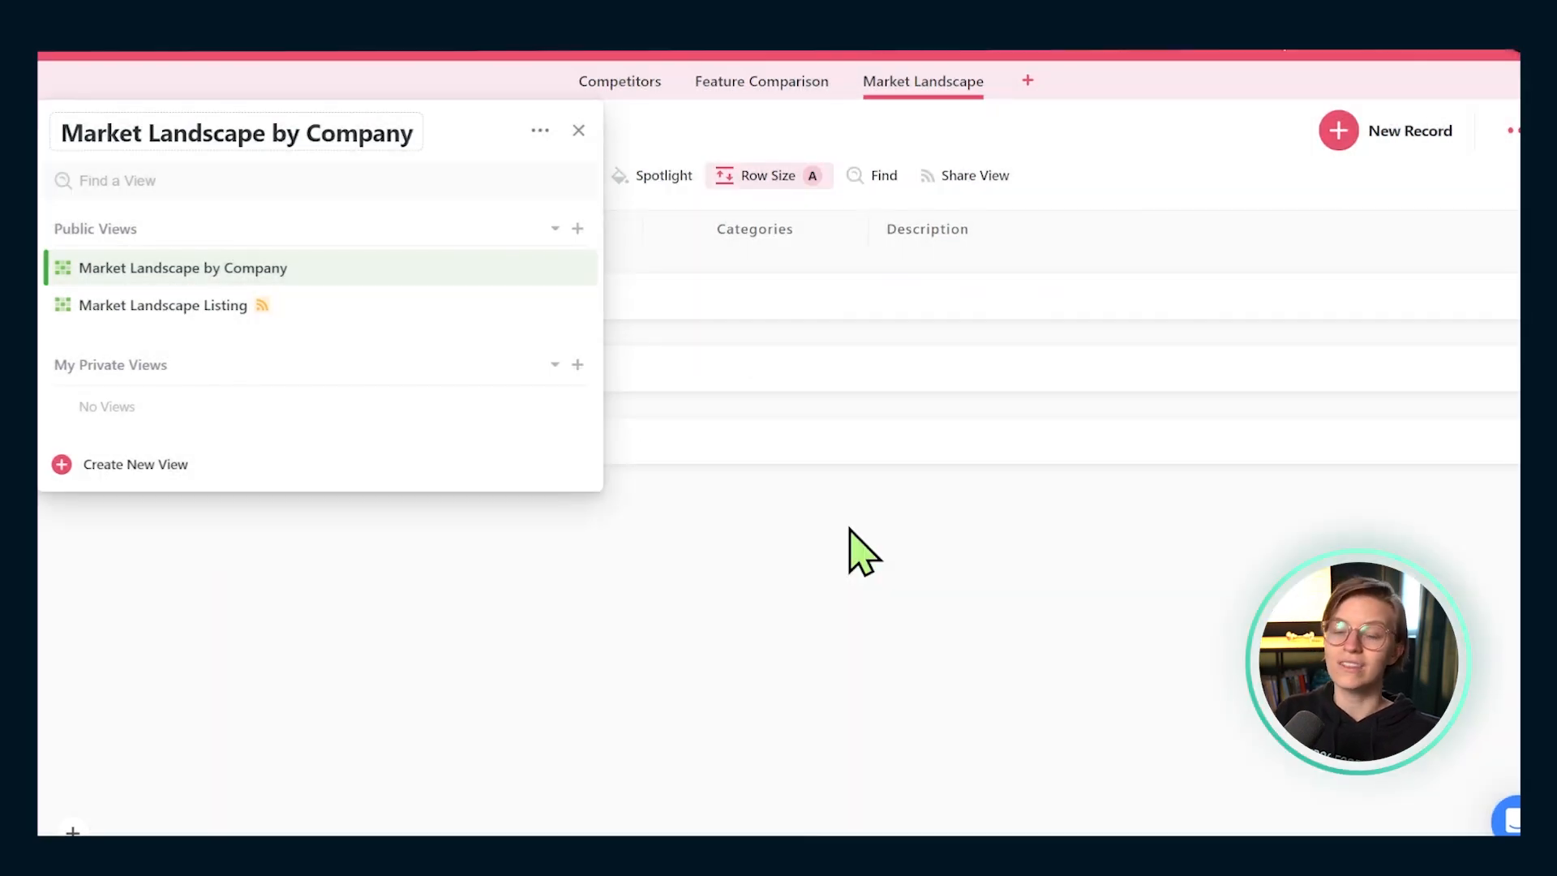
pyautogui.click(163, 305)
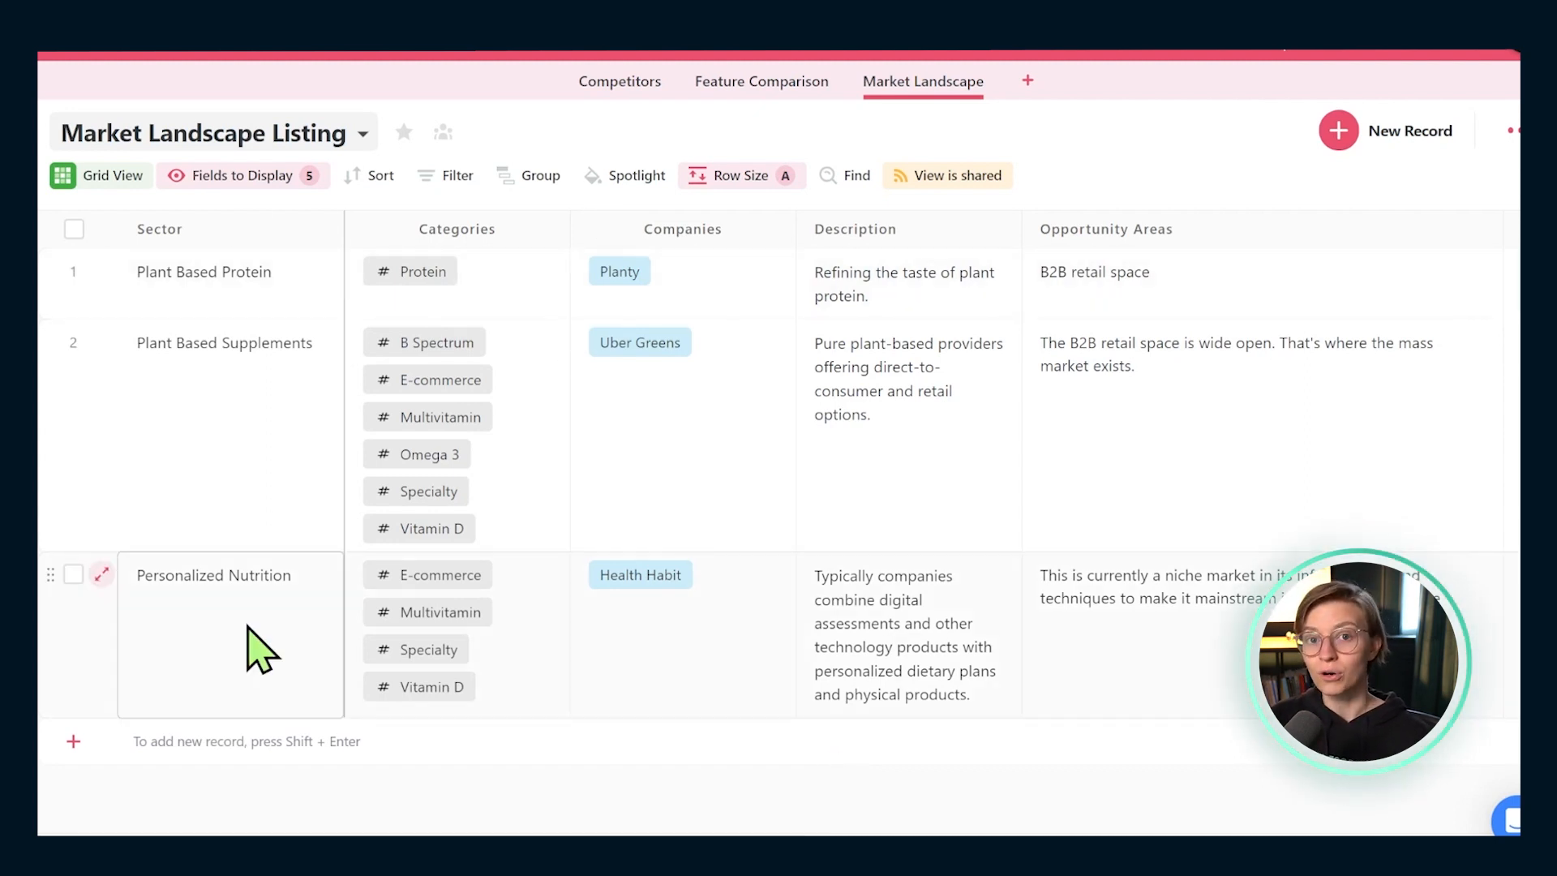
pyautogui.click(541, 175)
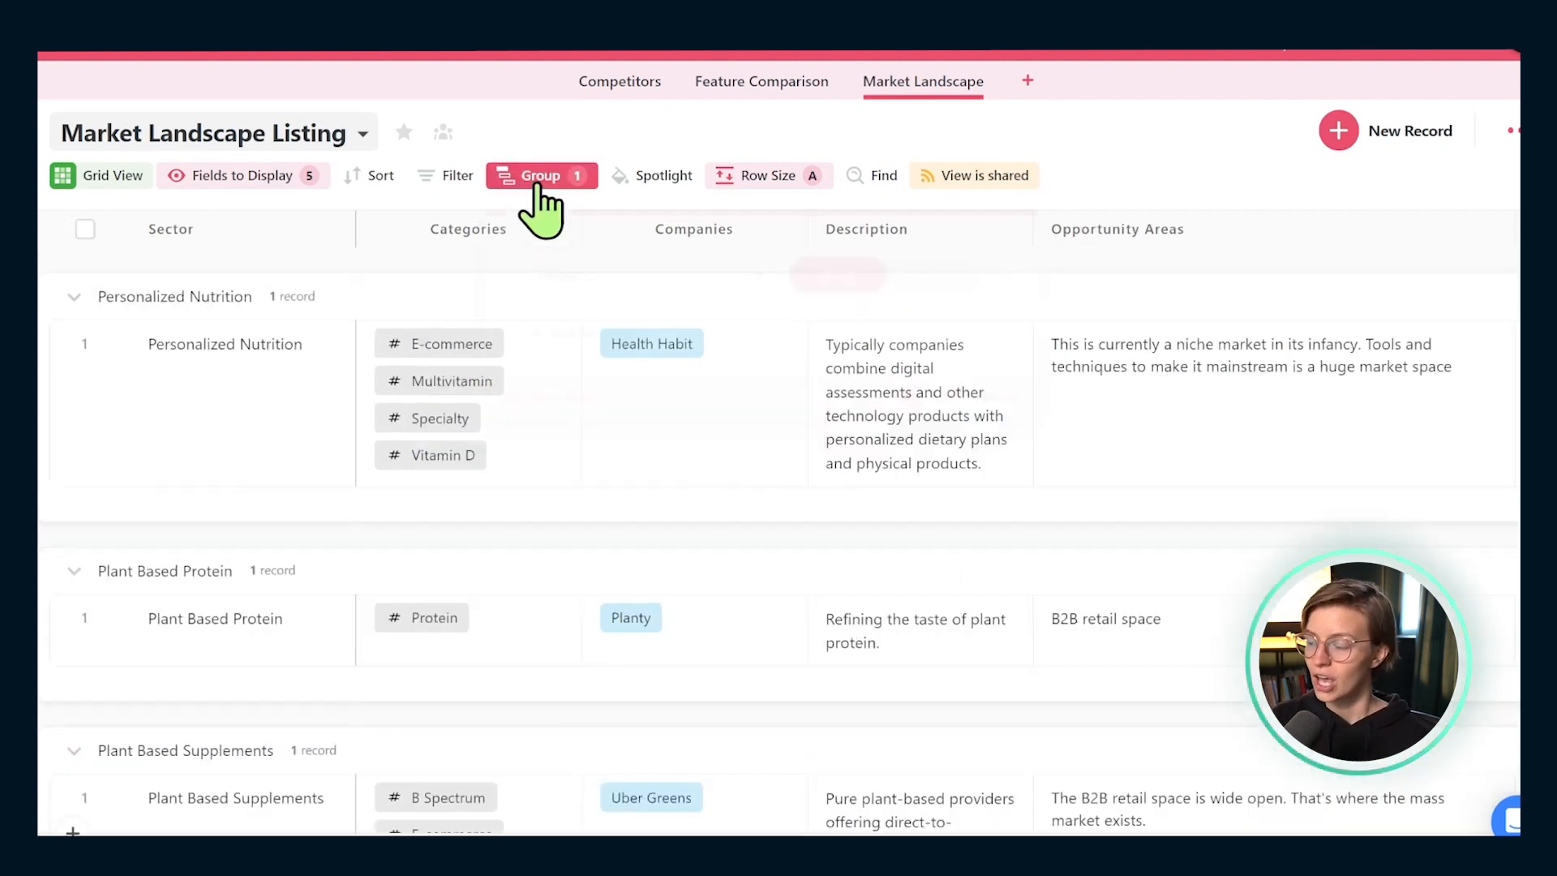
pyautogui.click(542, 176)
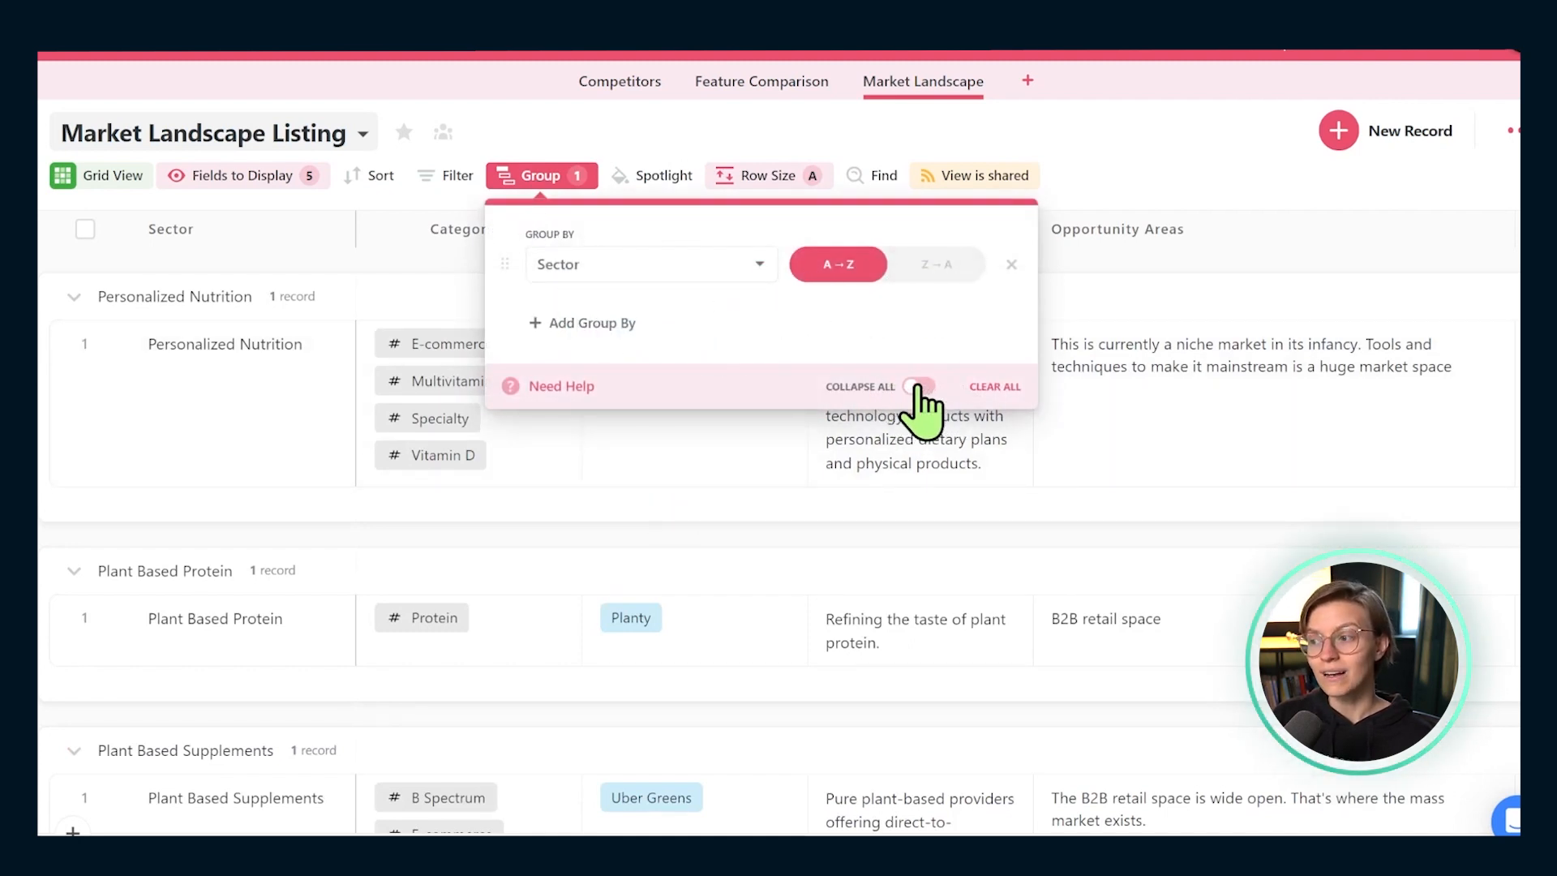
pyautogui.click(917, 386)
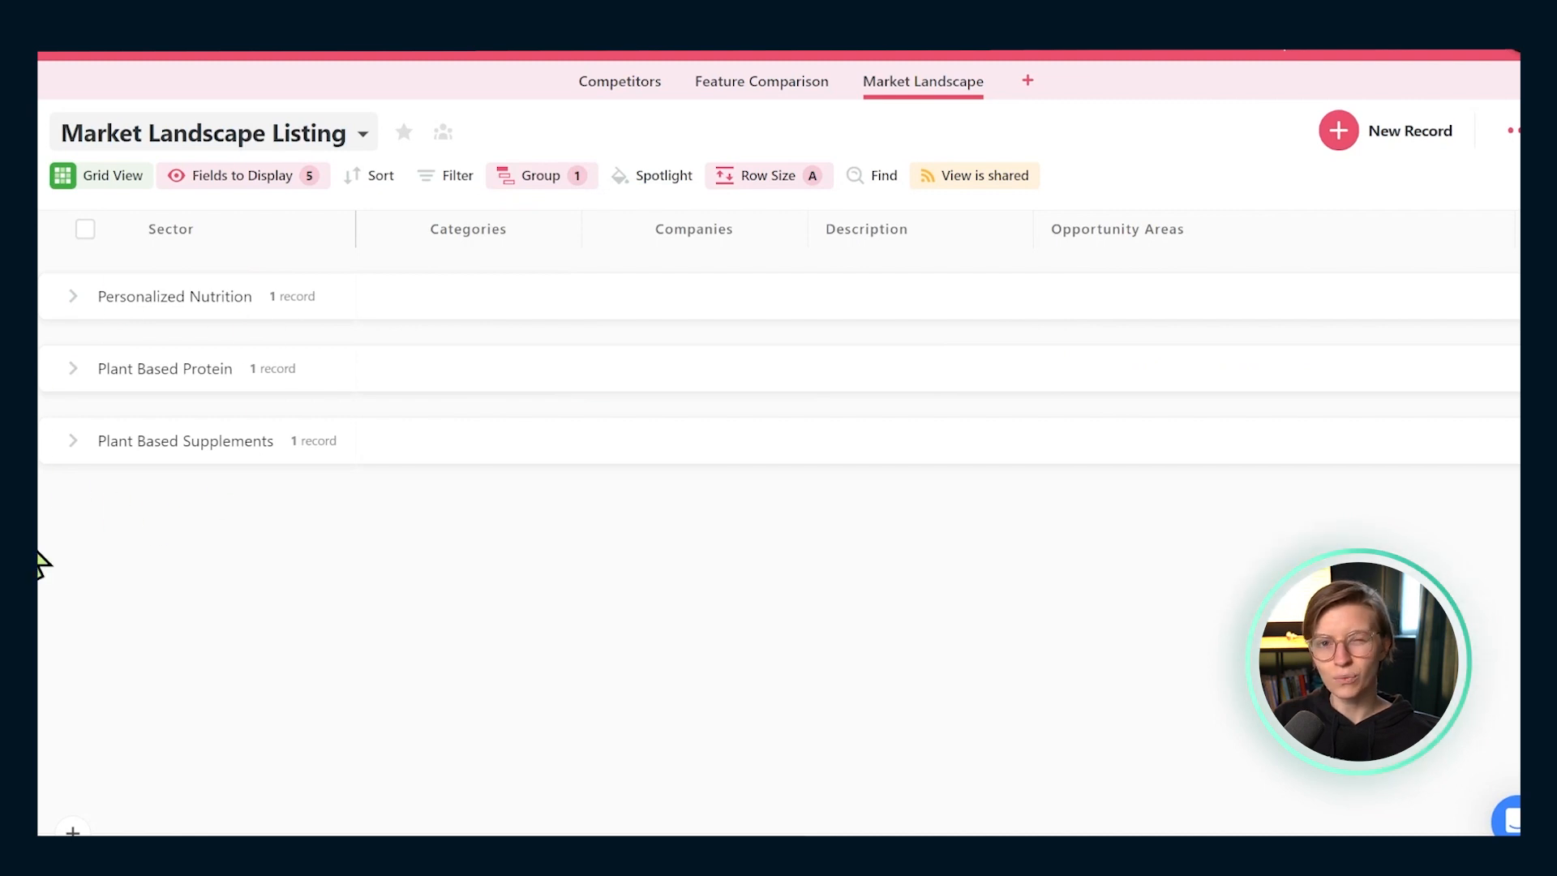
pyautogui.click(72, 440)
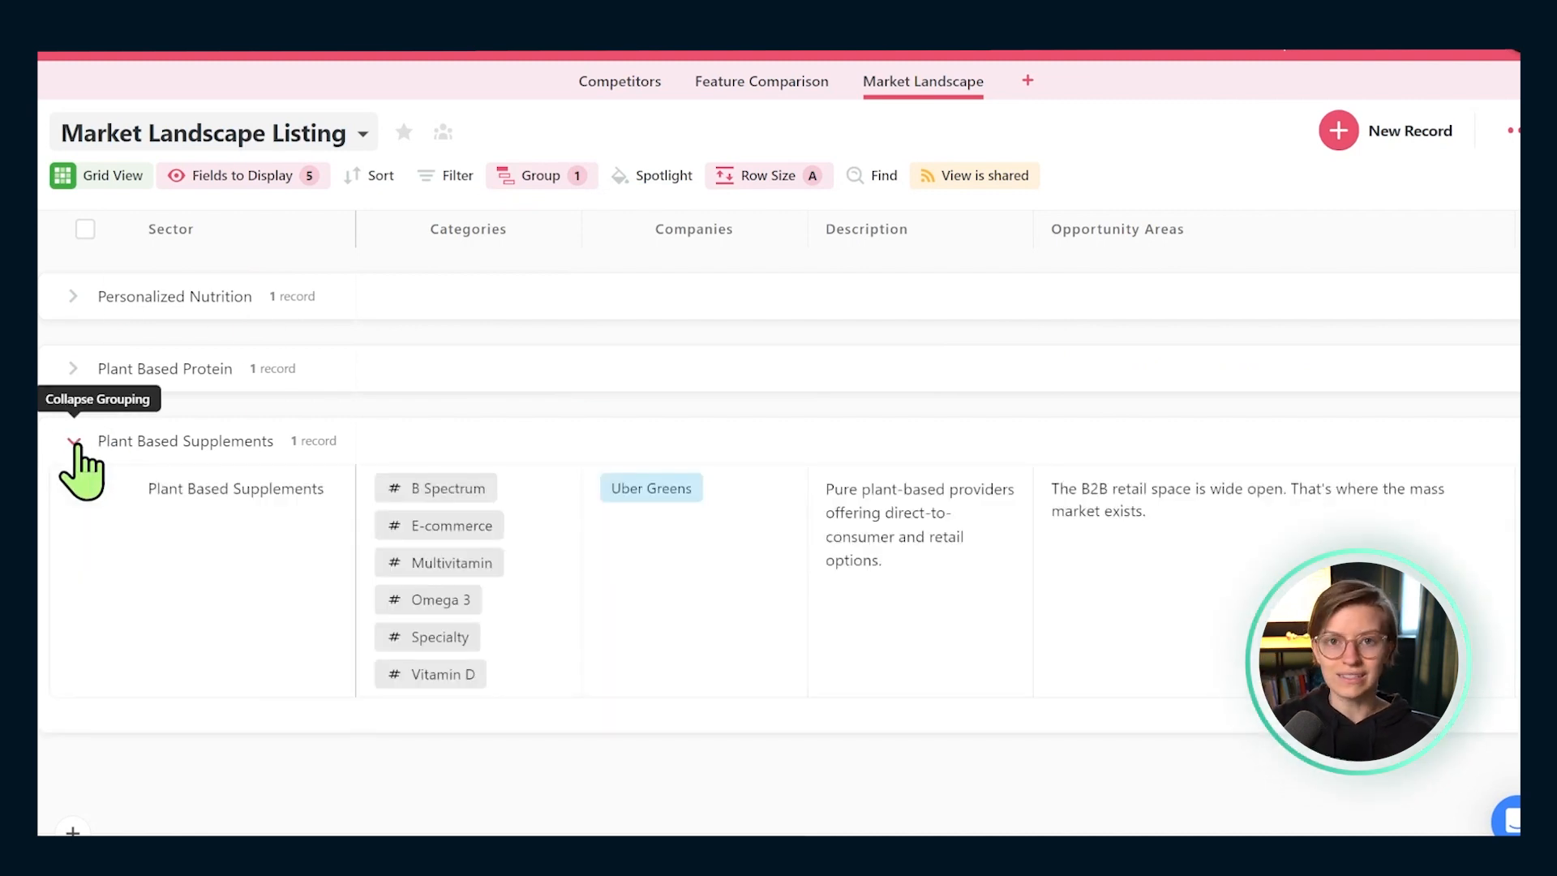
pyautogui.click(74, 441)
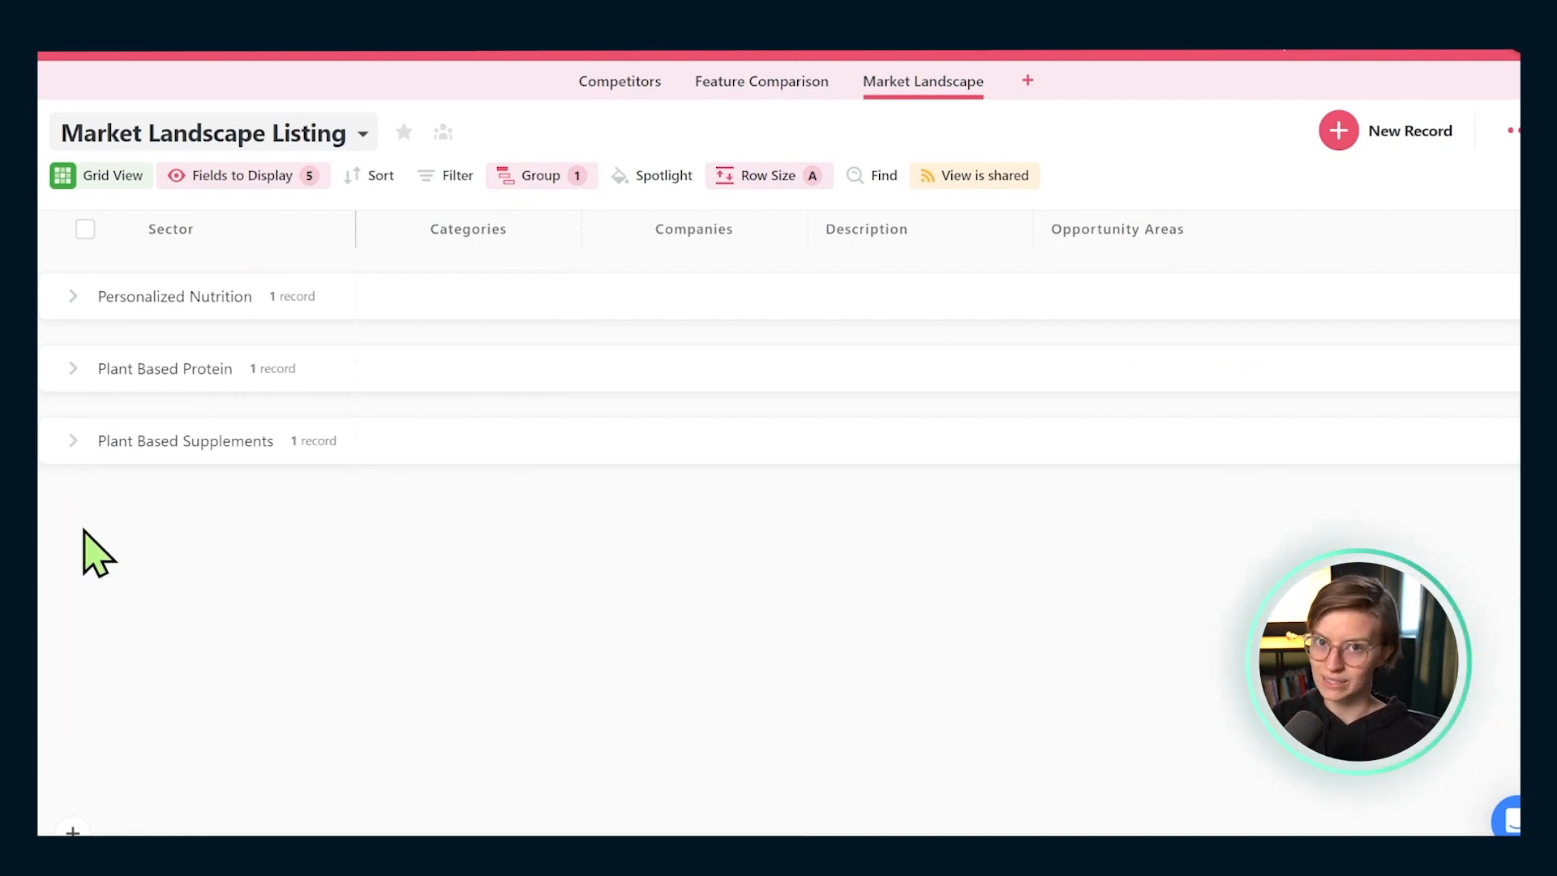
pyautogui.click(541, 175)
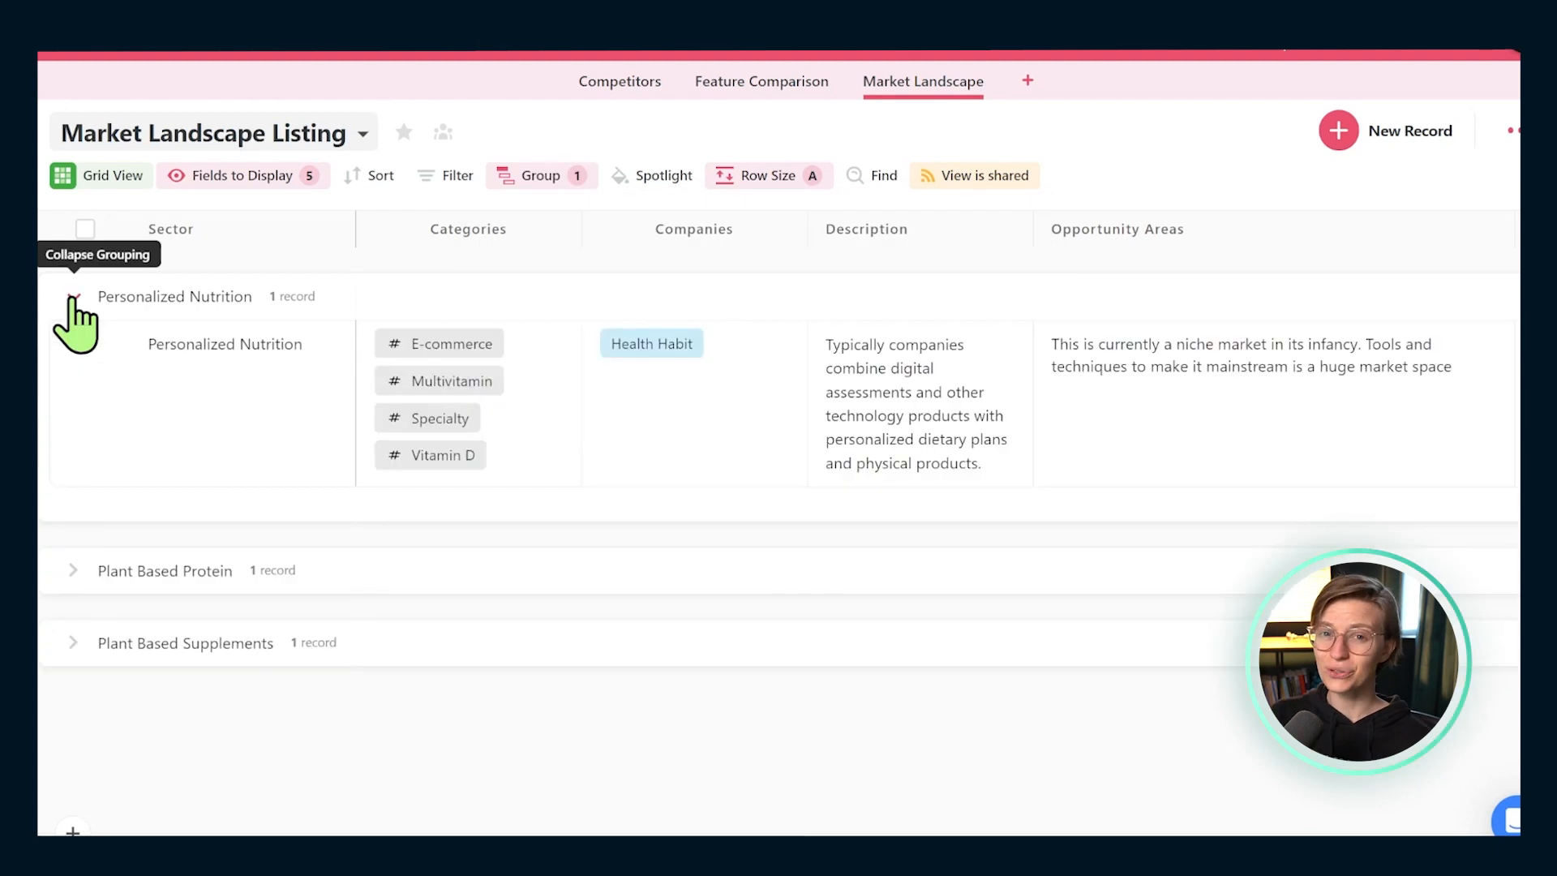
# Link Planty and Uber Greens as leading companies in the Personalized Nutrition record
pyautogui.click(225, 343)
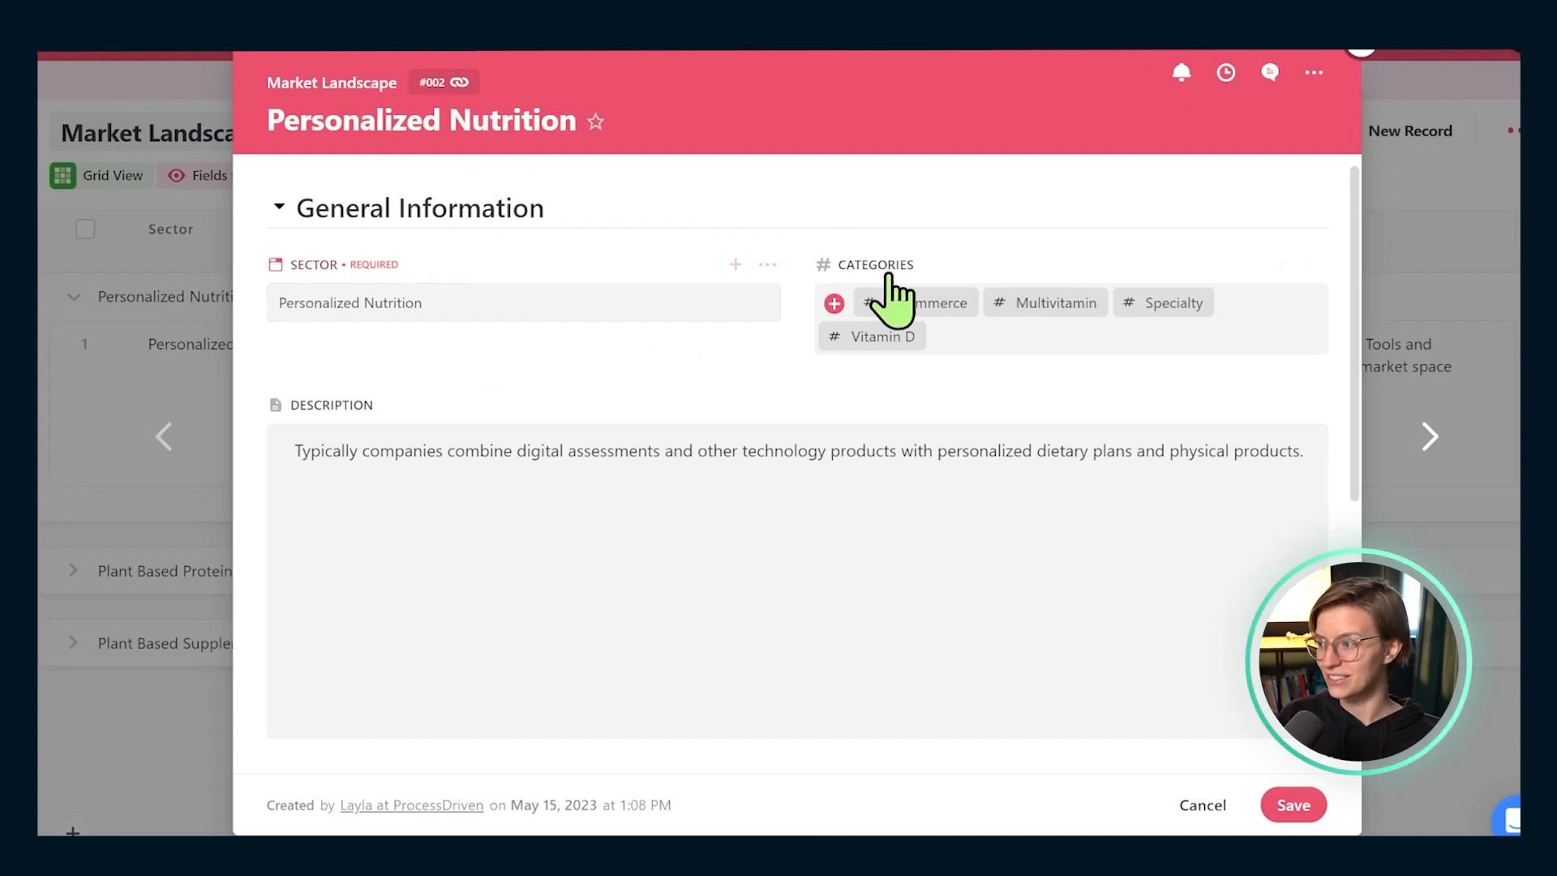
pyautogui.scroll(-3)
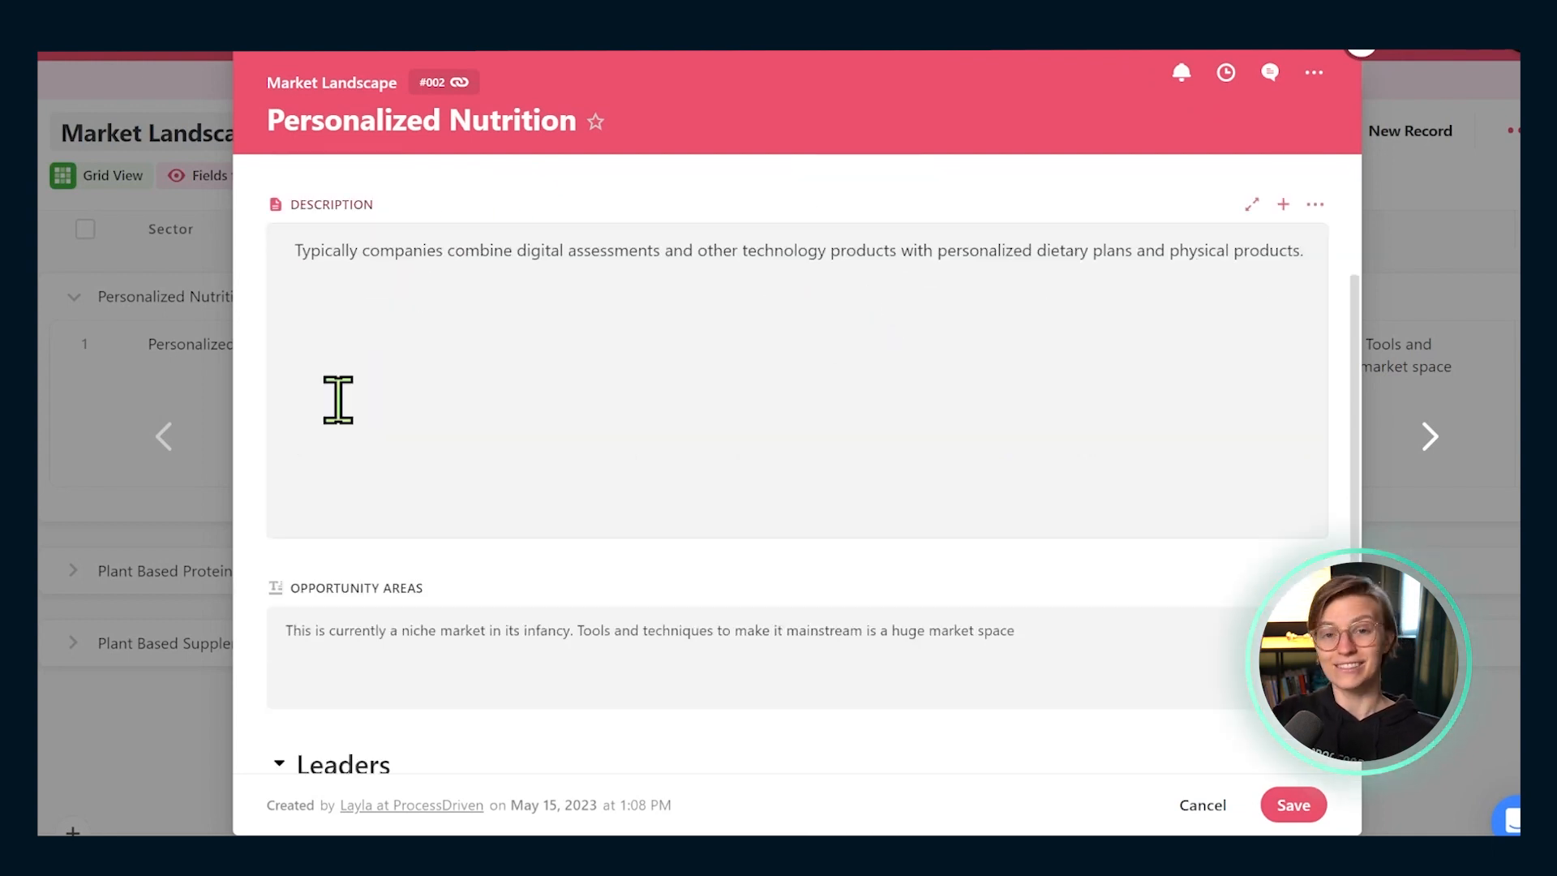
pyautogui.scroll(-3)
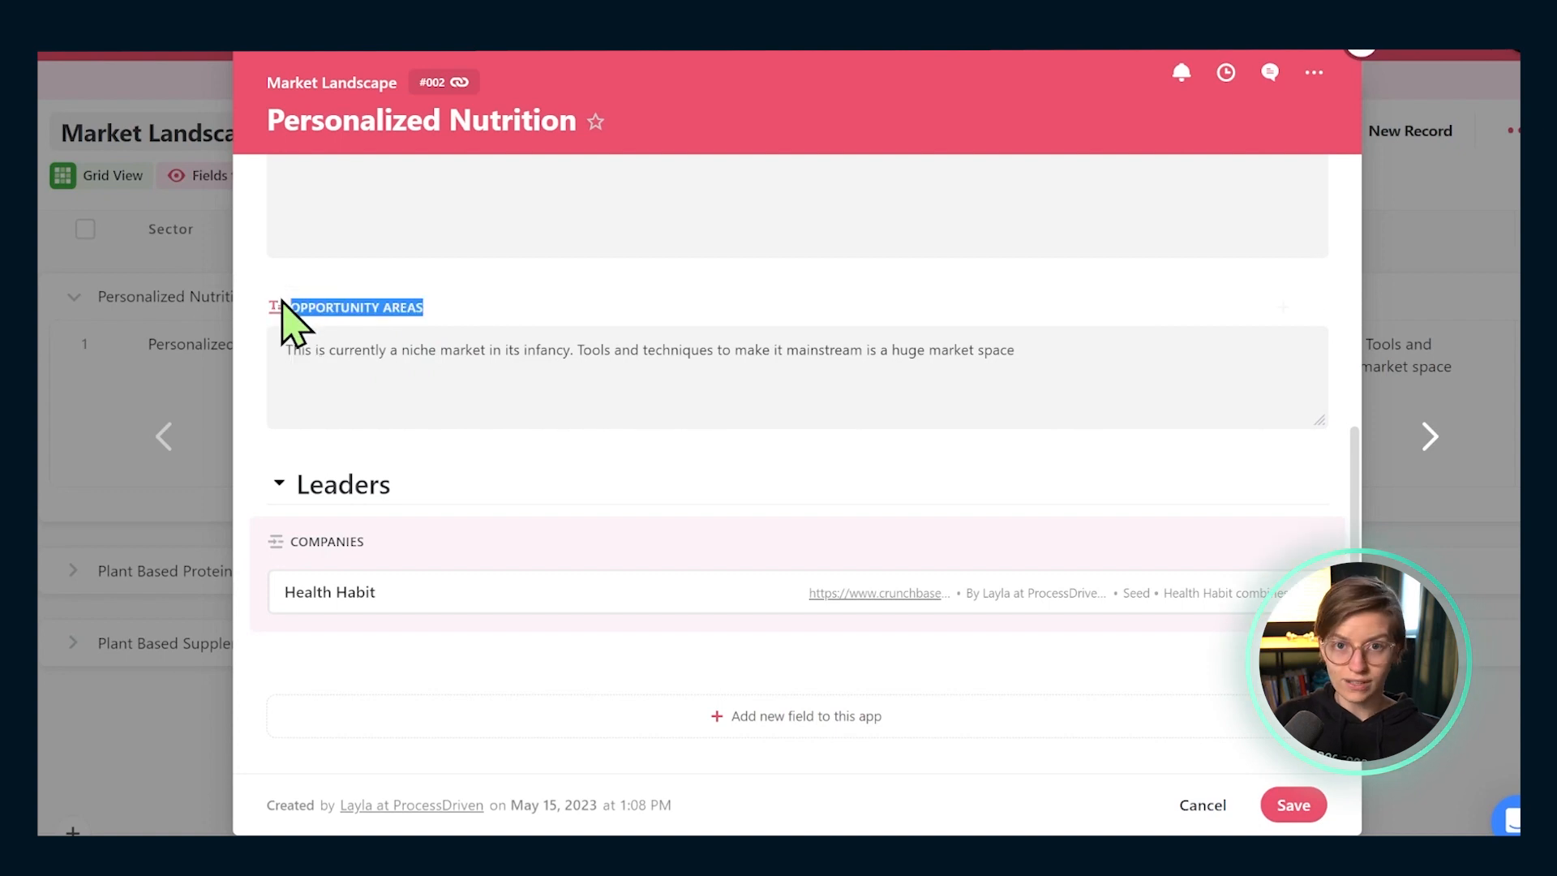
pyautogui.moveTo(299, 318)
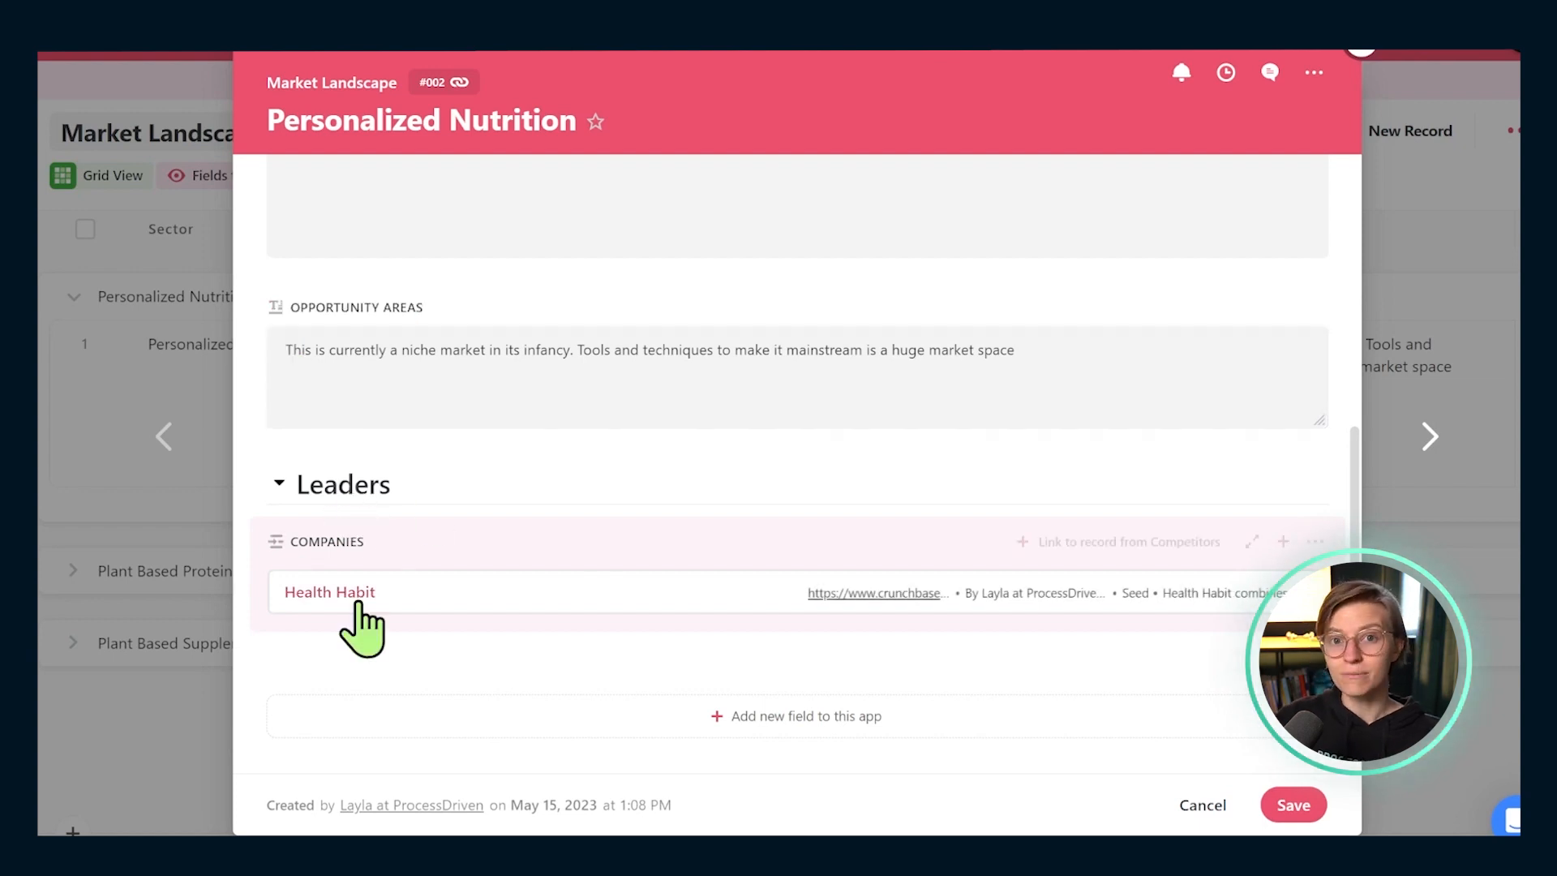
pyautogui.moveTo(277, 542)
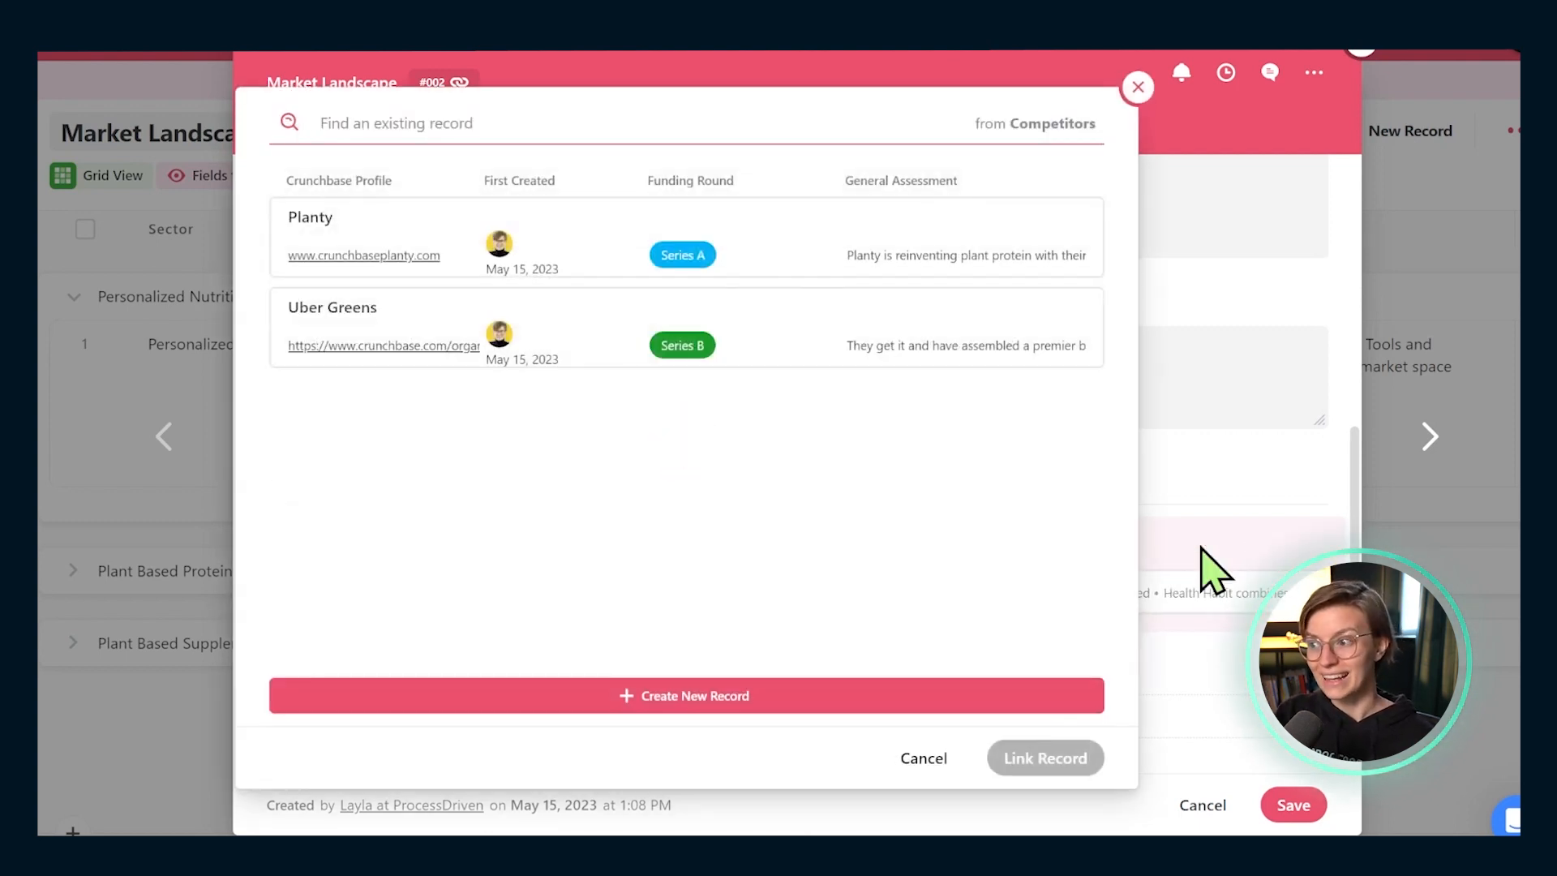
pyautogui.click(642, 352)
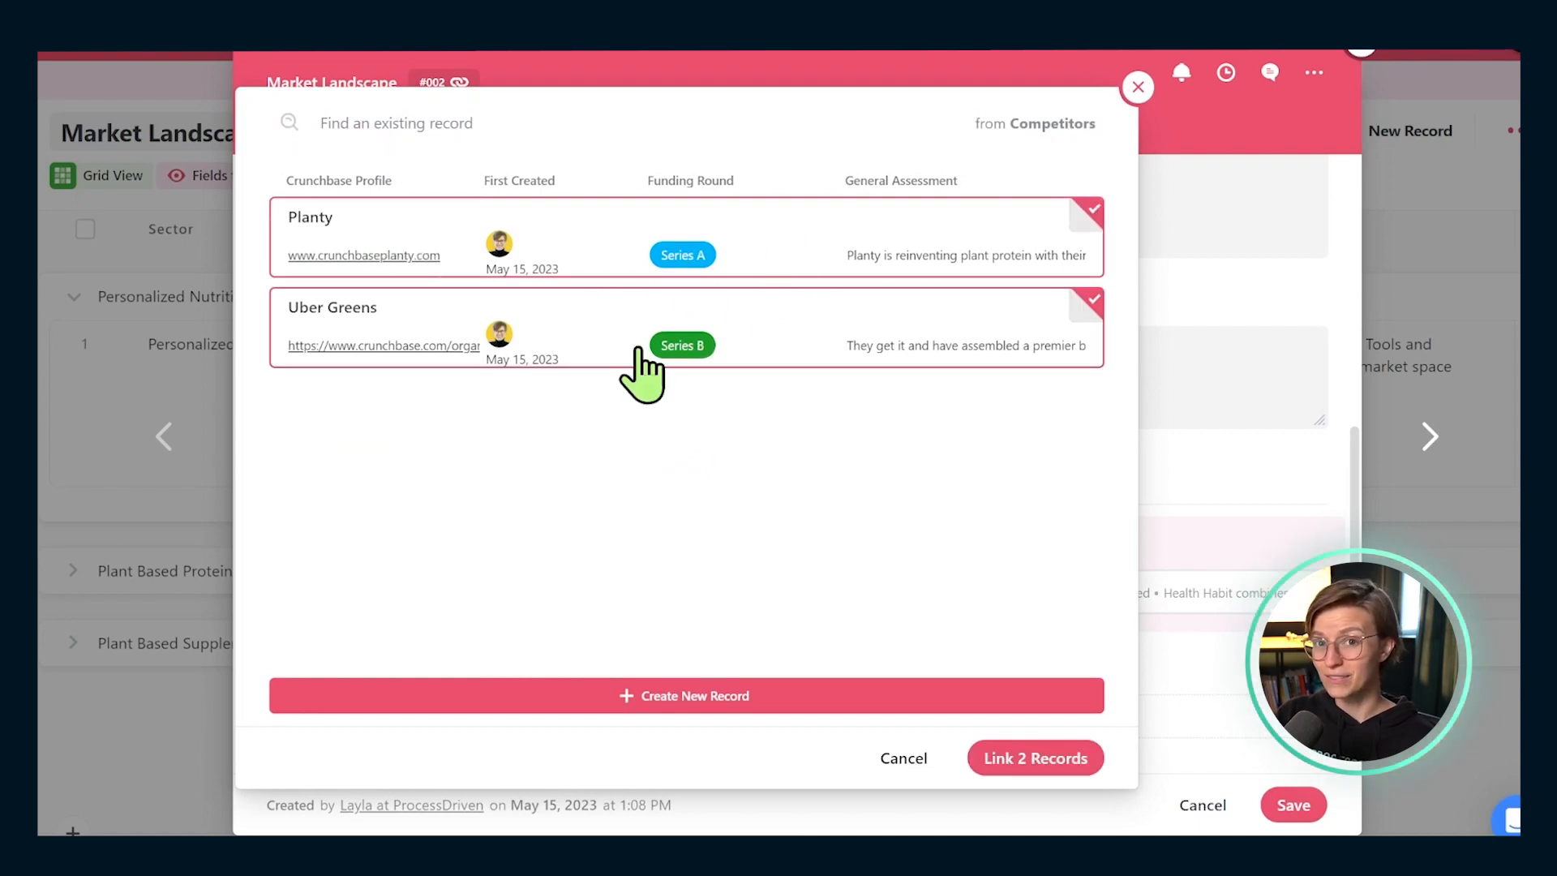
pyautogui.click(1035, 757)
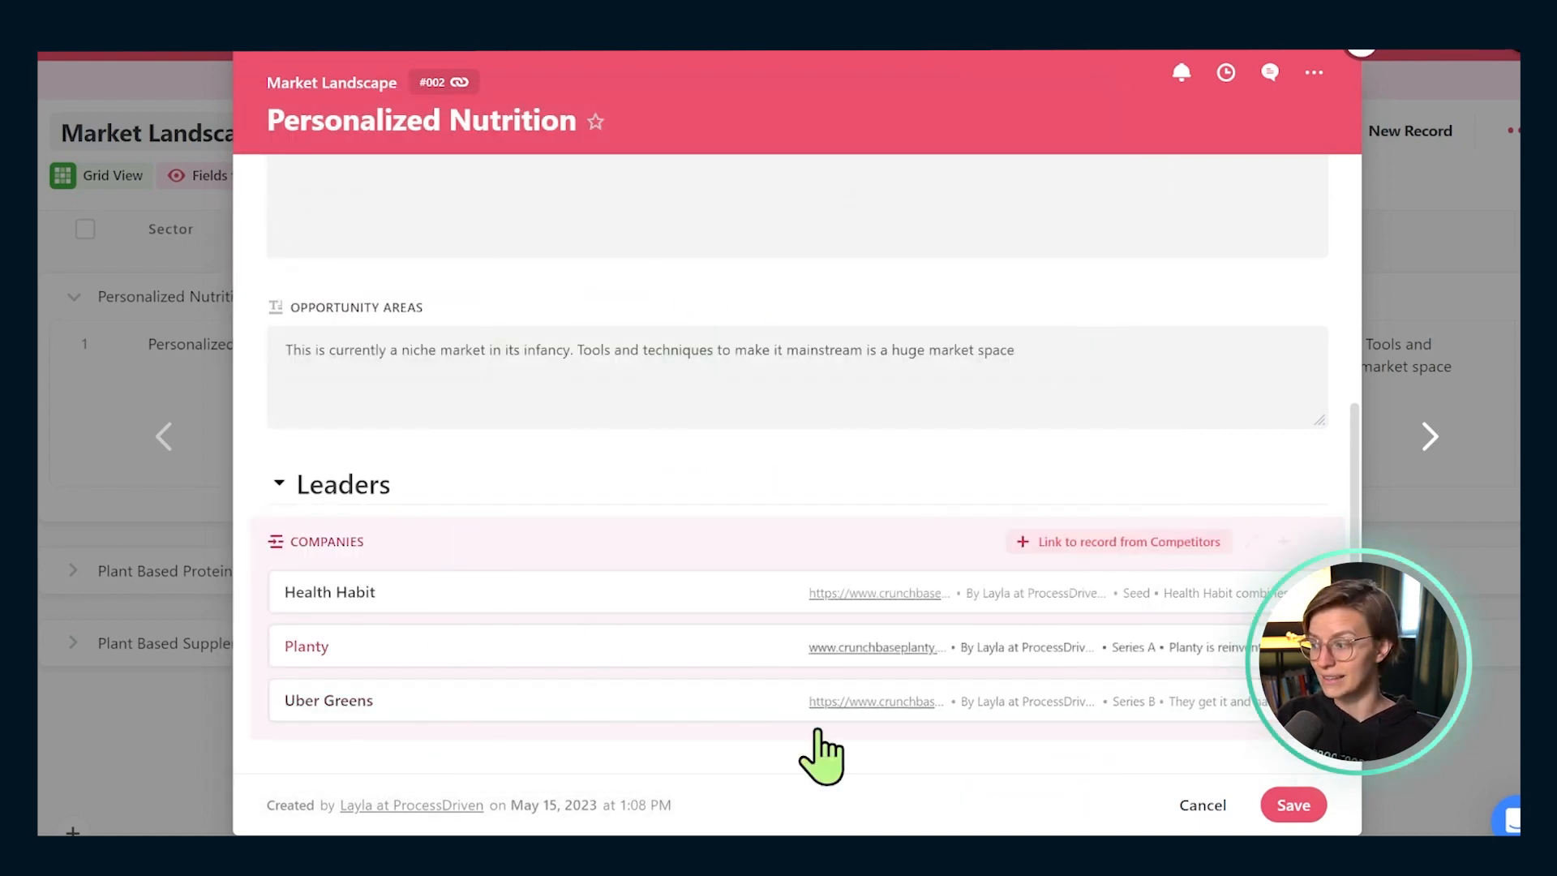
pyautogui.click(1294, 804)
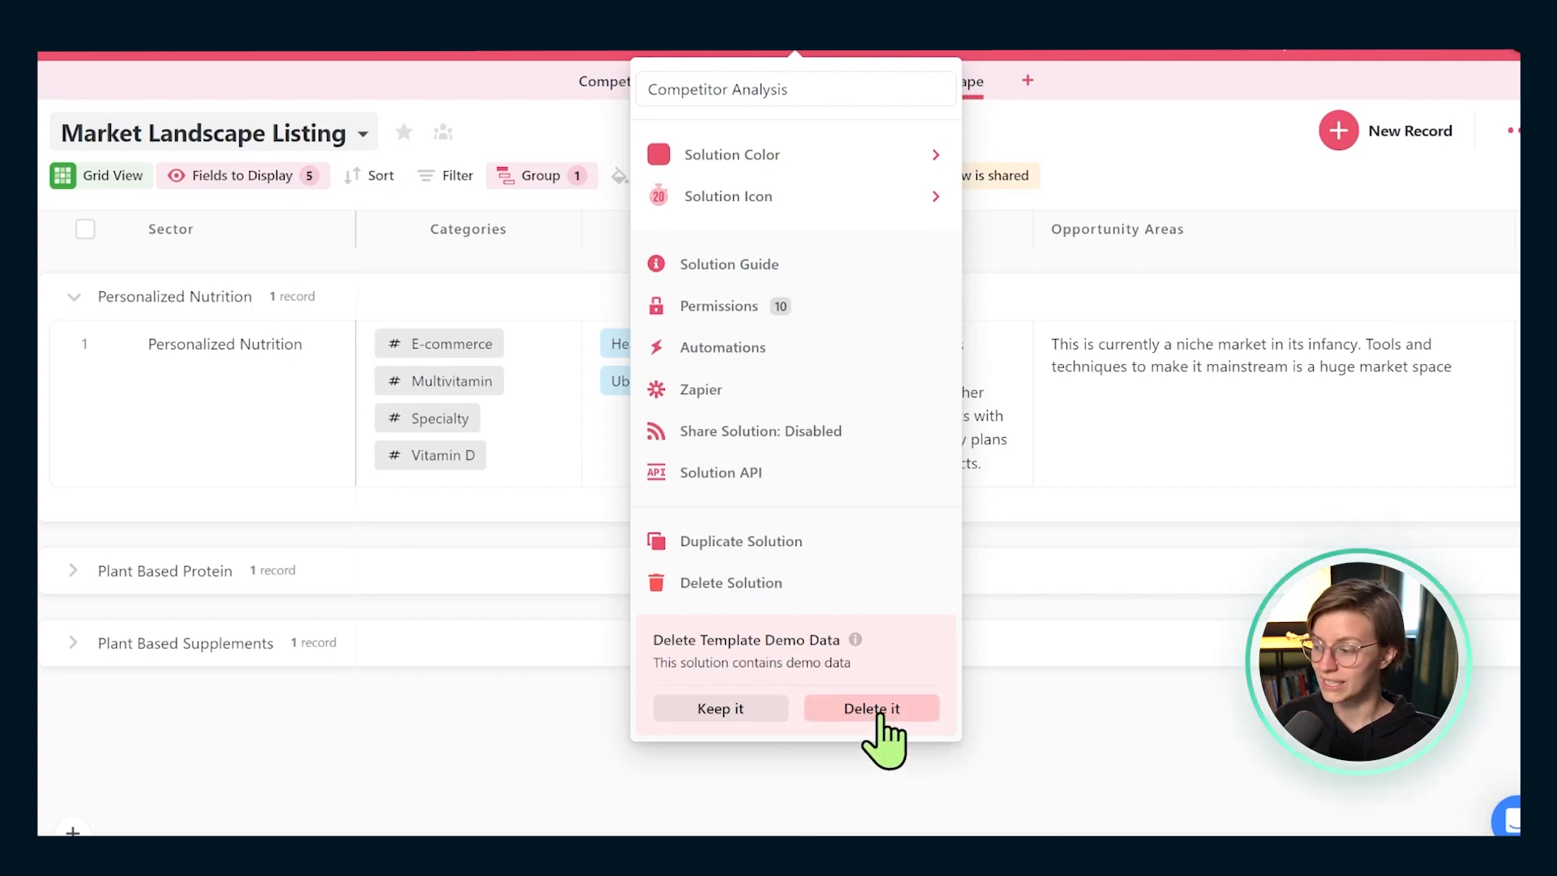
# Delete the Competitor Analysis template's demo data
pyautogui.click(872, 707)
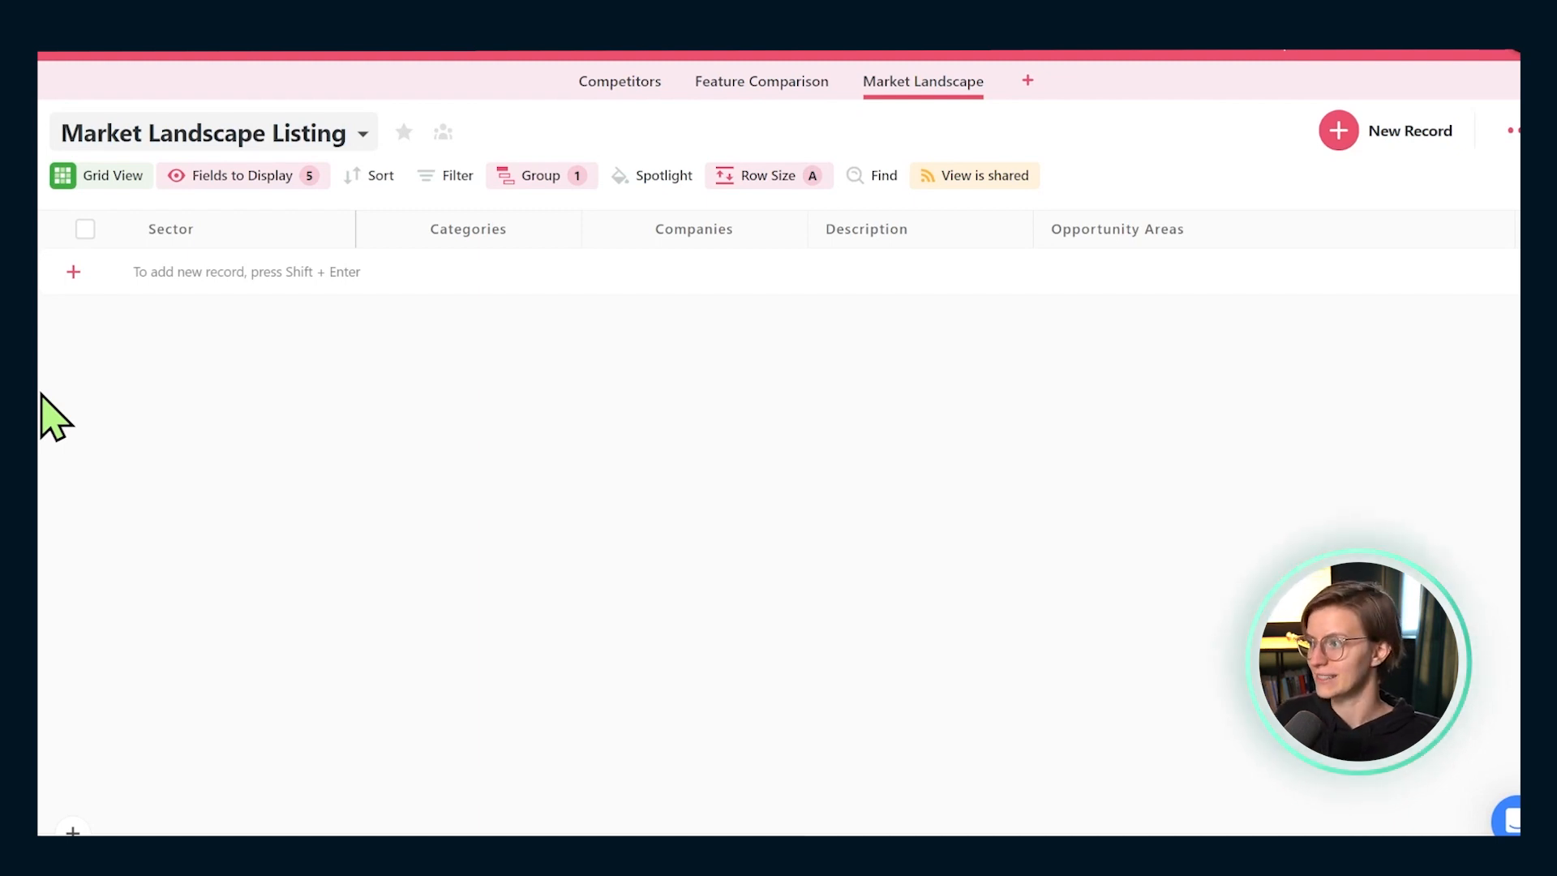
pyautogui.moveTo(761, 81)
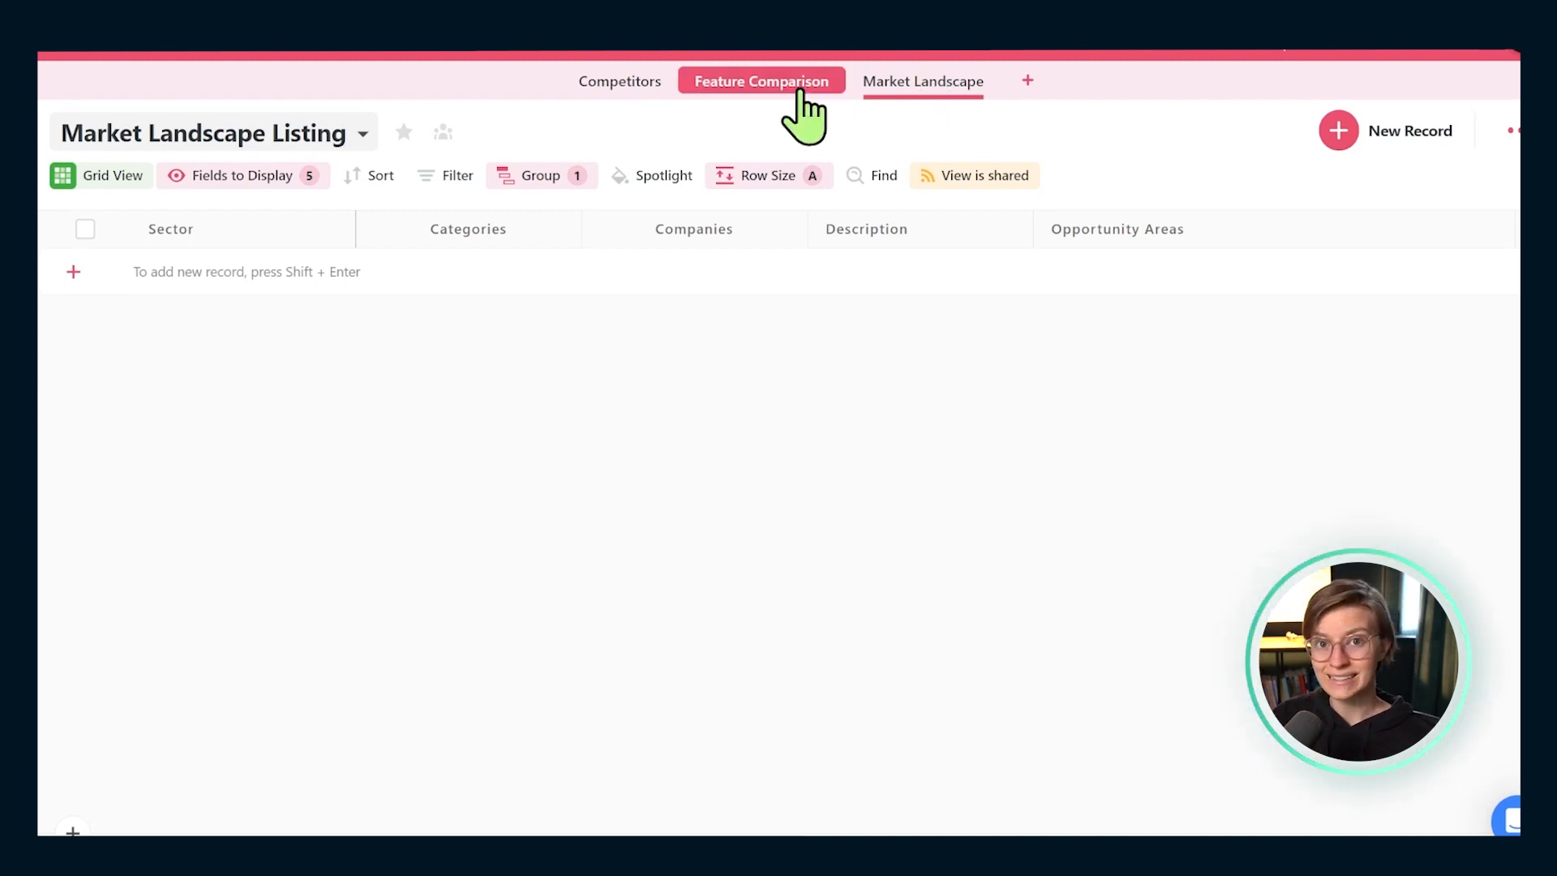
# Create and save a ChaosDriven record in the Competitors table
pyautogui.click(620, 81)
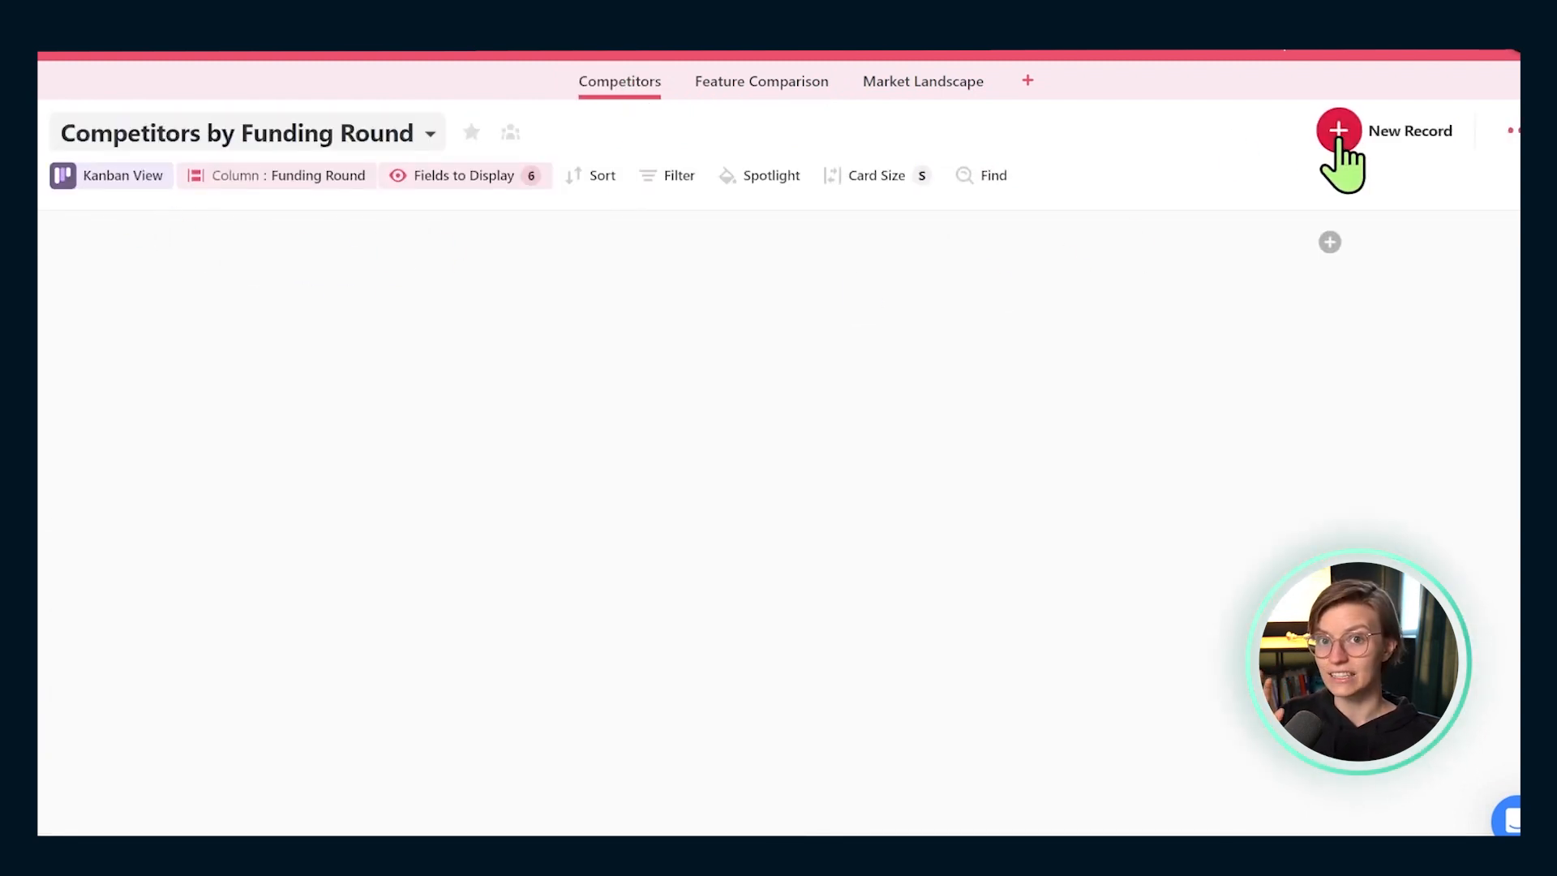
pyautogui.click(1339, 129)
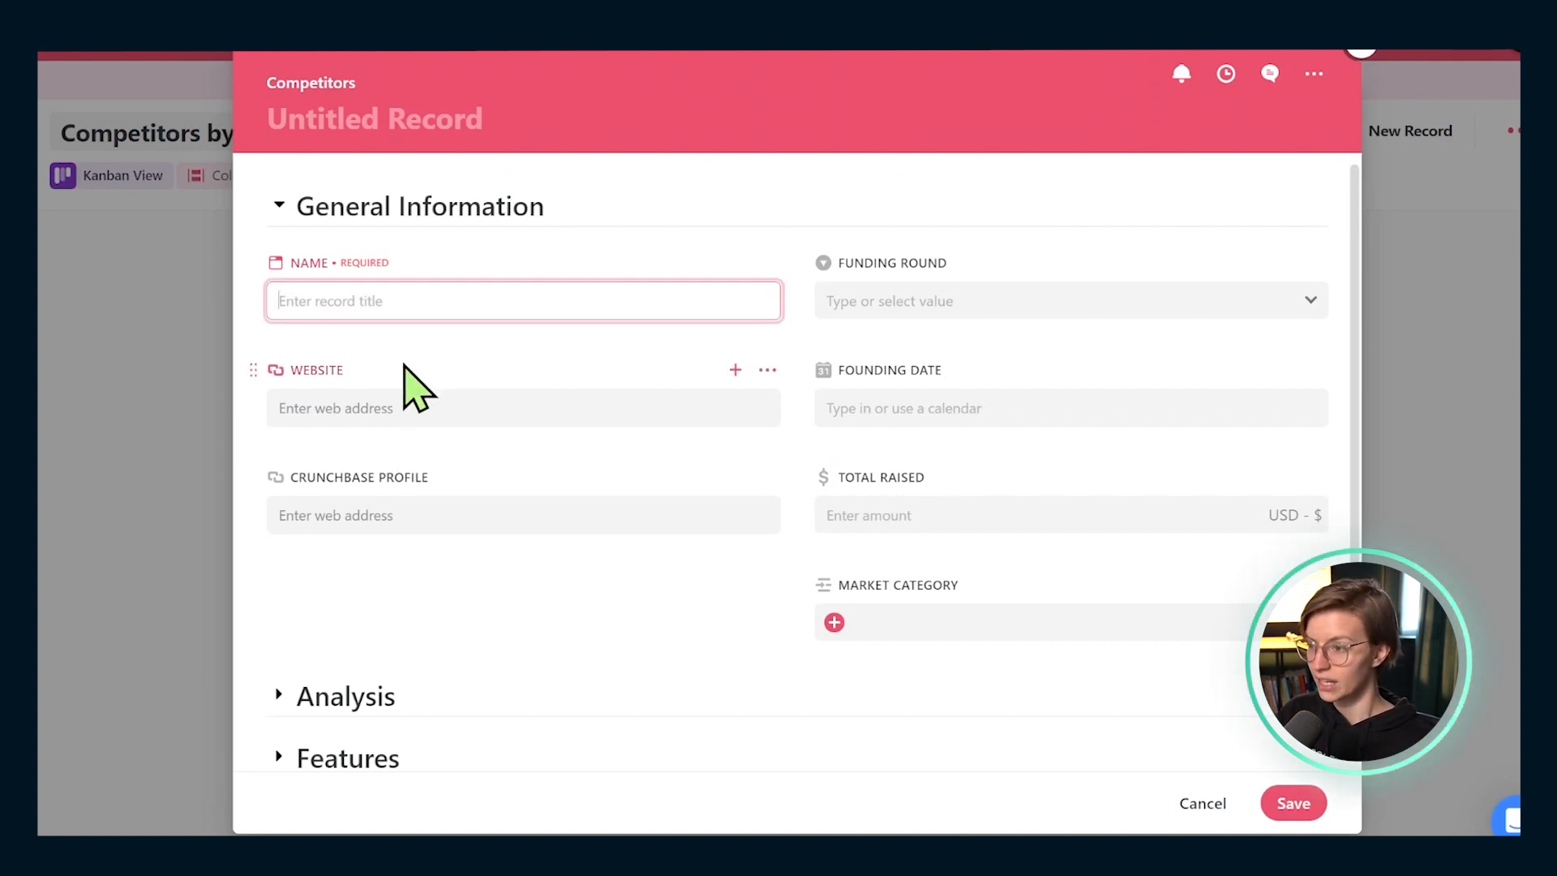
pyautogui.write('ChaosDriven')
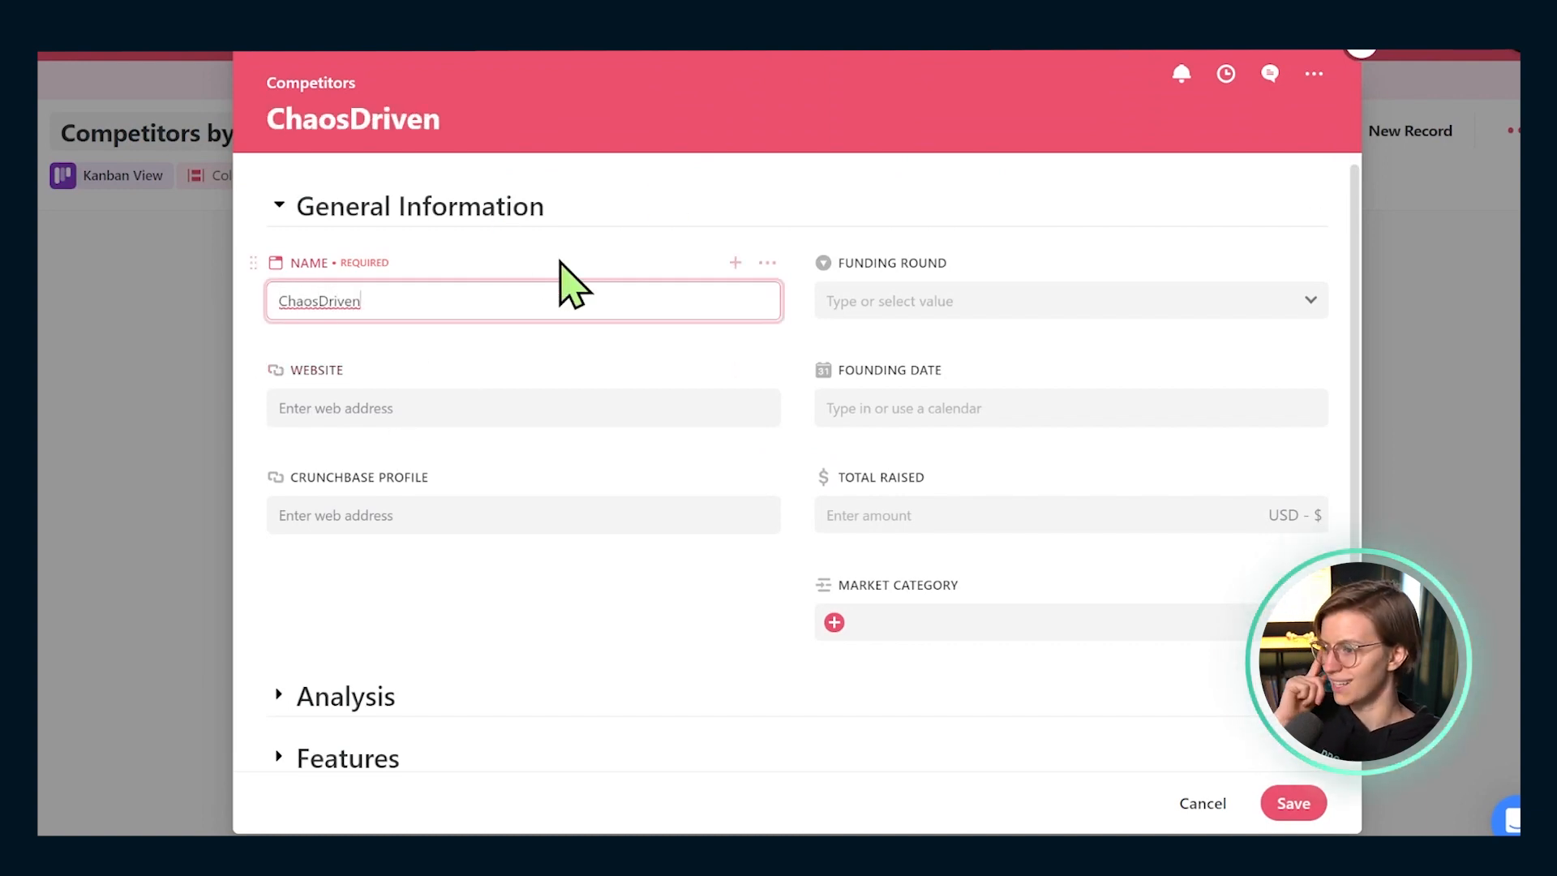
pyautogui.moveTo(694, 519)
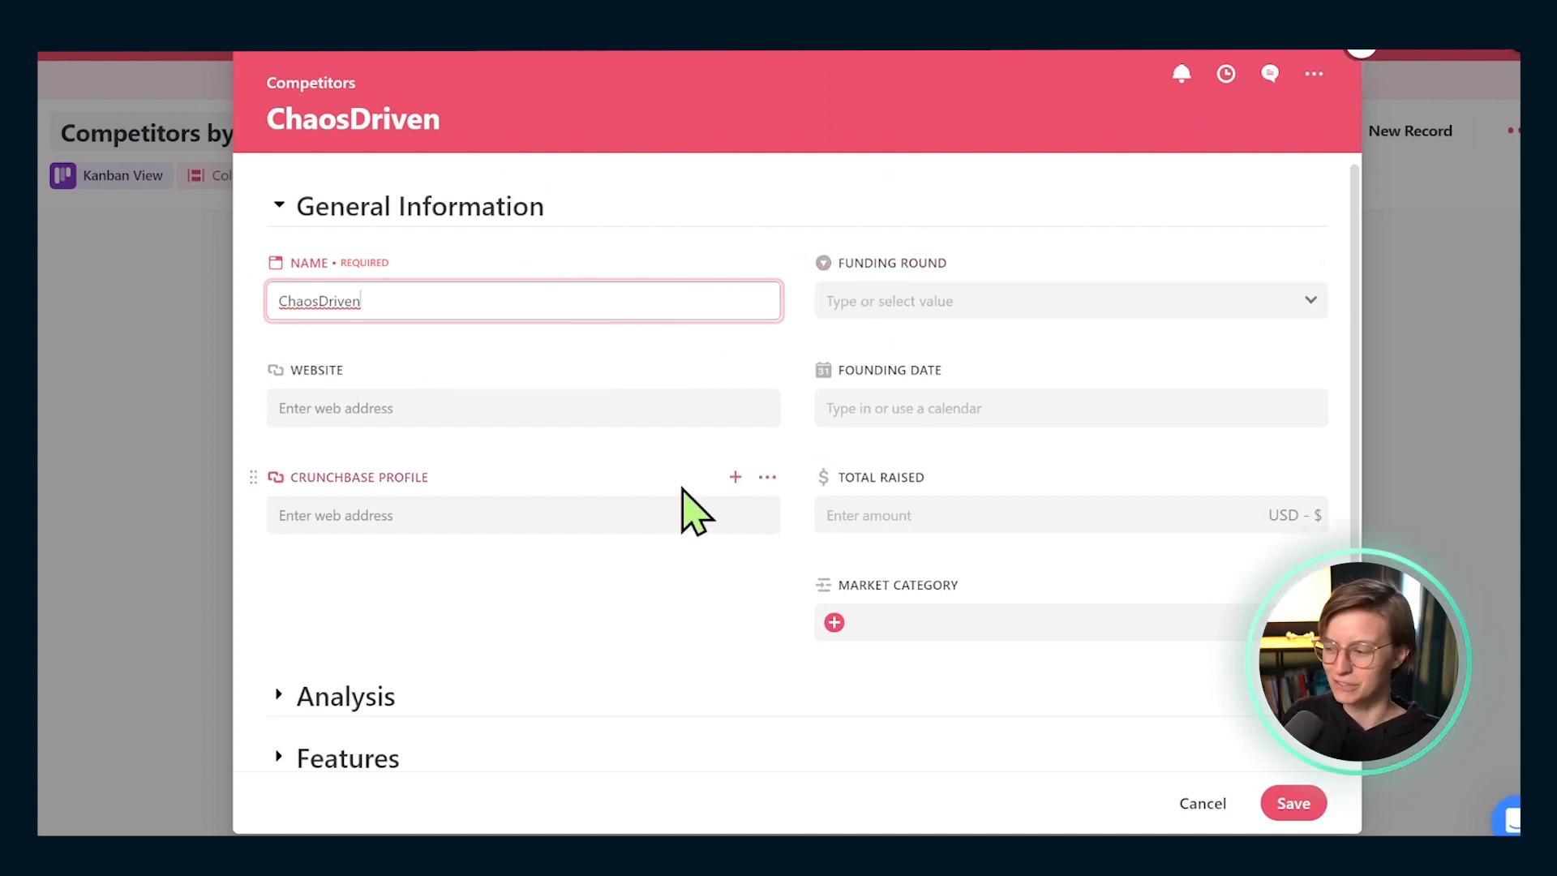
pyautogui.scroll(-3)
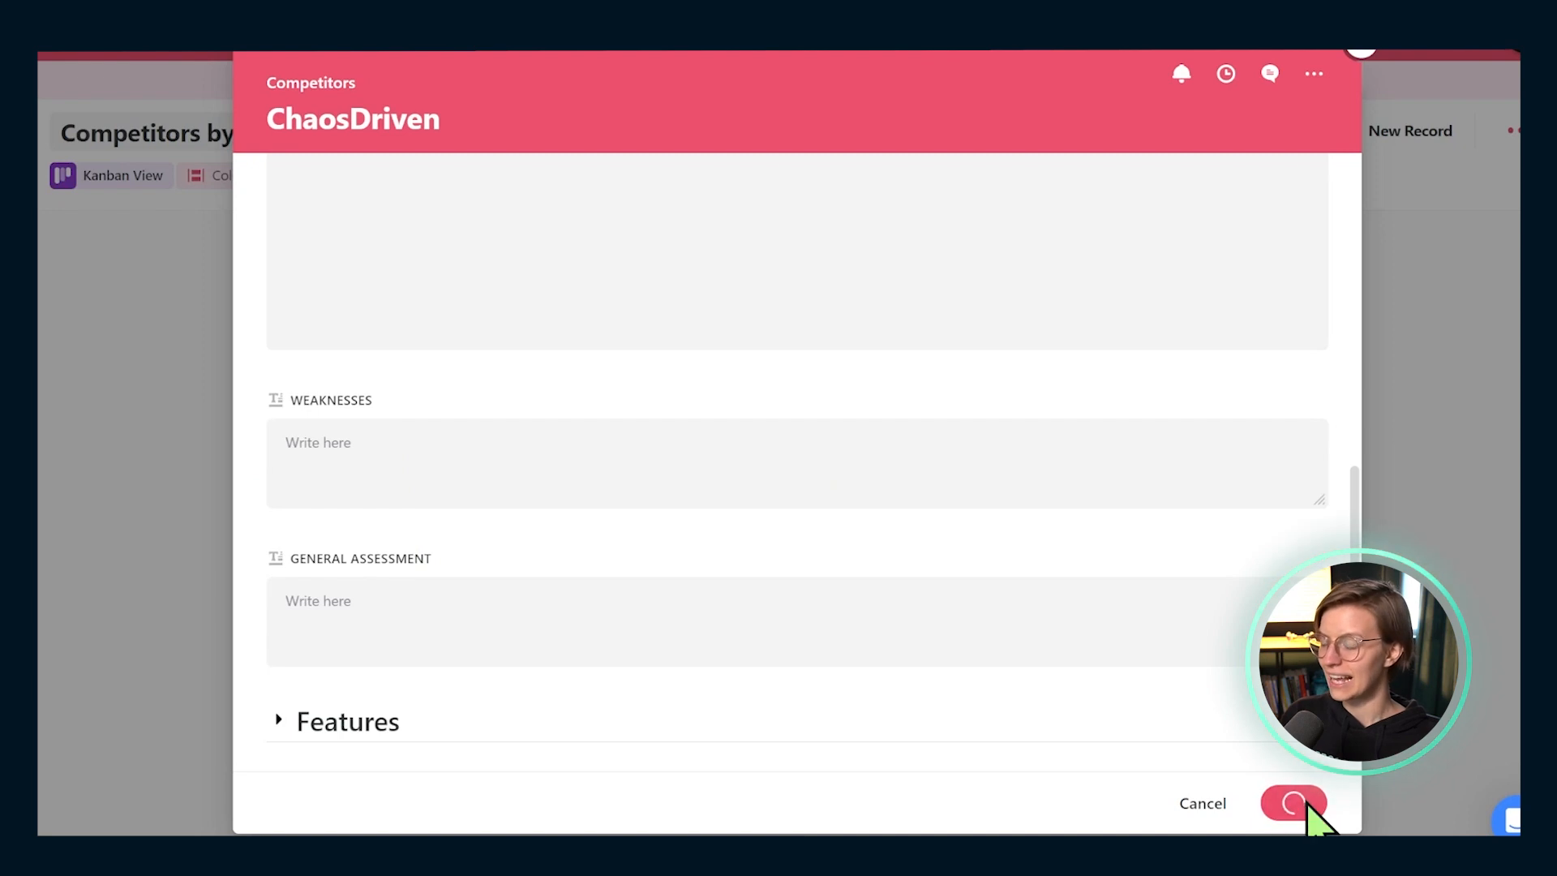
pyautogui.click(1293, 802)
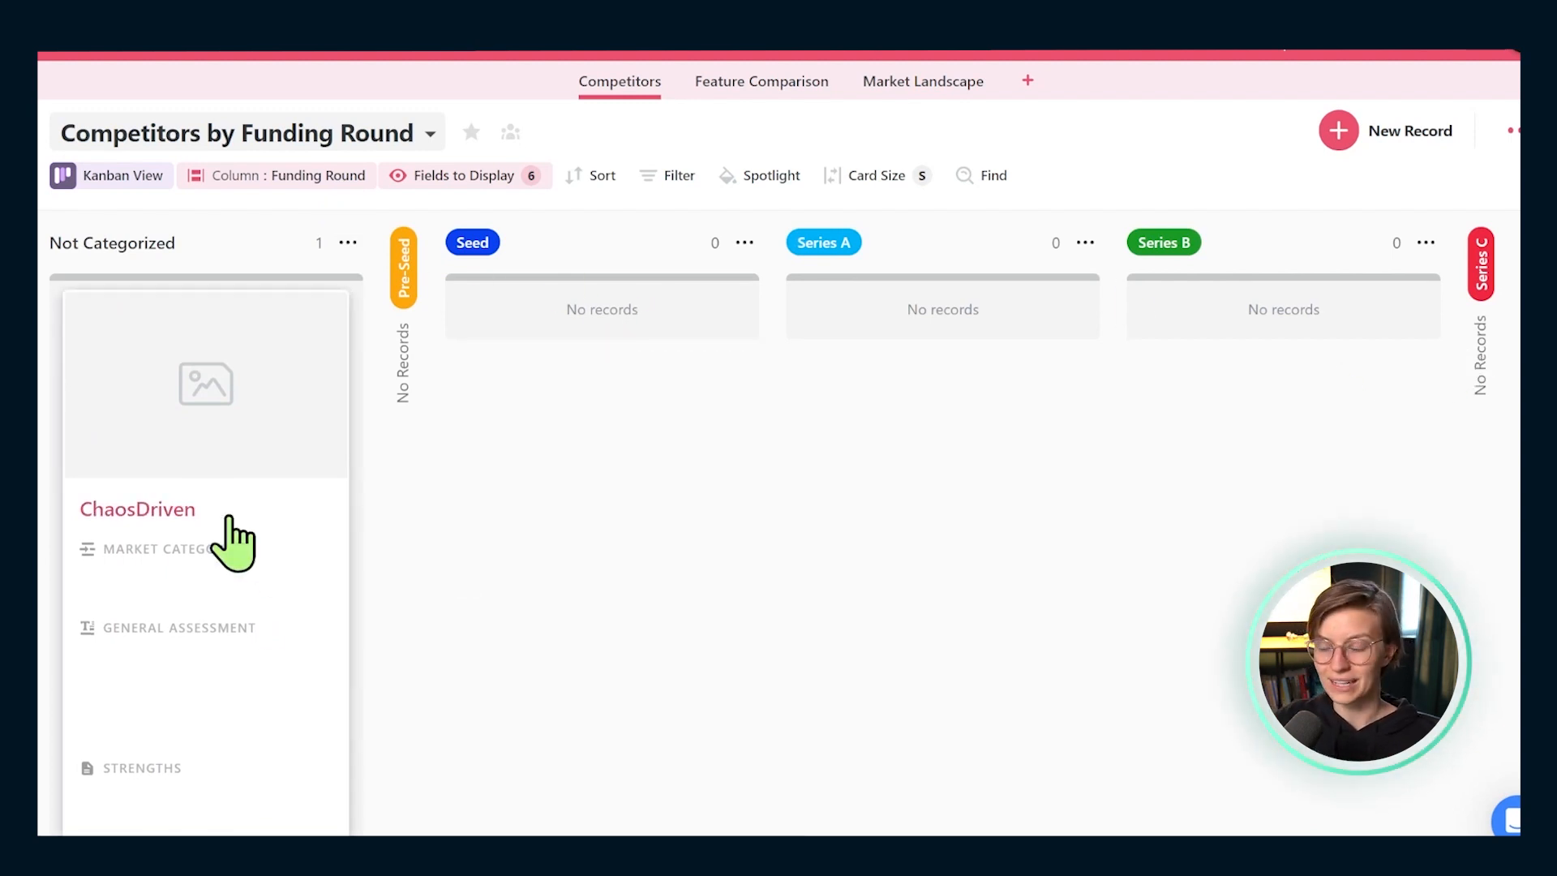
# Delete the Funding Round and Total Raised fields from the ChaosDriven record
pyautogui.click(138, 509)
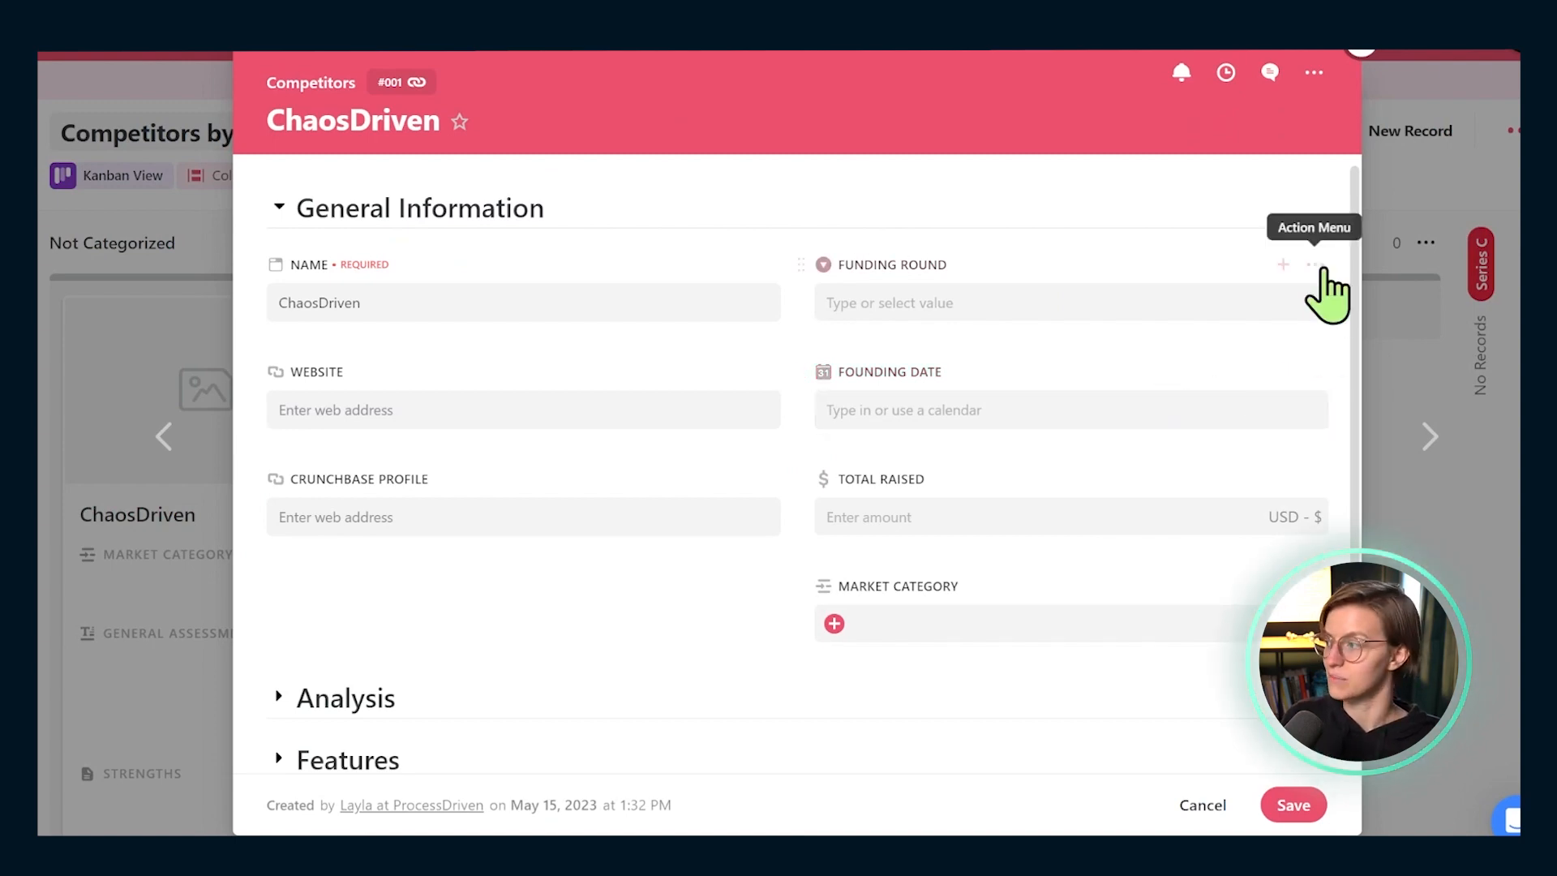
pyautogui.click(1312, 264)
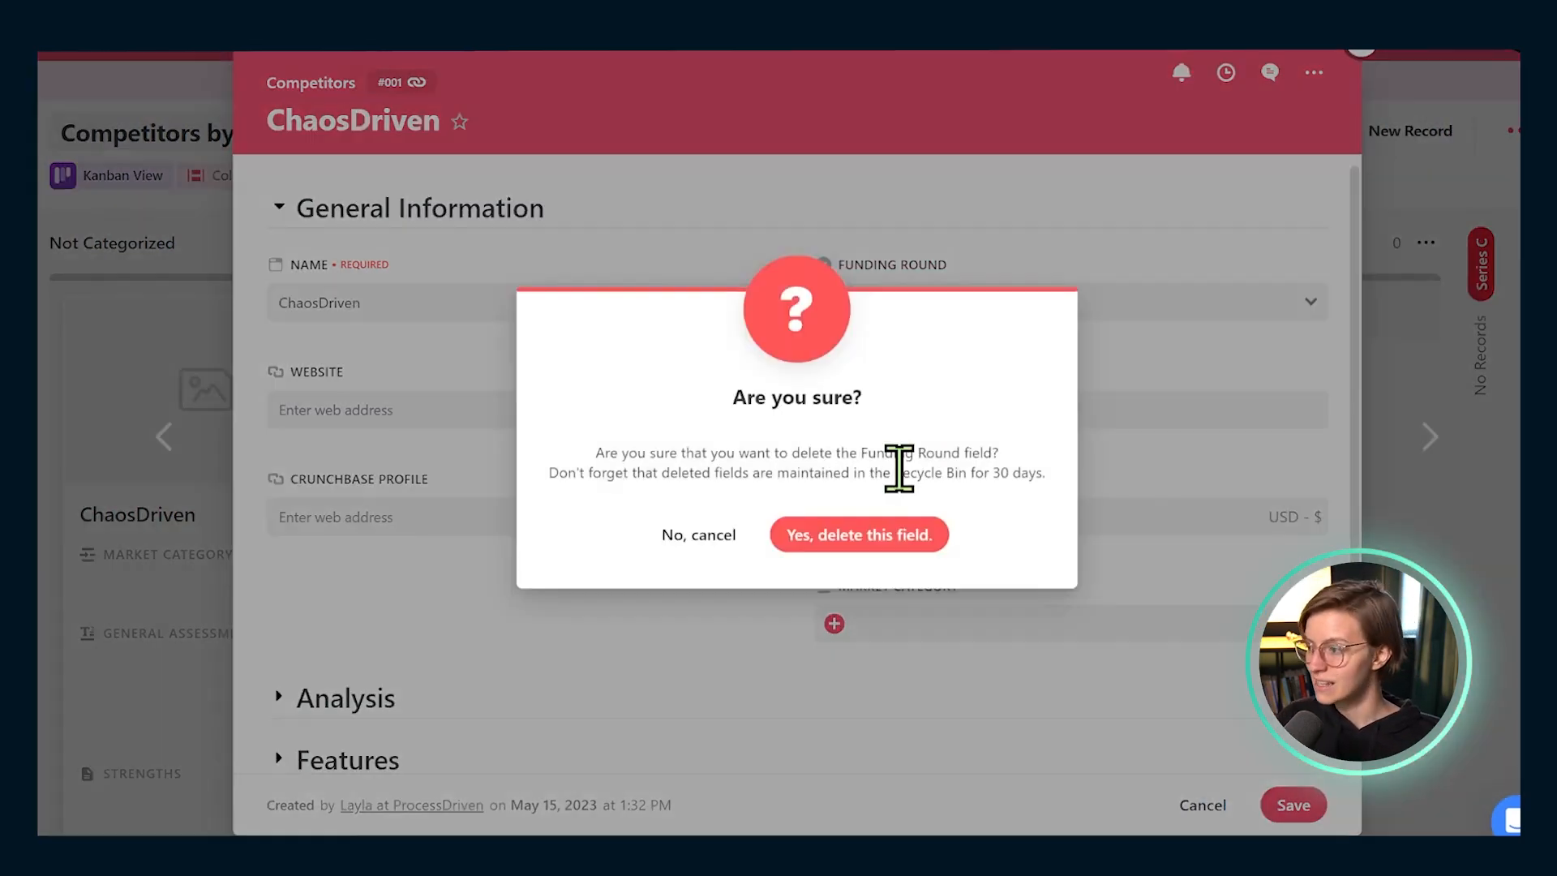
pyautogui.click(859, 534)
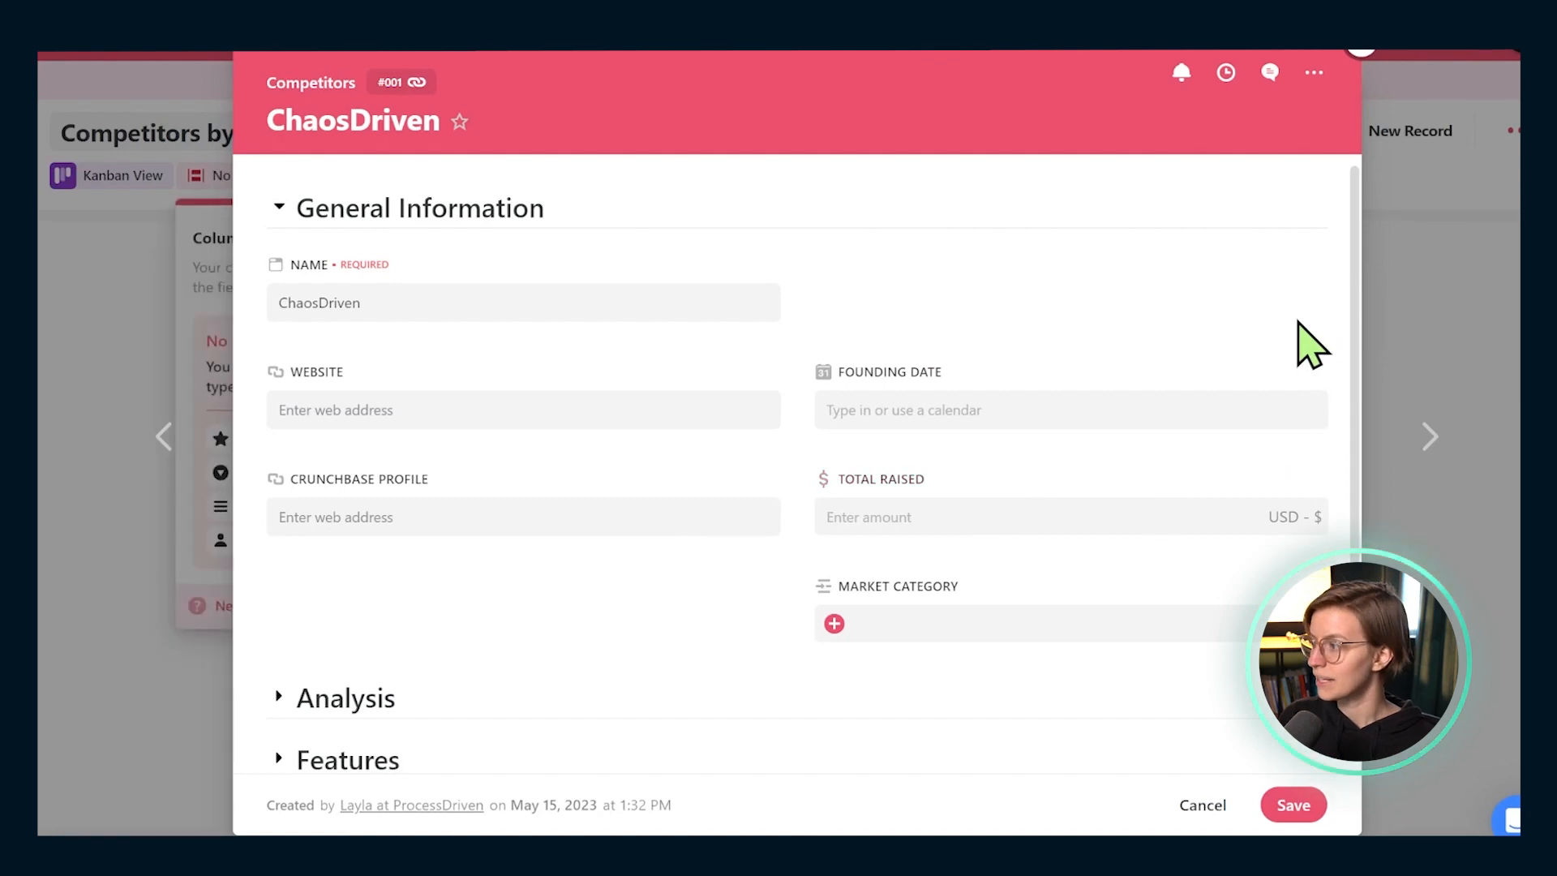
pyautogui.click(1314, 371)
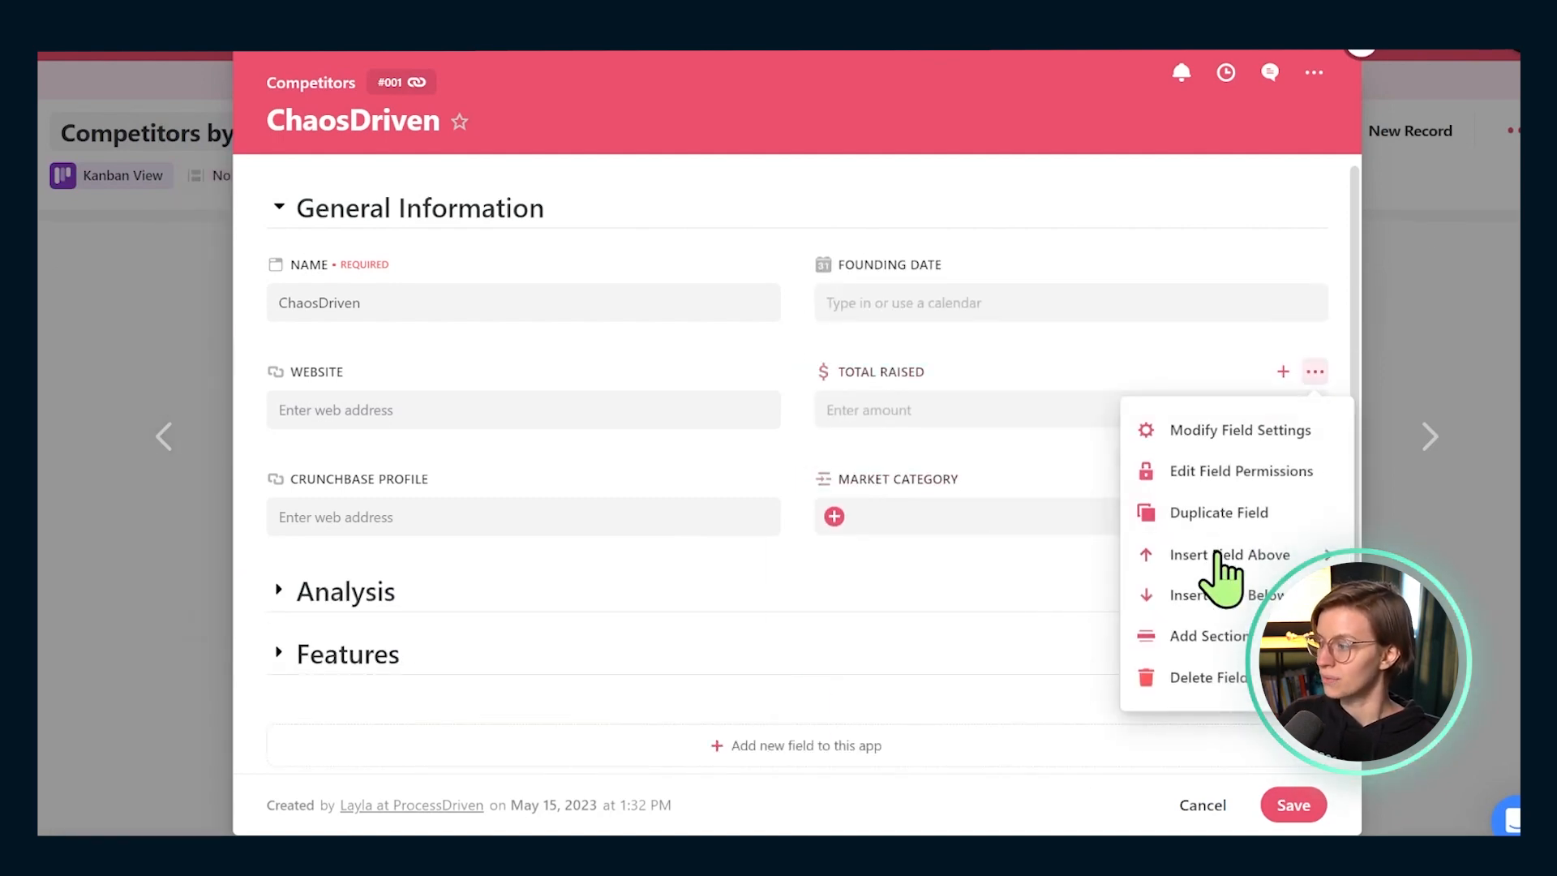
pyautogui.click(1208, 677)
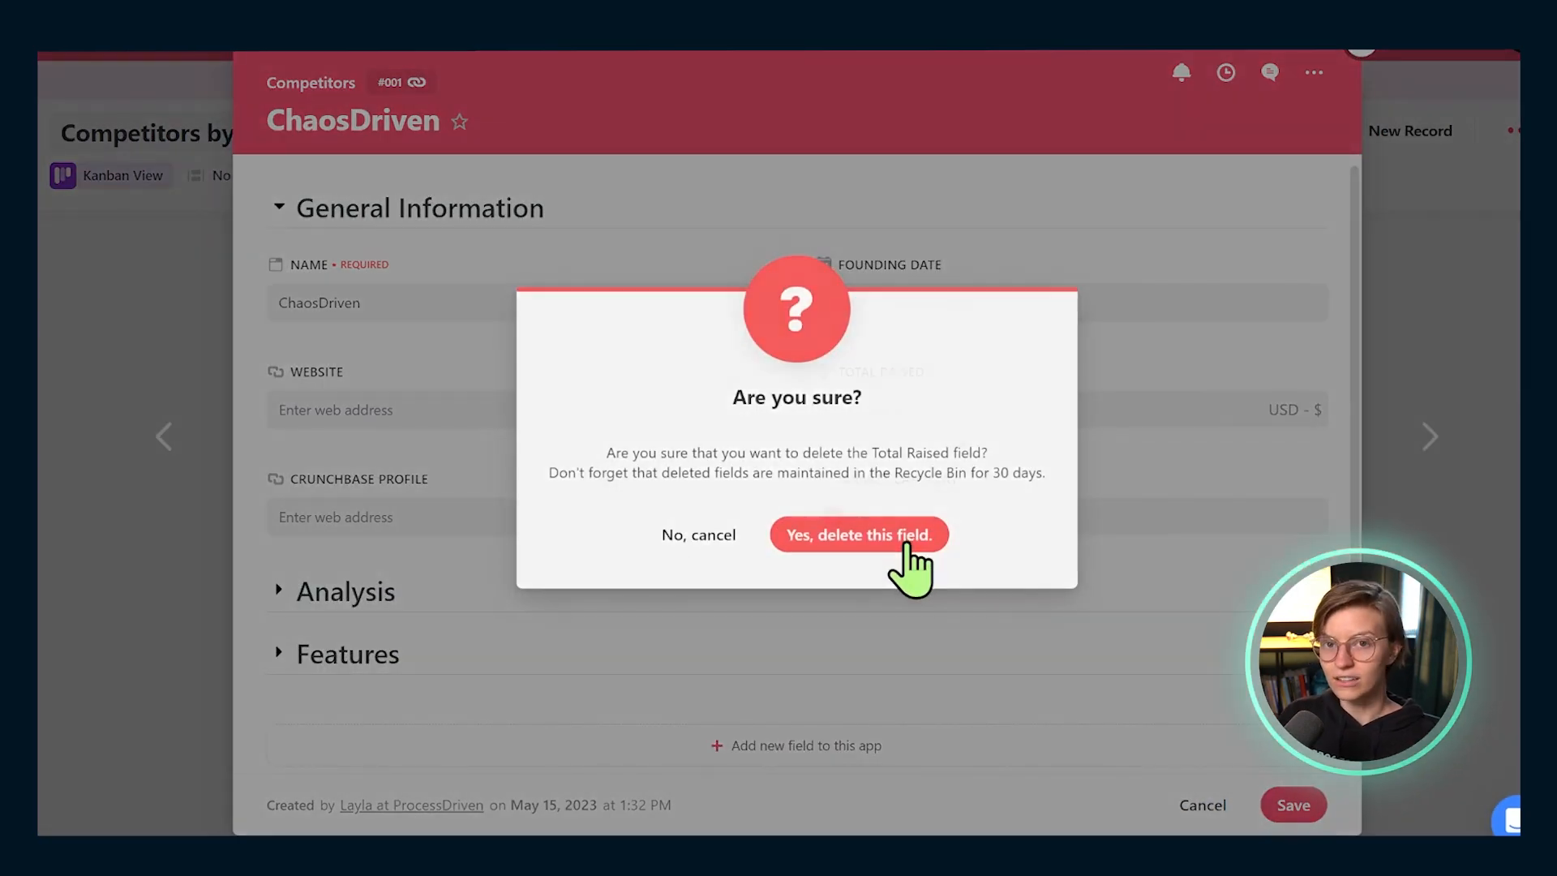
pyautogui.click(858, 534)
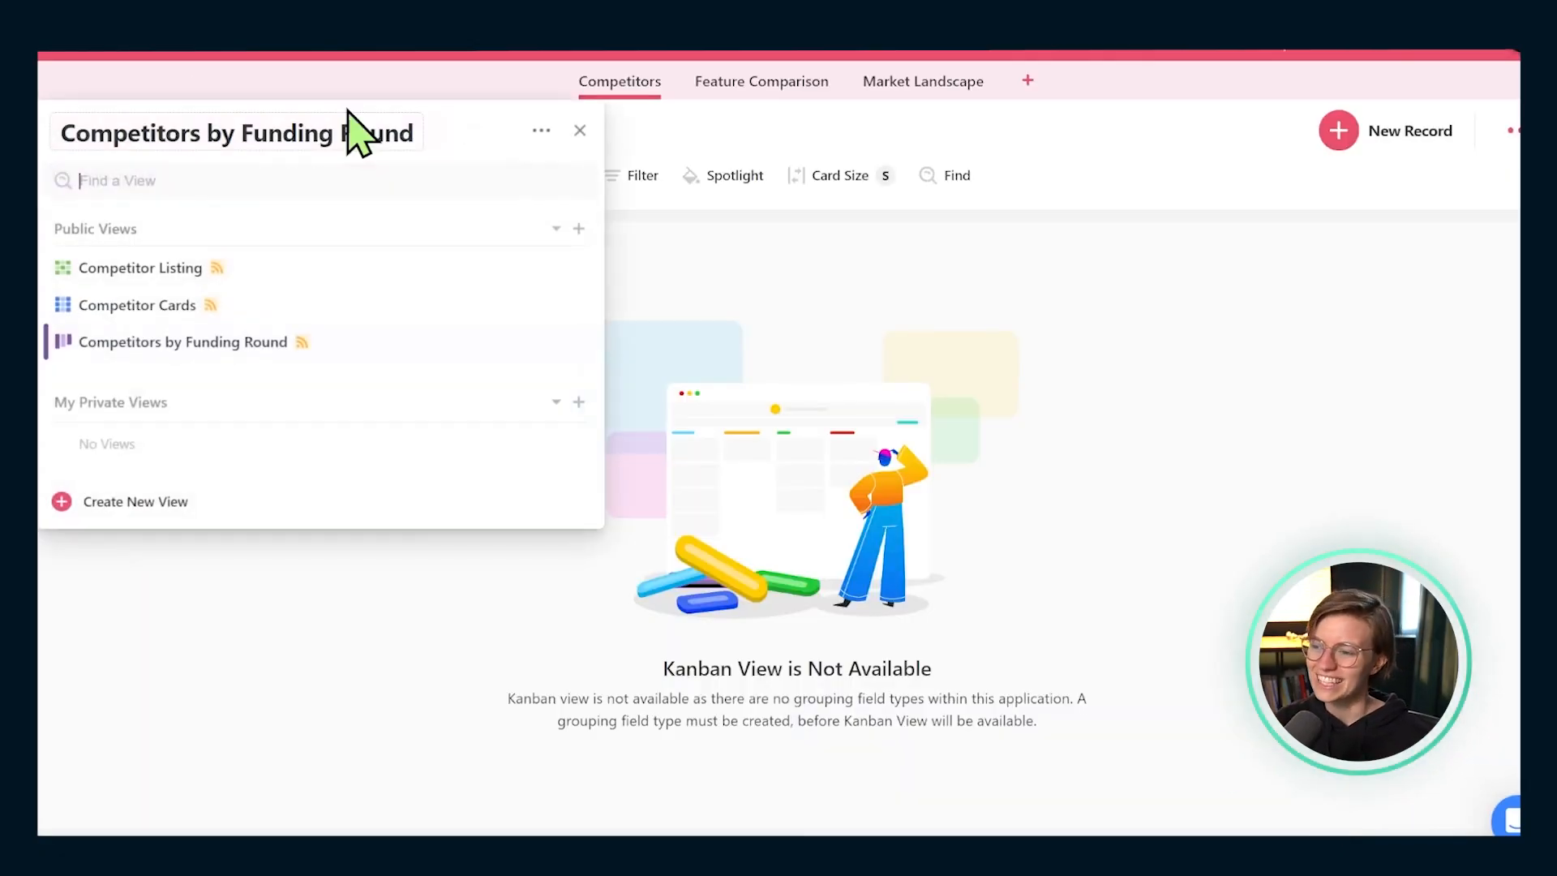
# Delete the Competitors by Funding Round view and confirm the deletion
pyautogui.click(575, 341)
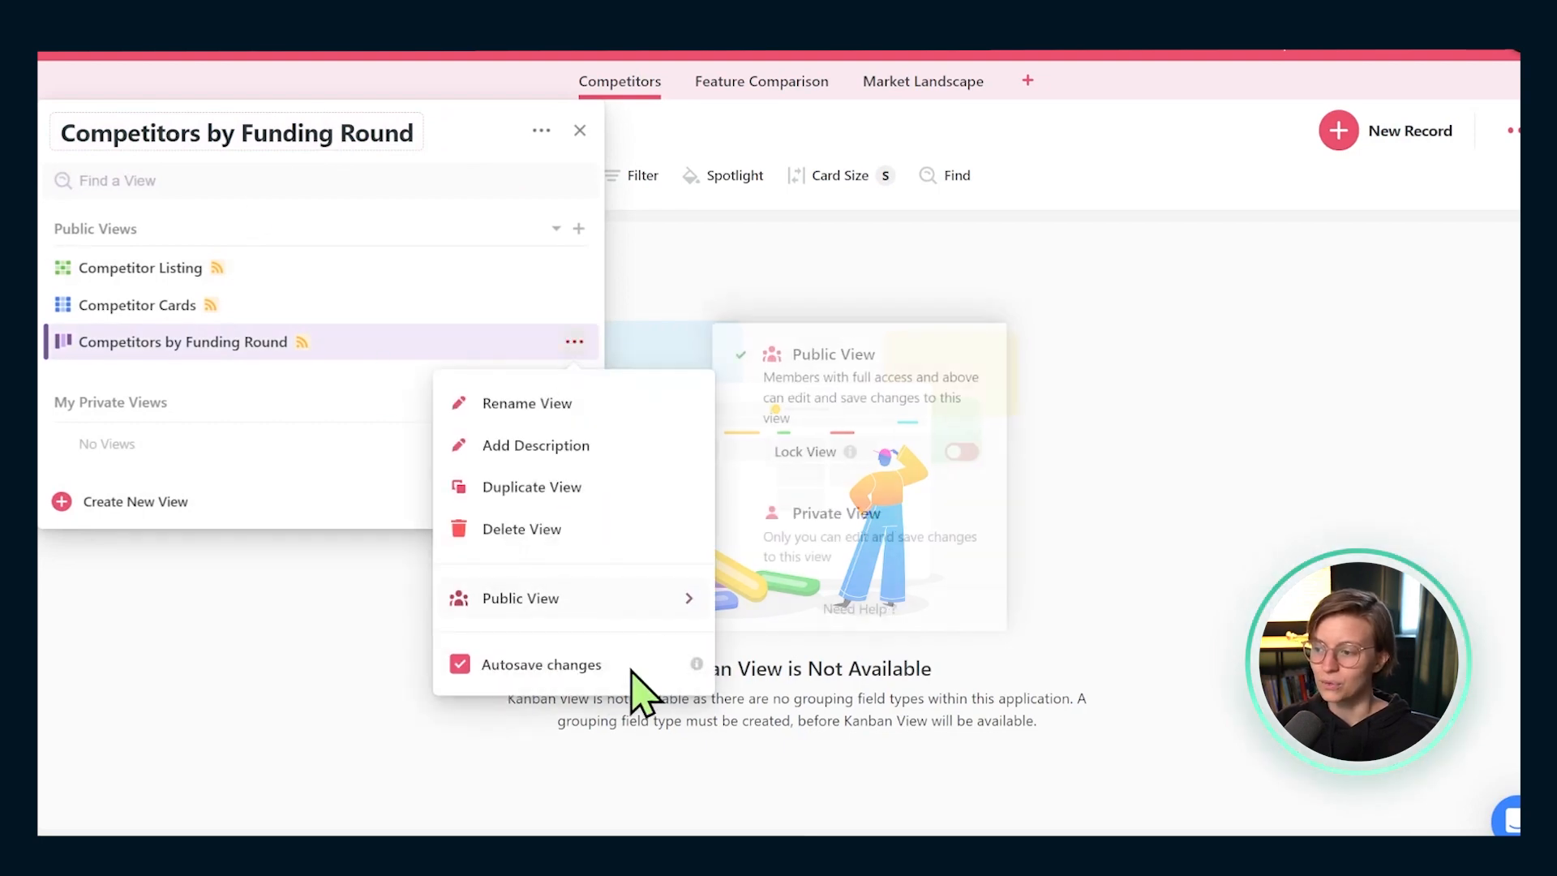
pyautogui.click(522, 529)
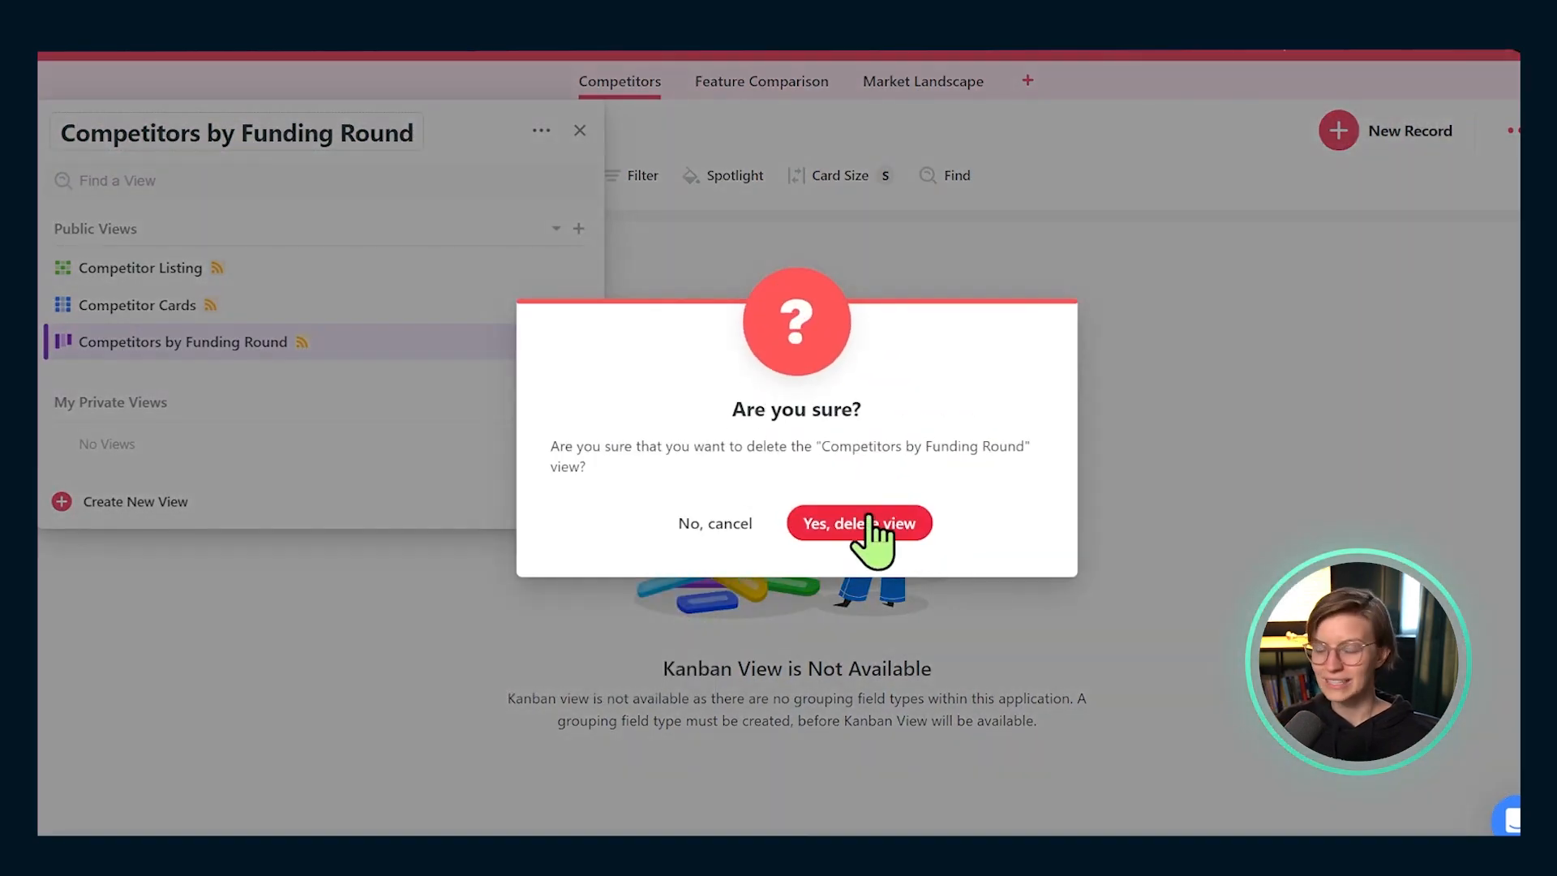
pyautogui.click(859, 523)
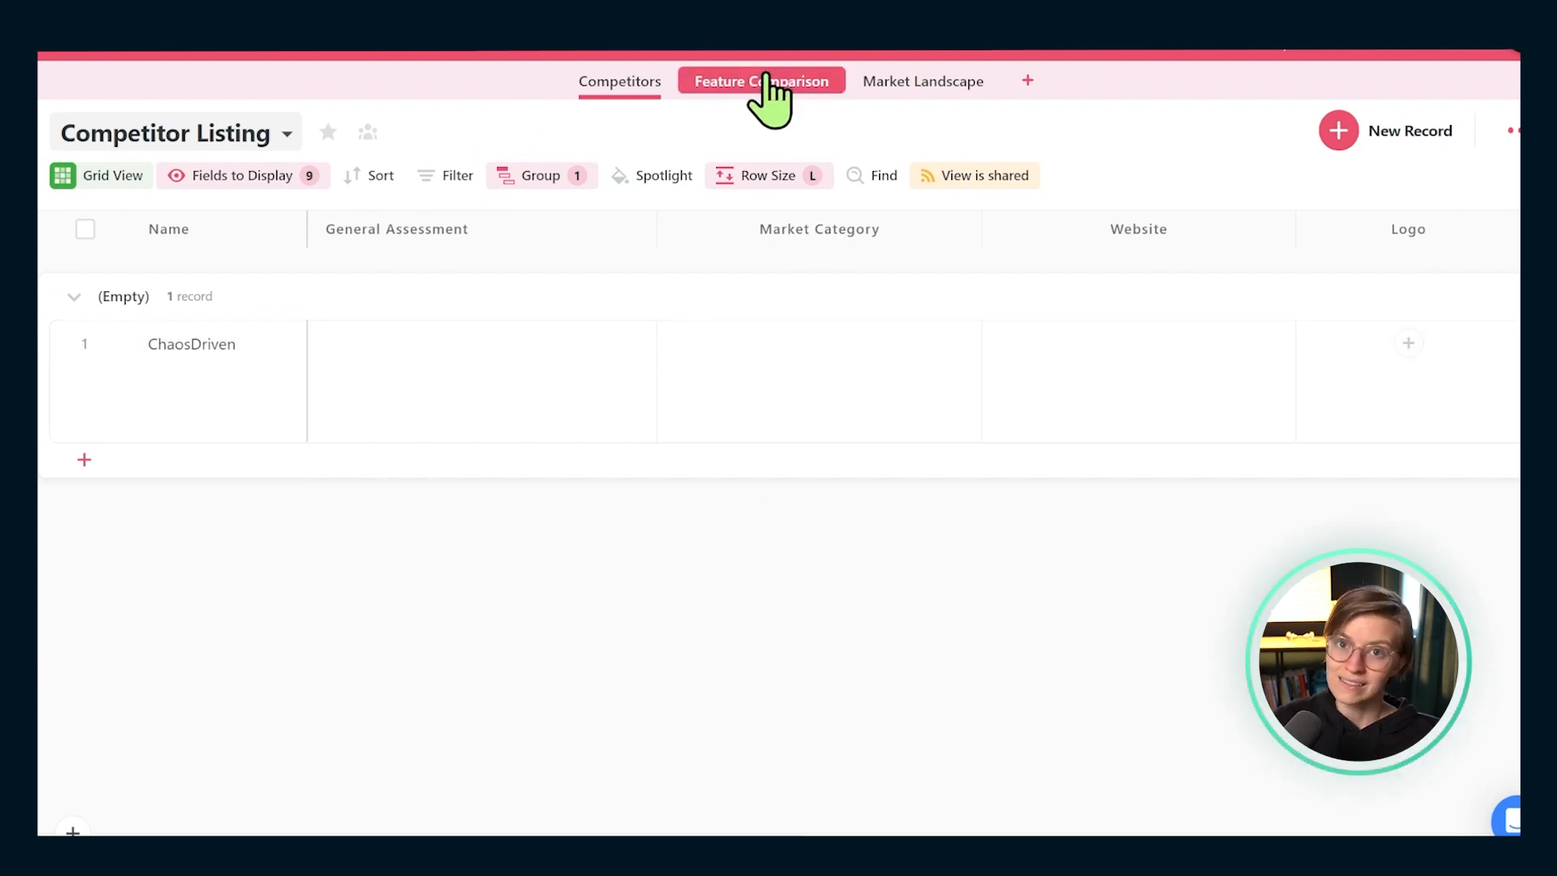
# Look over the Feature Comparison and Market Landscape apps, then return to Feature Comparison
pyautogui.click(761, 81)
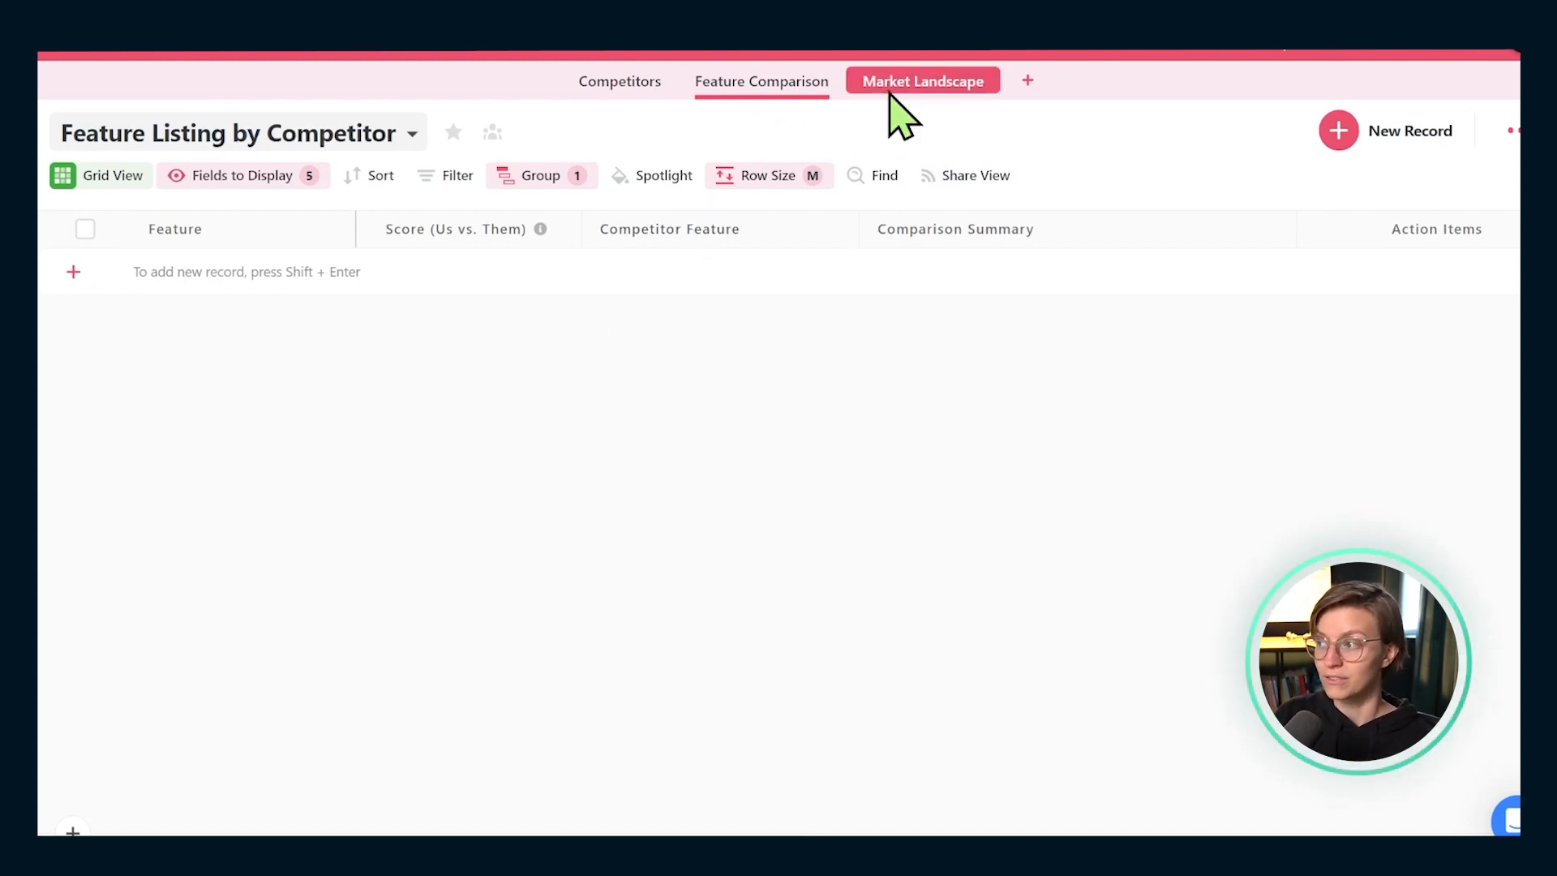
pyautogui.click(923, 80)
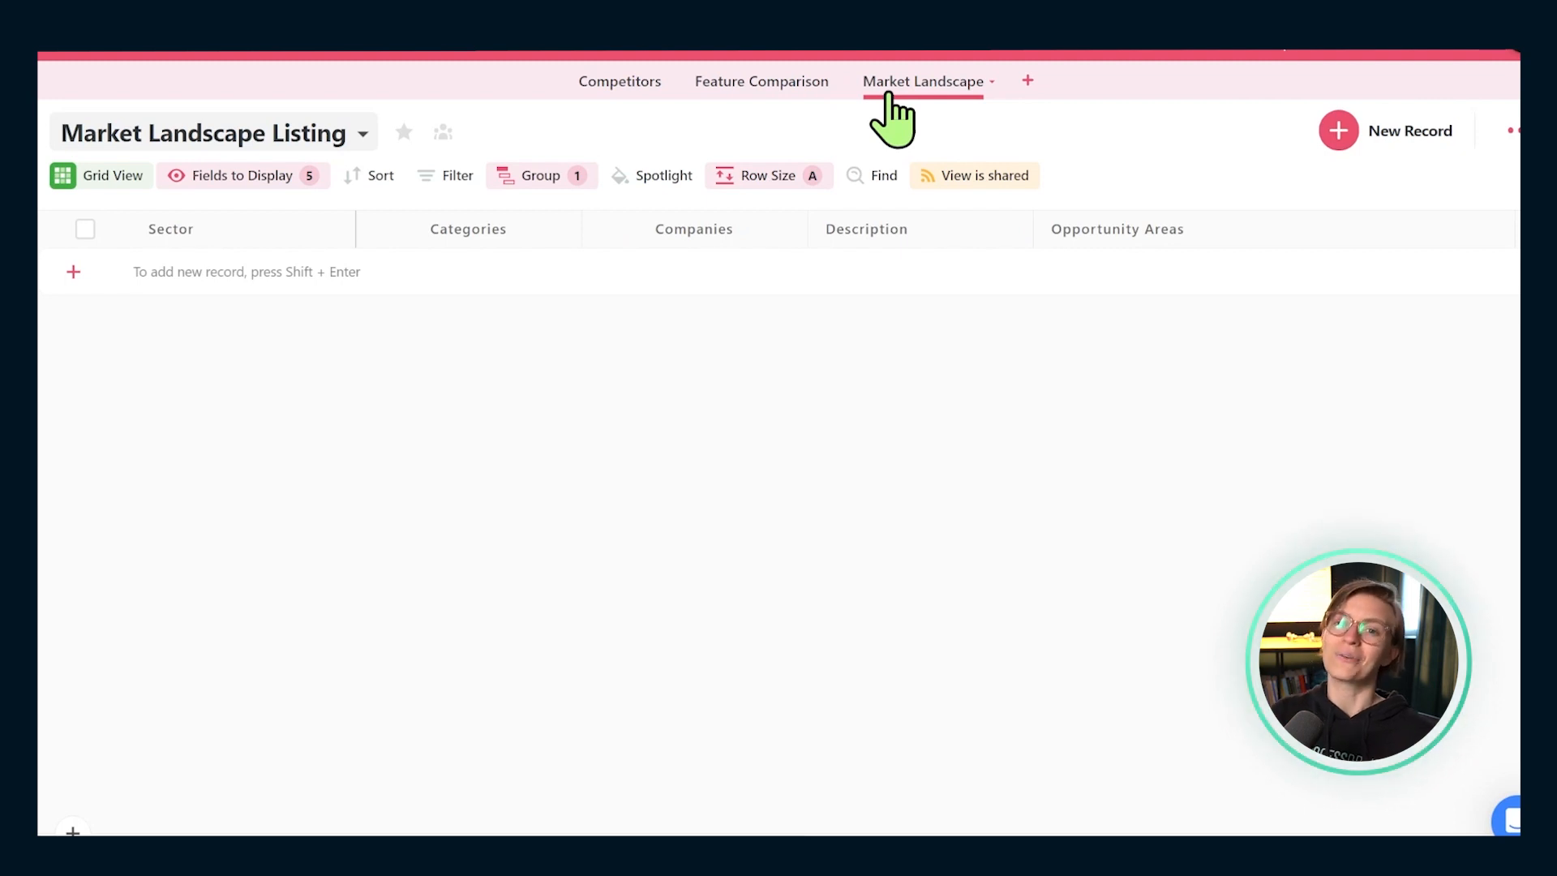
pyautogui.click(761, 81)
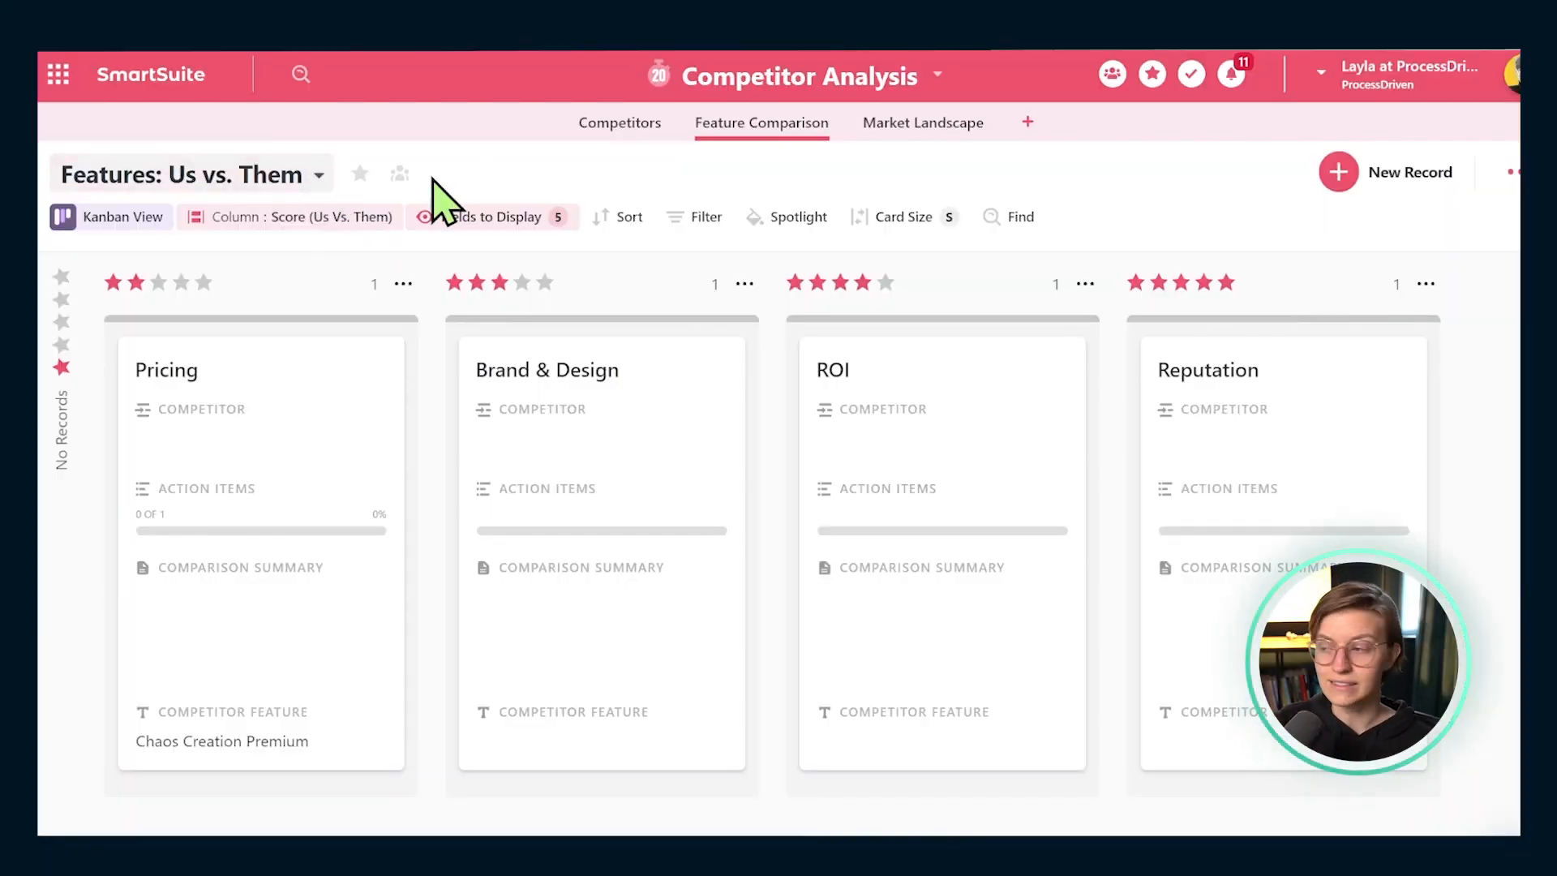
pyautogui.click(940, 76)
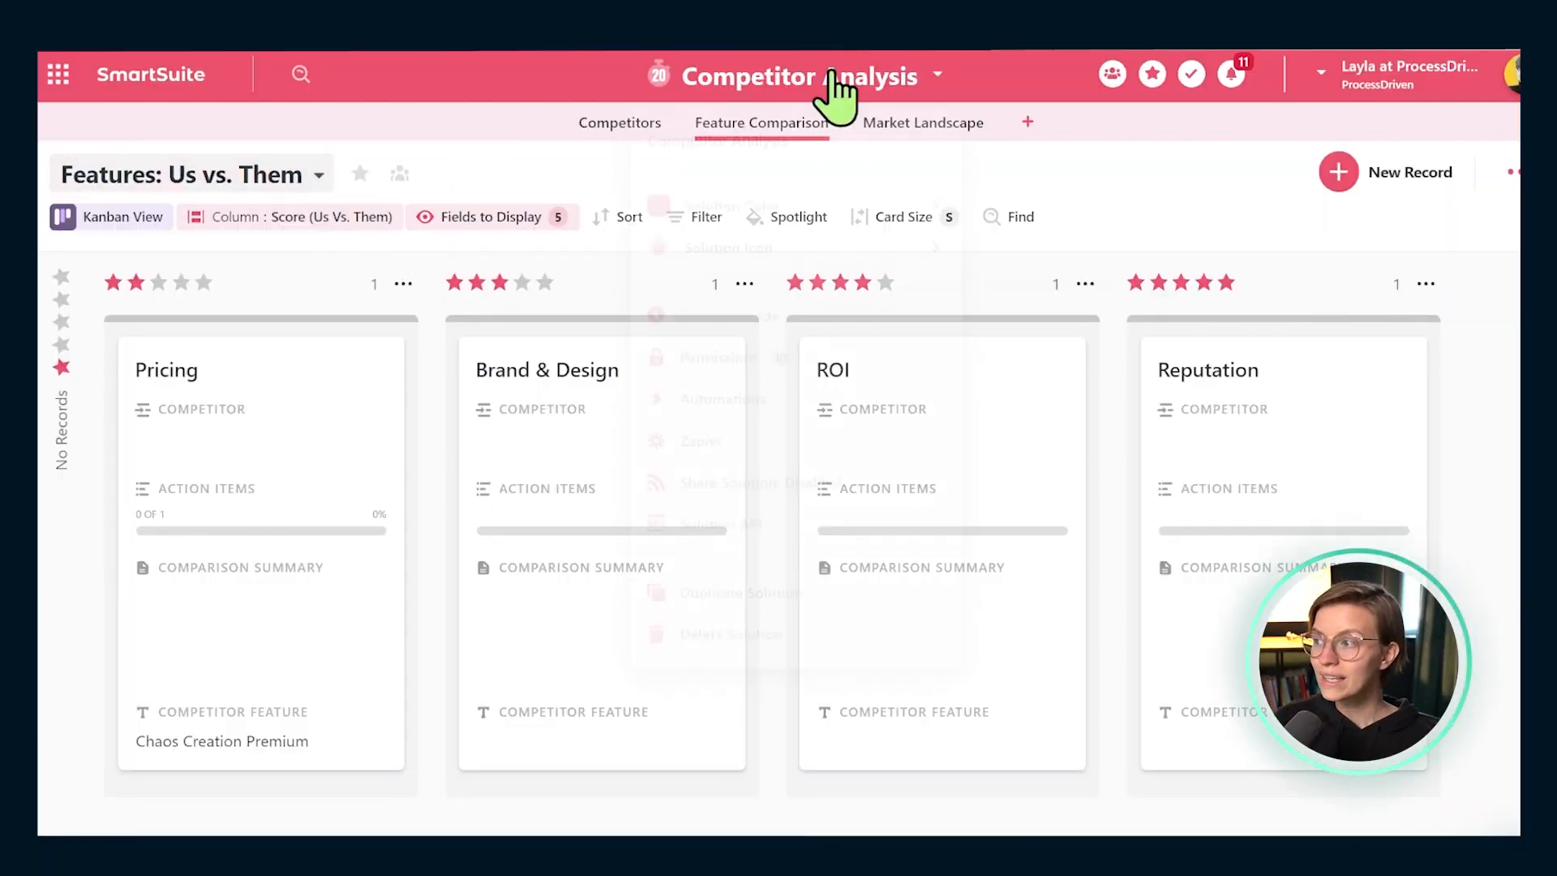
pyautogui.click(941, 75)
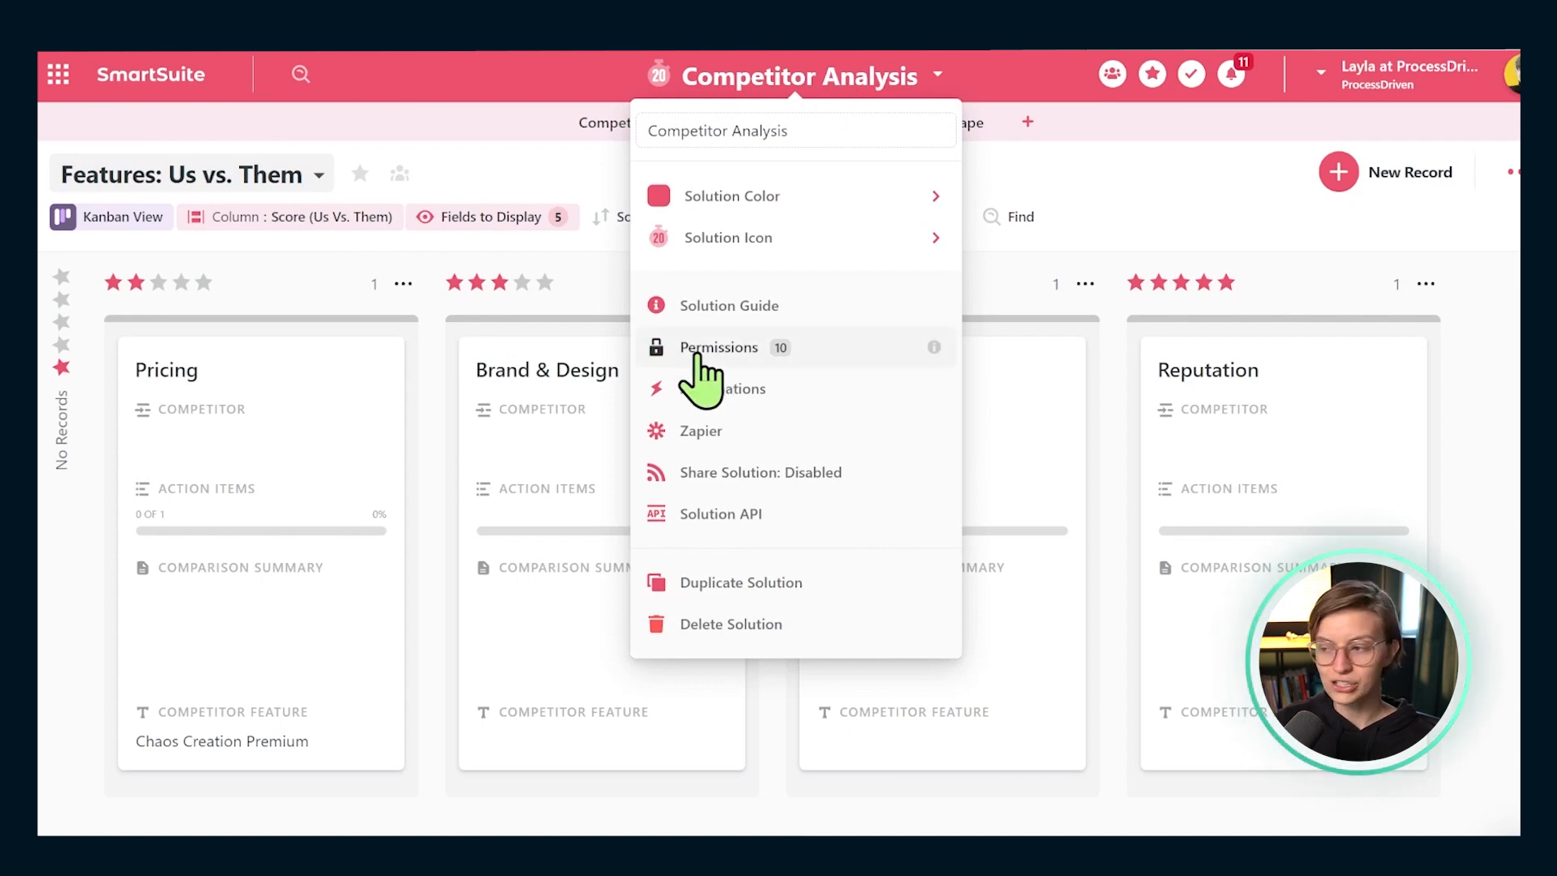
pyautogui.click(719, 347)
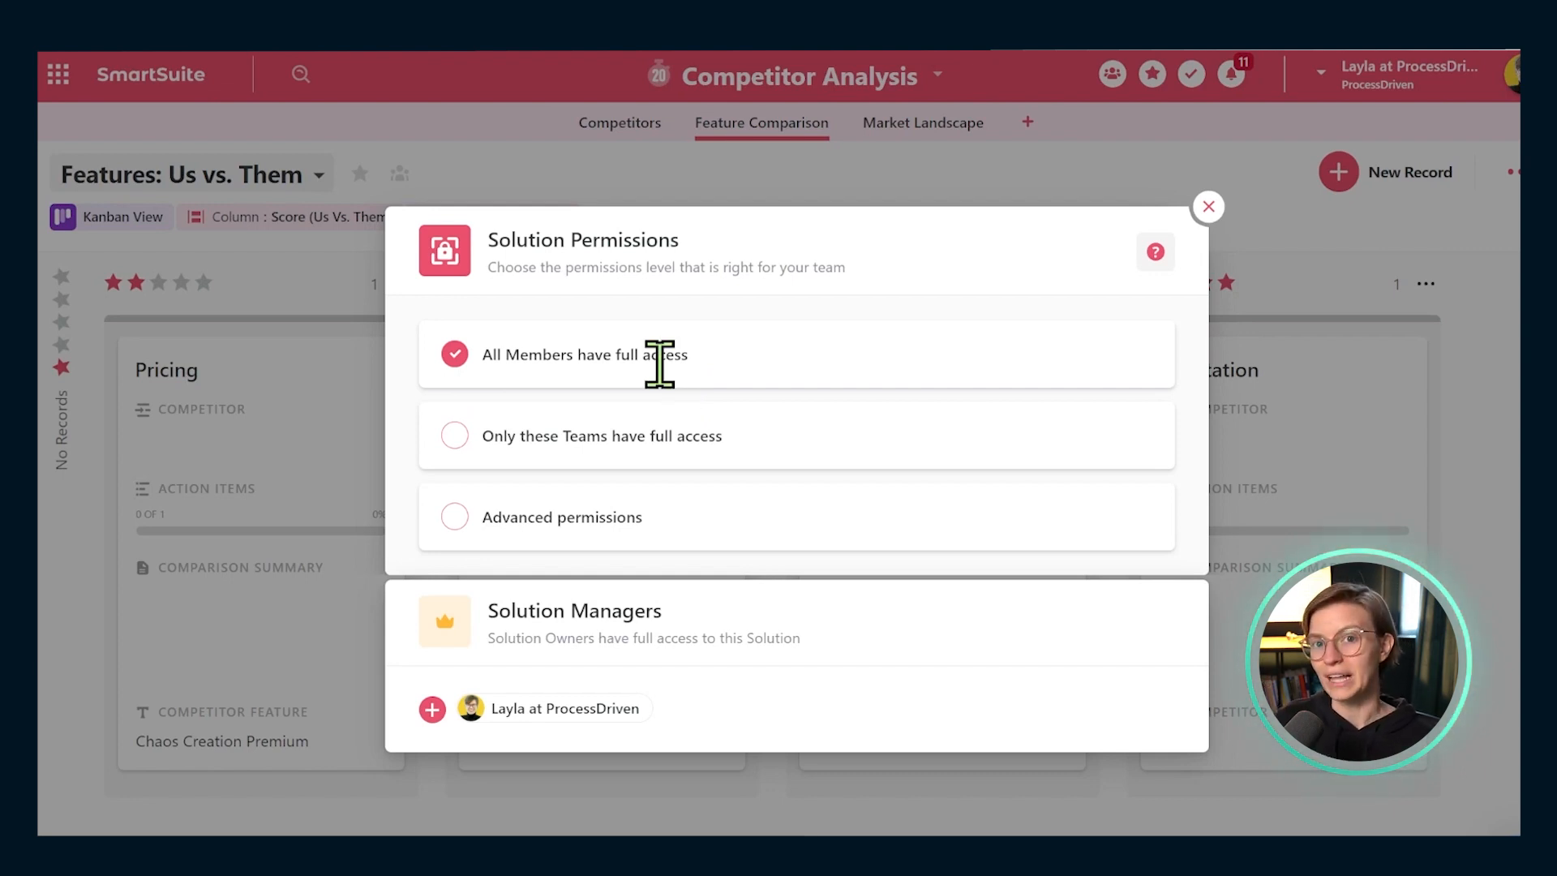
pyautogui.moveTo(673, 363)
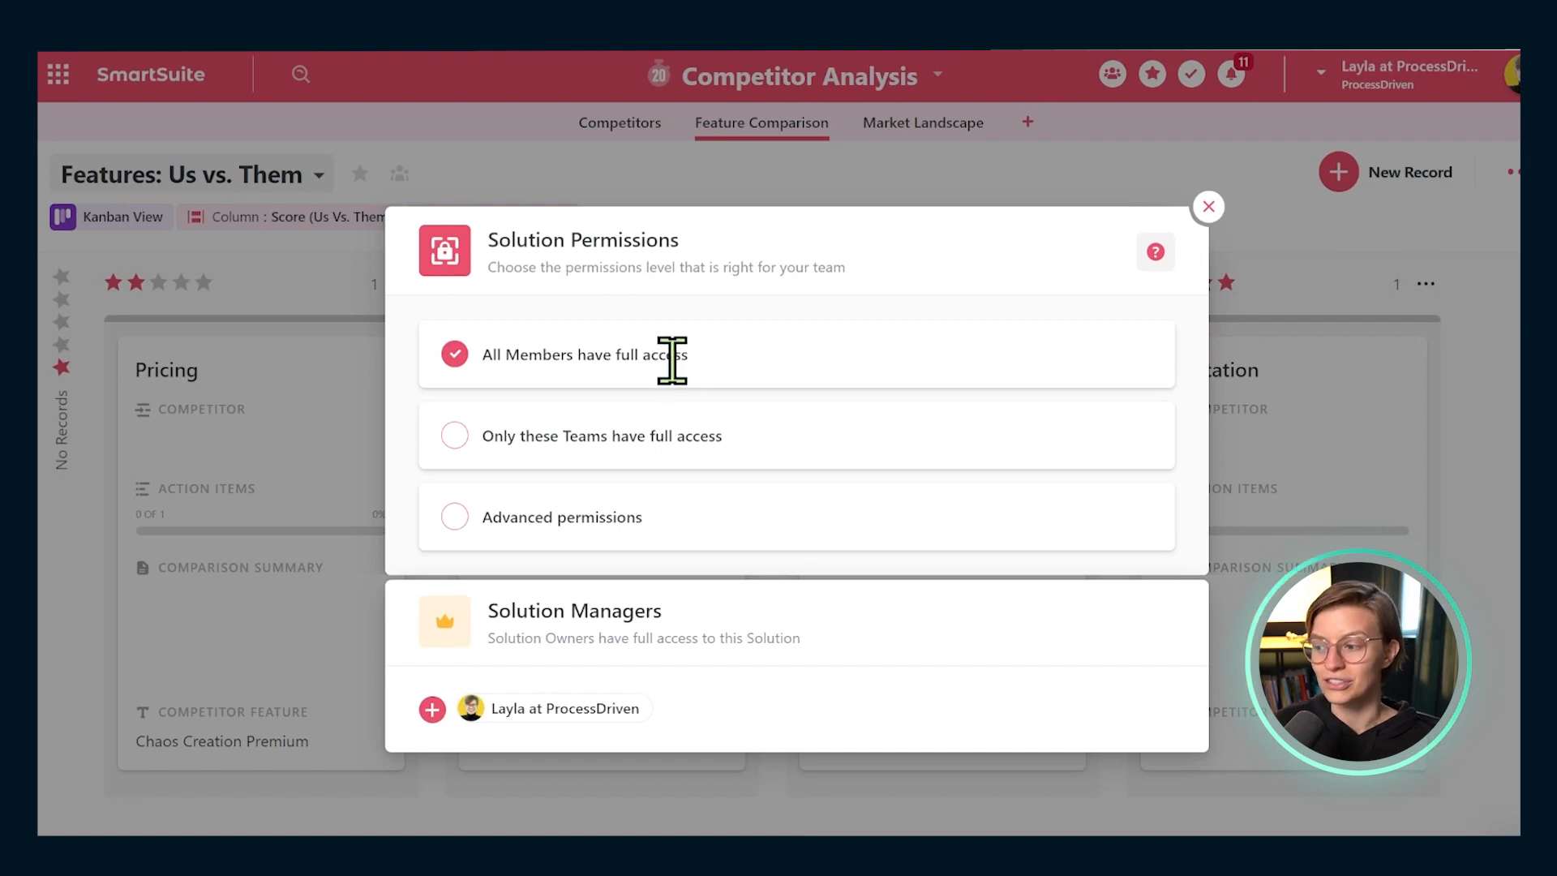
pyautogui.click(1208, 206)
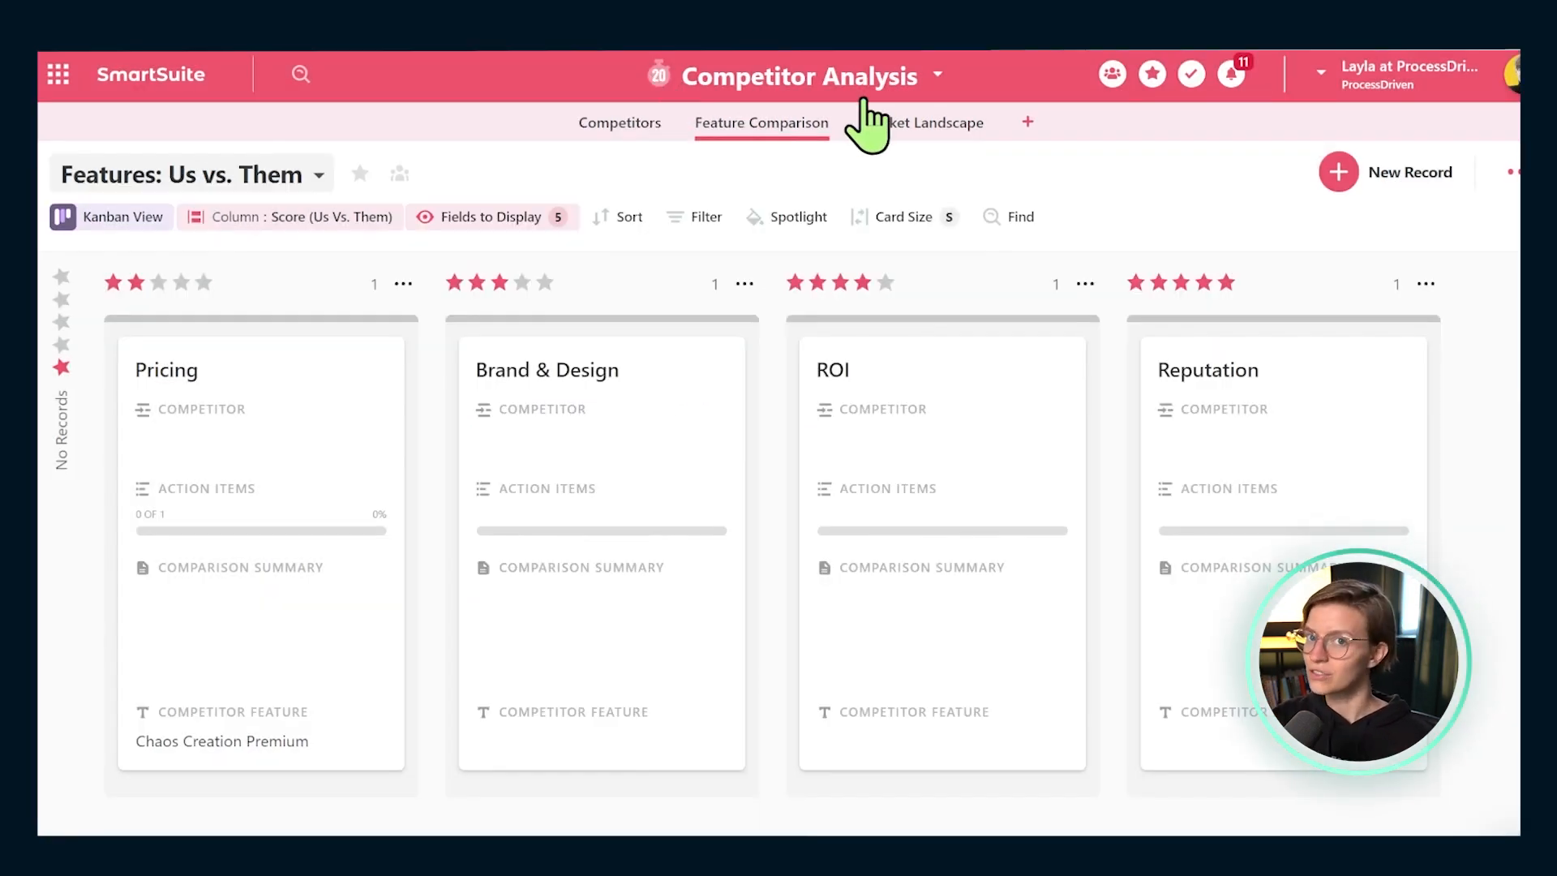
pyautogui.moveTo(897, 170)
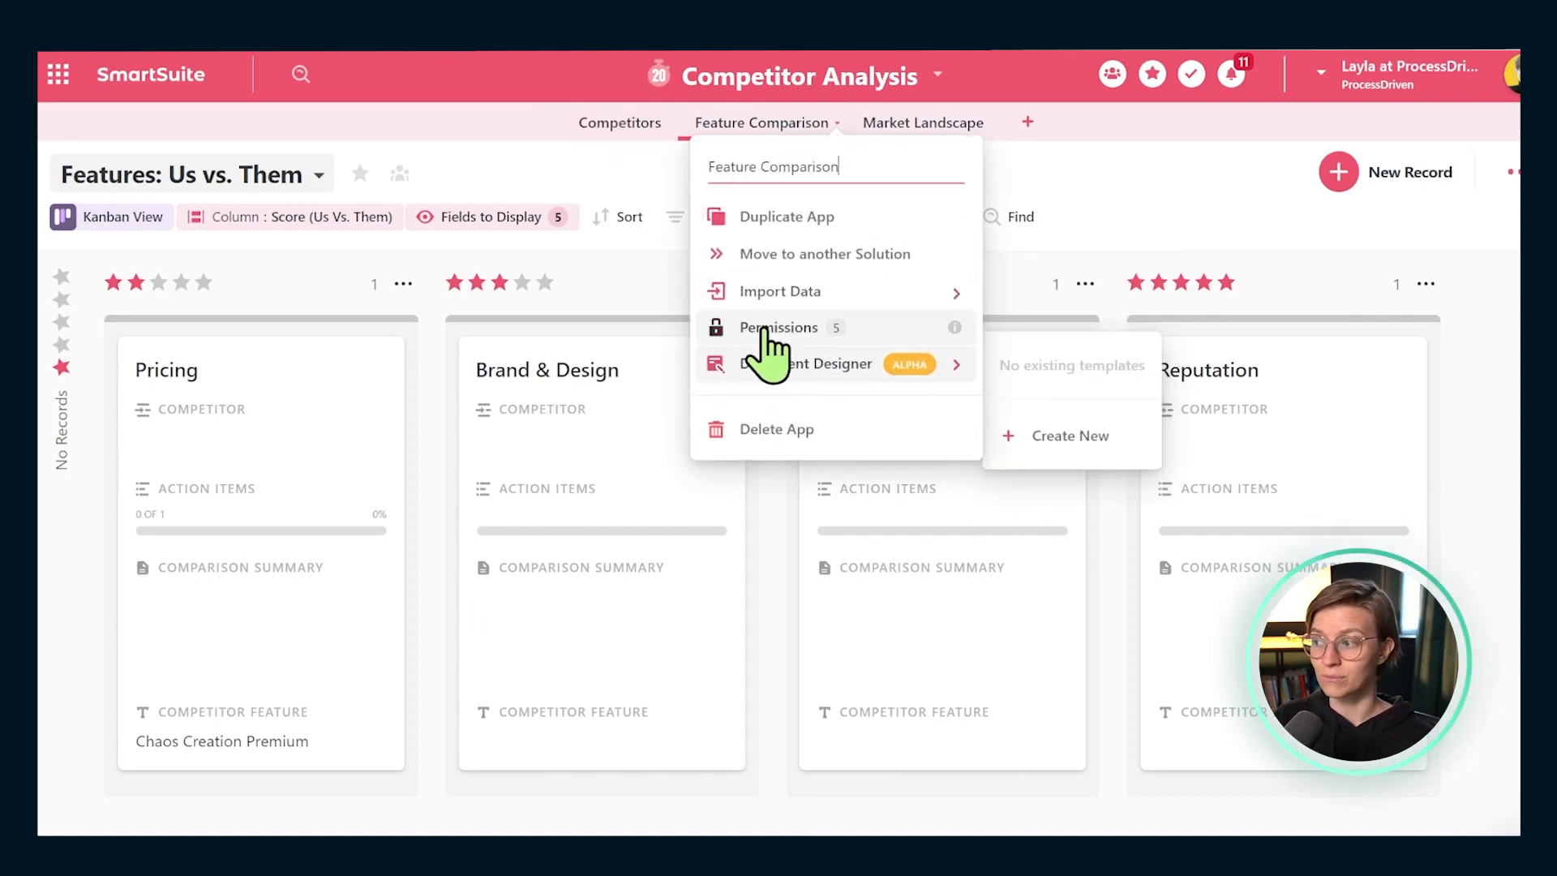
pyautogui.click(778, 327)
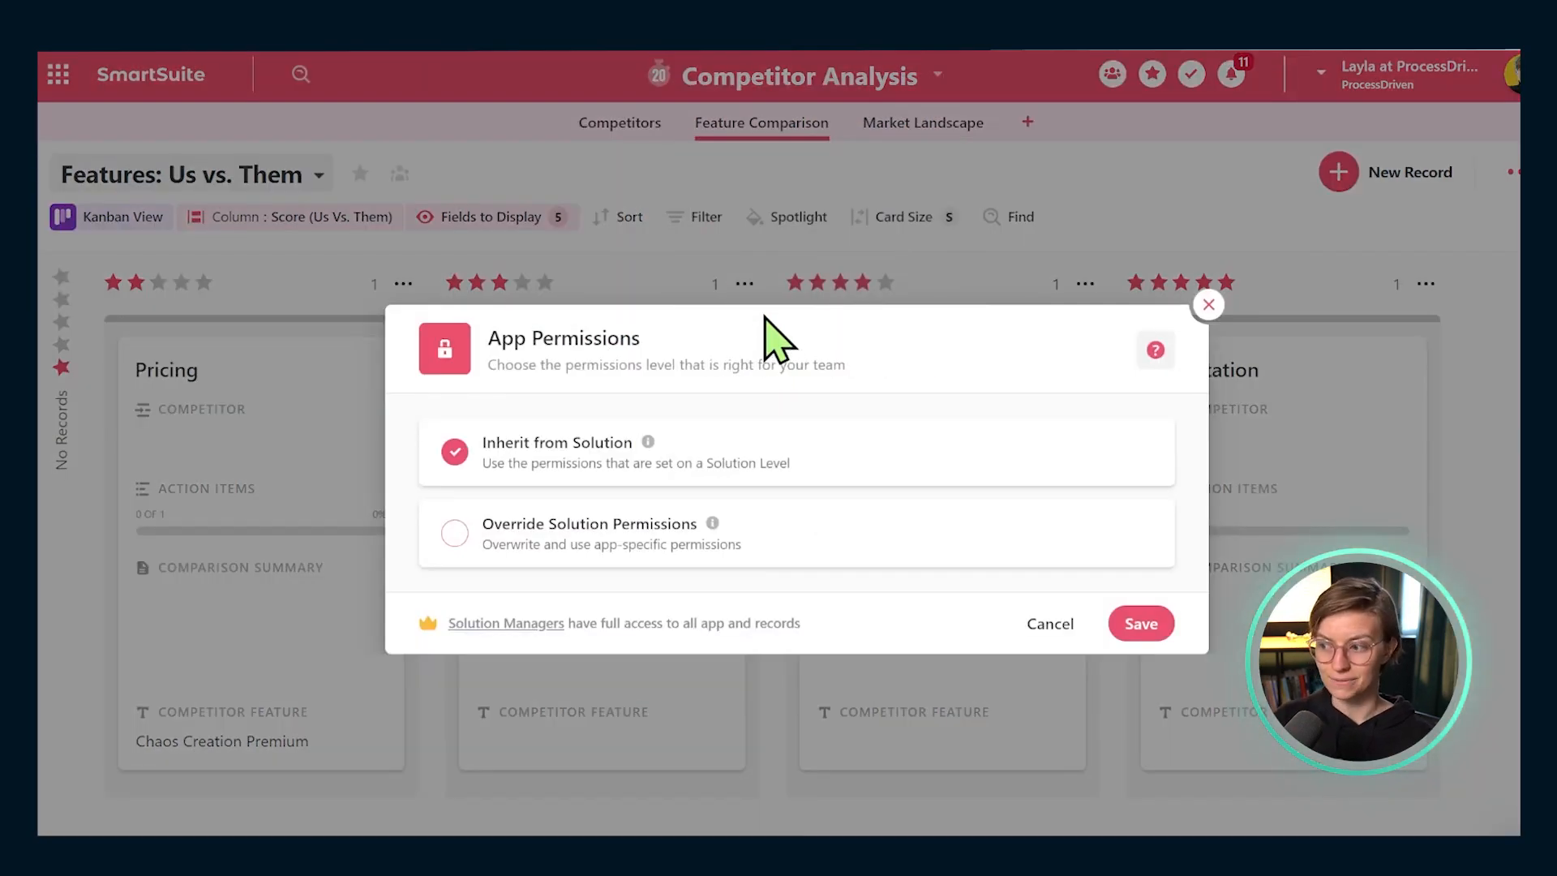
pyautogui.moveTo(1047, 130)
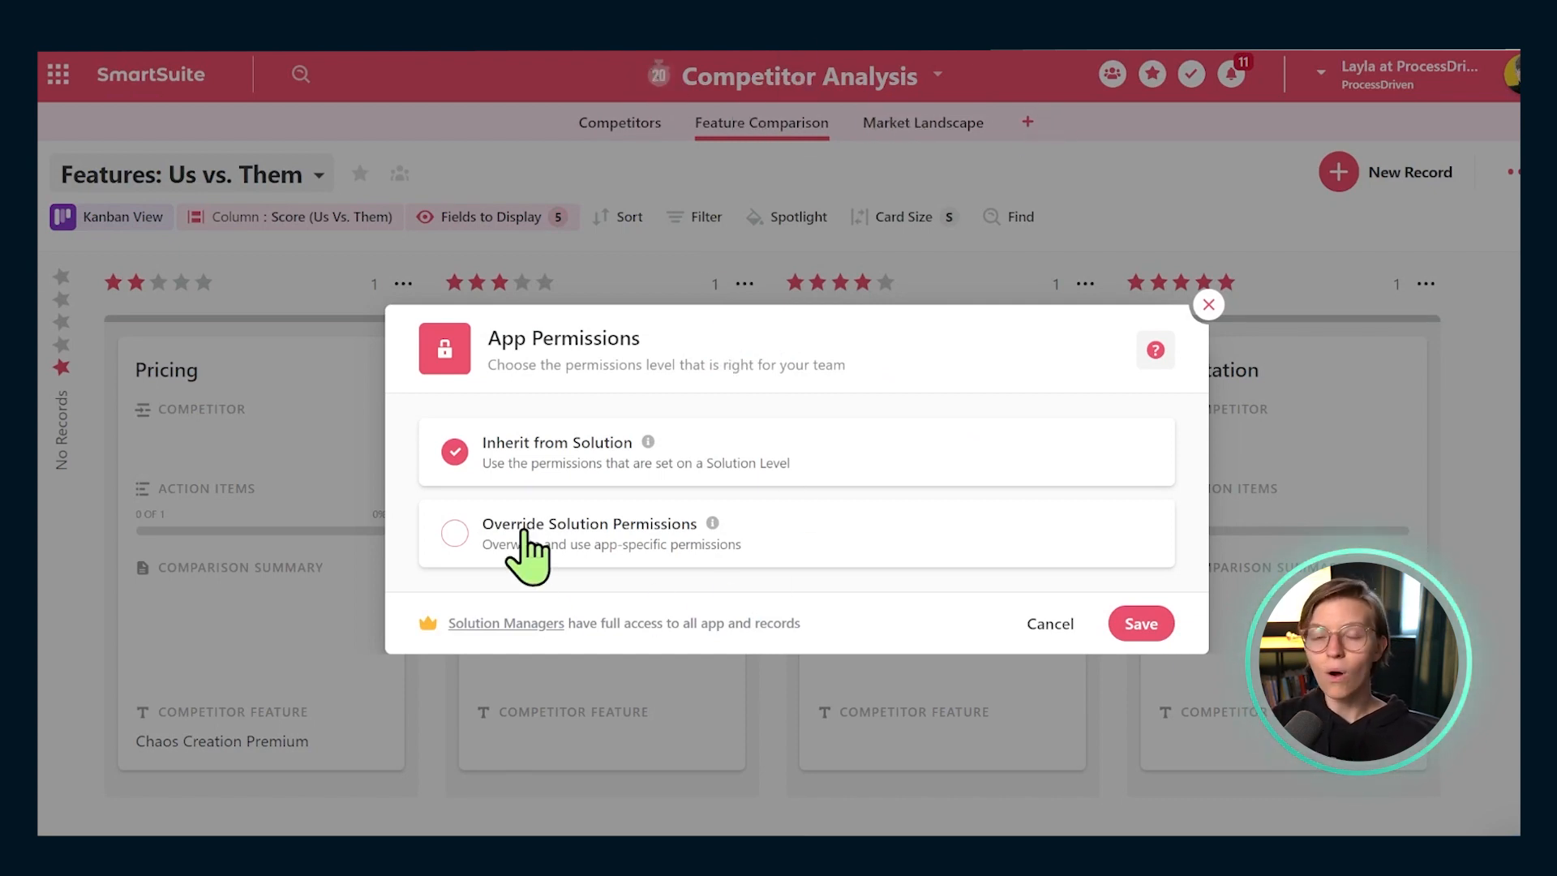
pyautogui.click(453, 530)
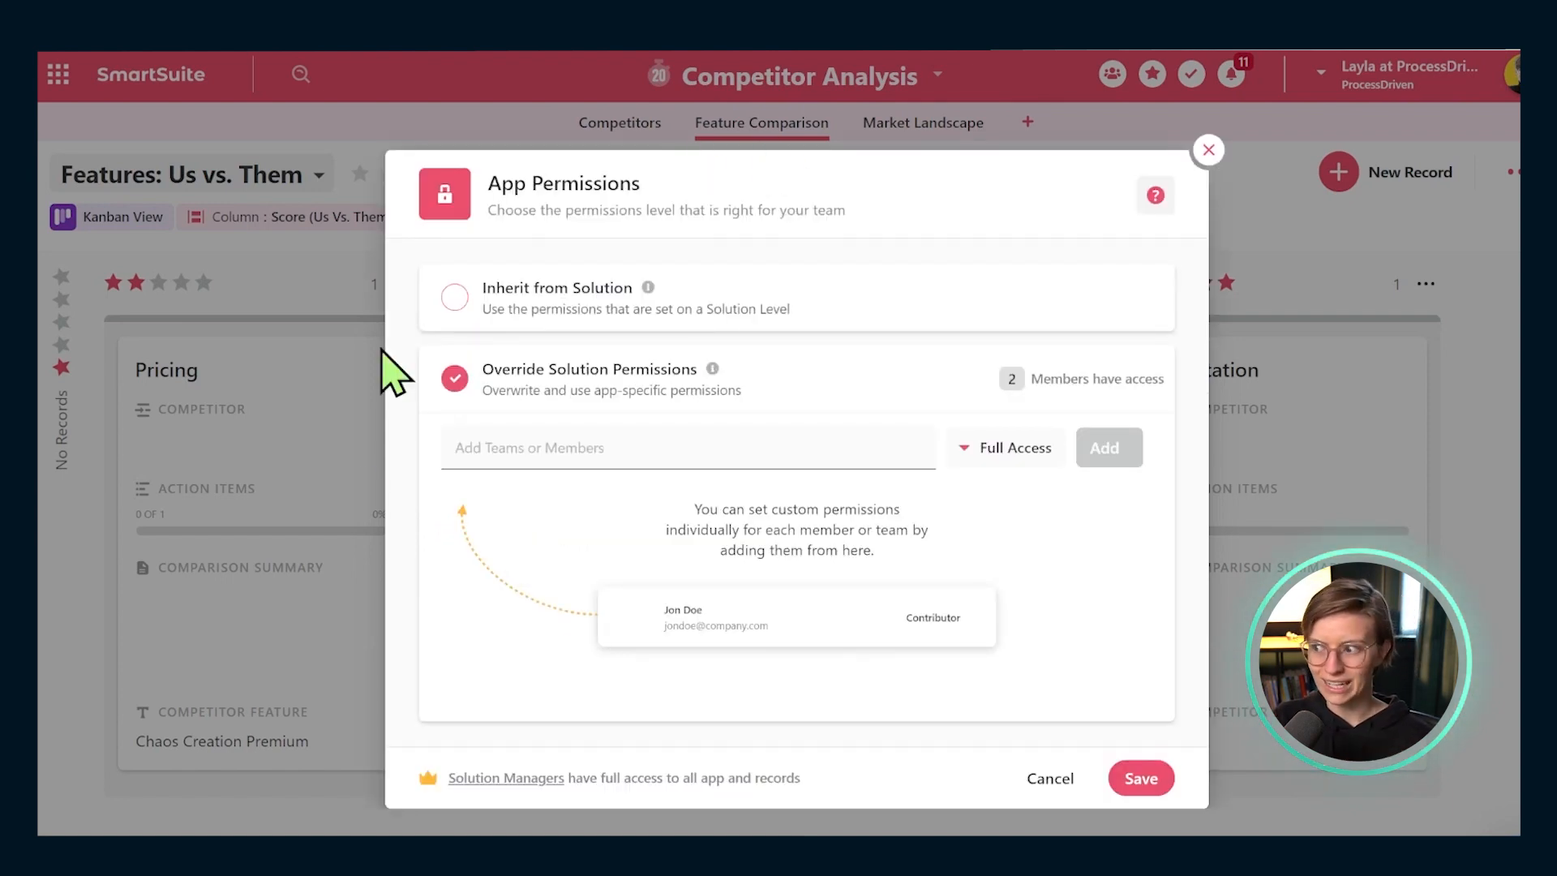
pyautogui.click(1015, 447)
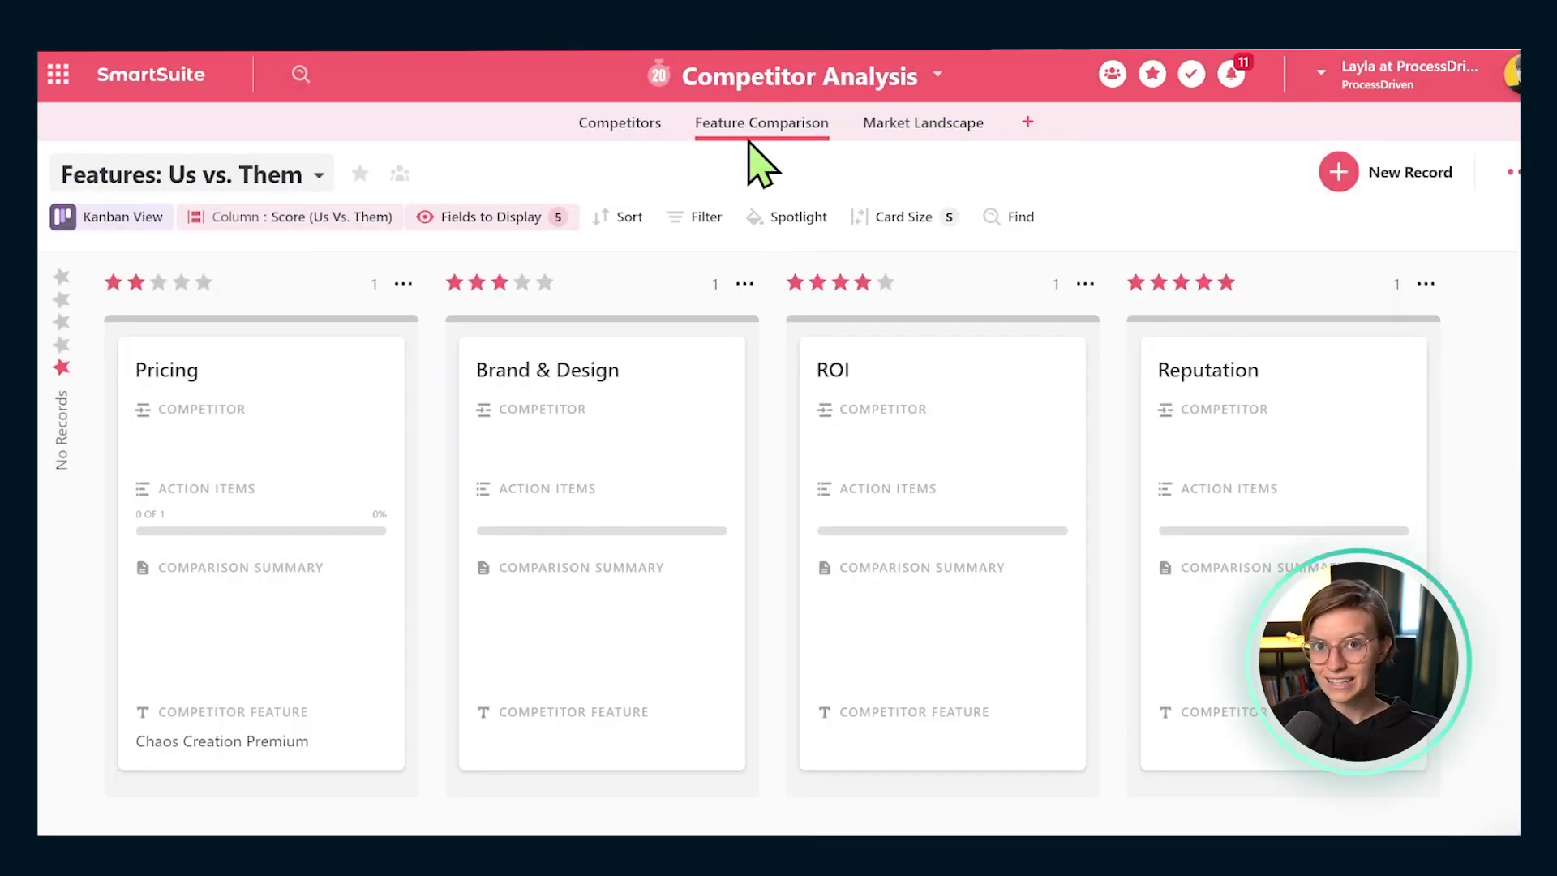
# Open and close the Pricing card, then select the Feature Listing by Competitor view
pyautogui.click(166, 370)
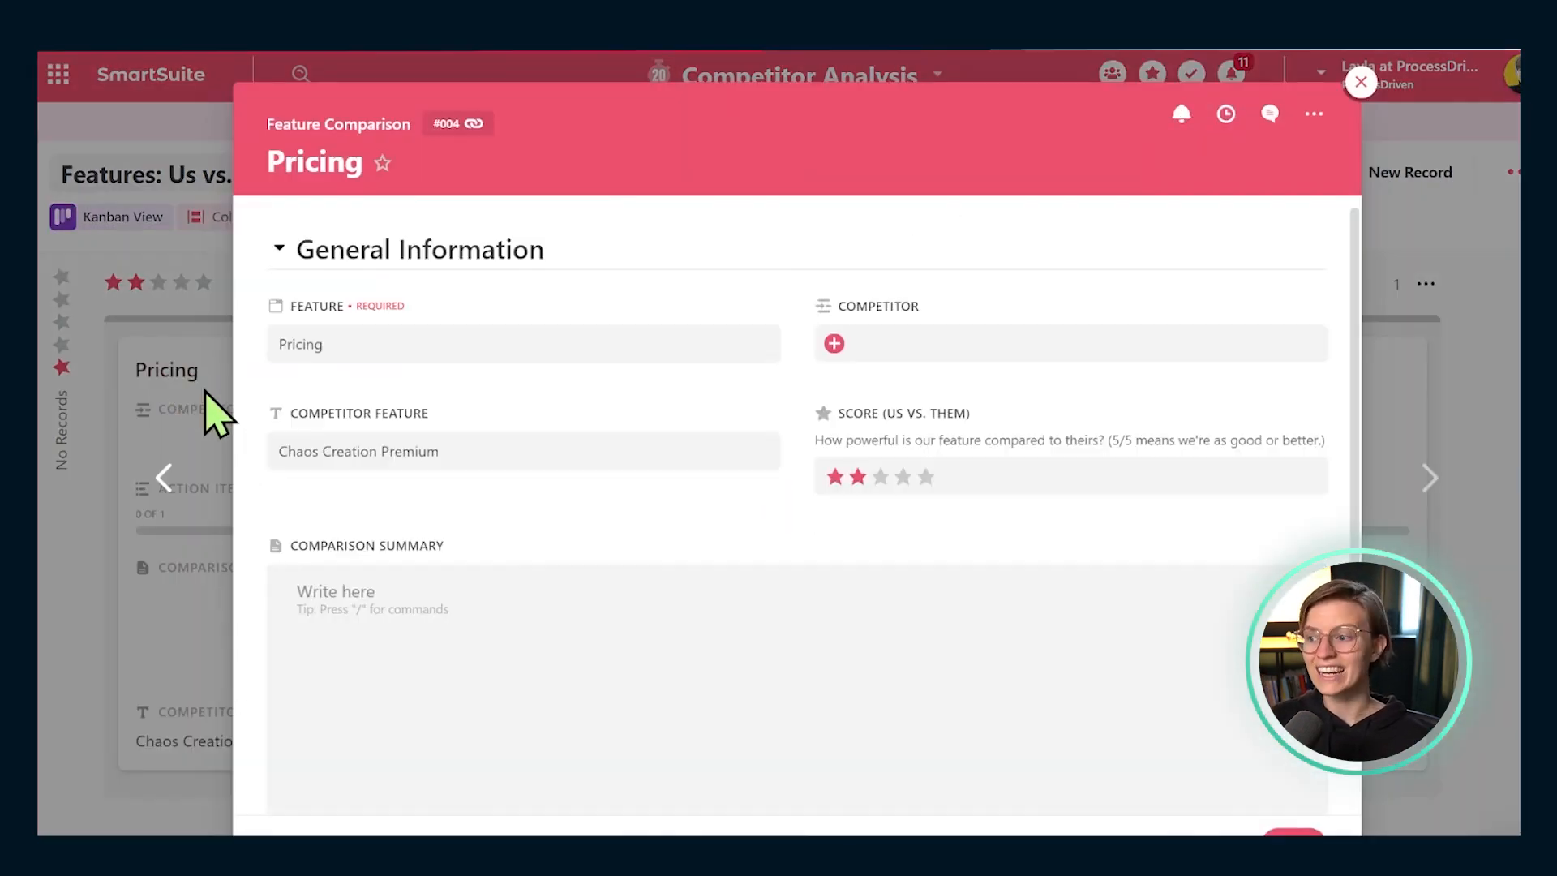
pyautogui.click(766, 412)
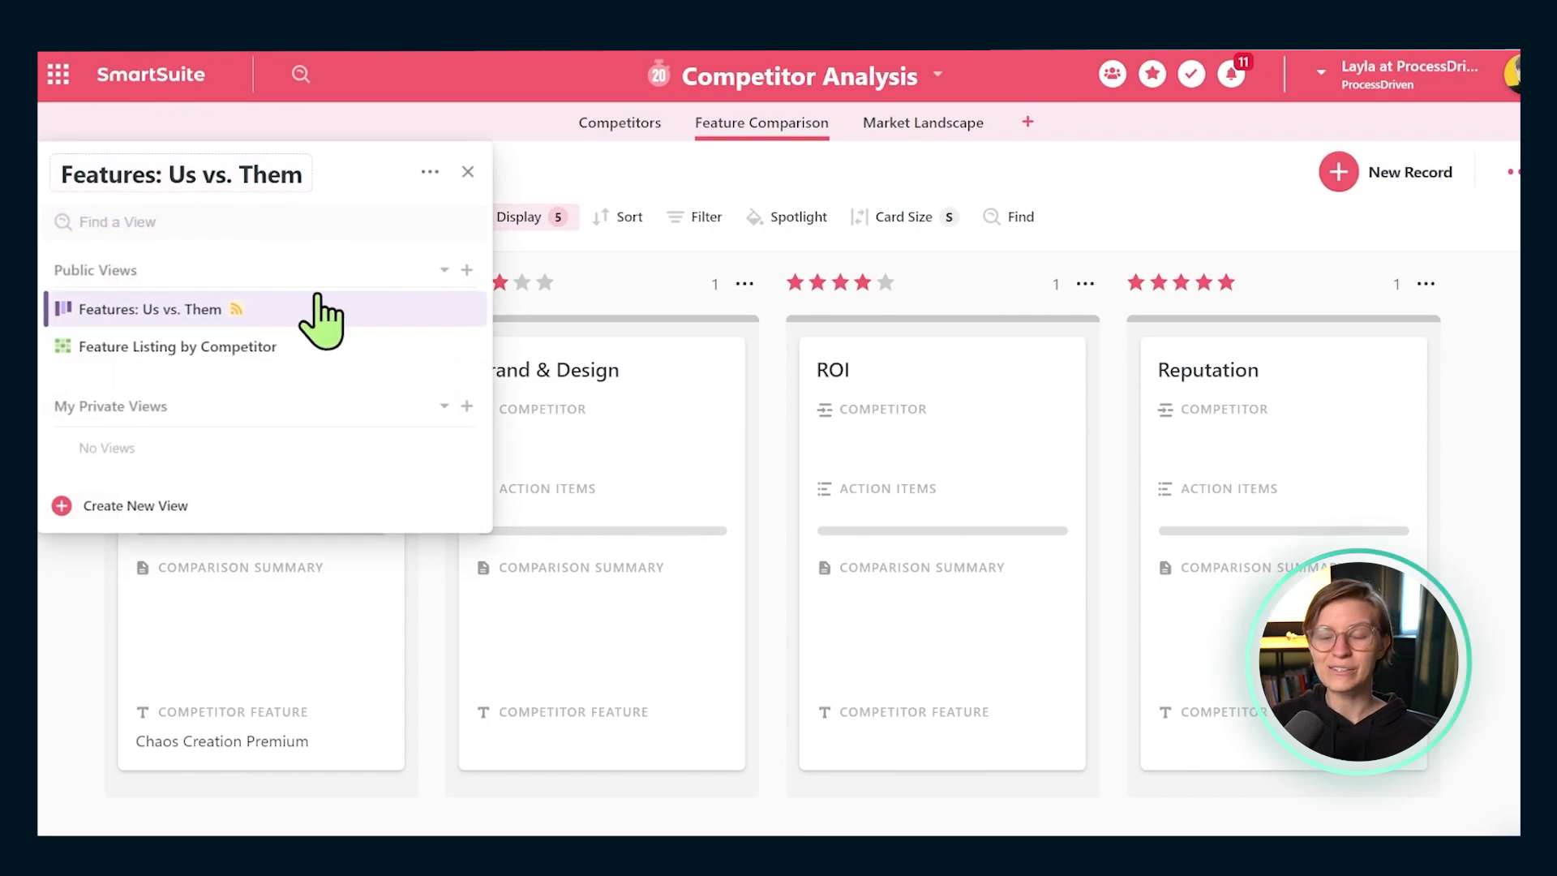
pyautogui.moveTo(436, 330)
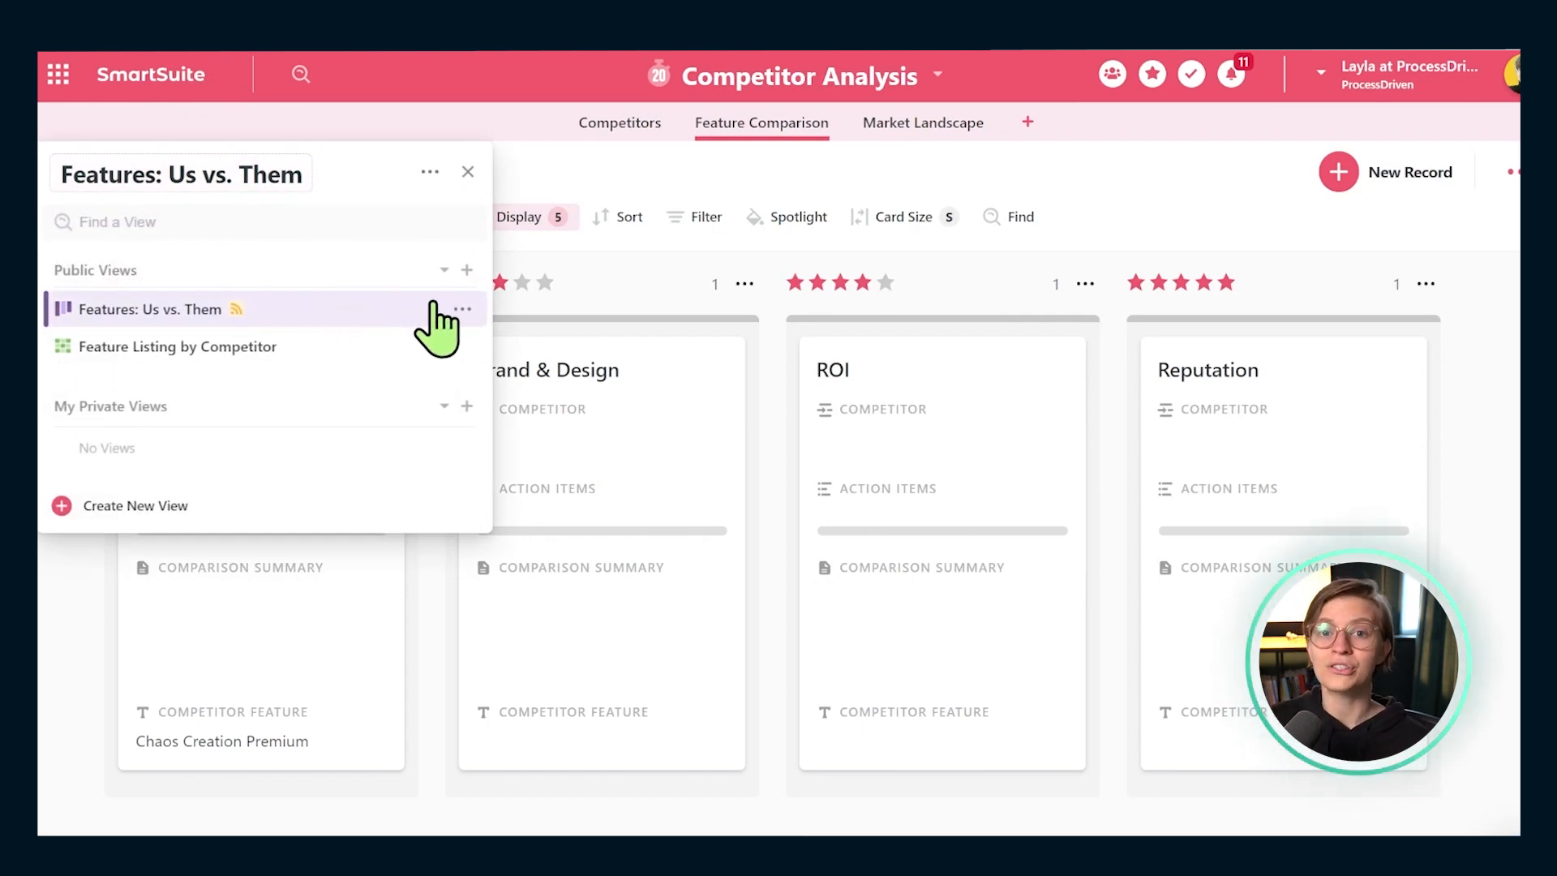
pyautogui.moveTo(377, 336)
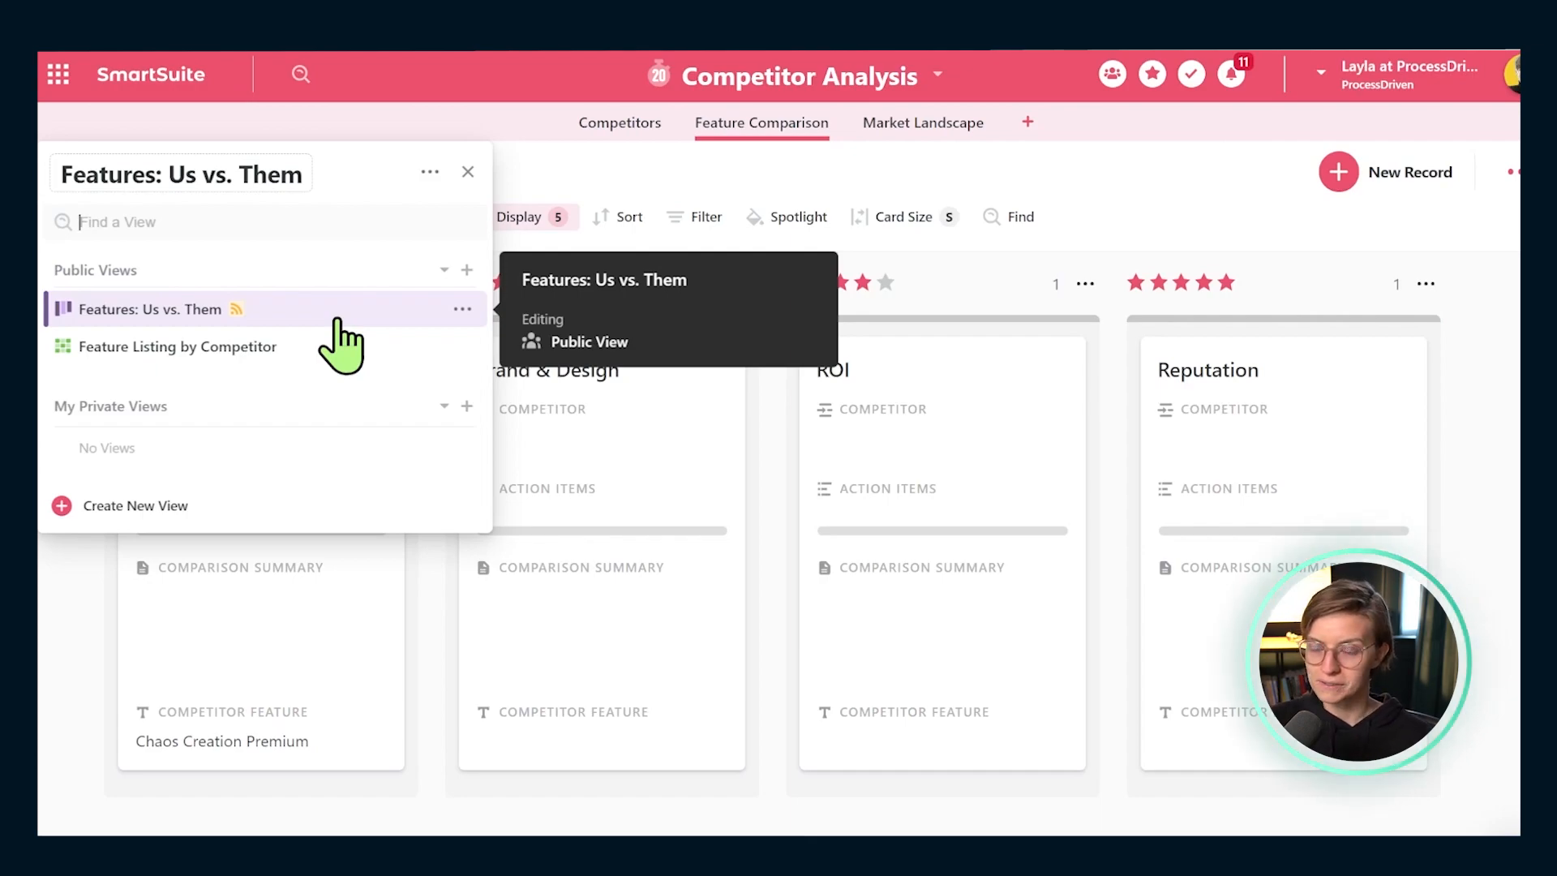
pyautogui.click(177, 346)
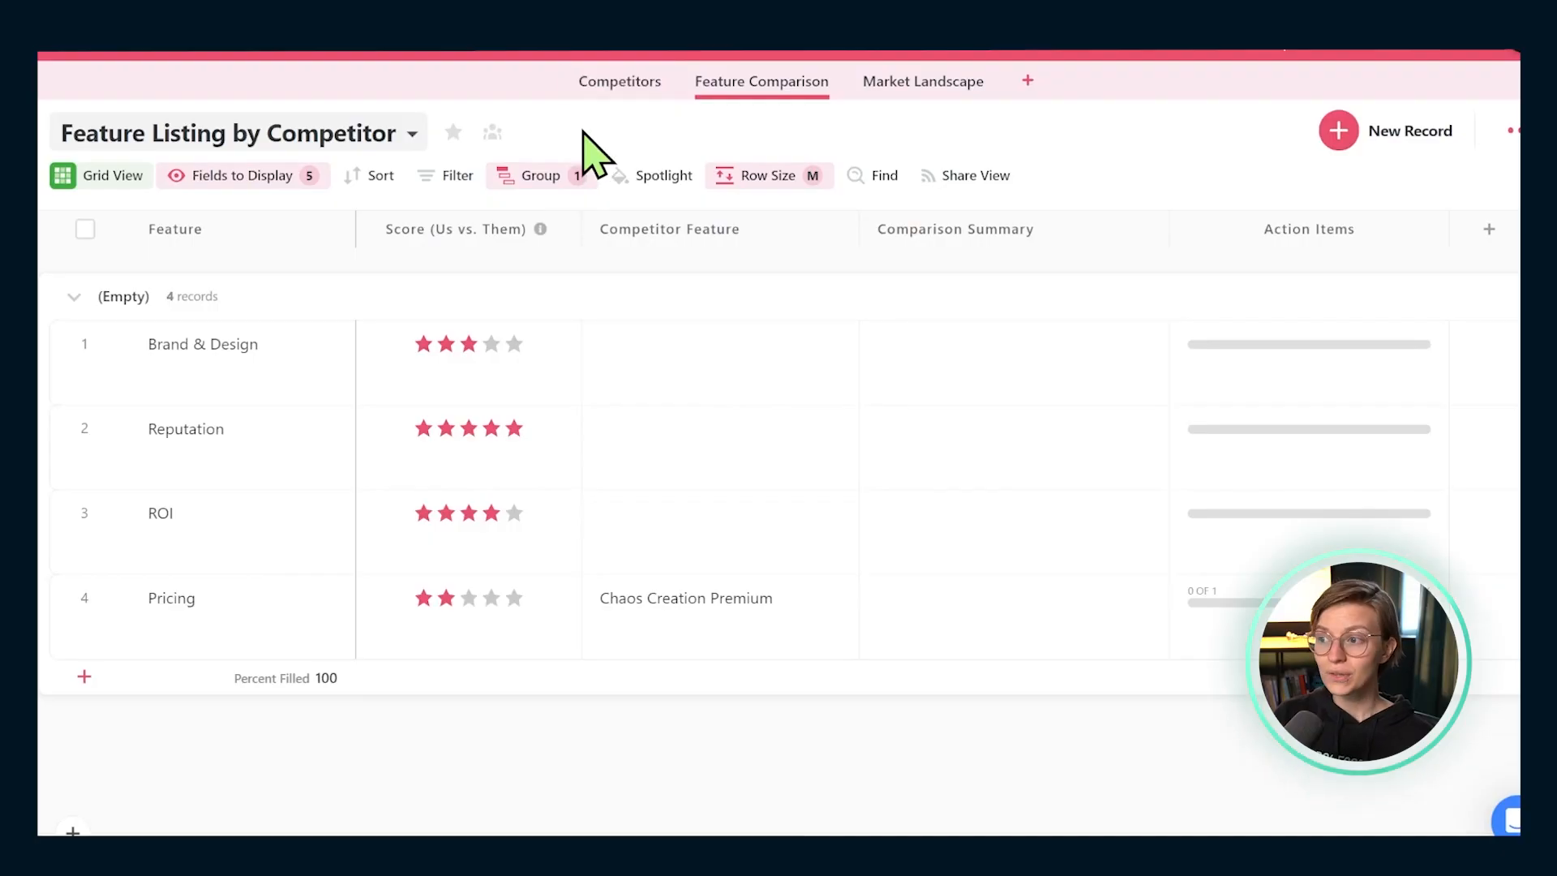
pyautogui.moveTo(630, 154)
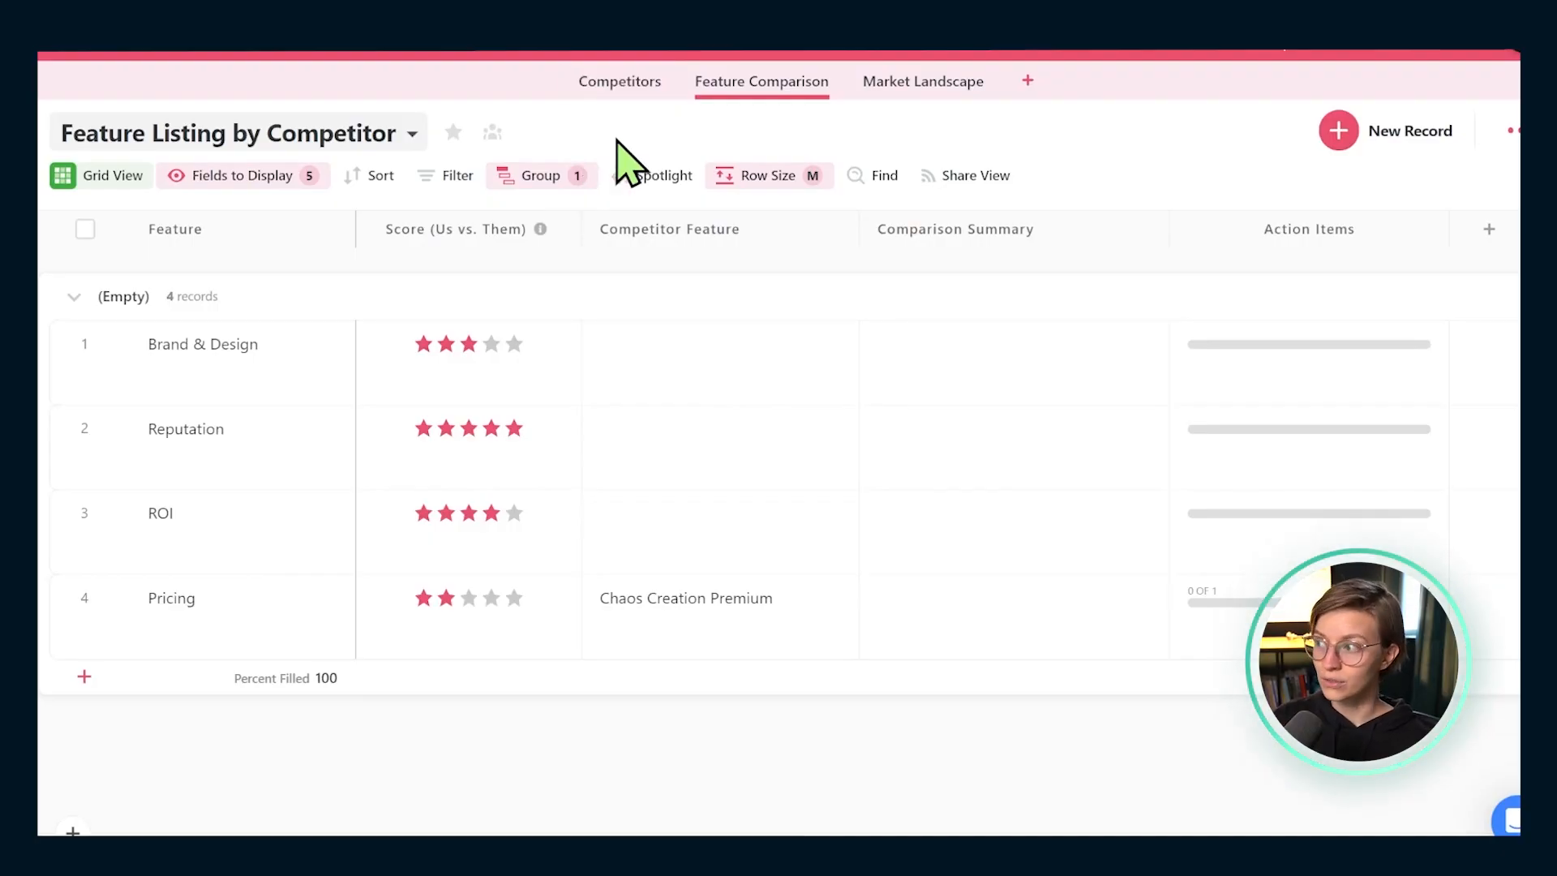
pyautogui.moveTo(1006, 217)
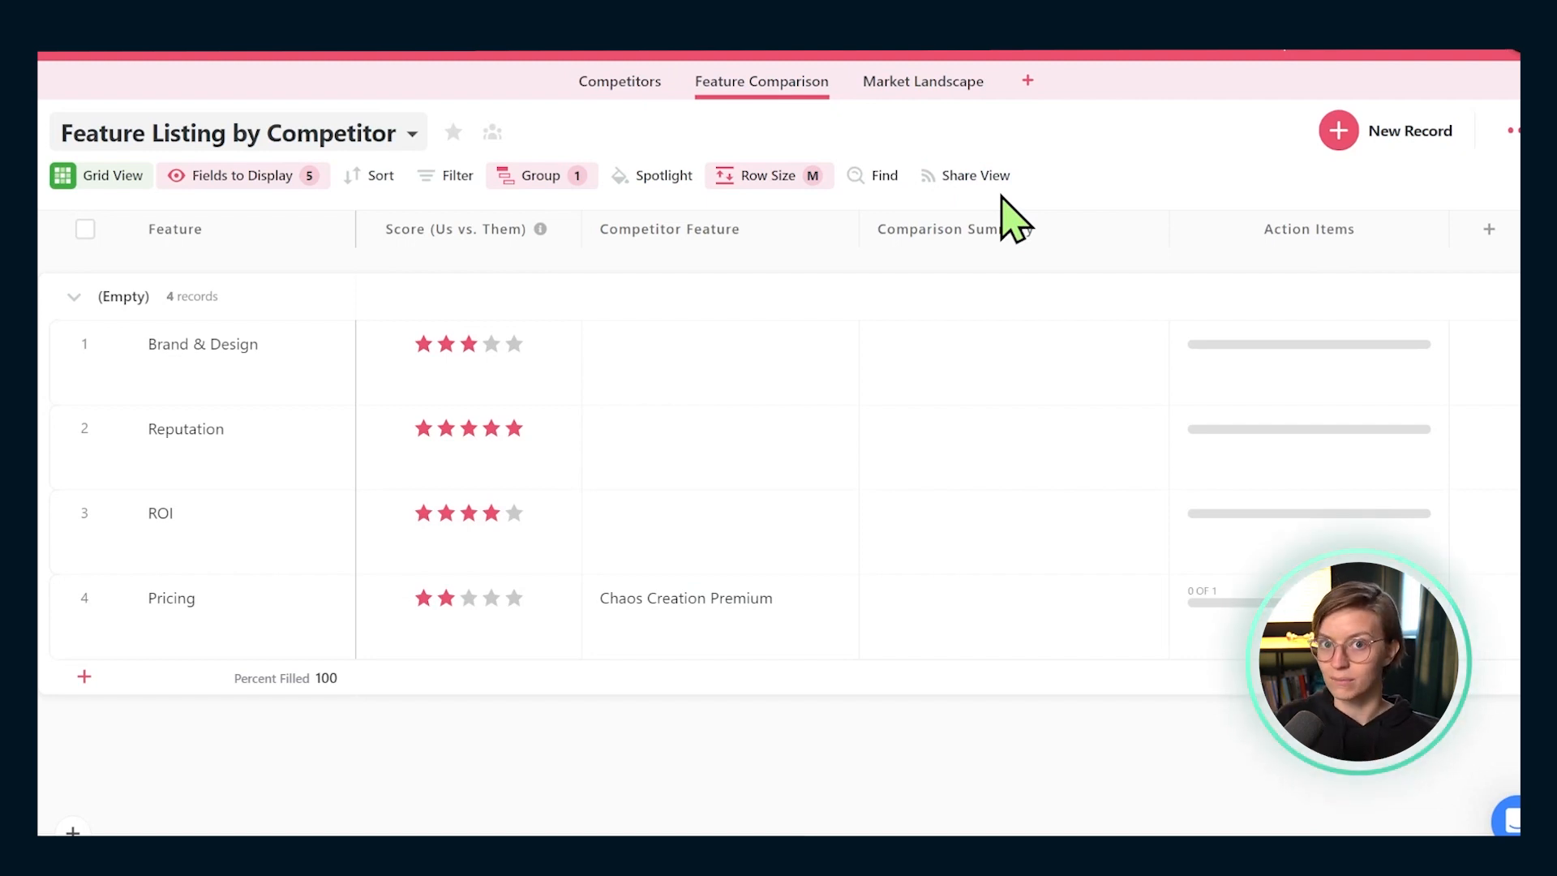
pyautogui.moveTo(919, 239)
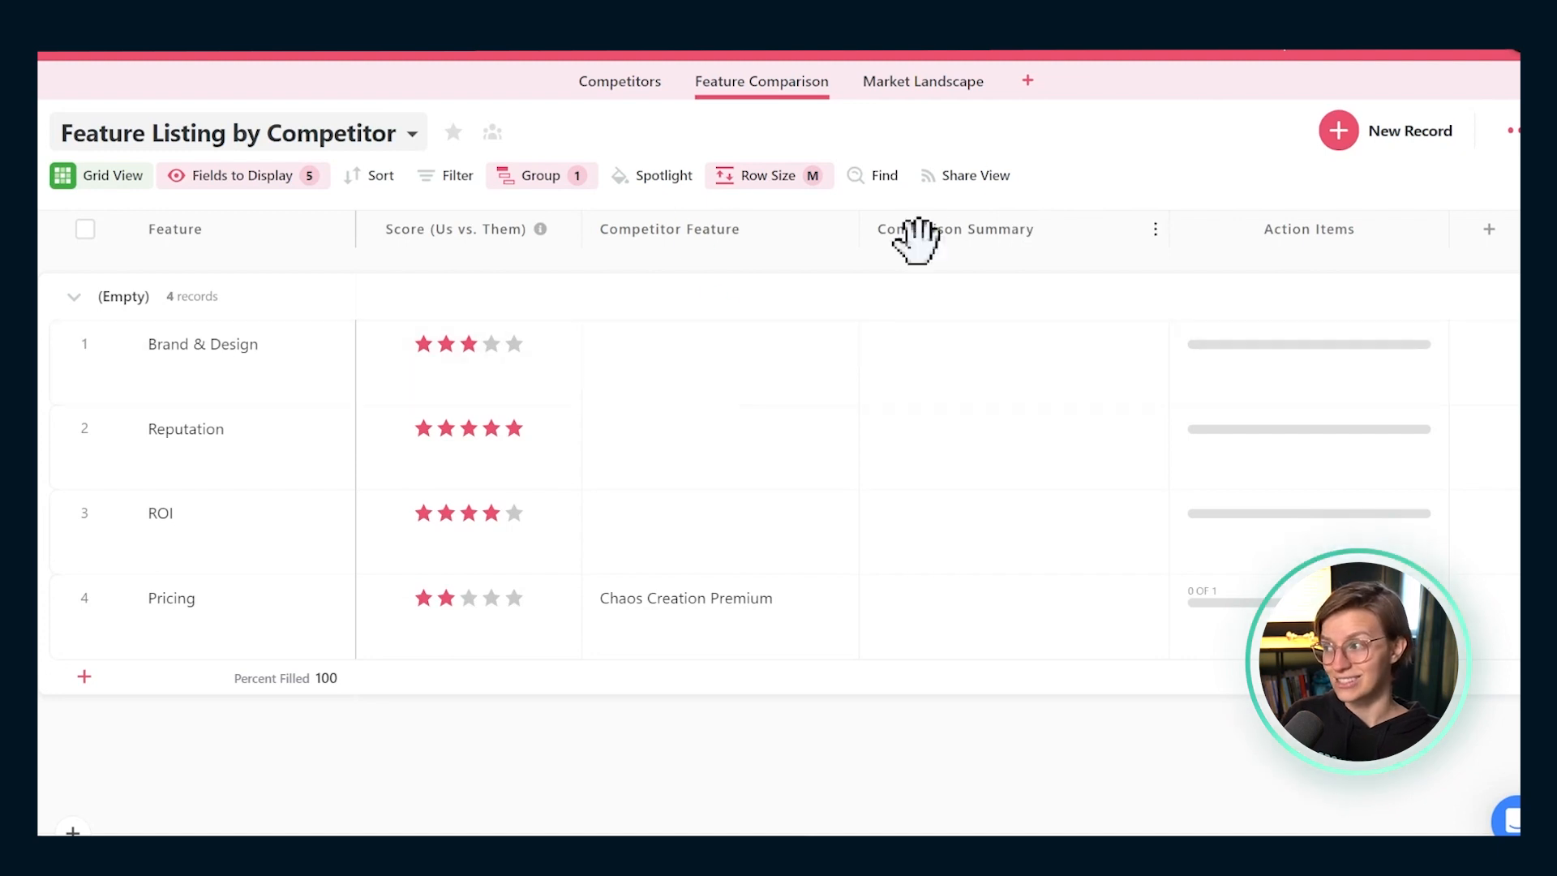
pyautogui.moveTo(952, 186)
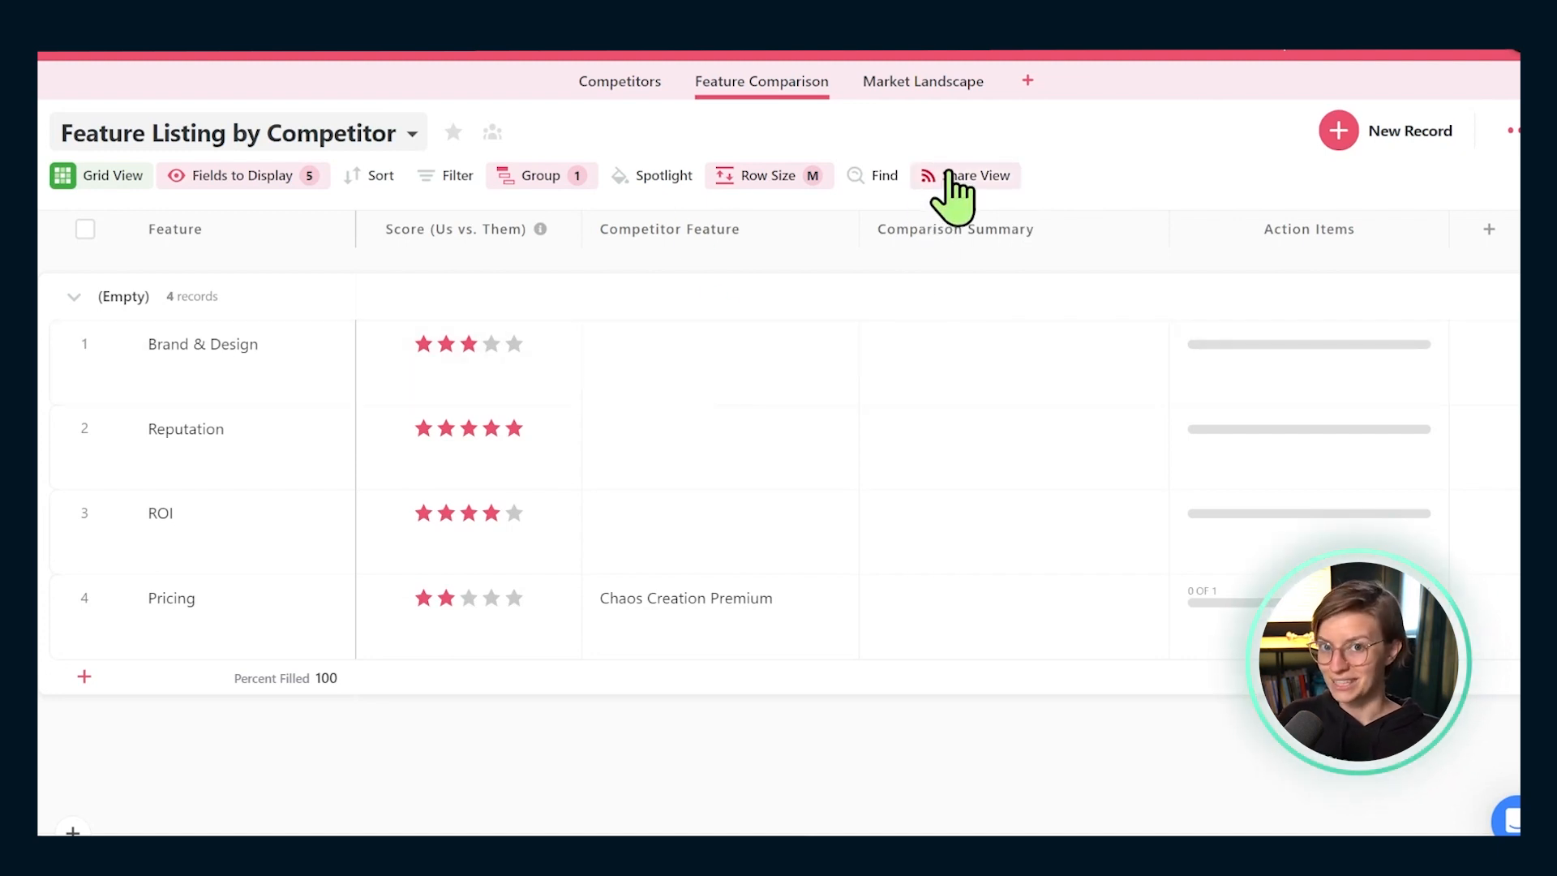
# Share the Feature Listing by Competitor view and restrict access with a passcode
pyautogui.click(974, 175)
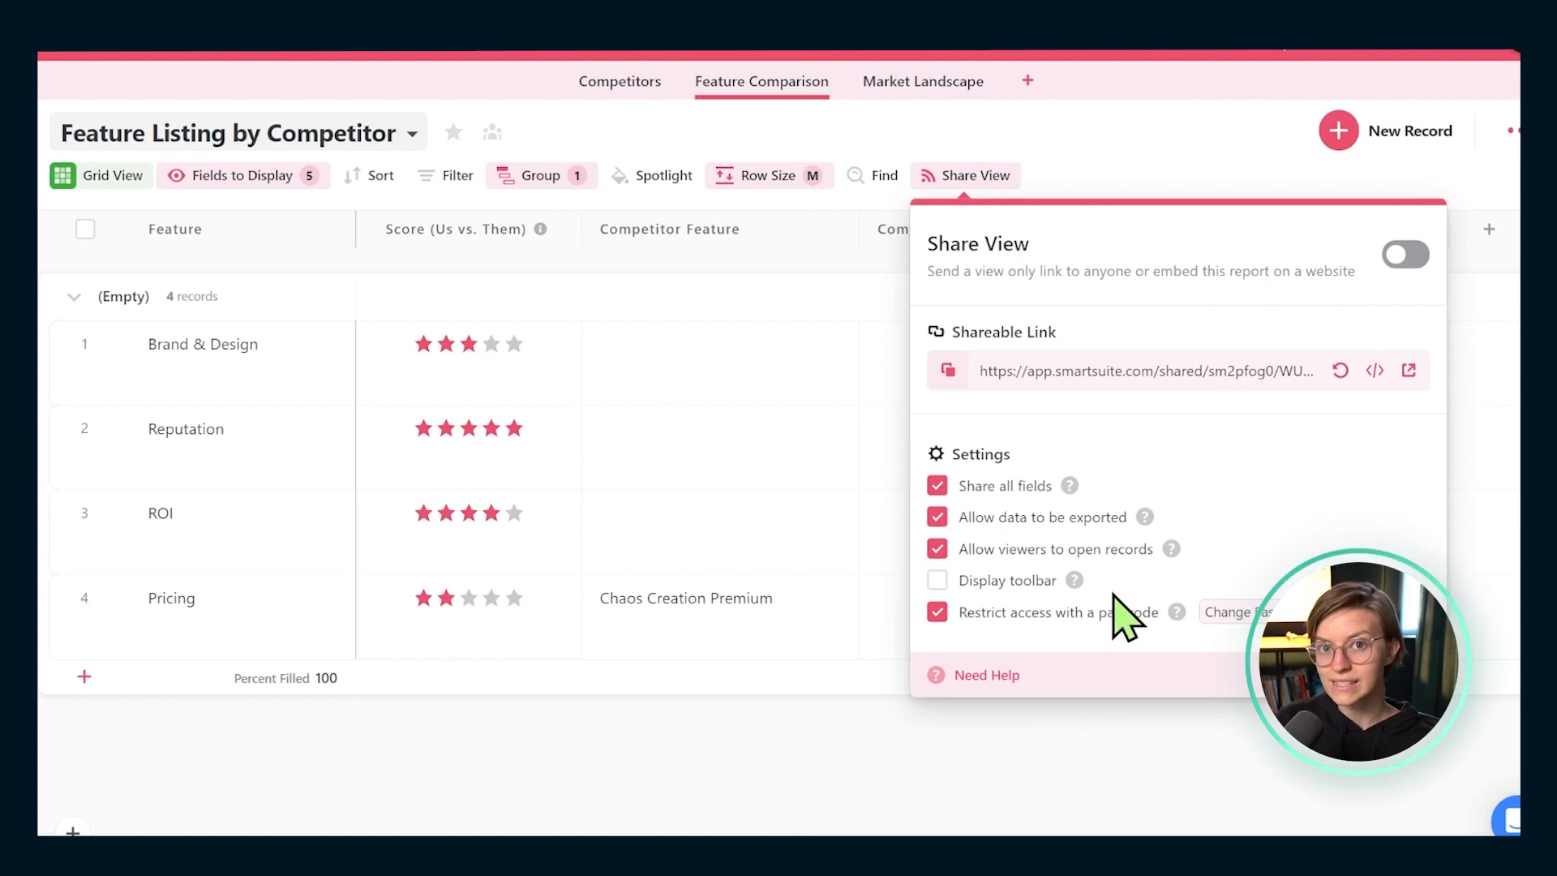
pyautogui.click(1405, 255)
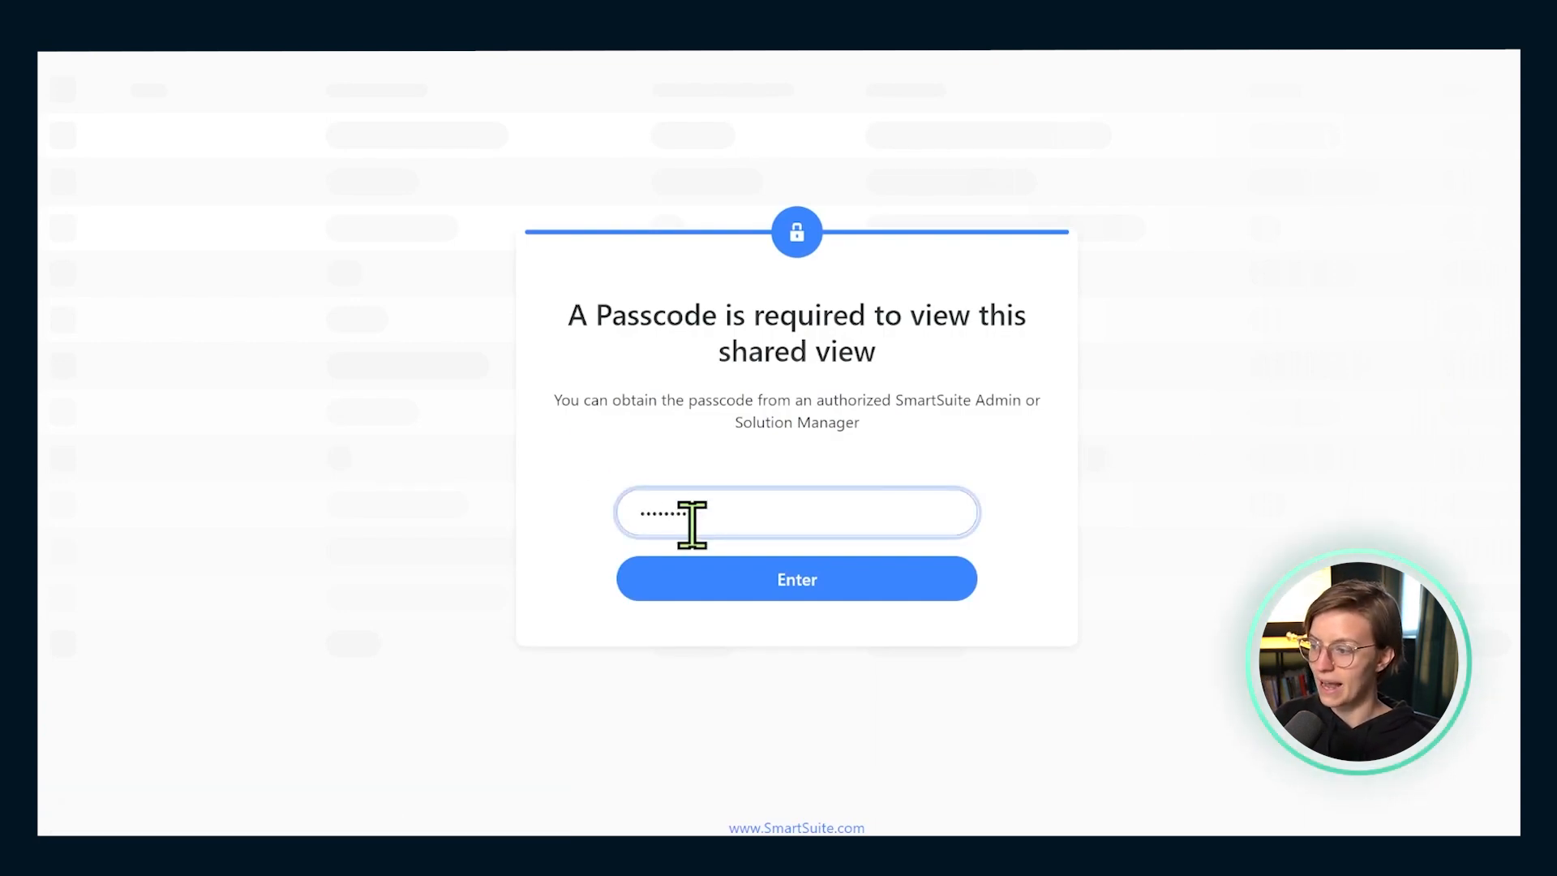
# Submit the passcode to view the shared grid of four star-scored features
pyautogui.click(796, 578)
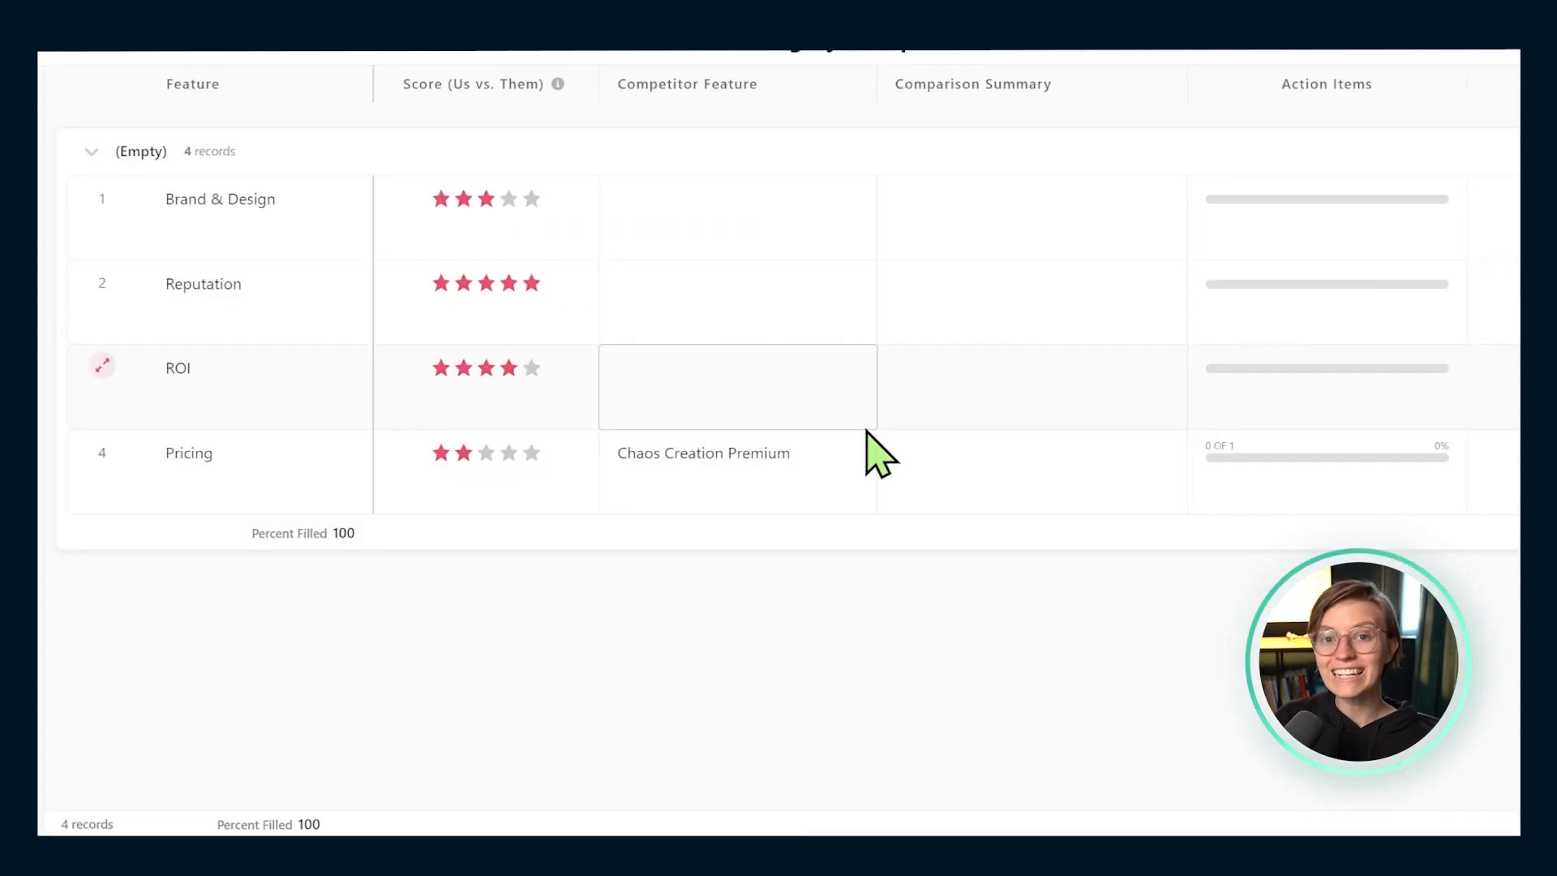